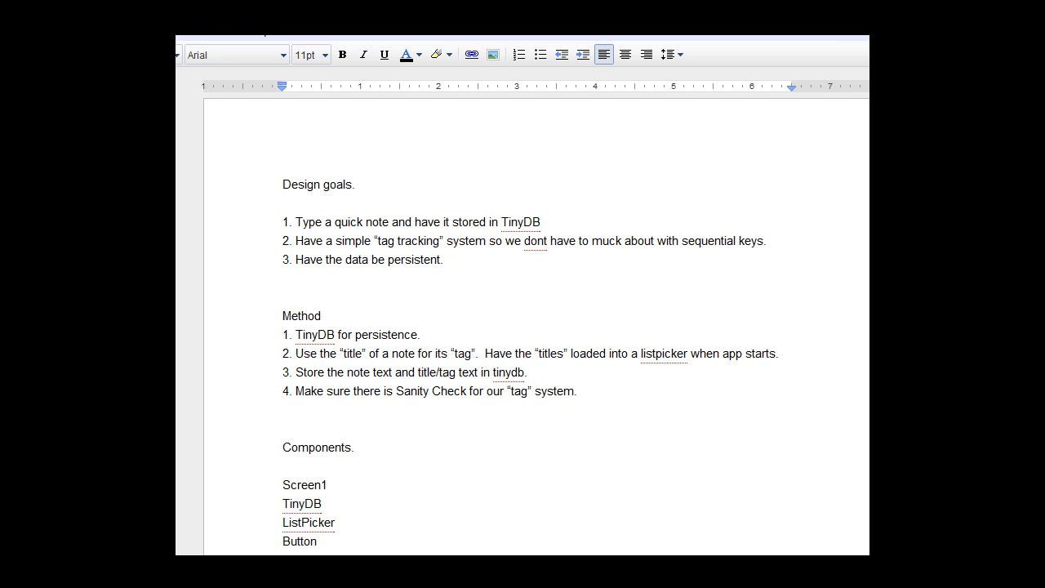
pyautogui.moveTo(854, 39)
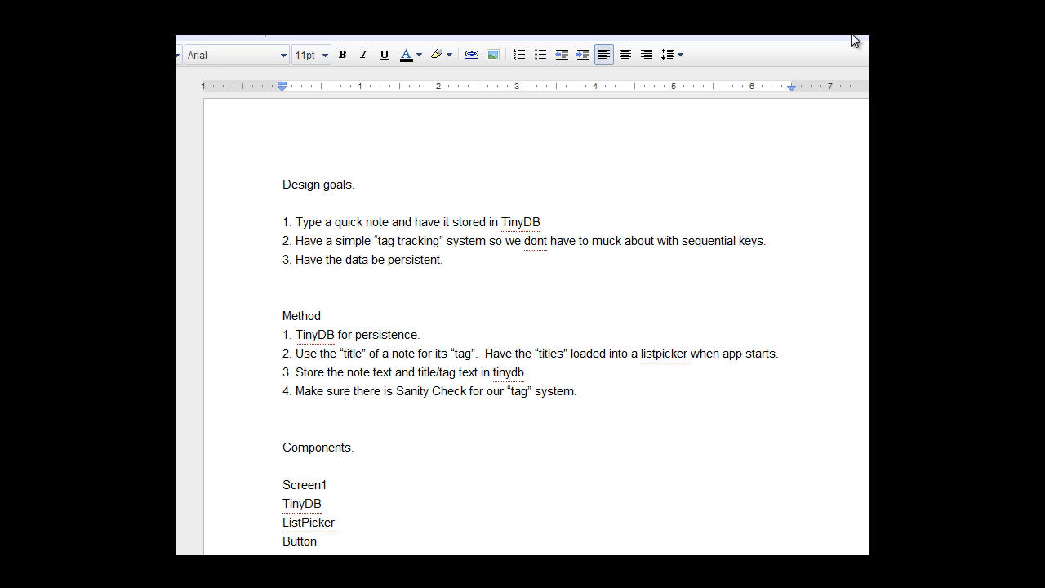
pyautogui.moveTo(390, 283)
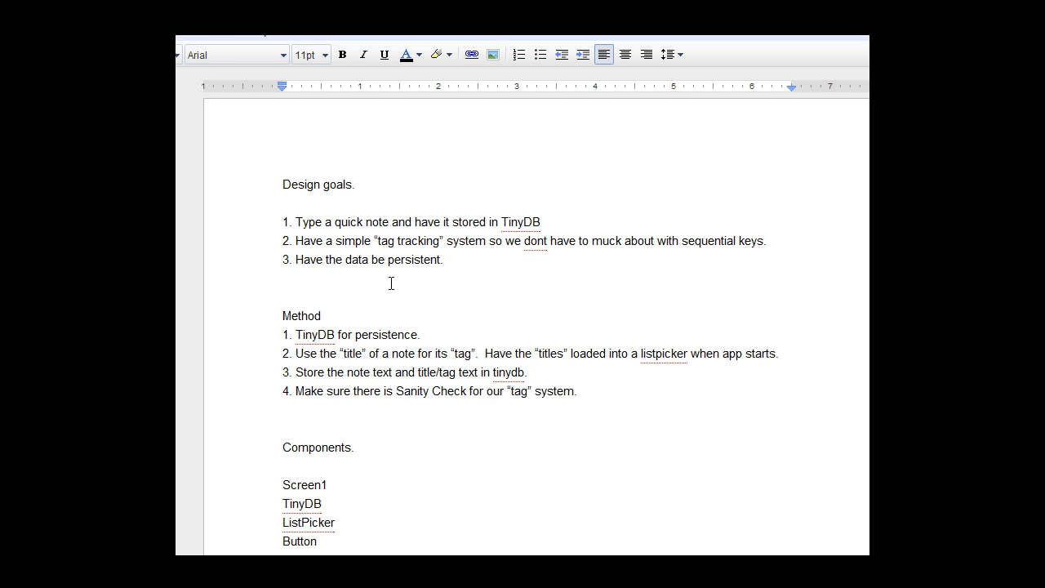
pyautogui.moveTo(456, 311)
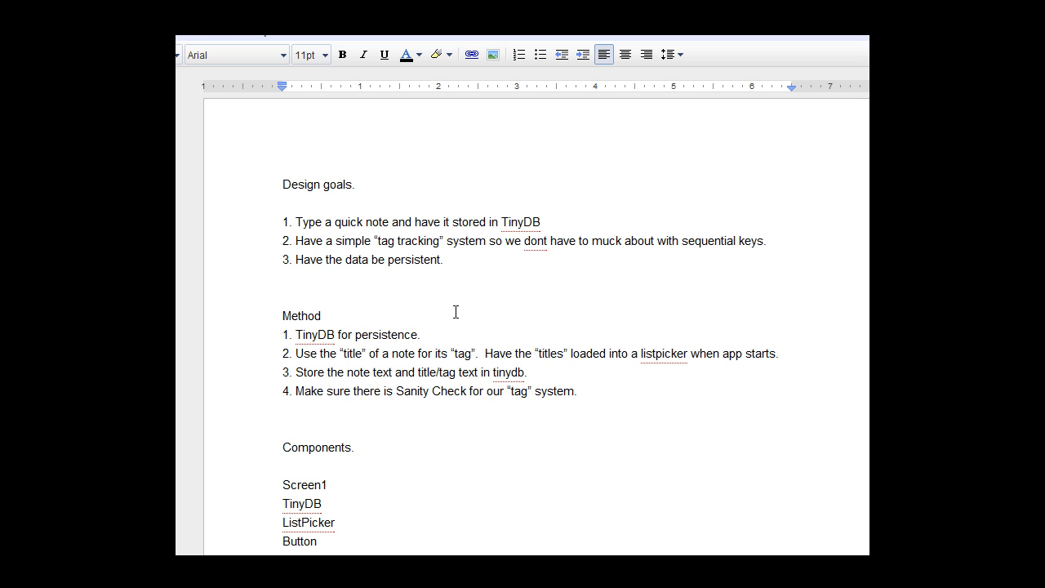
pyautogui.moveTo(498, 313)
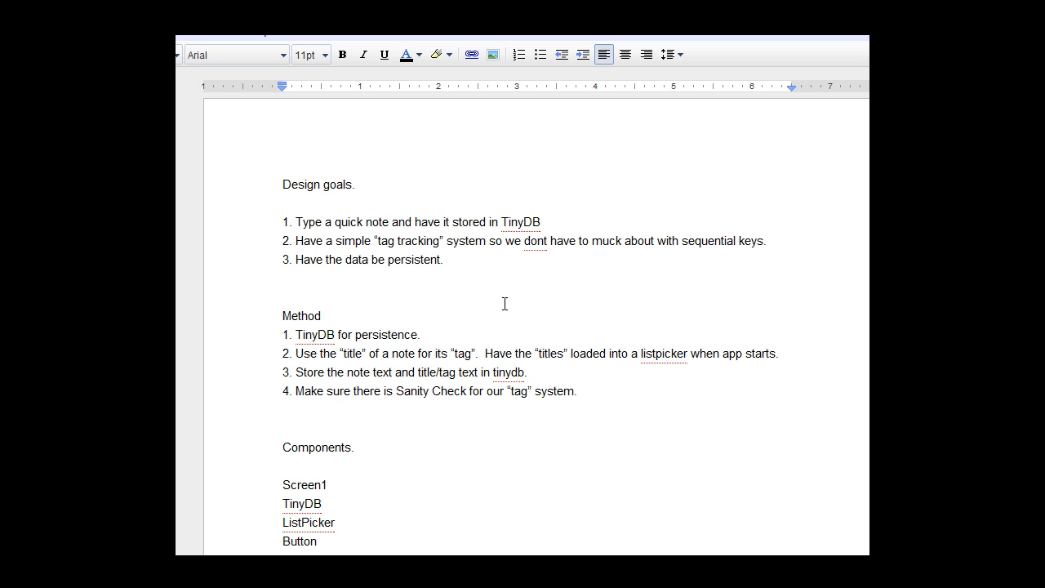
pyautogui.moveTo(532, 308)
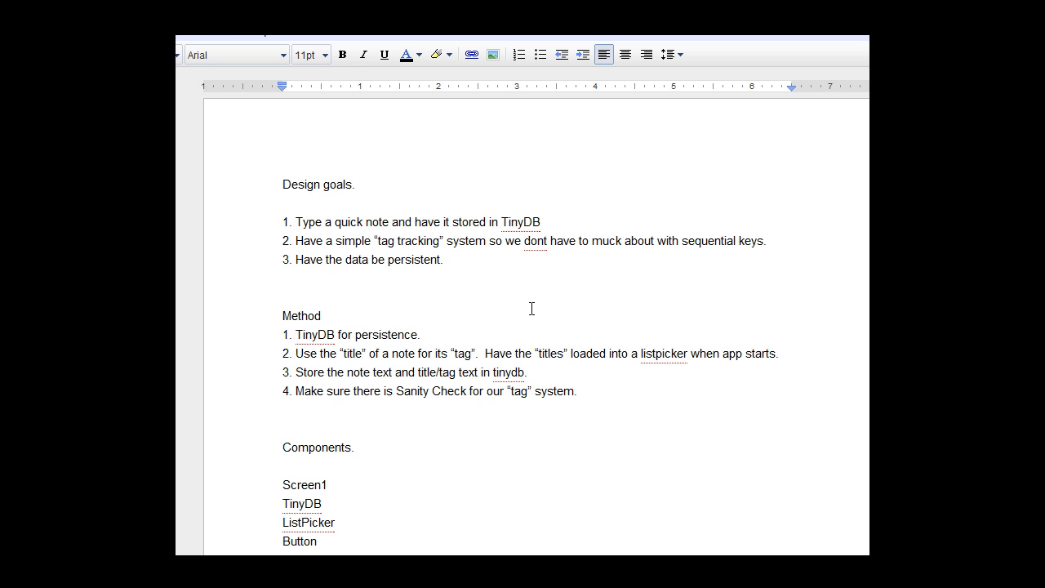
pyautogui.moveTo(486, 322)
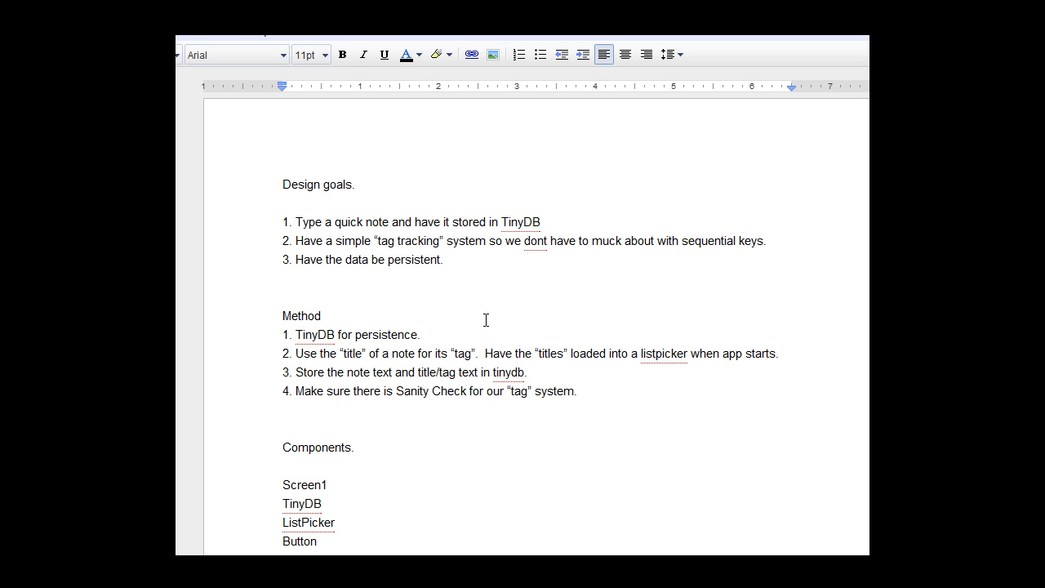
pyautogui.moveTo(458, 174)
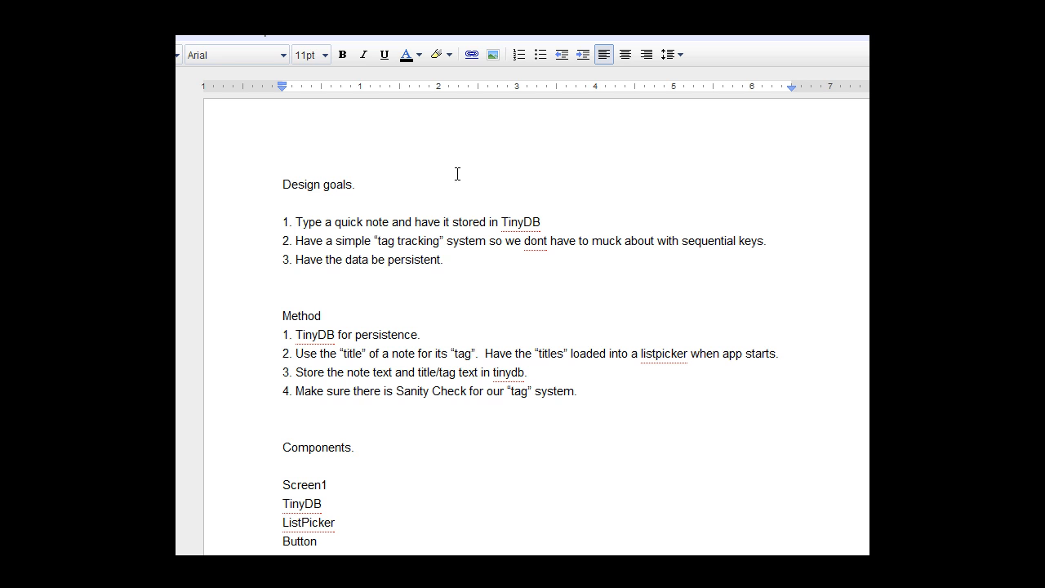
pyautogui.moveTo(340, 186)
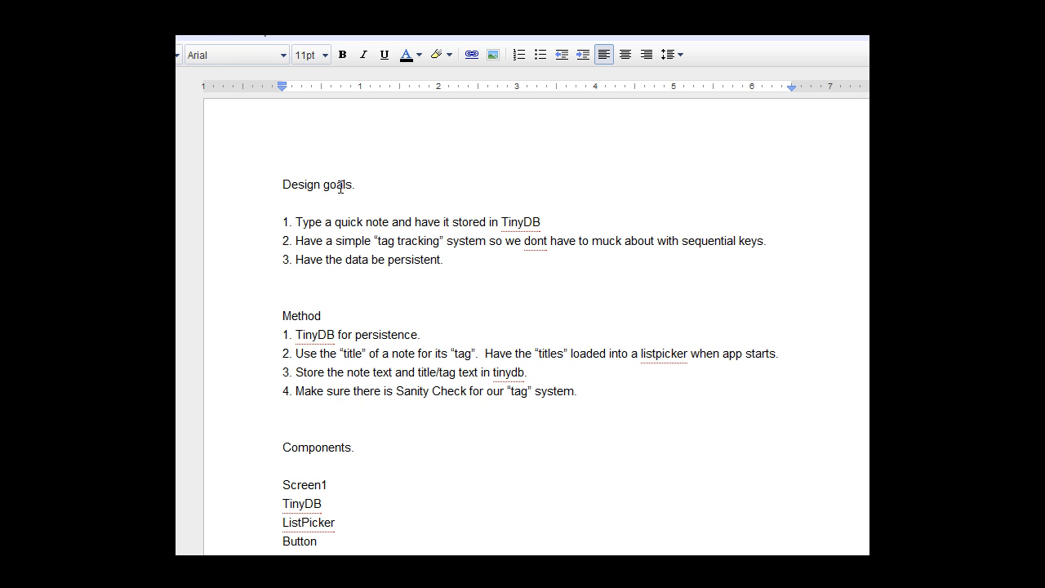
pyautogui.moveTo(480, 230)
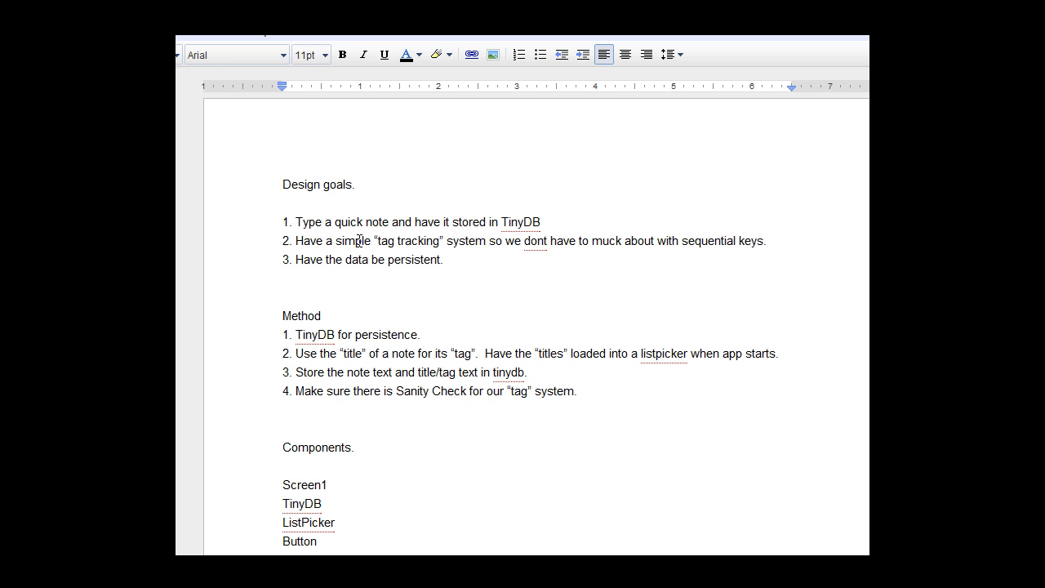
pyautogui.moveTo(355, 253)
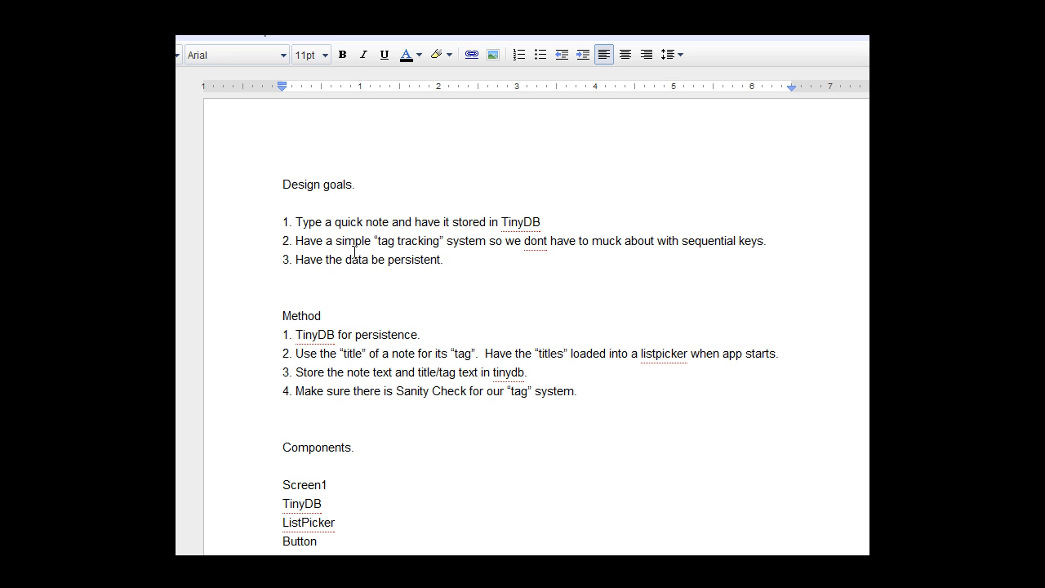
pyautogui.moveTo(799, 255)
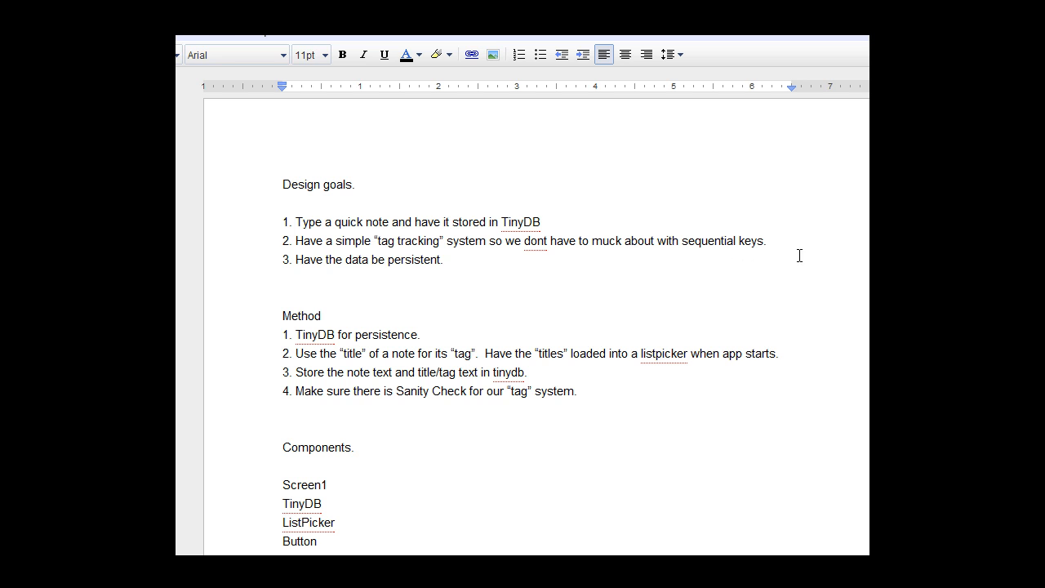
pyautogui.moveTo(375, 244)
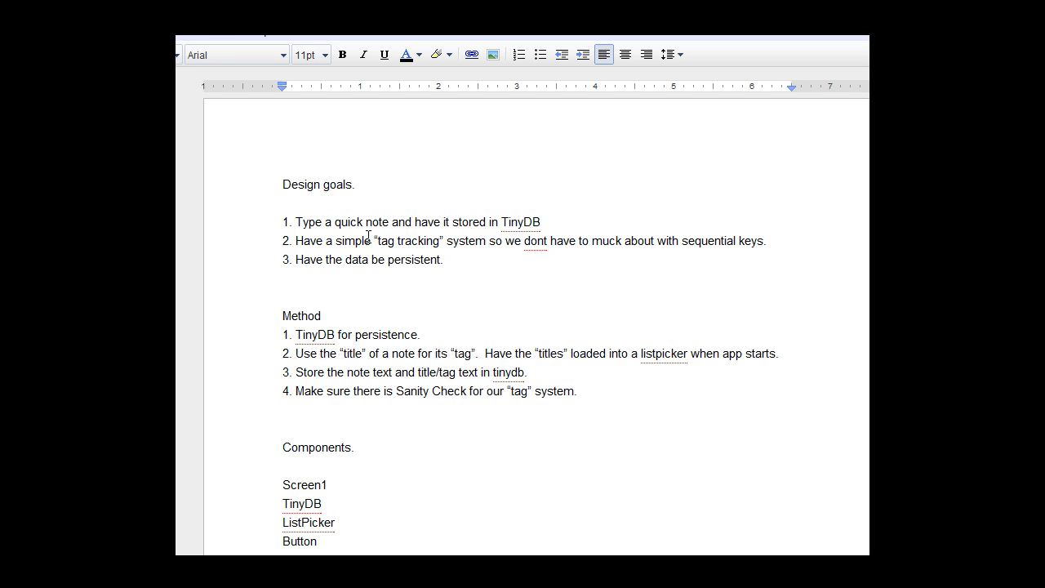
pyautogui.moveTo(296, 355)
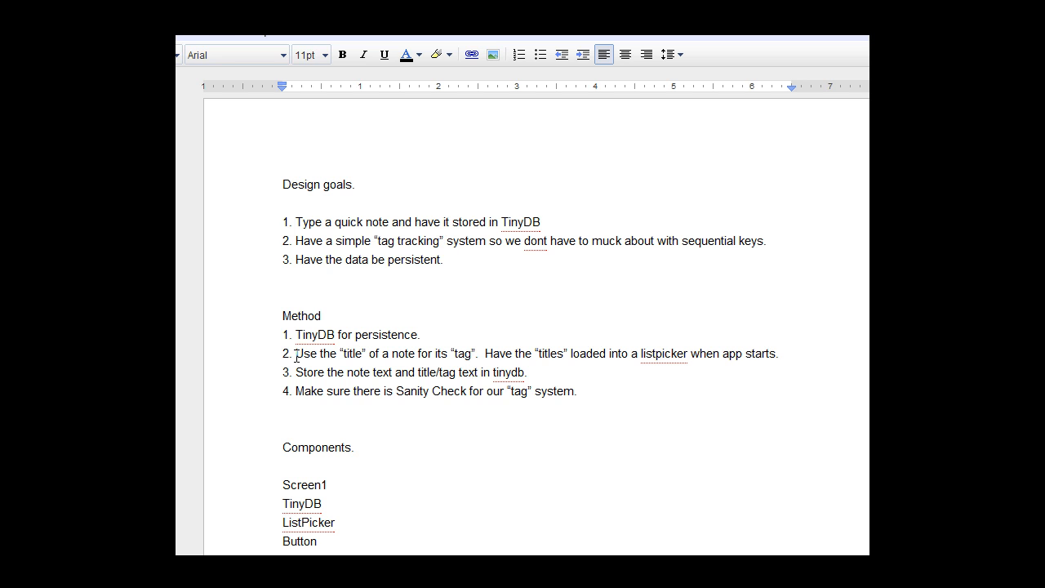
pyautogui.moveTo(455, 264)
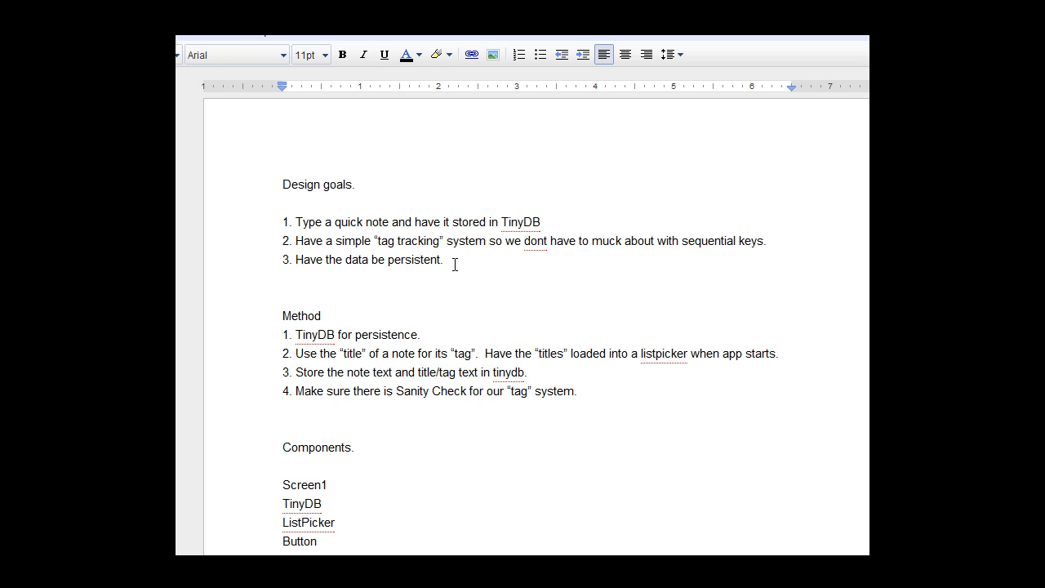
pyautogui.moveTo(432, 294)
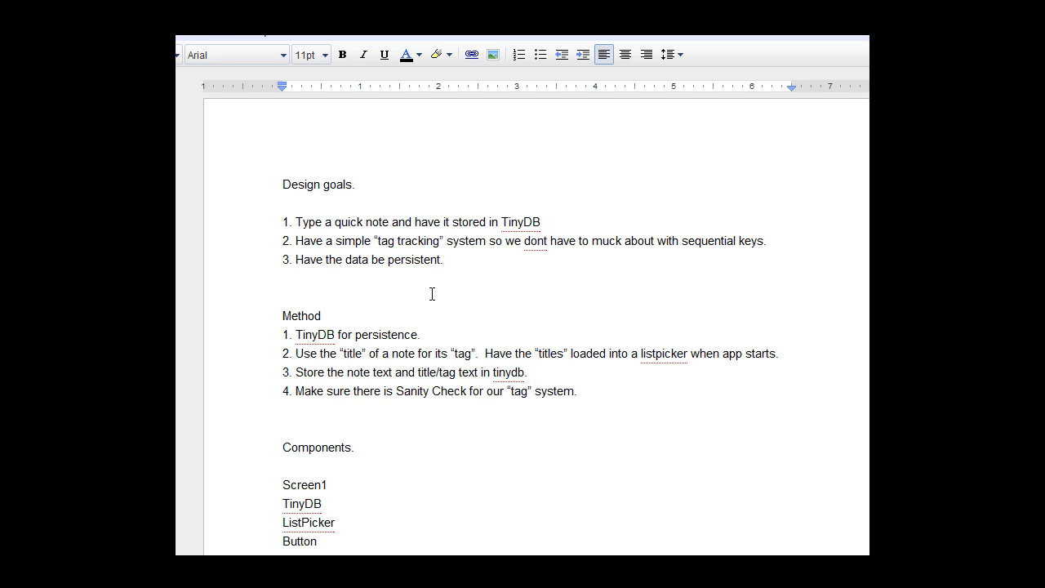
pyautogui.moveTo(364, 305)
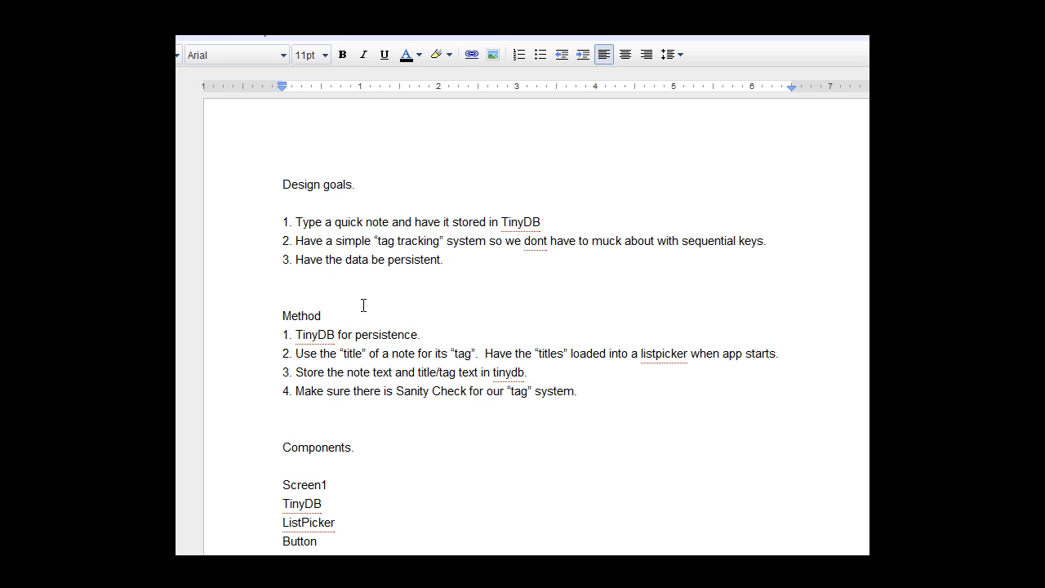
pyautogui.moveTo(343, 289)
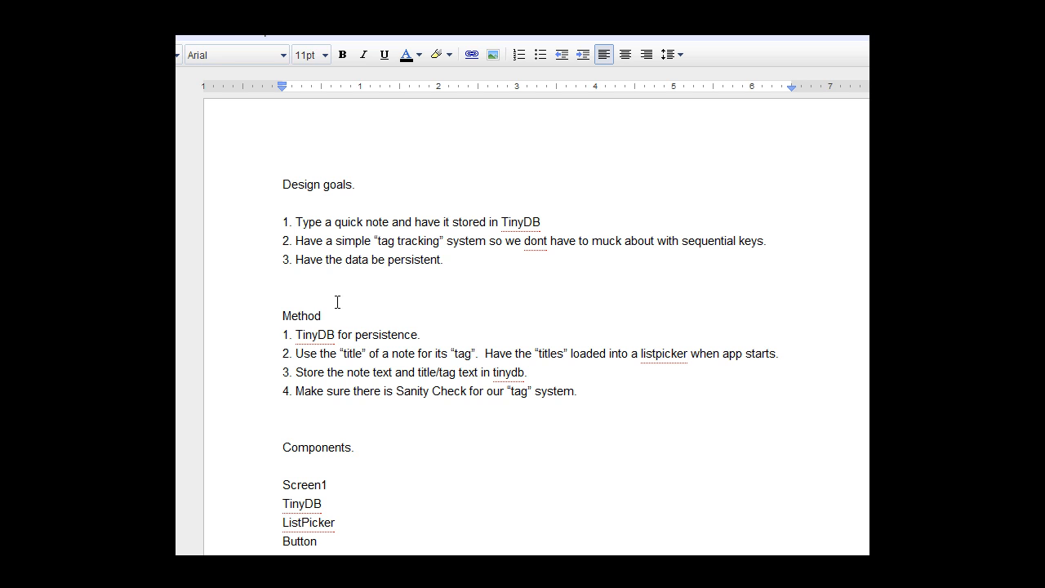
pyautogui.moveTo(404, 341)
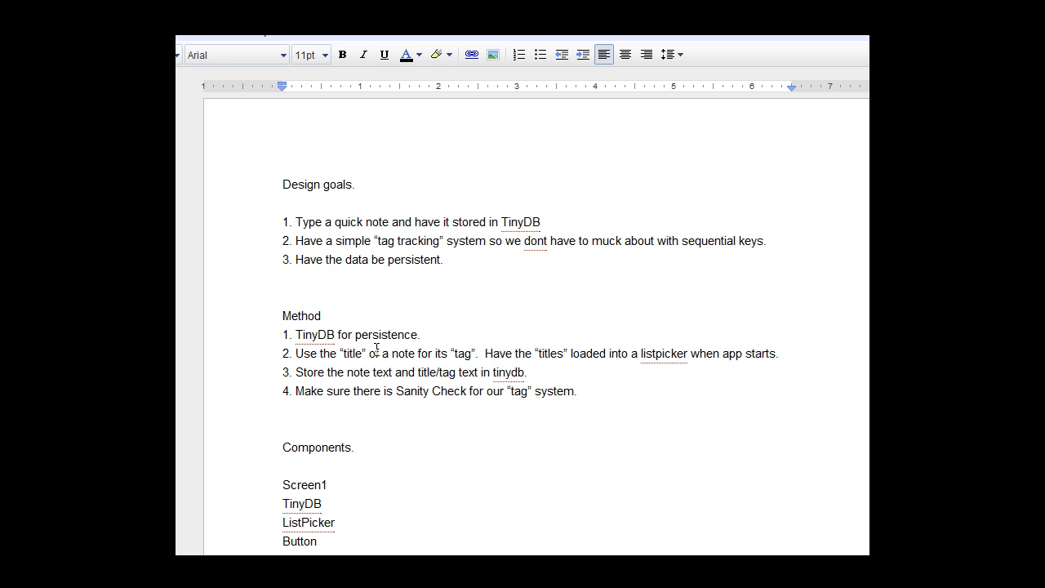
pyautogui.moveTo(461, 359)
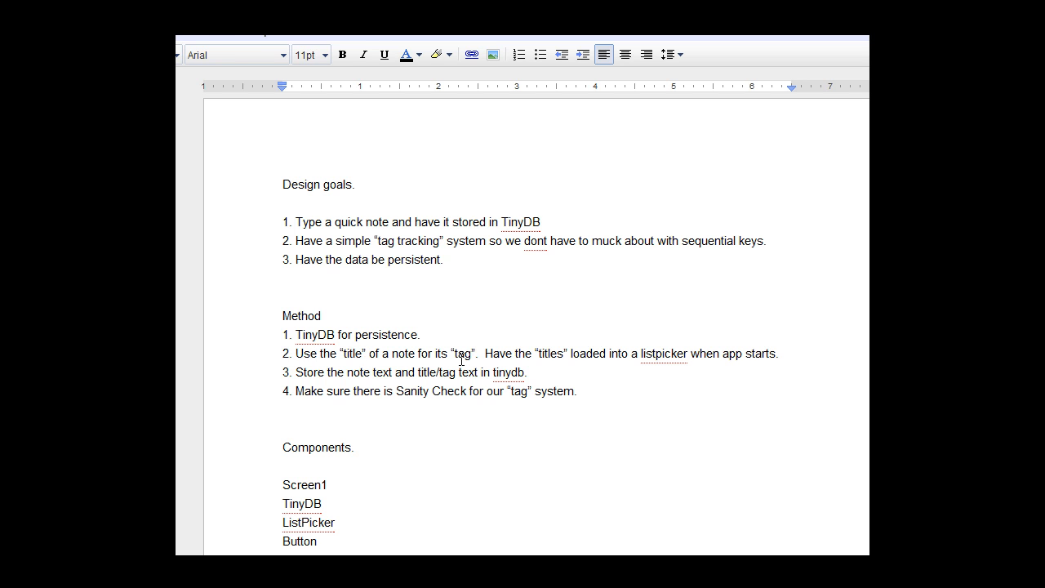
pyautogui.moveTo(571, 361)
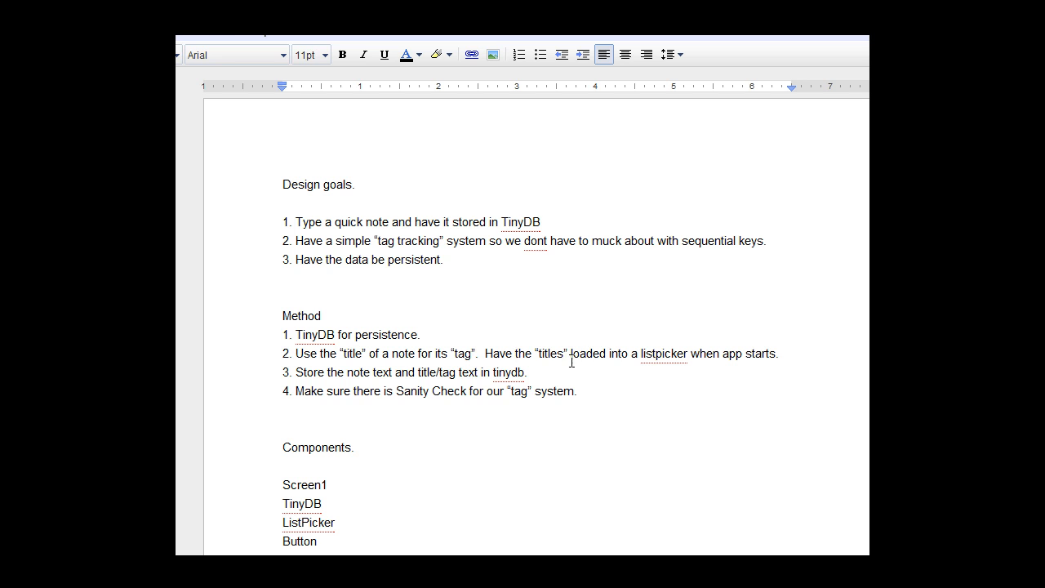
pyautogui.moveTo(738, 354)
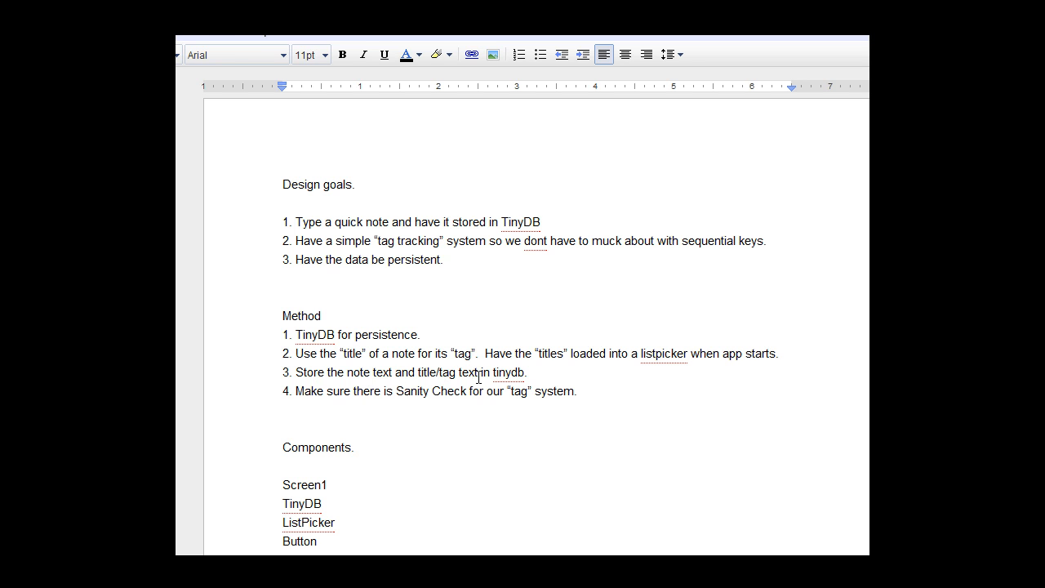
pyautogui.moveTo(322, 413)
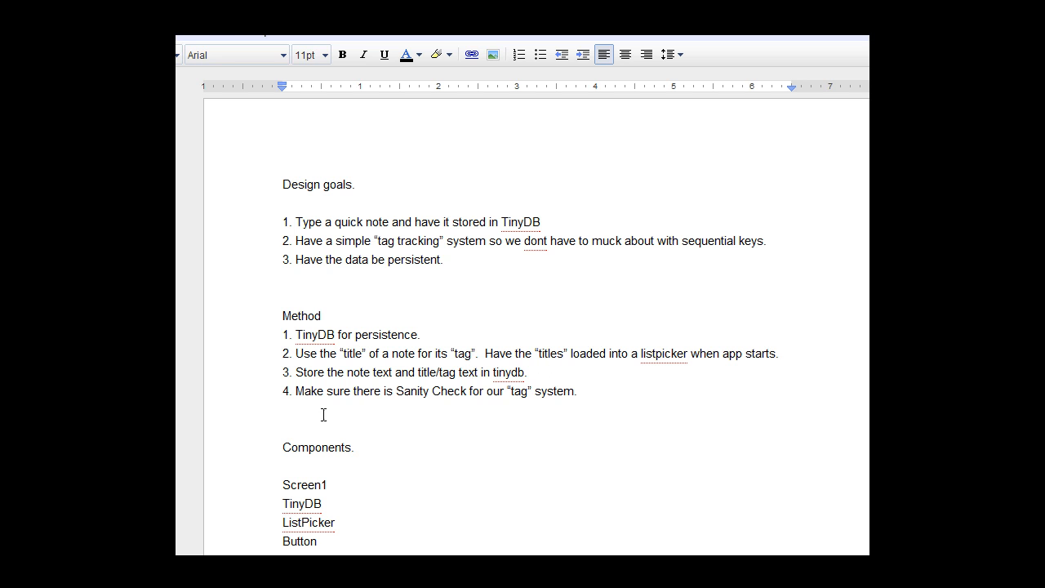
pyautogui.moveTo(485, 416)
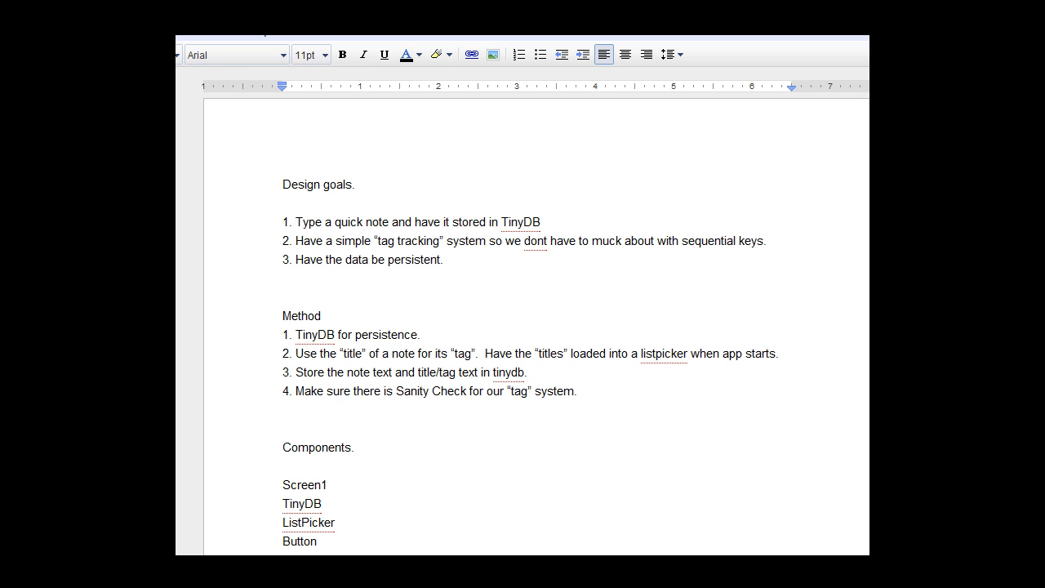
pyautogui.moveTo(480, 409)
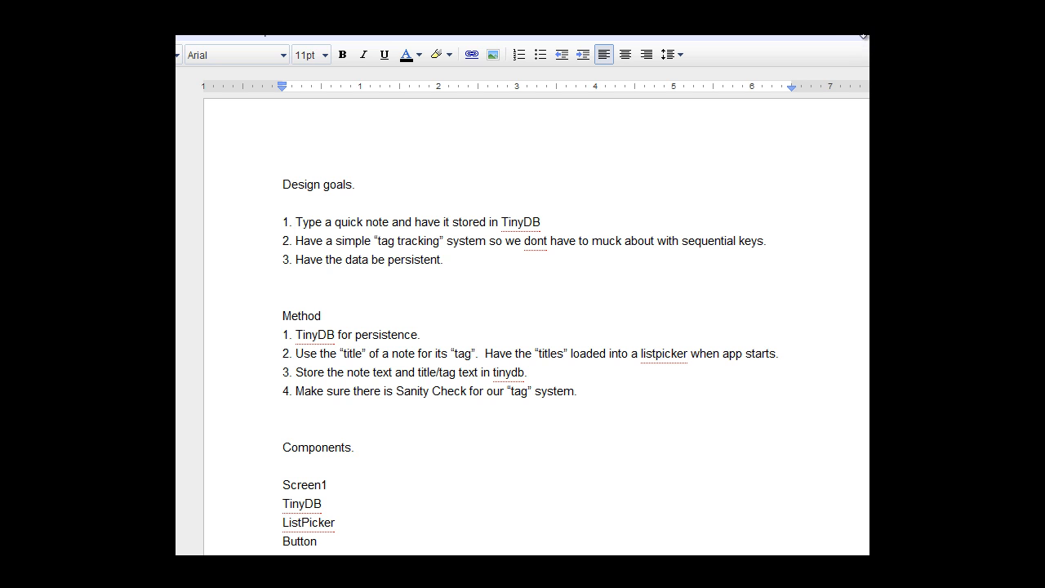
# - Inspect the title box, NoteBox, Load Note picker, TitleBox and TinyDB1 properties
pyautogui.scroll(-3)
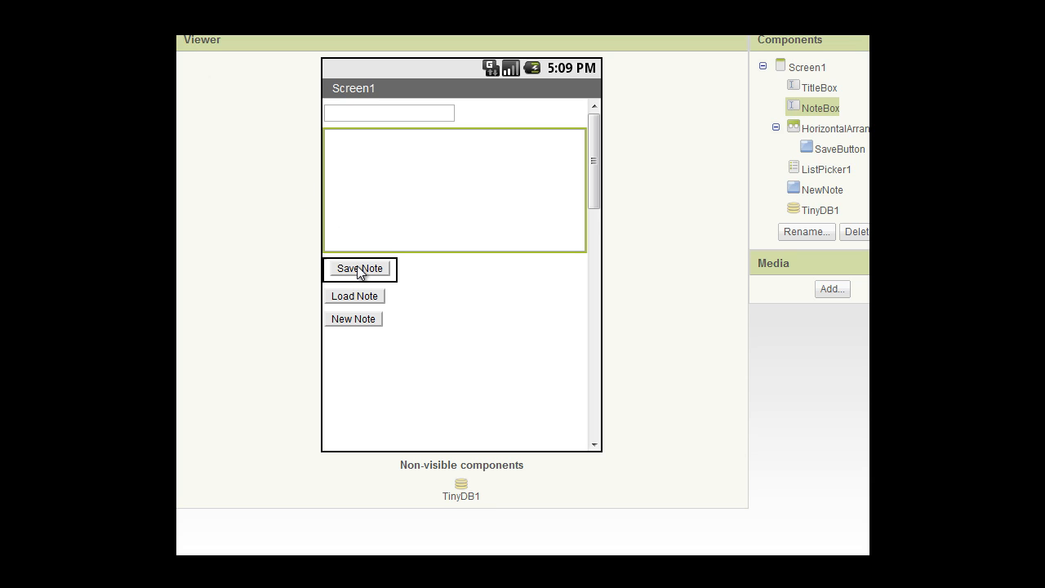
pyautogui.moveTo(337, 237)
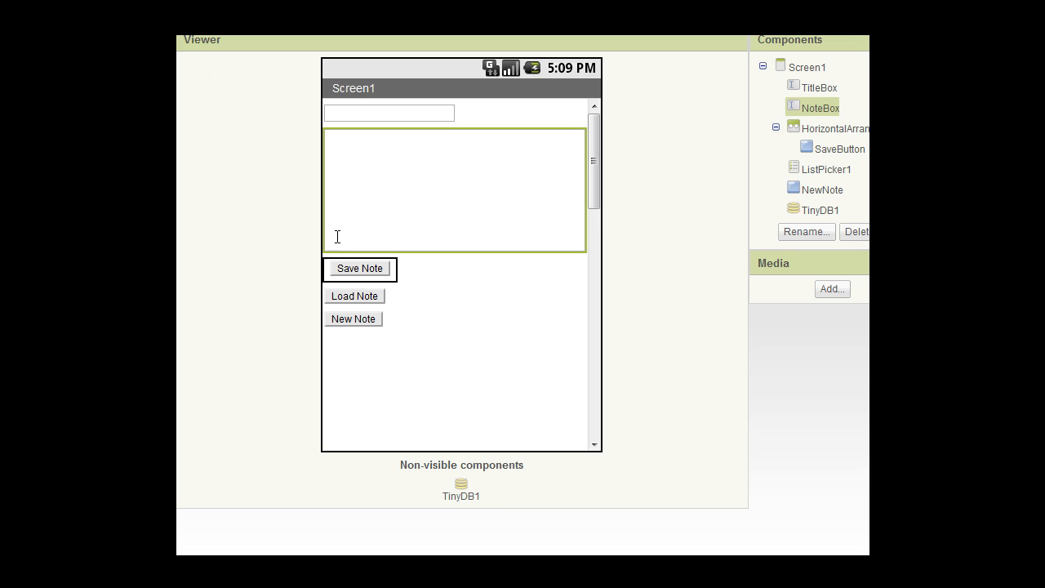
pyautogui.moveTo(287, 237)
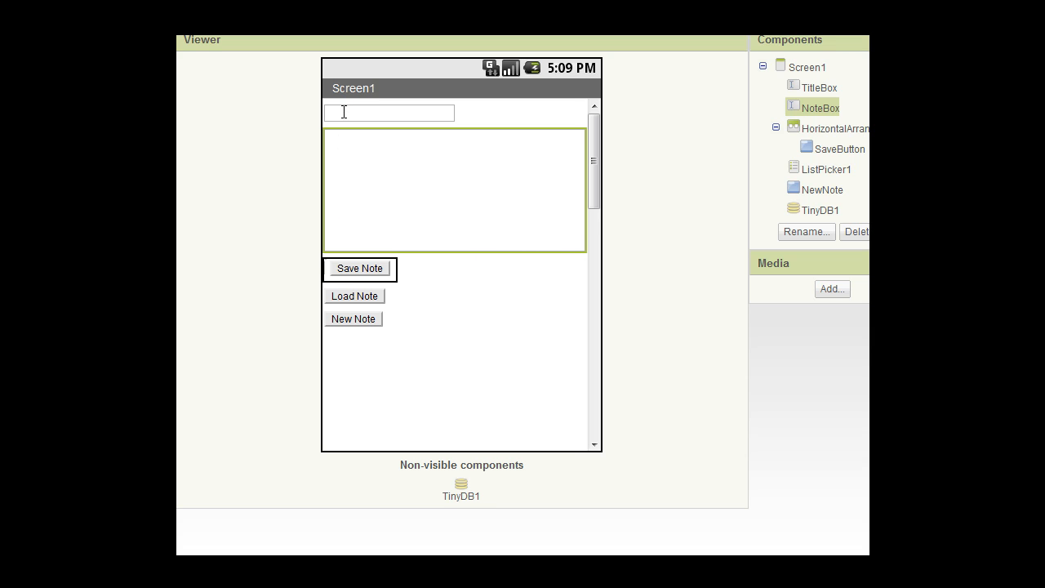
pyautogui.click(821, 87)
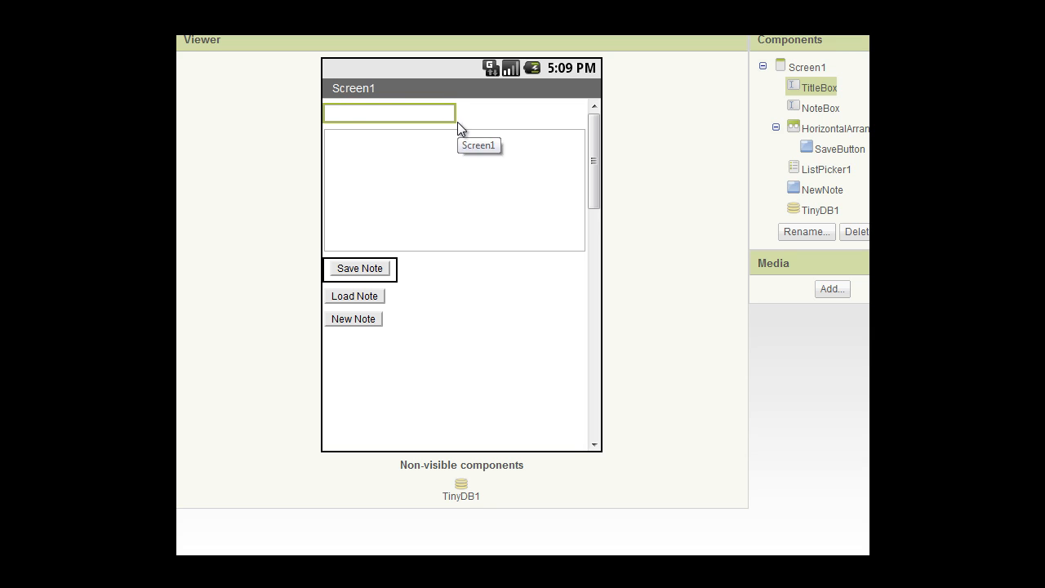
pyautogui.moveTo(247, 70)
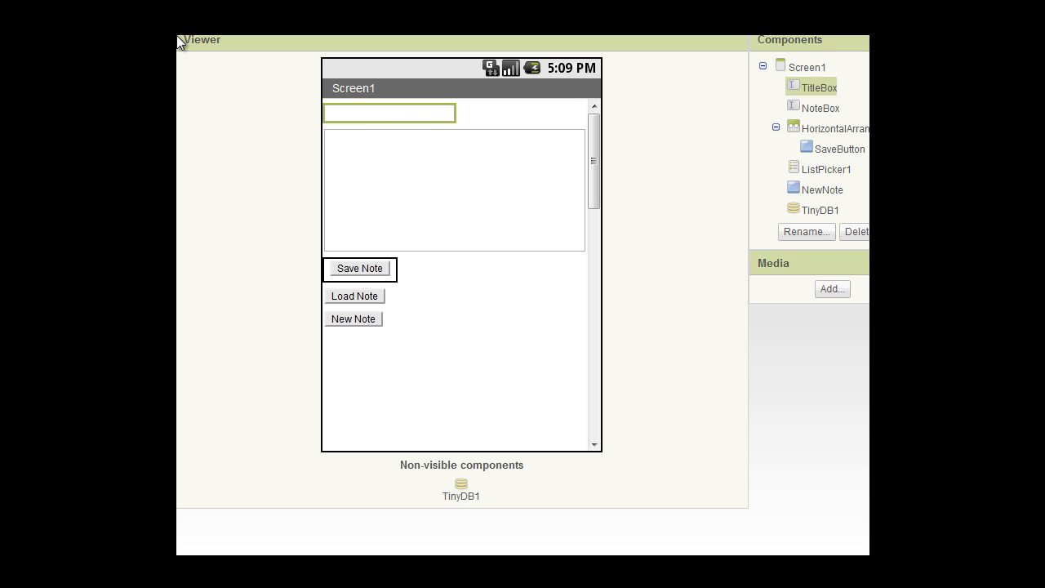
pyautogui.click(817, 86)
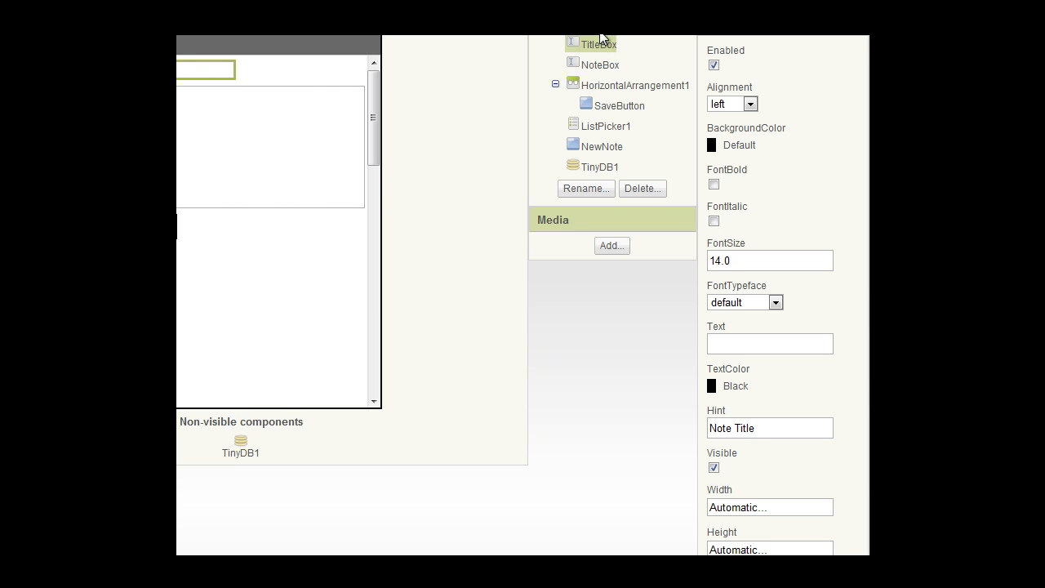
pyautogui.moveTo(588, 162)
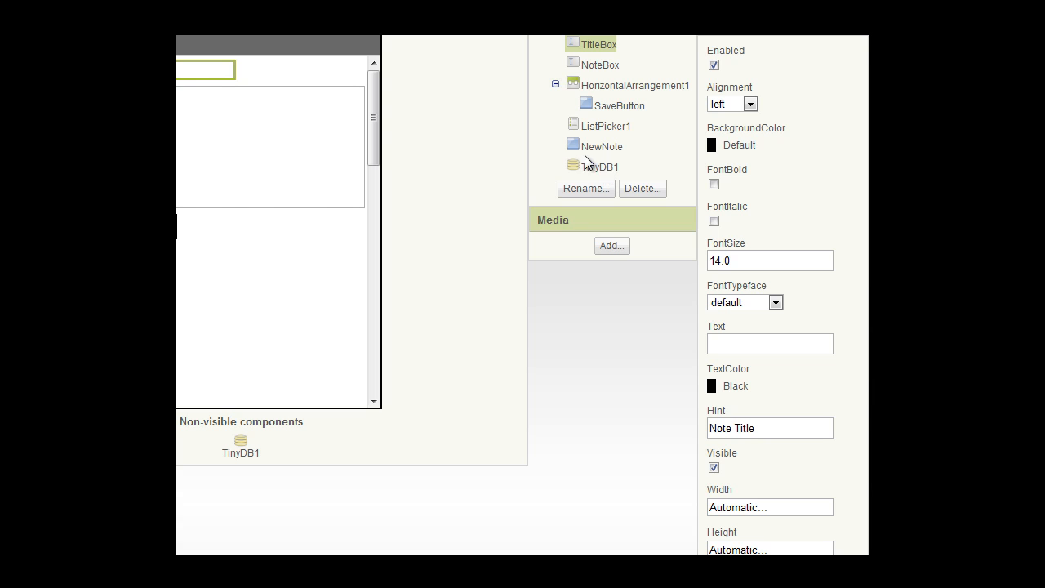
pyautogui.moveTo(614, 52)
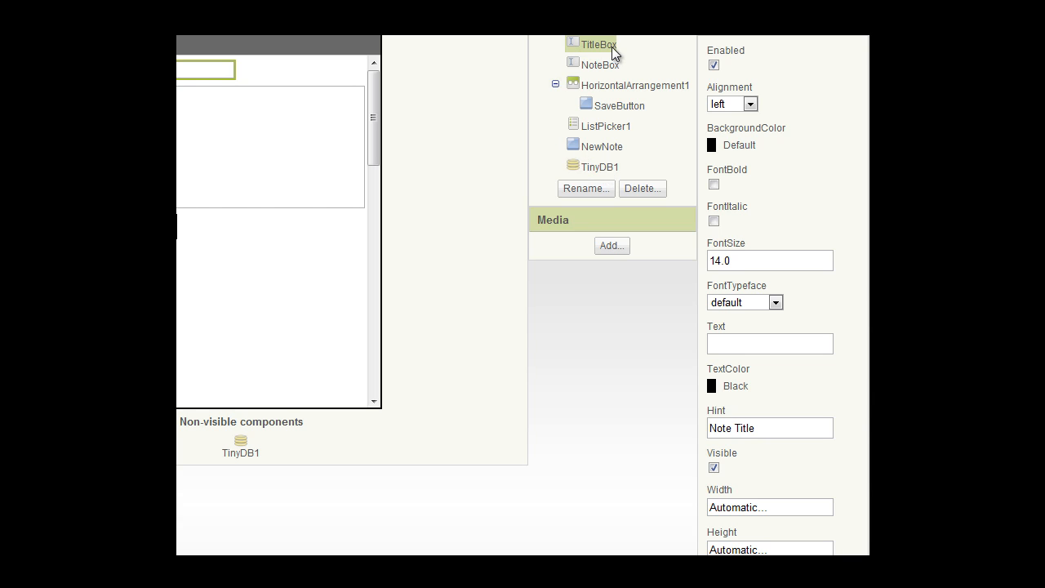
pyautogui.moveTo(547, 63)
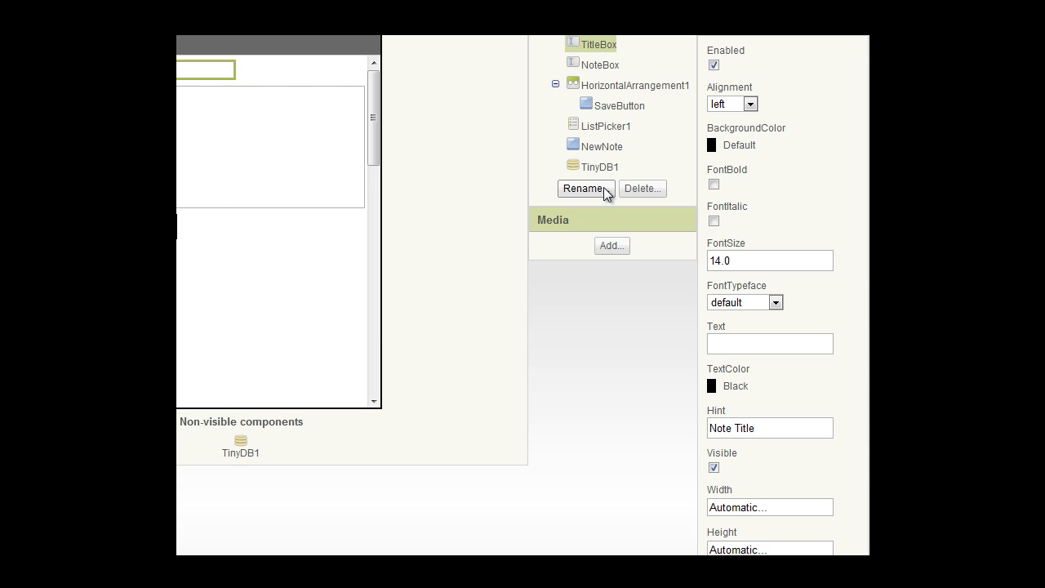
pyautogui.moveTo(604, 172)
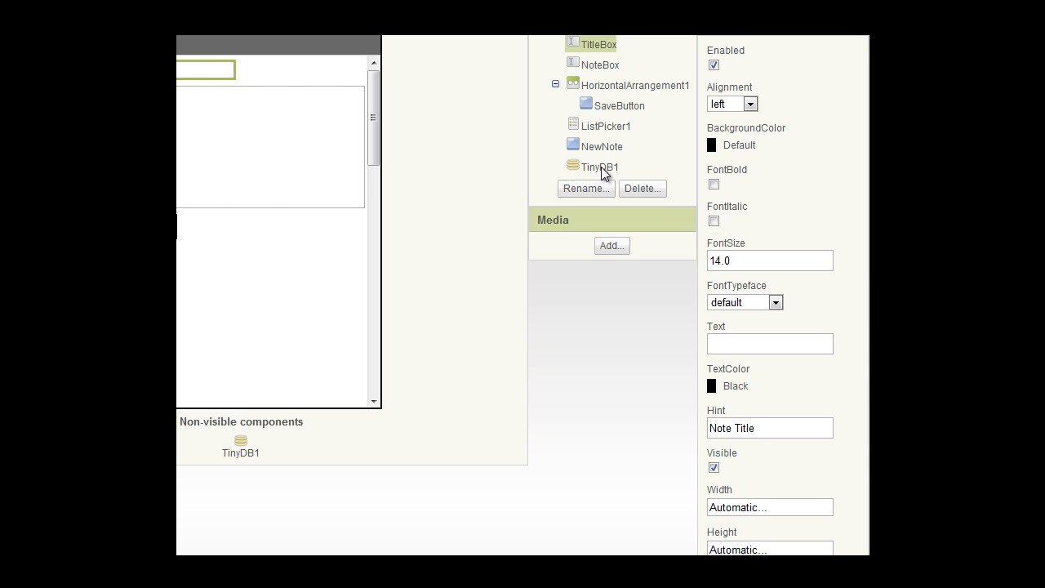
pyautogui.moveTo(602, 152)
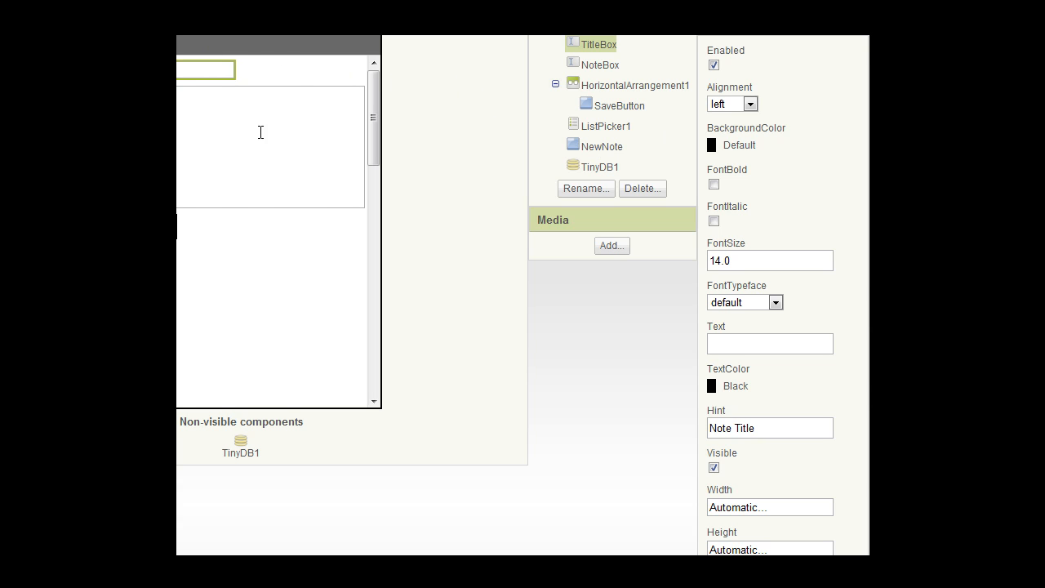
pyautogui.moveTo(333, 149)
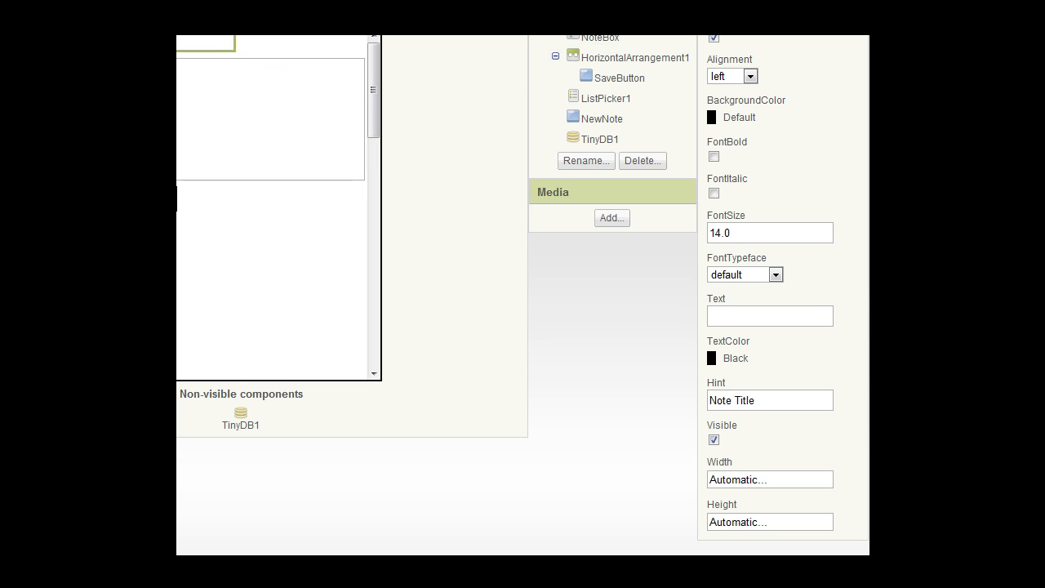
pyautogui.click(601, 38)
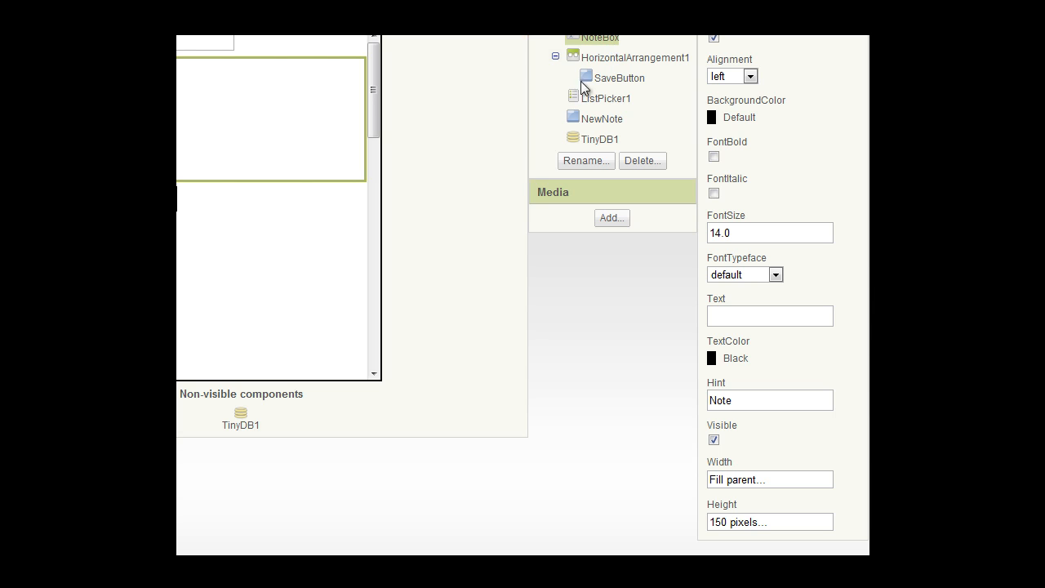
pyautogui.moveTo(596, 59)
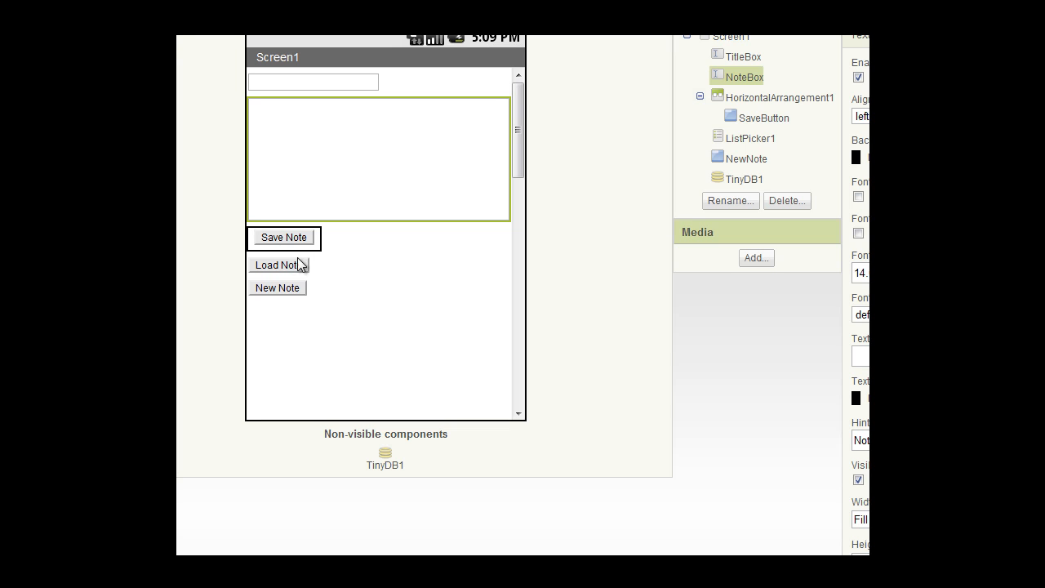
pyautogui.moveTo(293, 274)
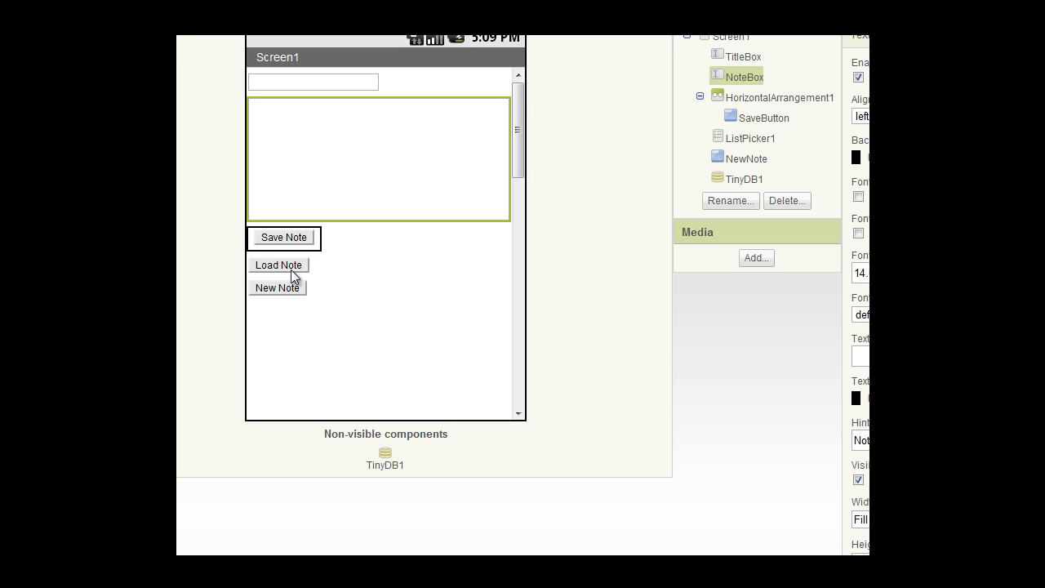
pyautogui.click(278, 264)
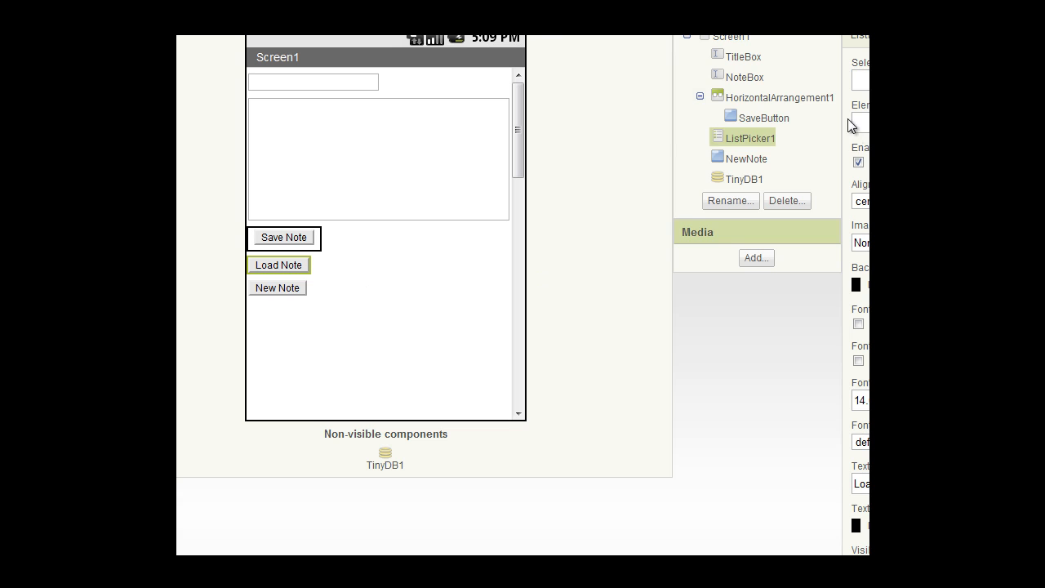
pyautogui.moveTo(766, 149)
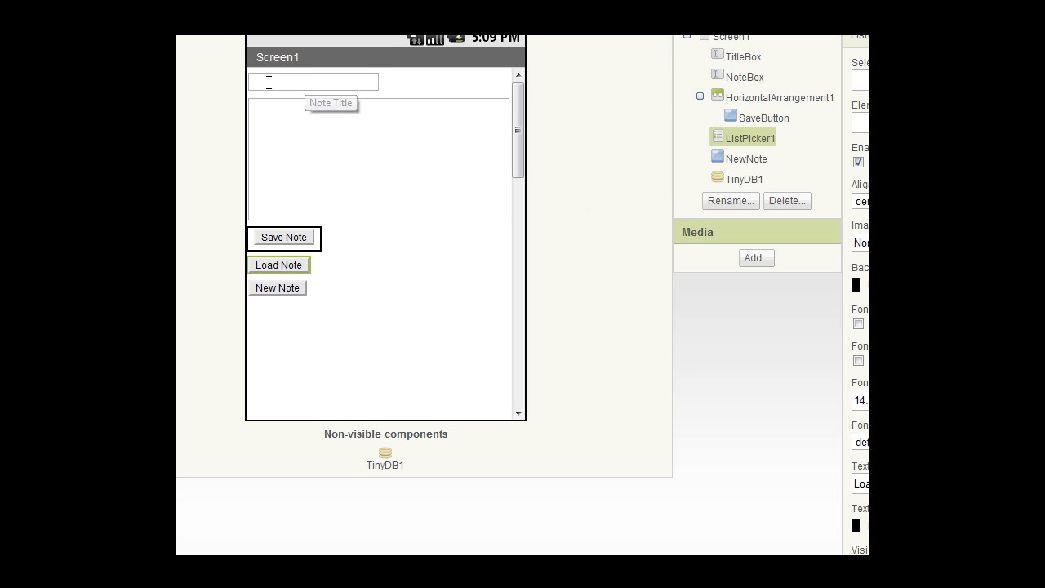
pyautogui.click(313, 82)
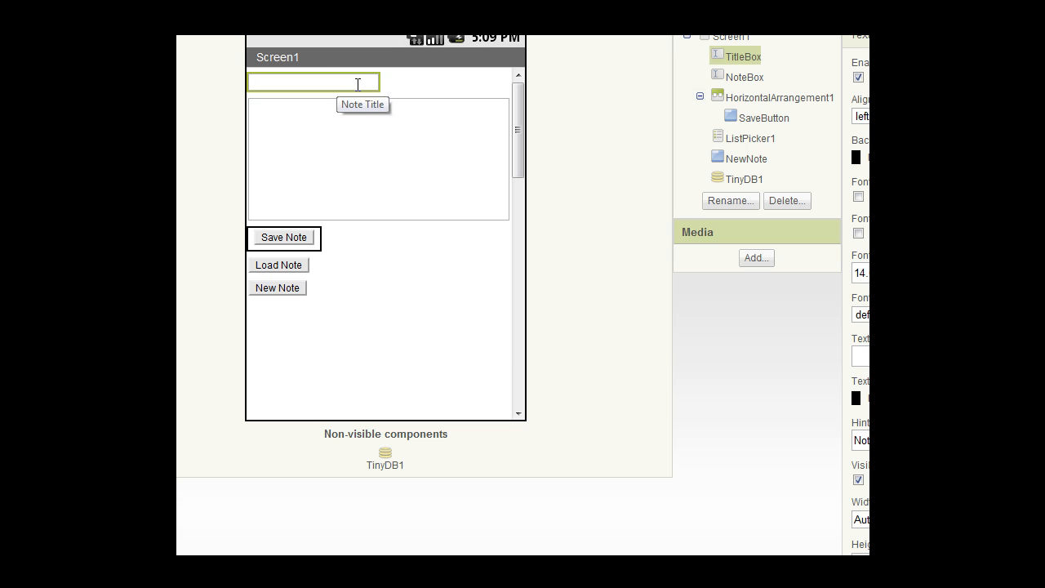
pyautogui.moveTo(380, 204)
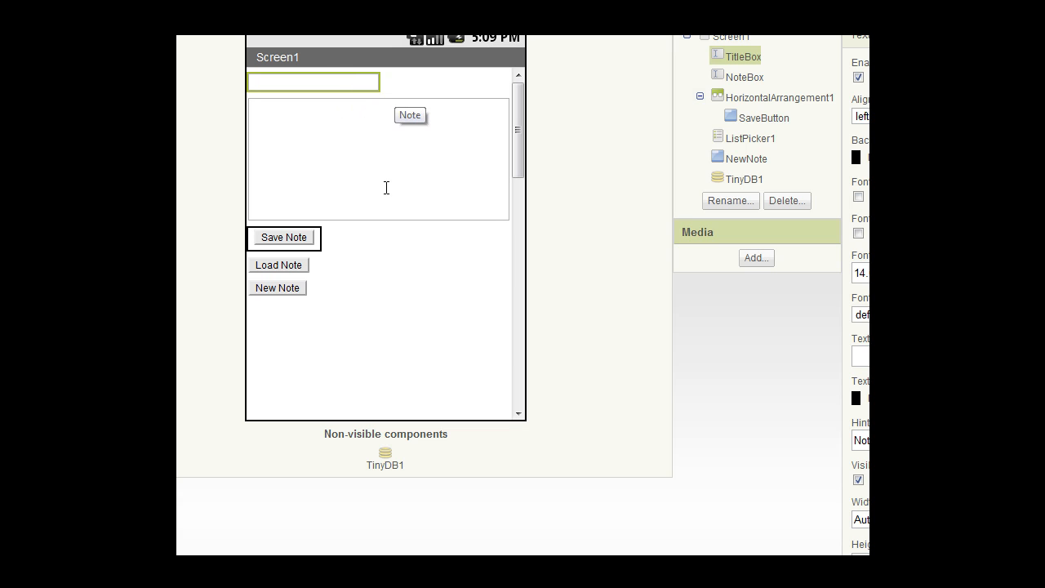
pyautogui.moveTo(381, 155)
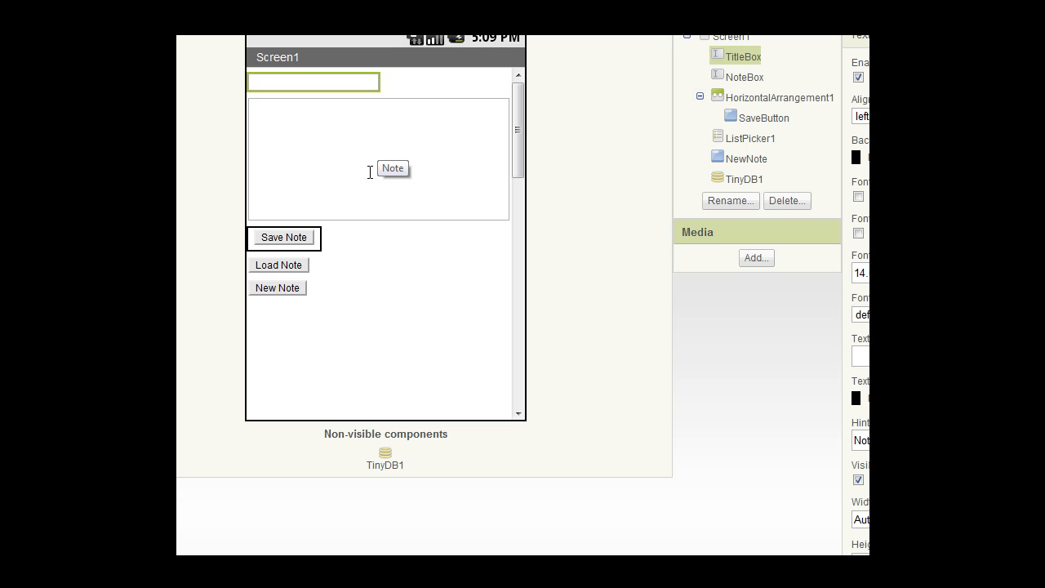
pyautogui.moveTo(362, 171)
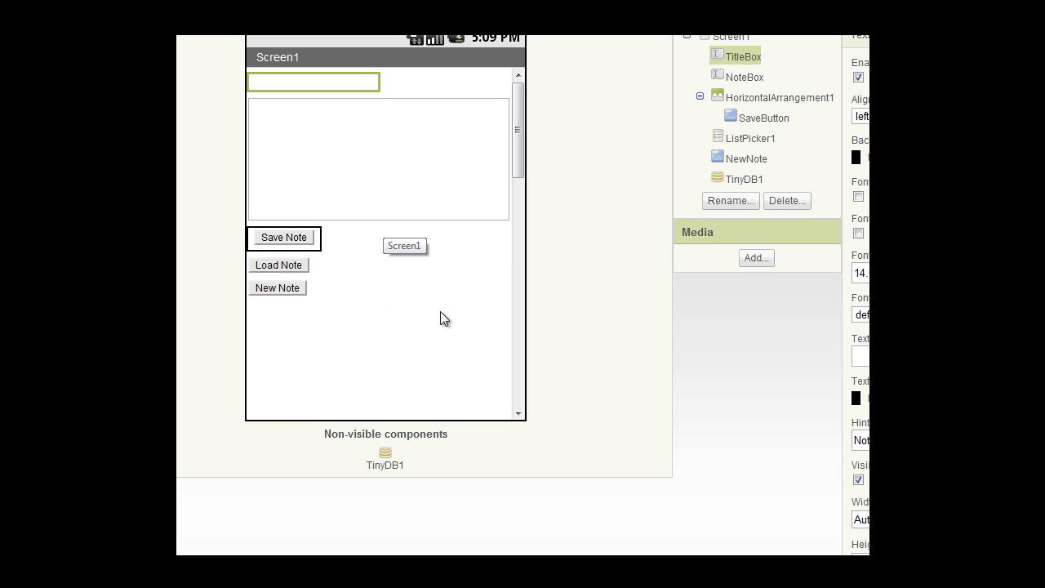
pyautogui.click(744, 206)
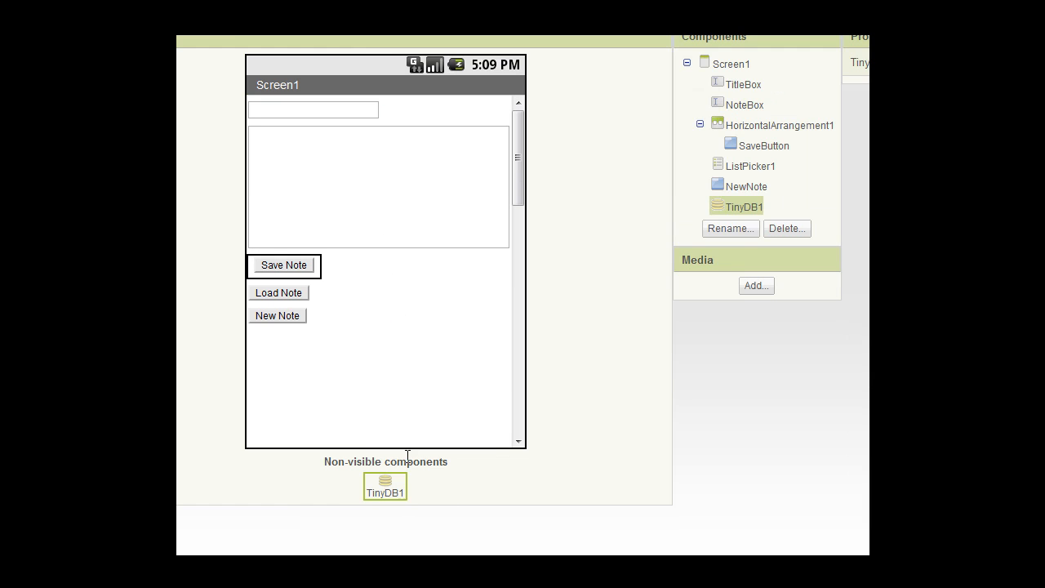
pyautogui.moveTo(278, 316)
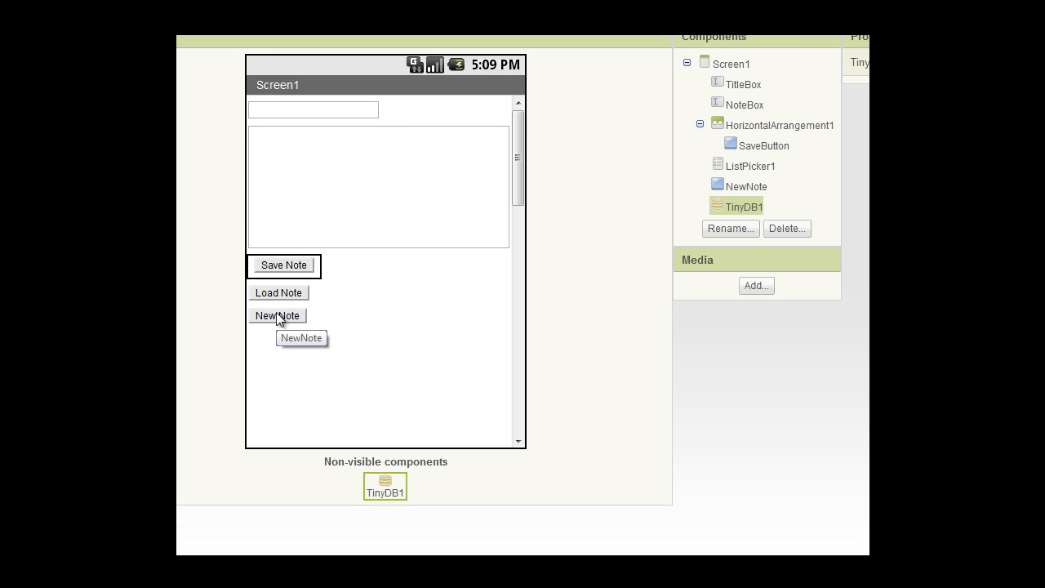
pyautogui.moveTo(286, 281)
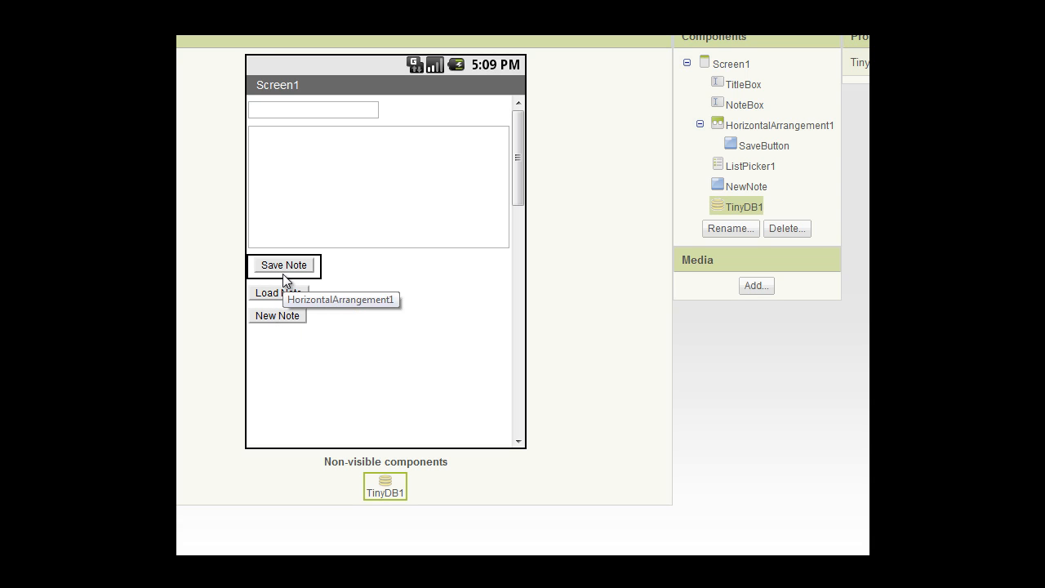
pyautogui.moveTo(284, 318)
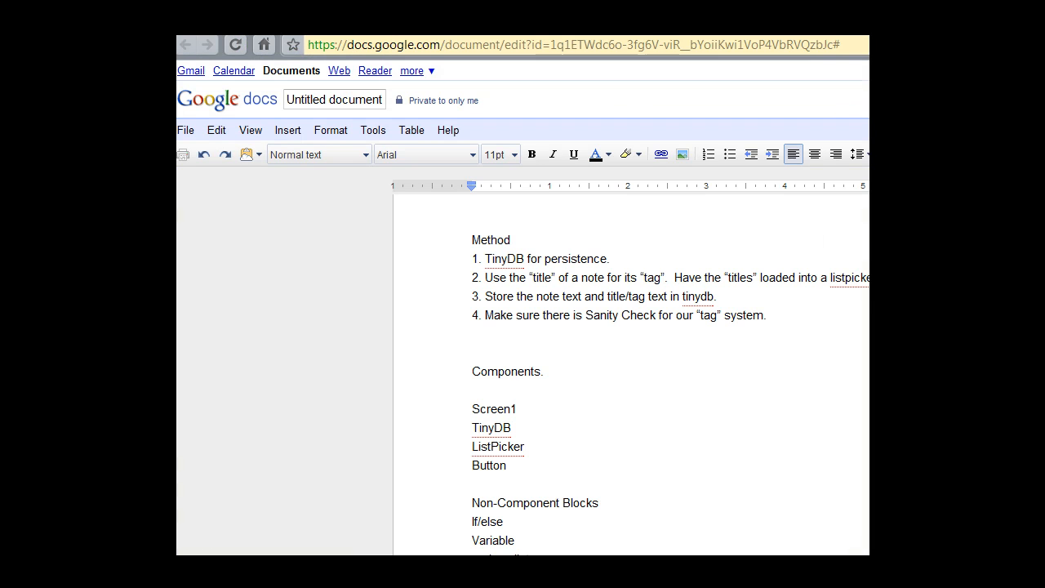
pyautogui.moveTo(594, 363)
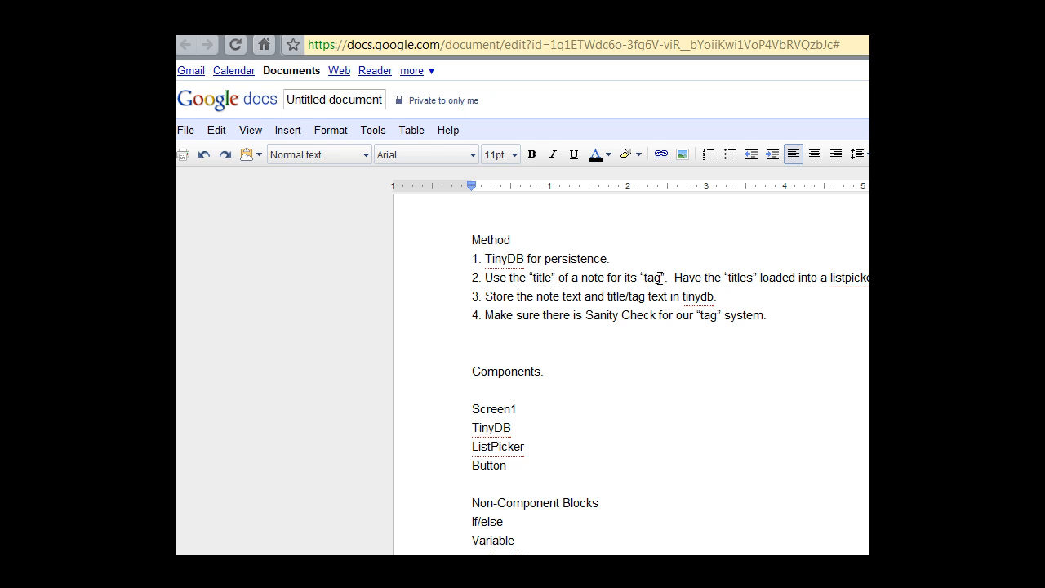
pyautogui.moveTo(600, 282)
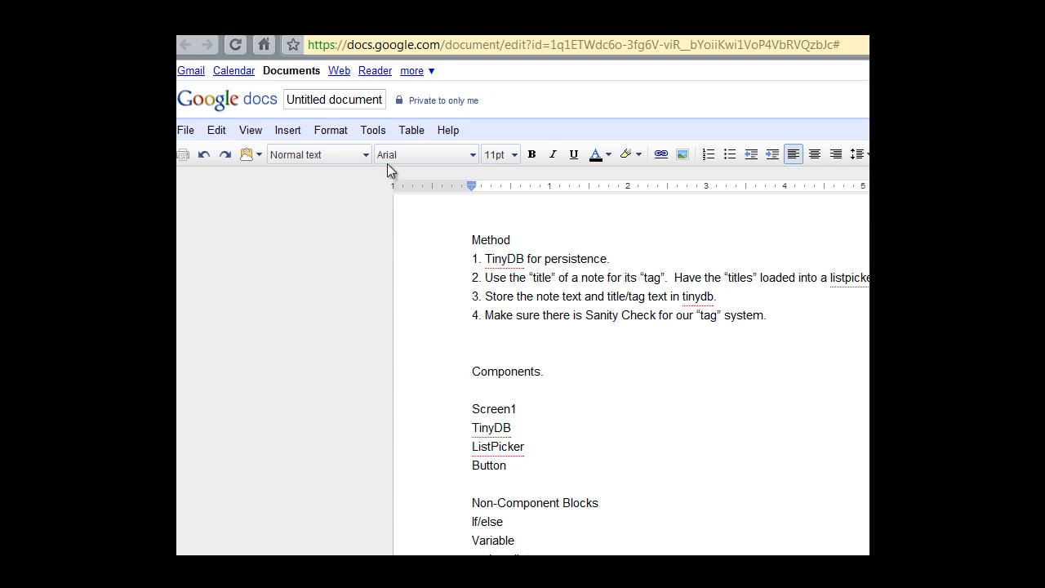
pyautogui.moveTo(182, 271)
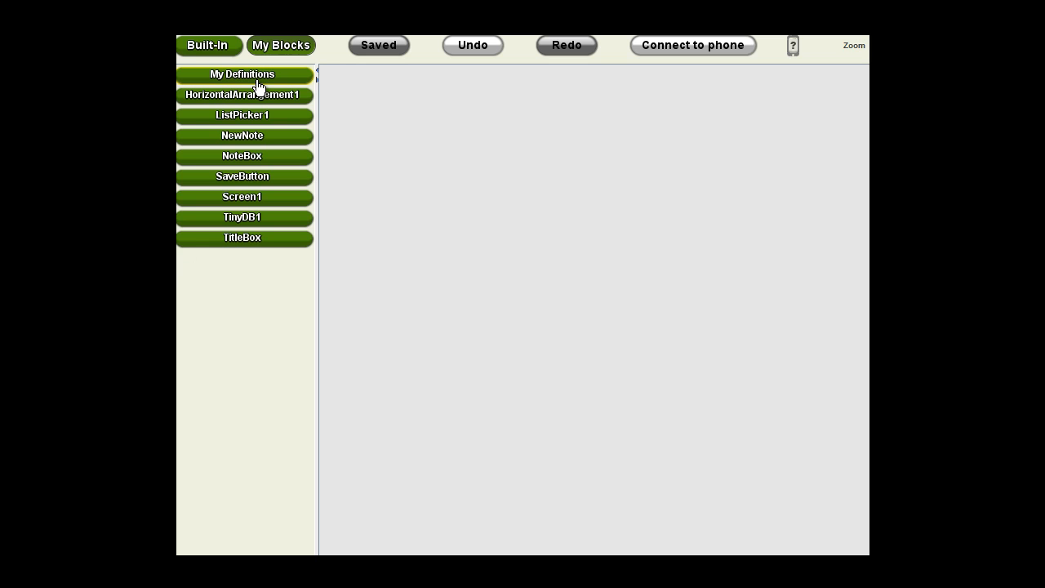
# - Place a 'when SaveButton.Click' event block on the blocks workspace
pyautogui.click(242, 177)
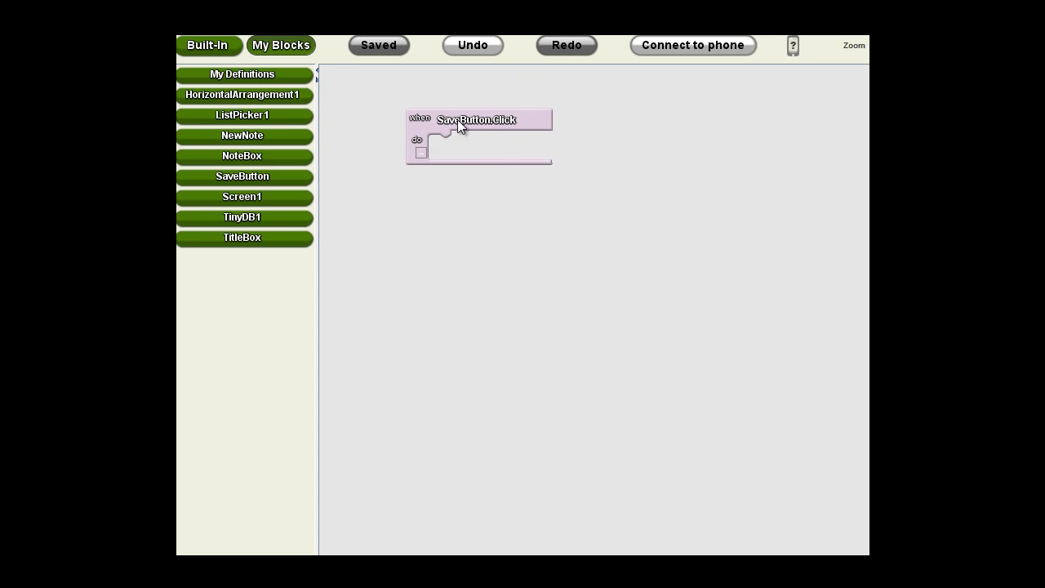
pyautogui.click(478, 135)
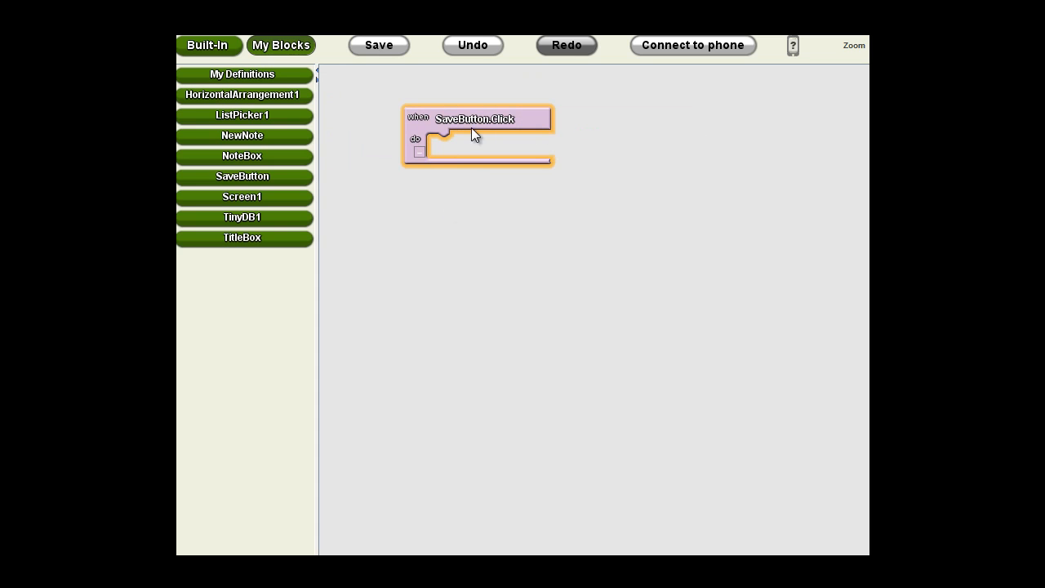
pyautogui.moveTo(469, 186)
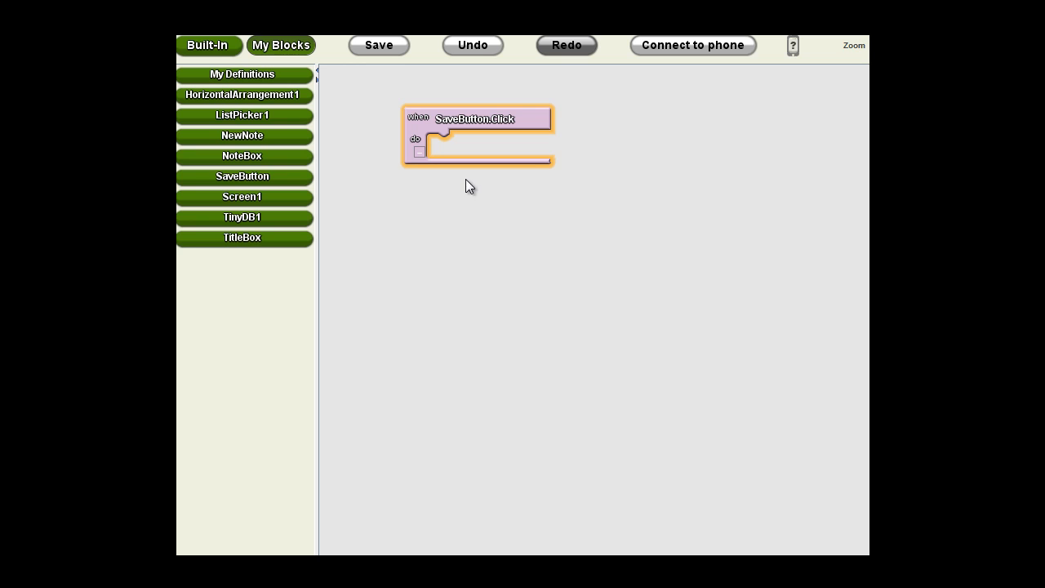
pyautogui.click(378, 45)
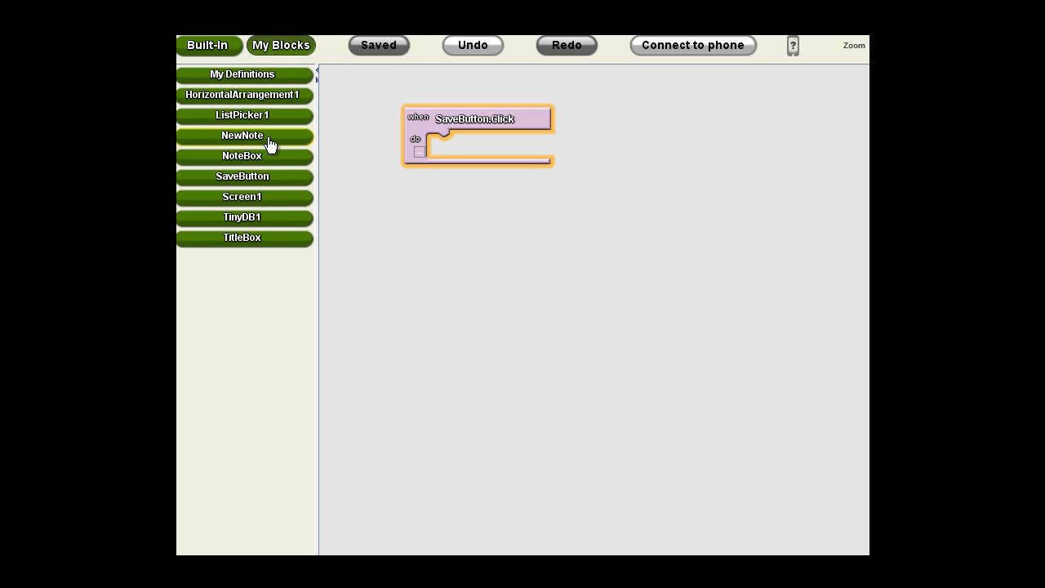
pyautogui.moveTo(242, 202)
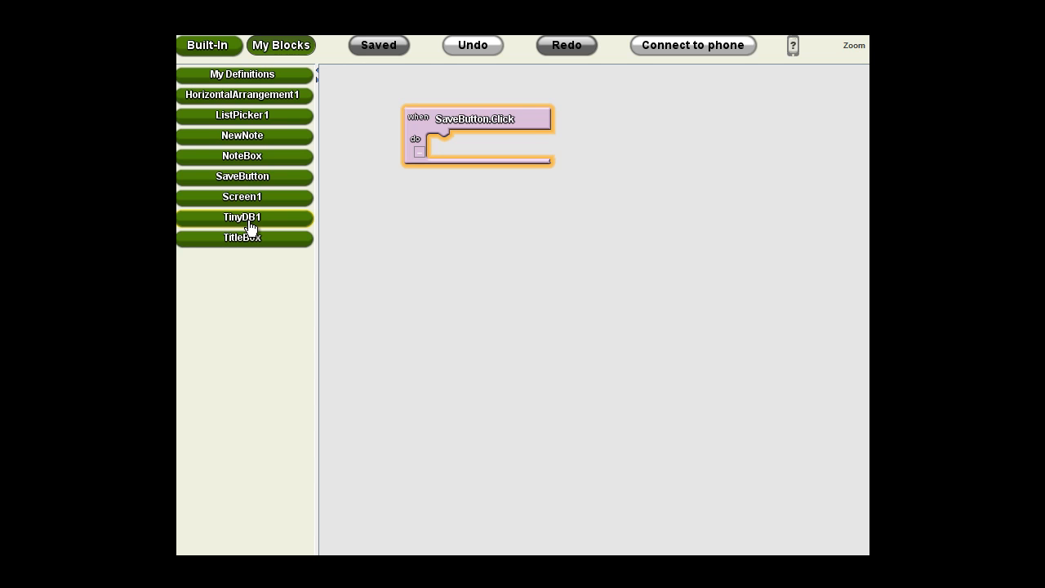
# - Drop a call TinyDB1.StoreValue block into the SaveButton.Click do slot
pyautogui.click(242, 217)
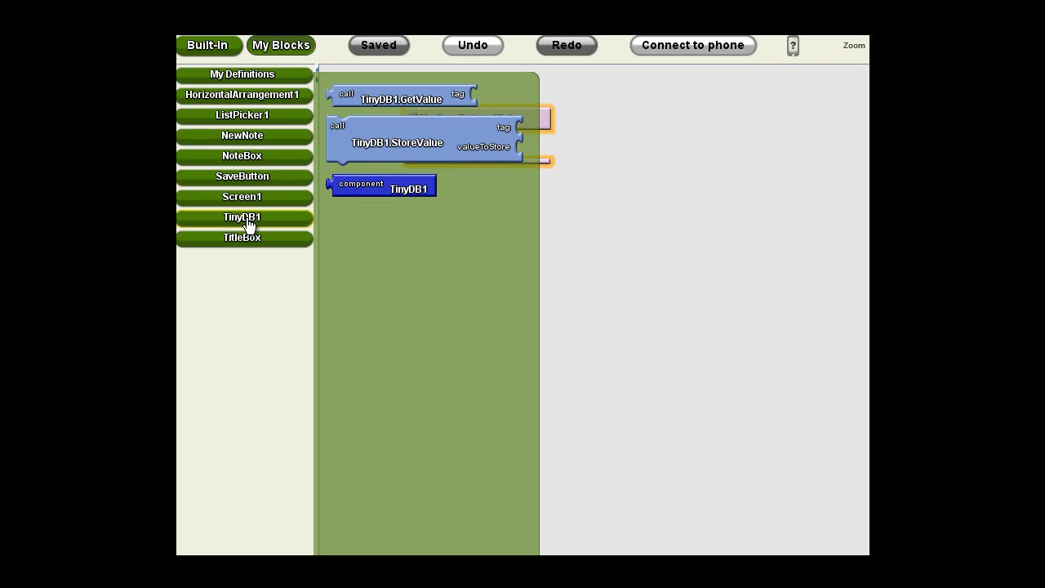
pyautogui.moveTo(242, 226)
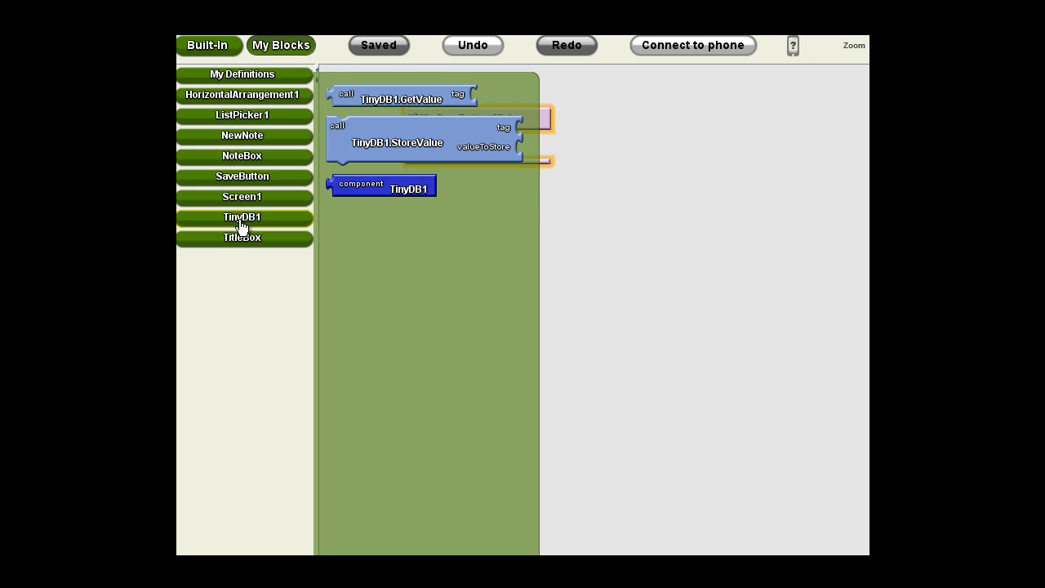
pyautogui.moveTo(379, 150)
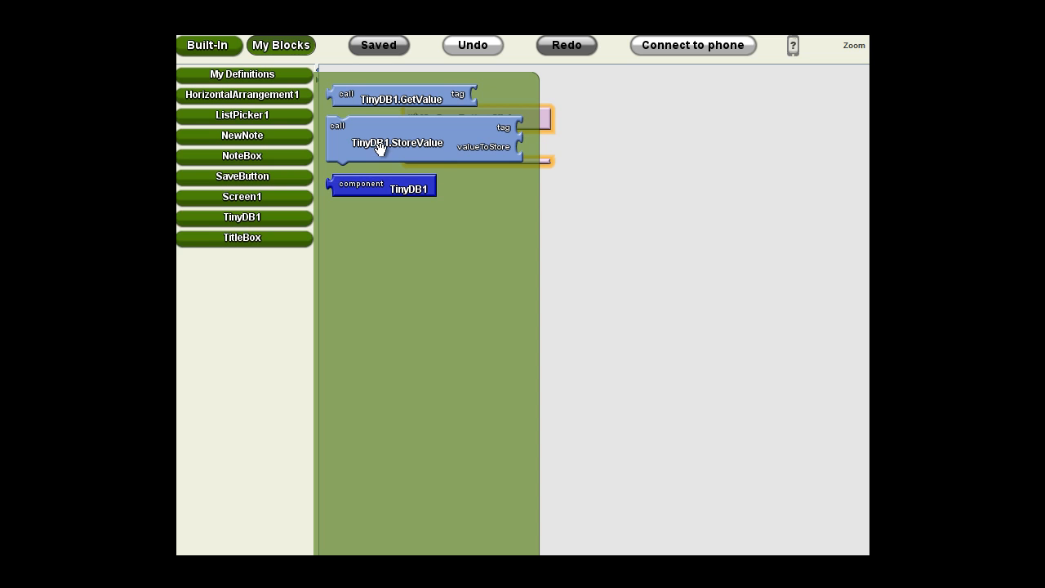
pyautogui.moveTo(473, 158)
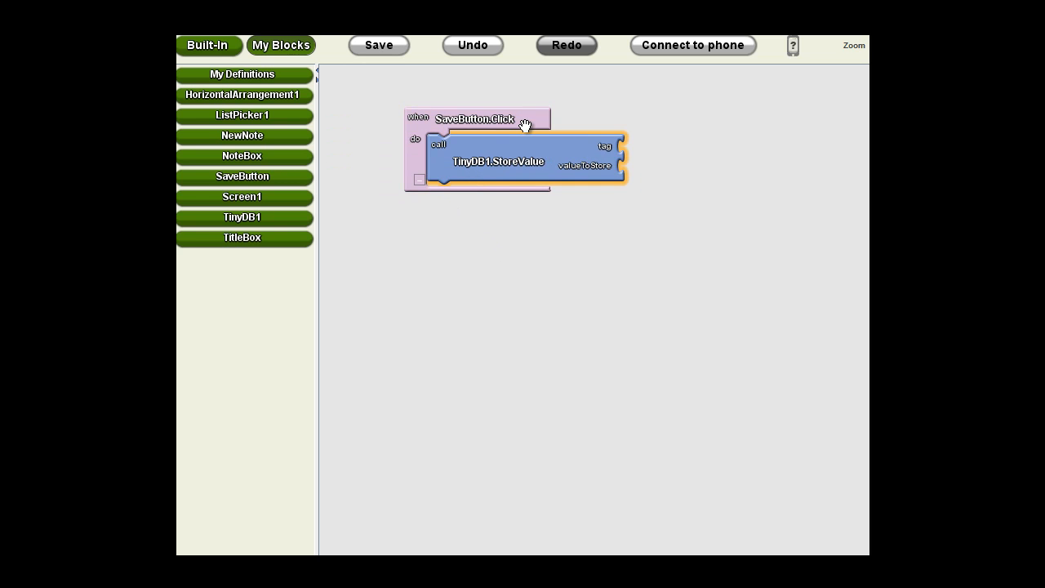
pyautogui.moveTo(541, 172)
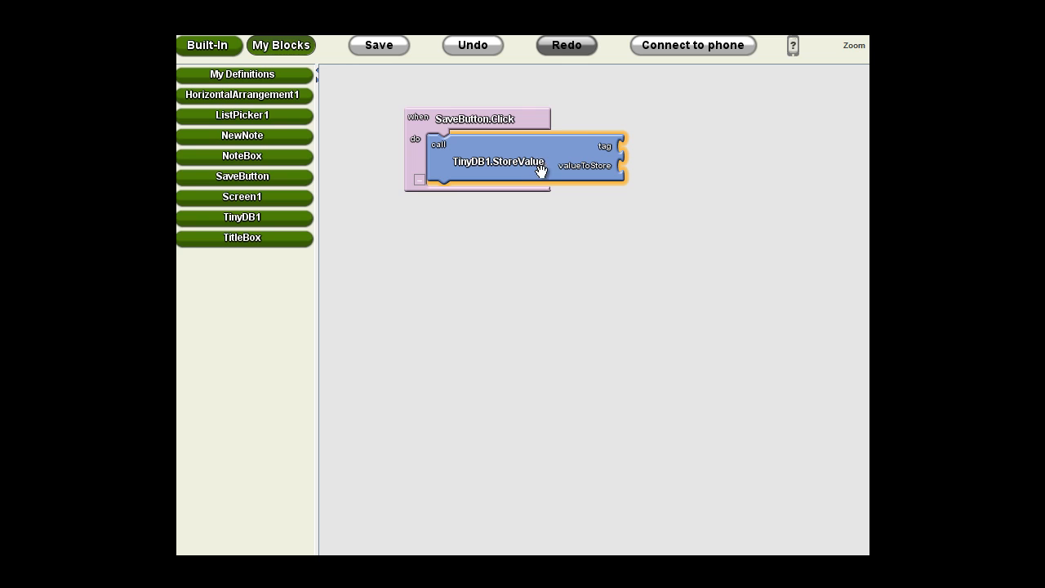
pyautogui.click(378, 45)
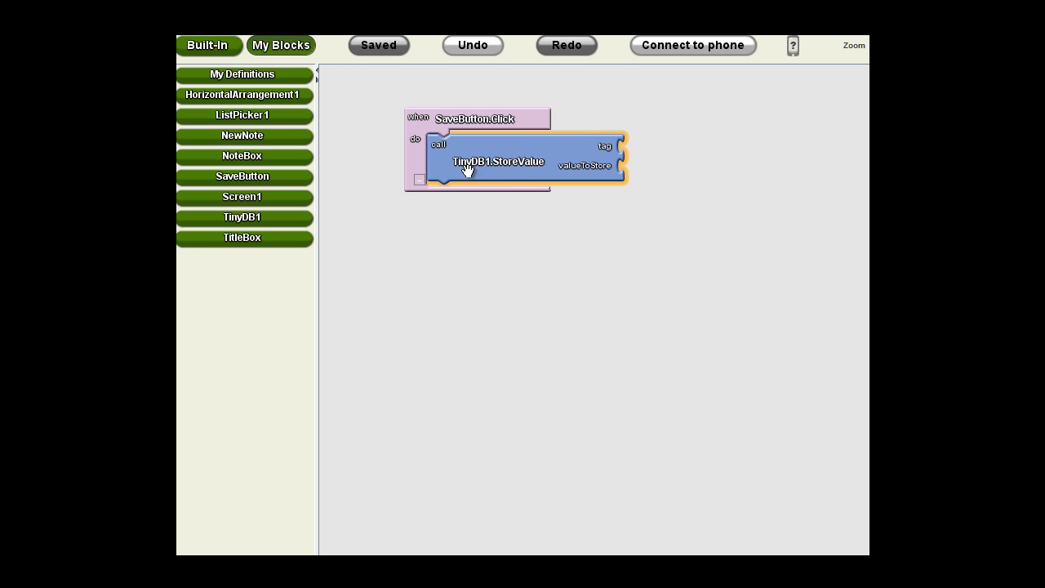
pyautogui.moveTo(541, 166)
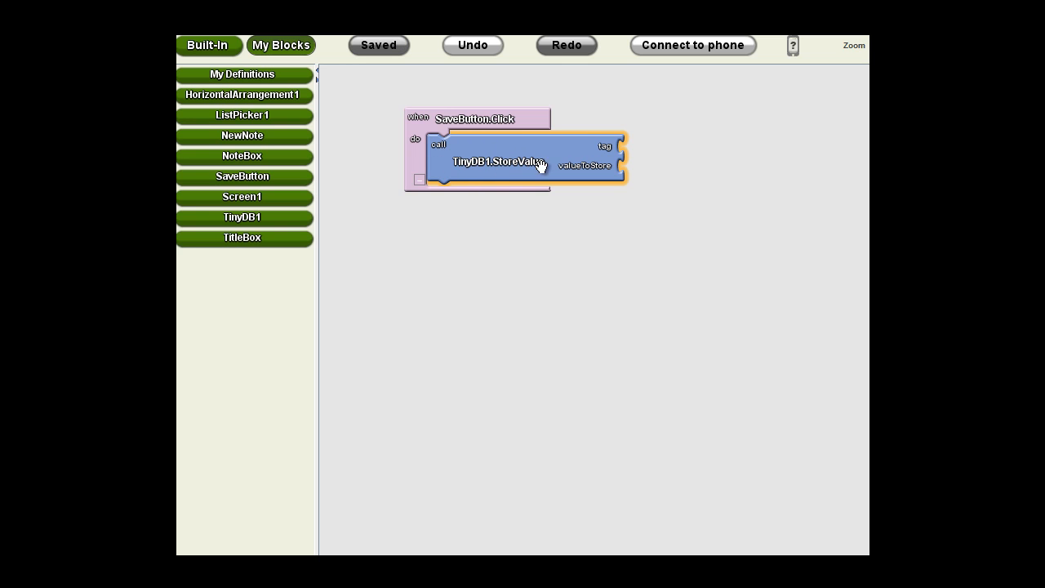
pyautogui.moveTo(649, 155)
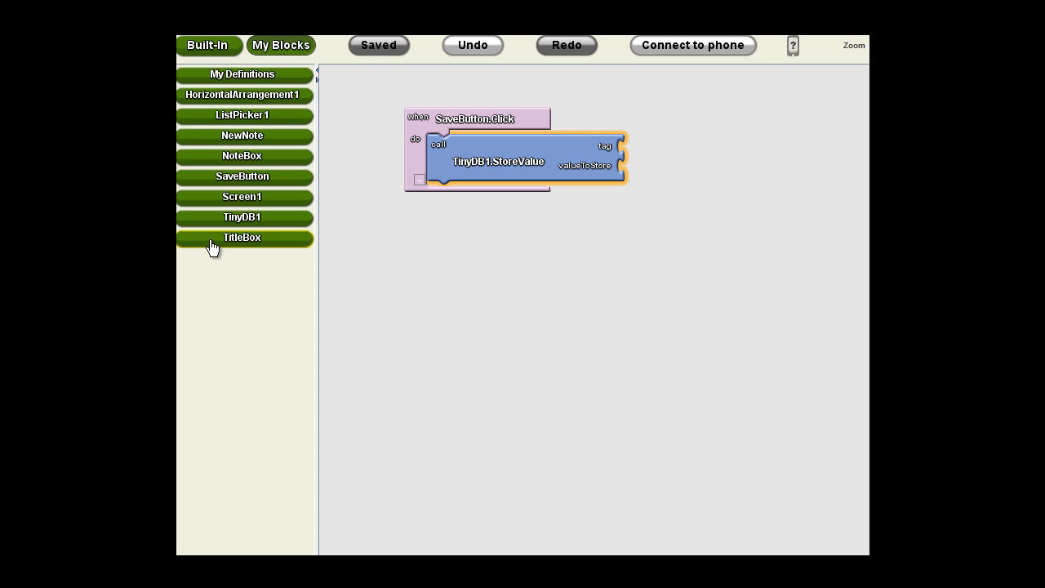
# - Plug TitleBox.Text into the StoreValue tag and NoteBox.Text into valueToStore
pyautogui.click(241, 237)
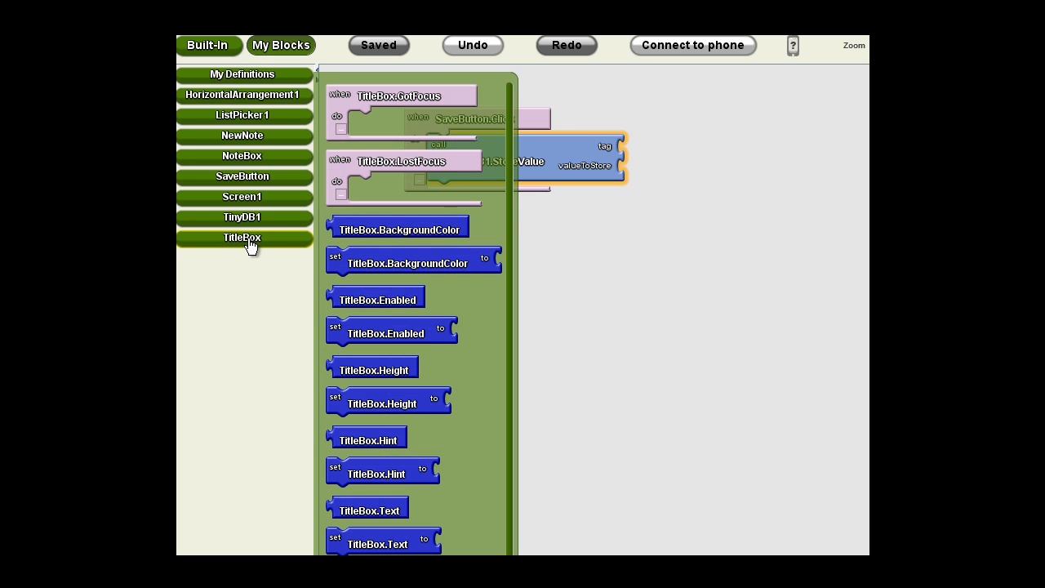
pyautogui.moveTo(352, 510)
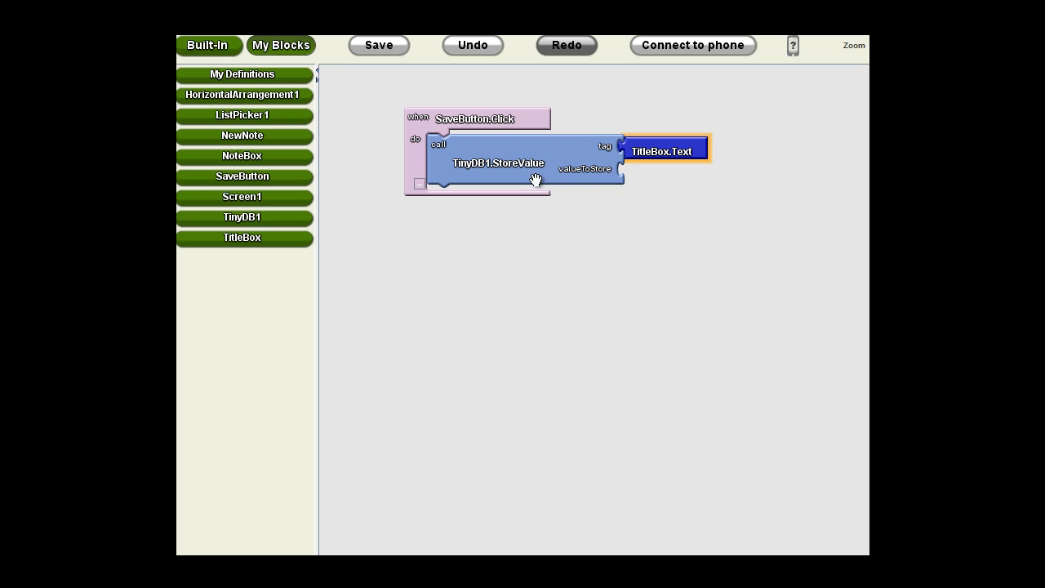
pyautogui.moveTo(281, 155)
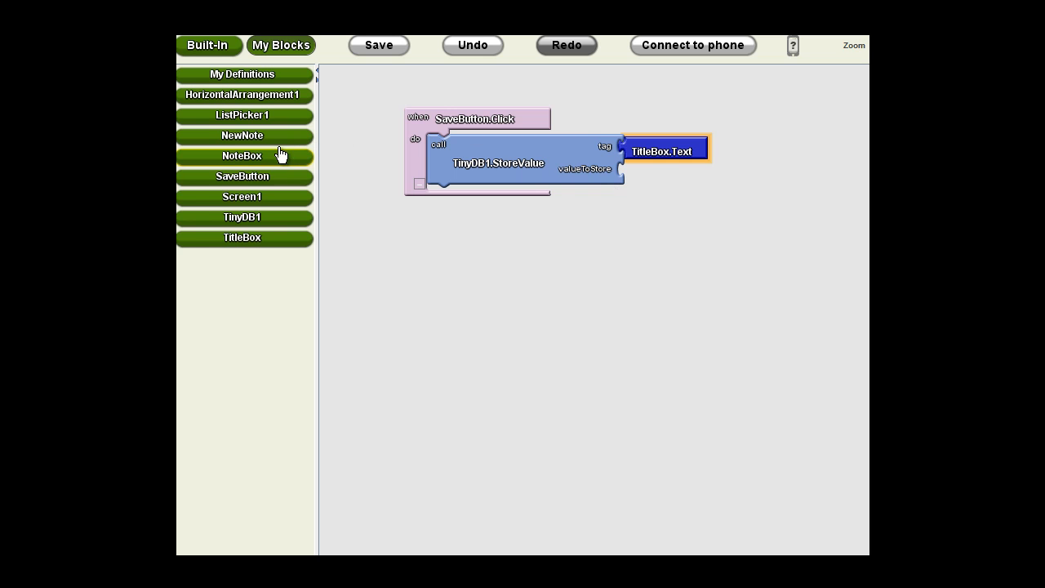
pyautogui.click(241, 156)
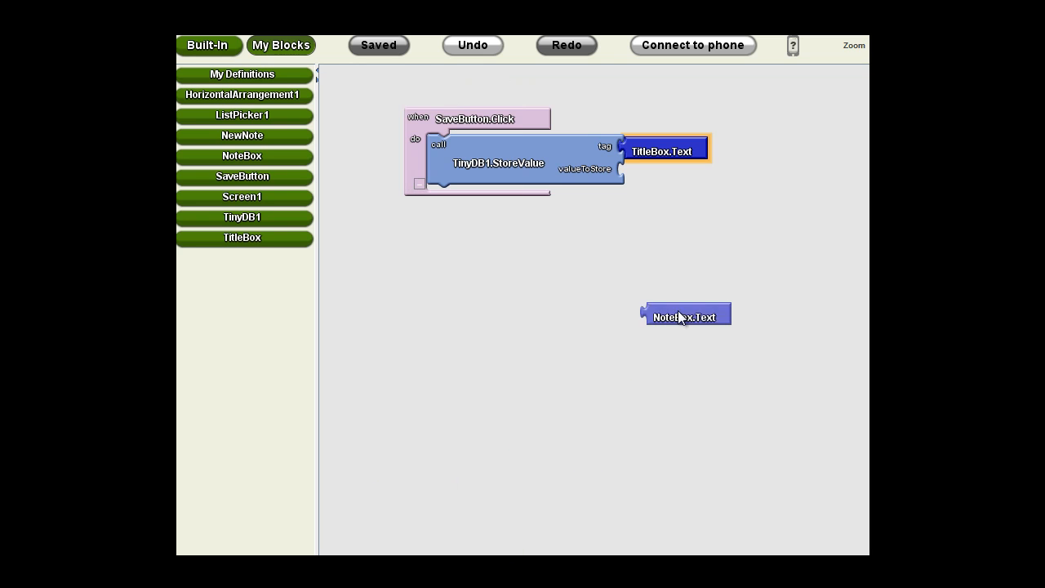
pyautogui.moveTo(684, 316); pyautogui.dragTo(657, 173)
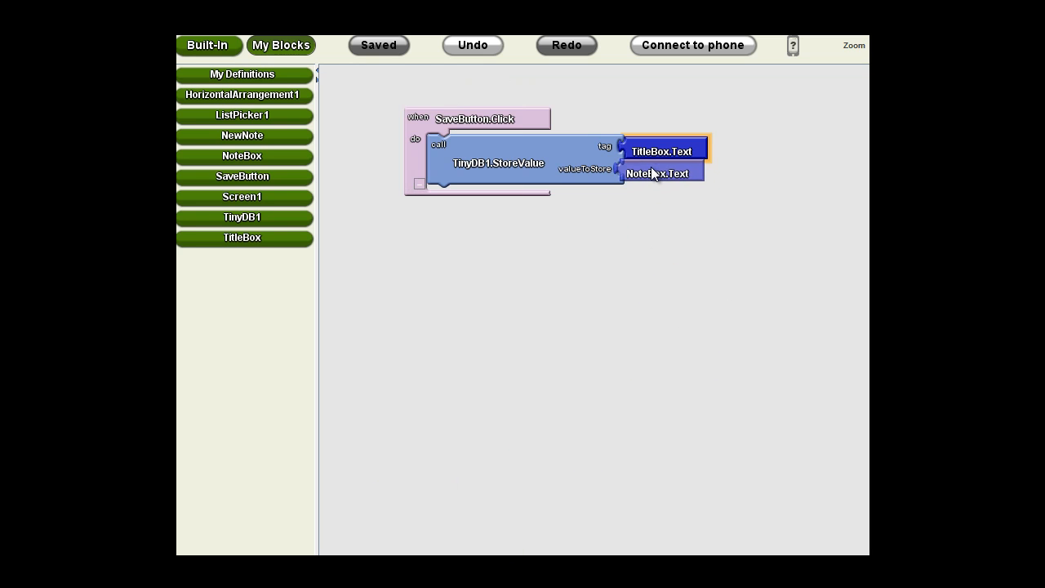
pyautogui.moveTo(657, 173); pyautogui.dragTo(661, 173)
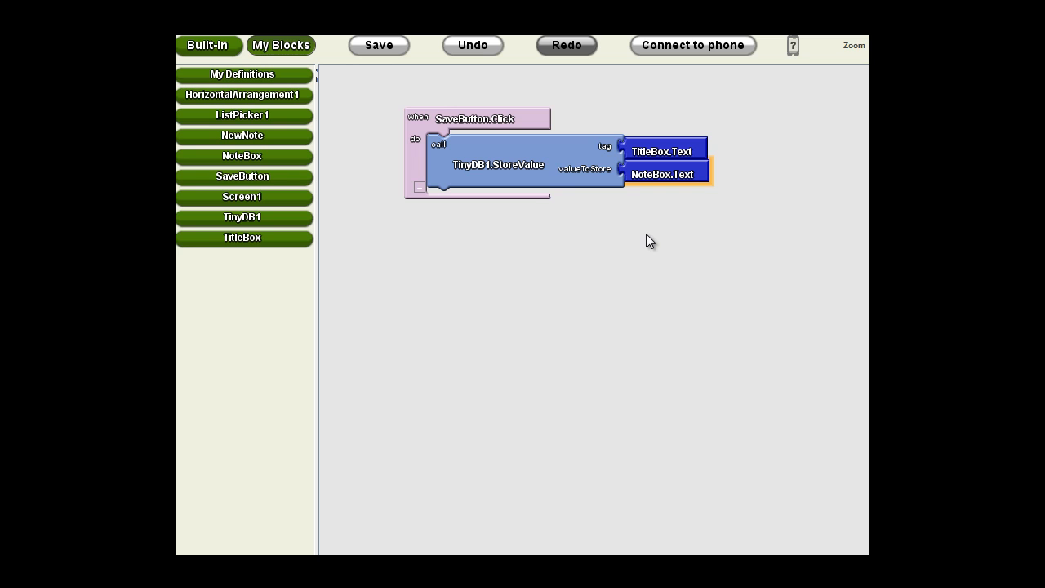
pyautogui.moveTo(639, 341)
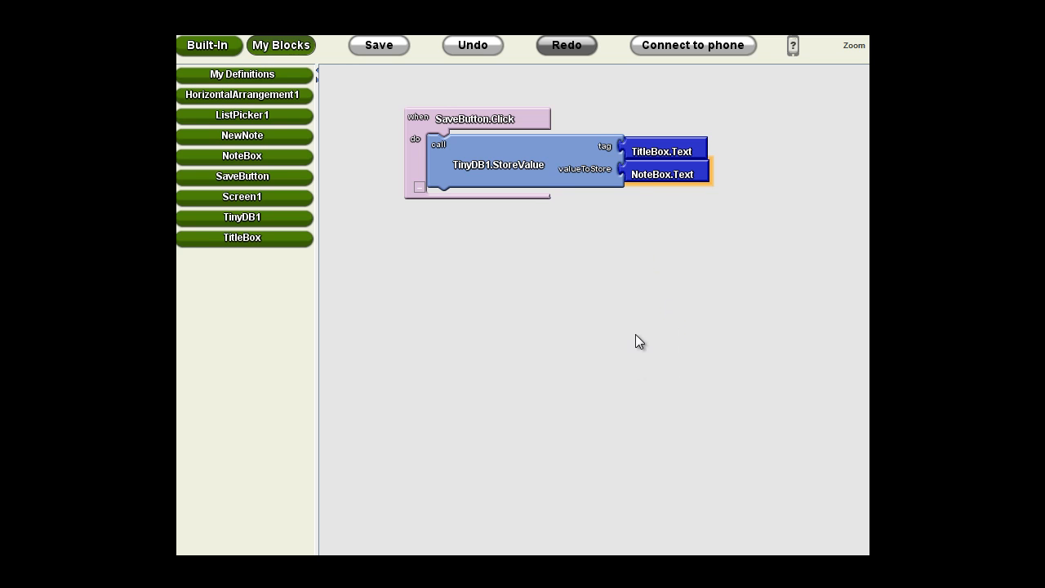
pyautogui.moveTo(513, 173)
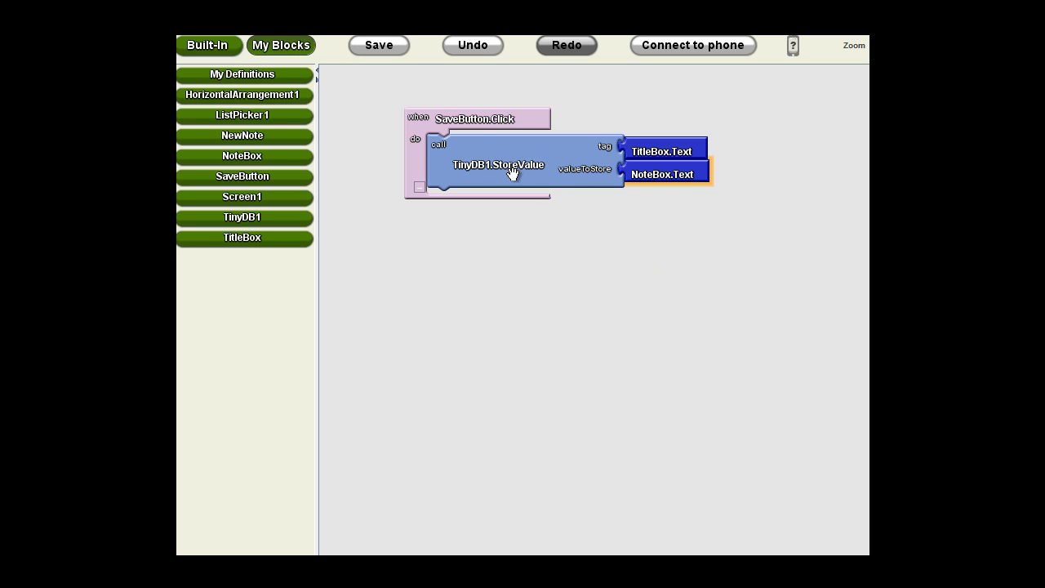
pyautogui.click(377, 44)
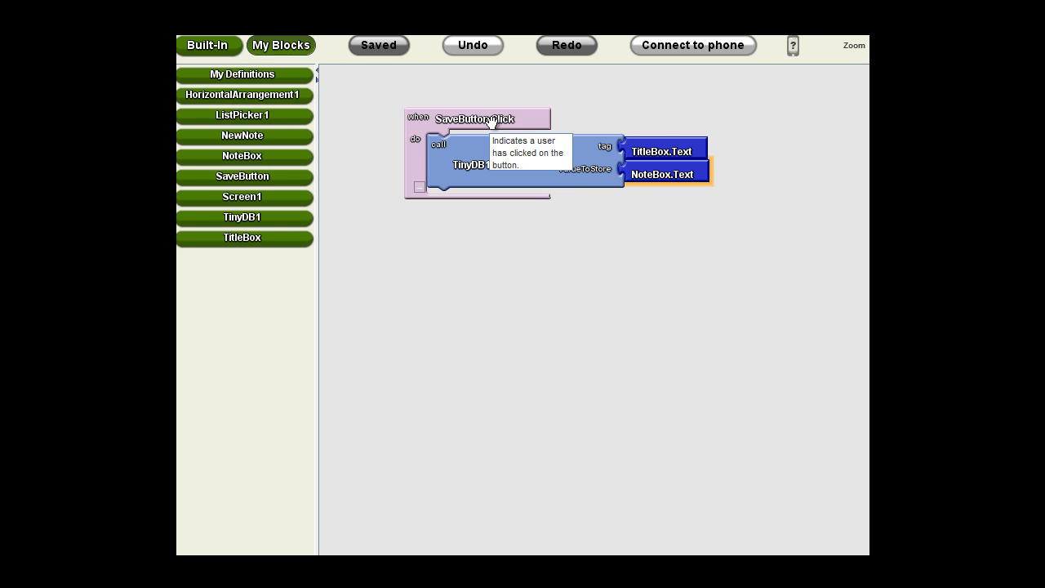
pyautogui.moveTo(678, 155)
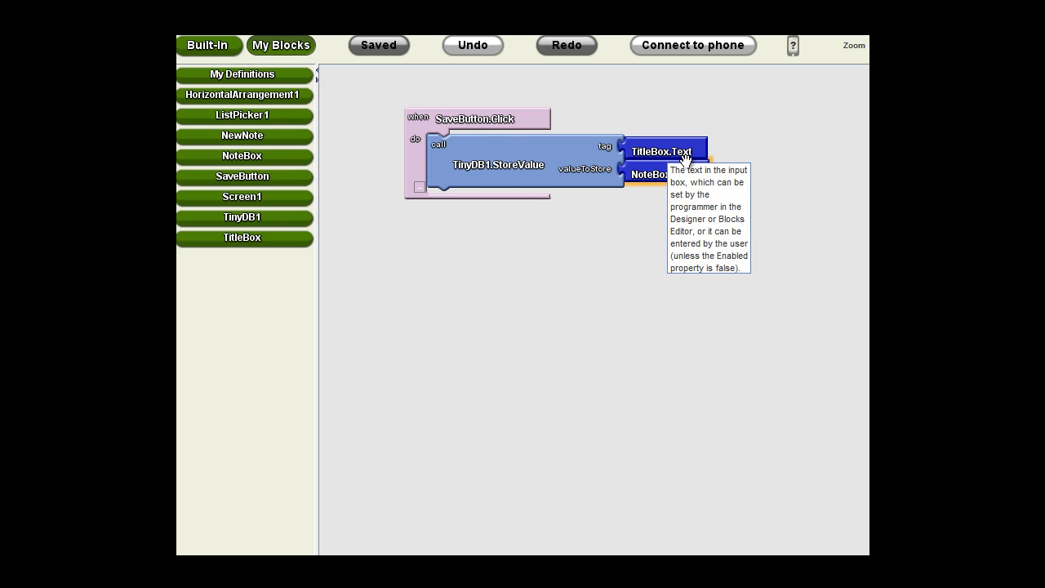
pyautogui.moveTo(689, 174)
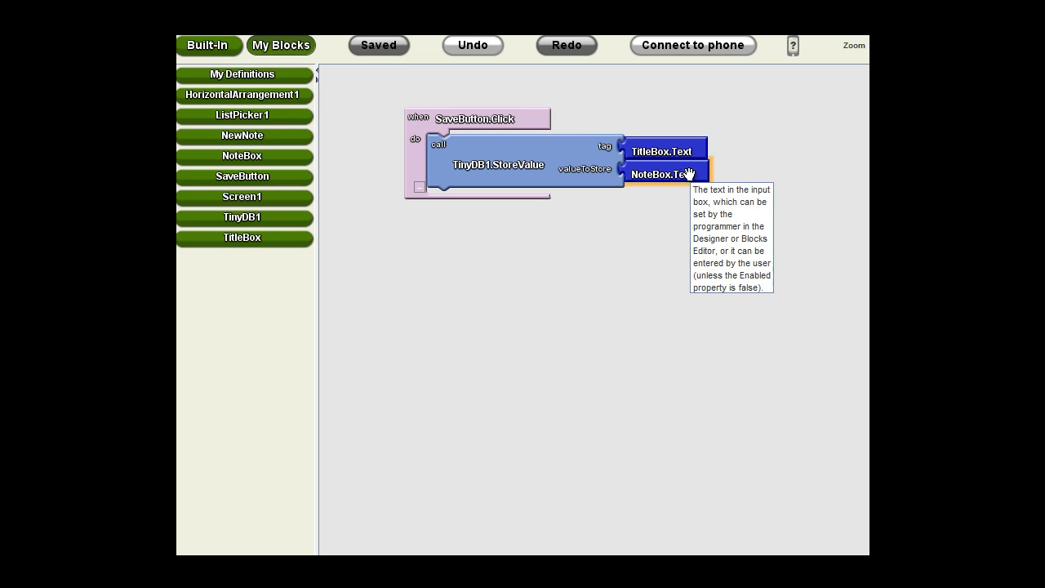
pyautogui.moveTo(680, 154)
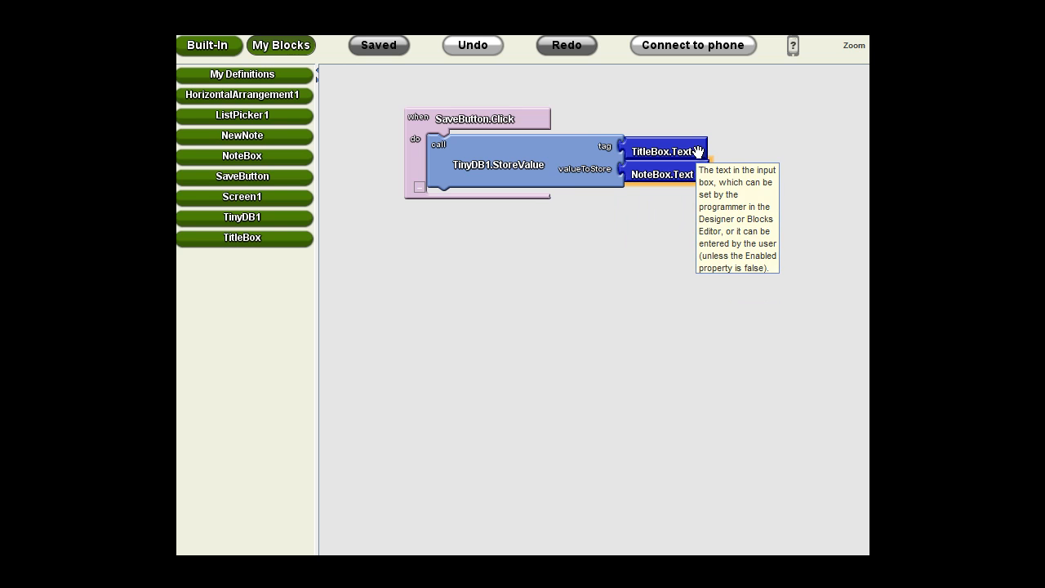
pyautogui.moveTo(690, 156)
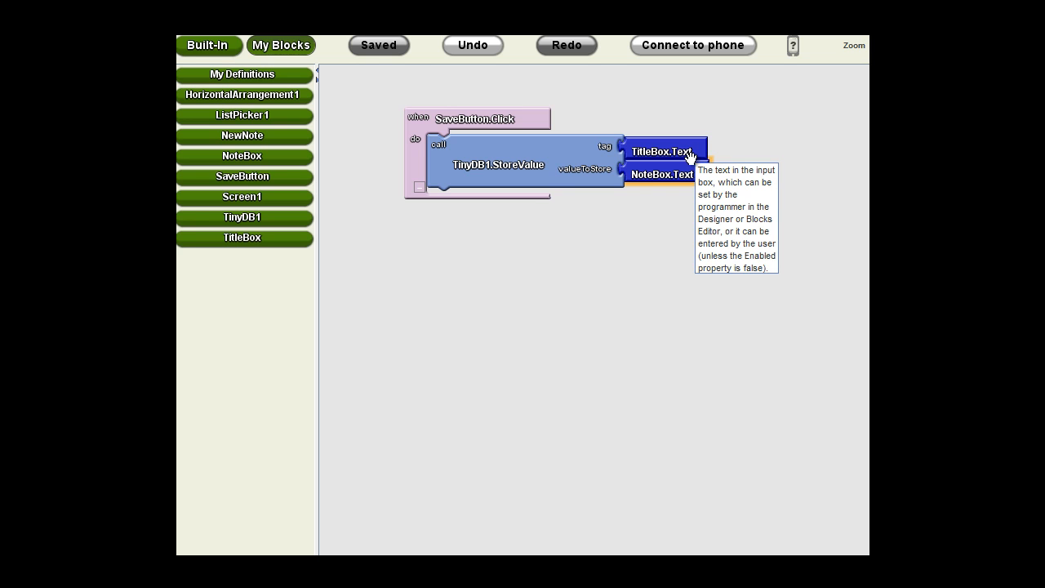
pyautogui.moveTo(573, 318)
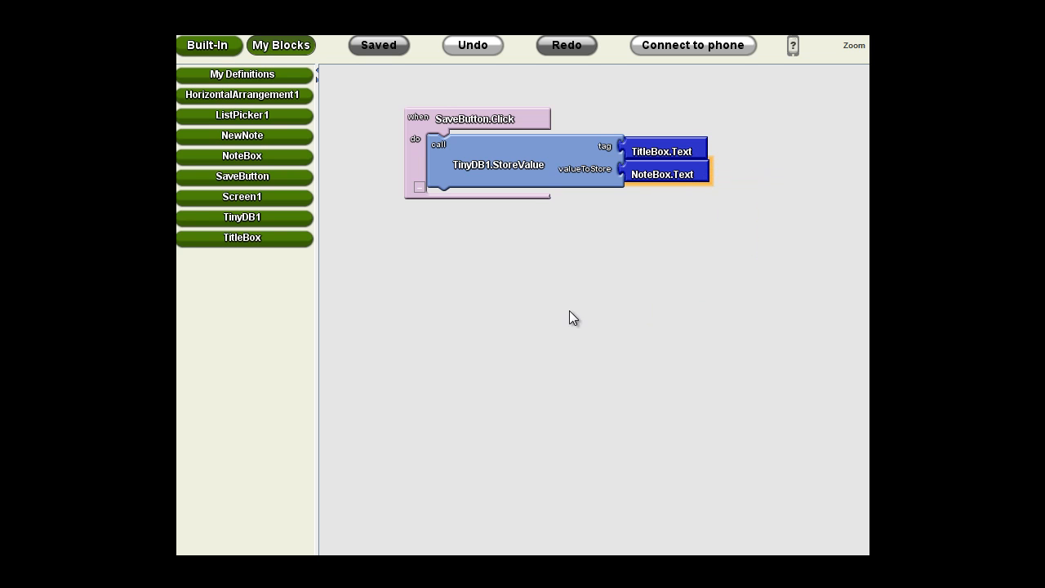
pyautogui.moveTo(378, 205)
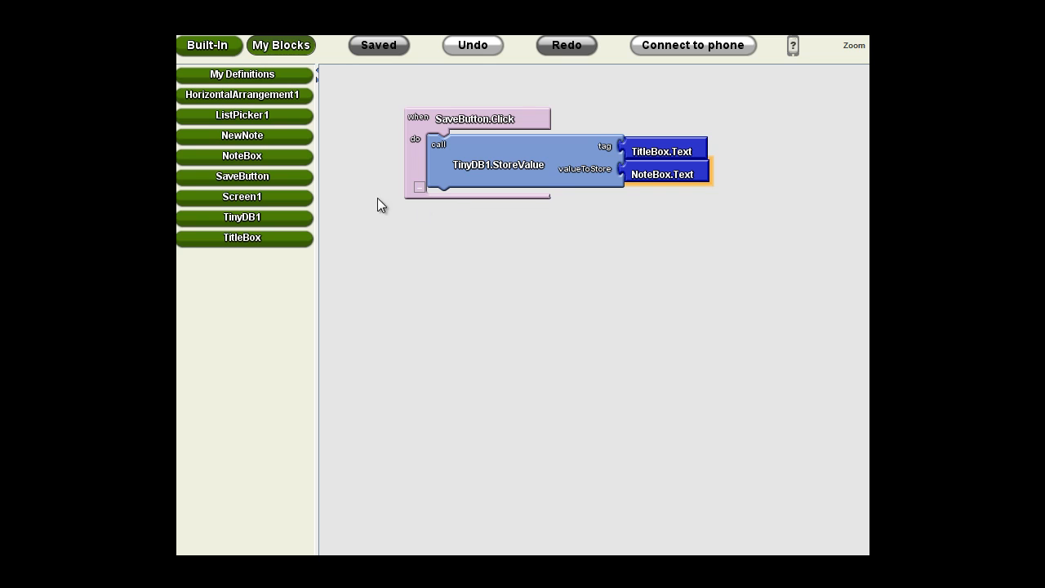
pyautogui.moveTo(366, 231)
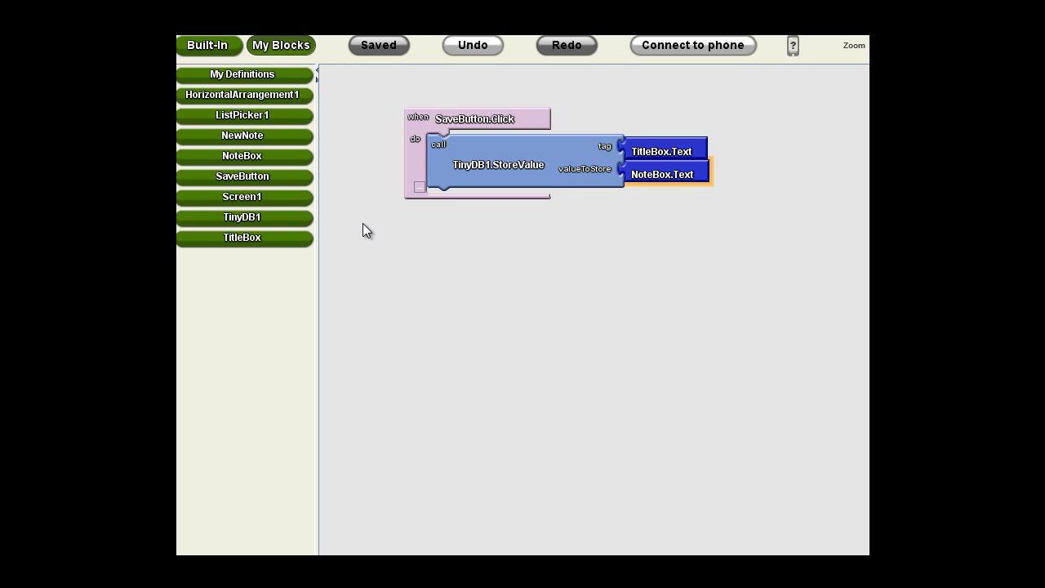
pyautogui.moveTo(444, 291)
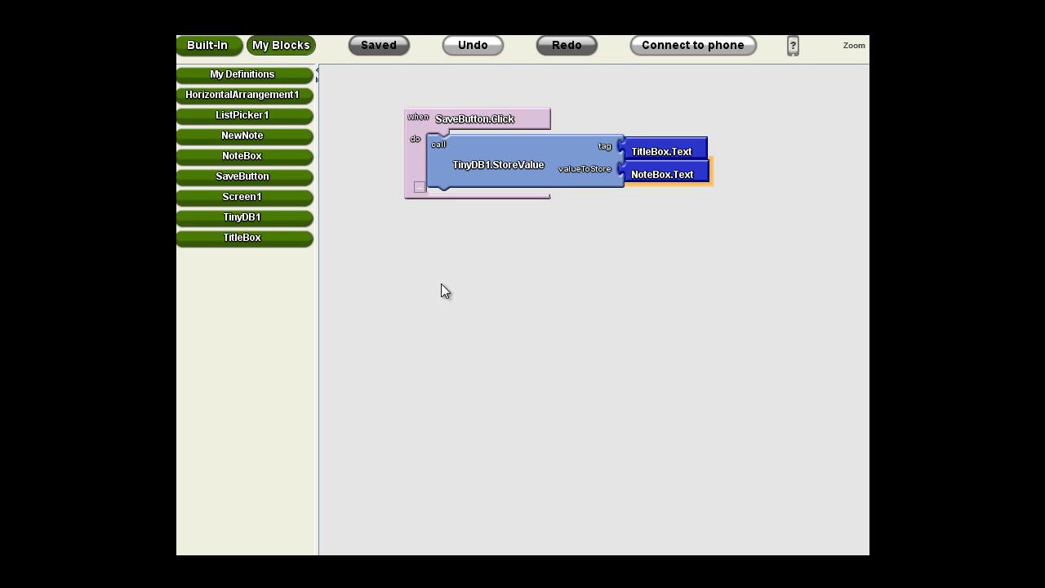
pyautogui.moveTo(398, 304)
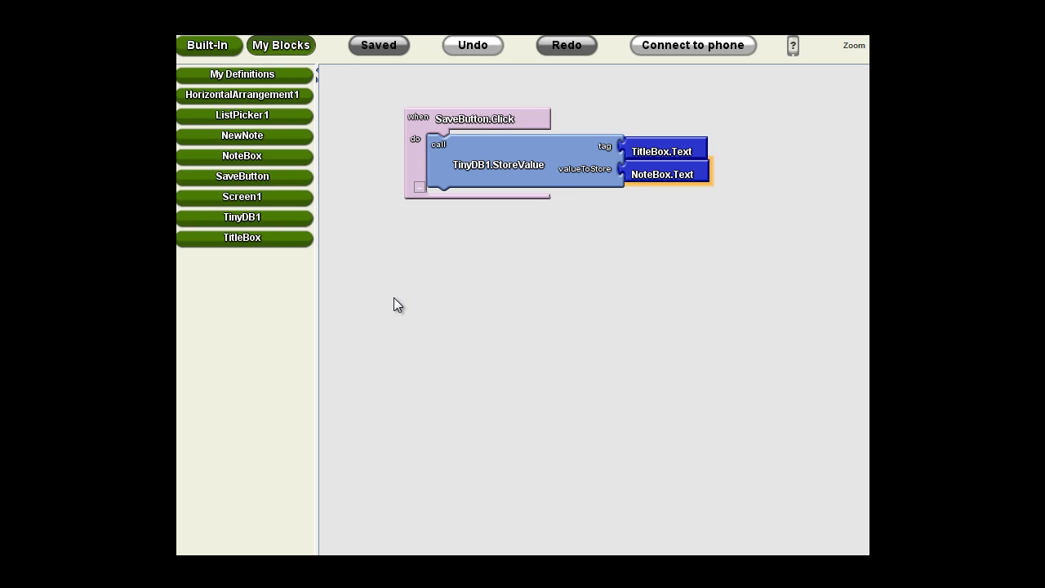
pyautogui.moveTo(391, 269)
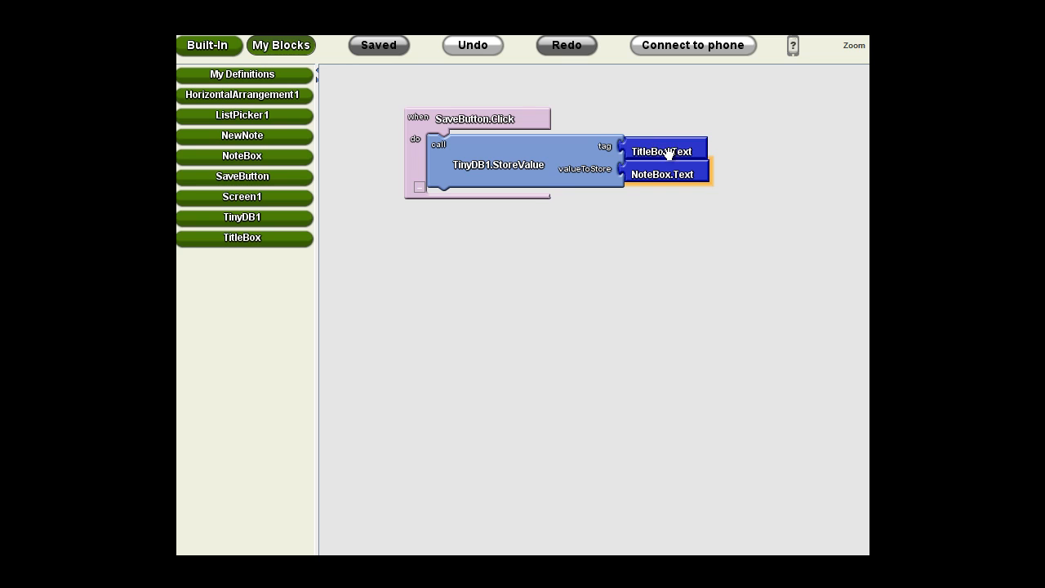
pyautogui.moveTo(671, 151)
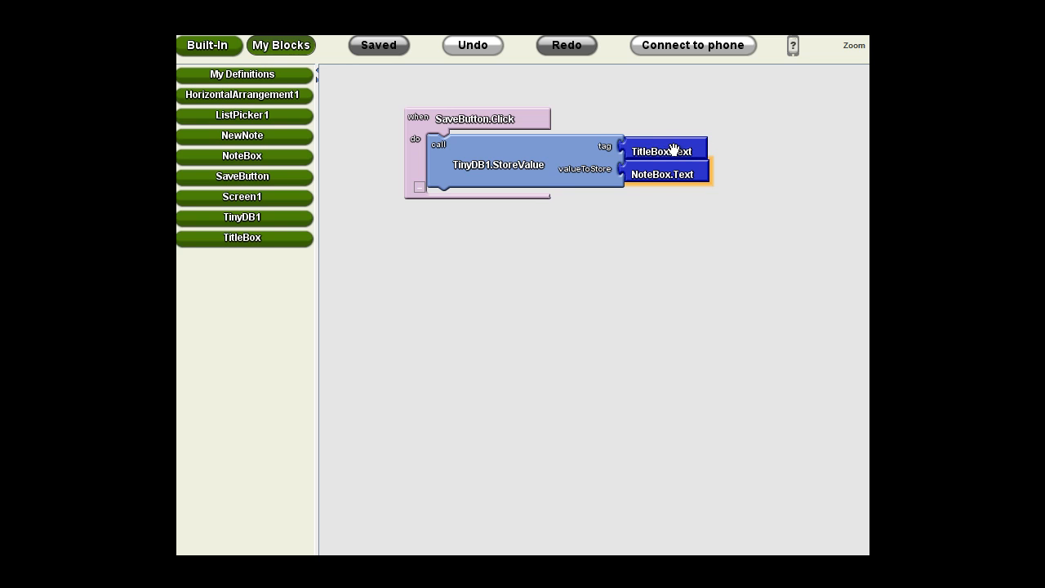
pyautogui.moveTo(704, 367)
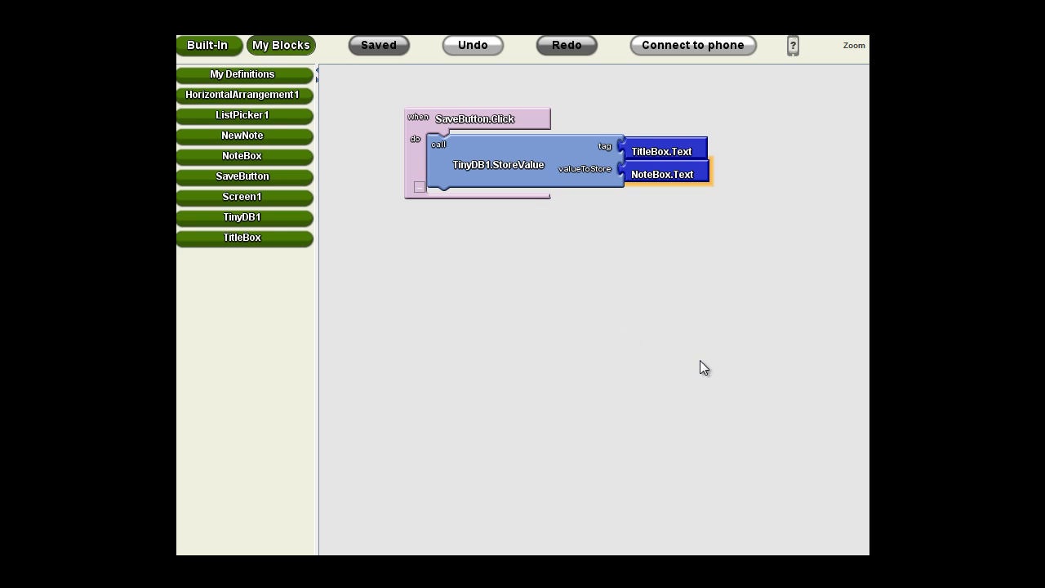
pyautogui.moveTo(667, 312)
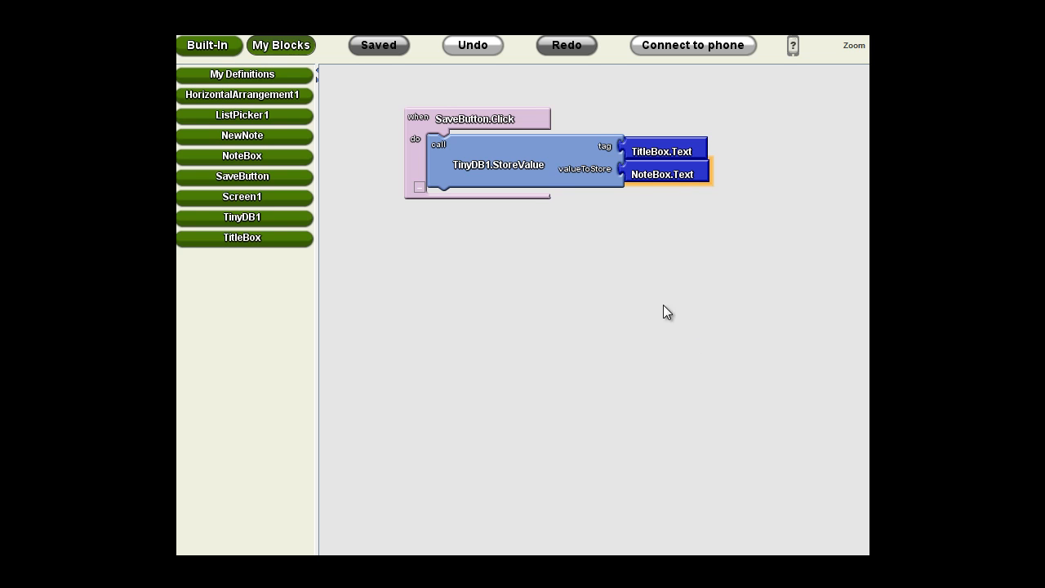
pyautogui.moveTo(577, 330)
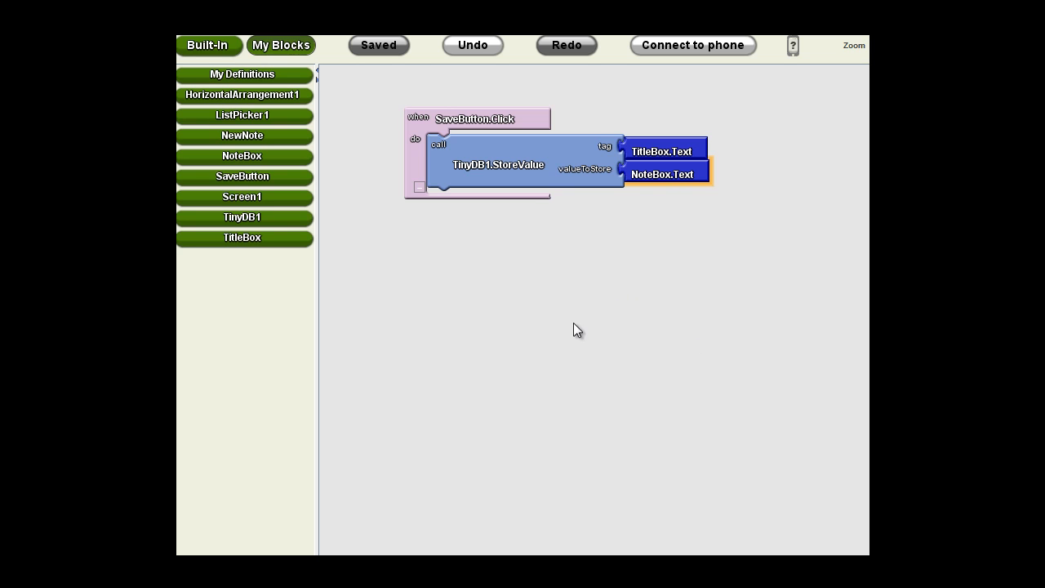
pyautogui.moveTo(567, 343)
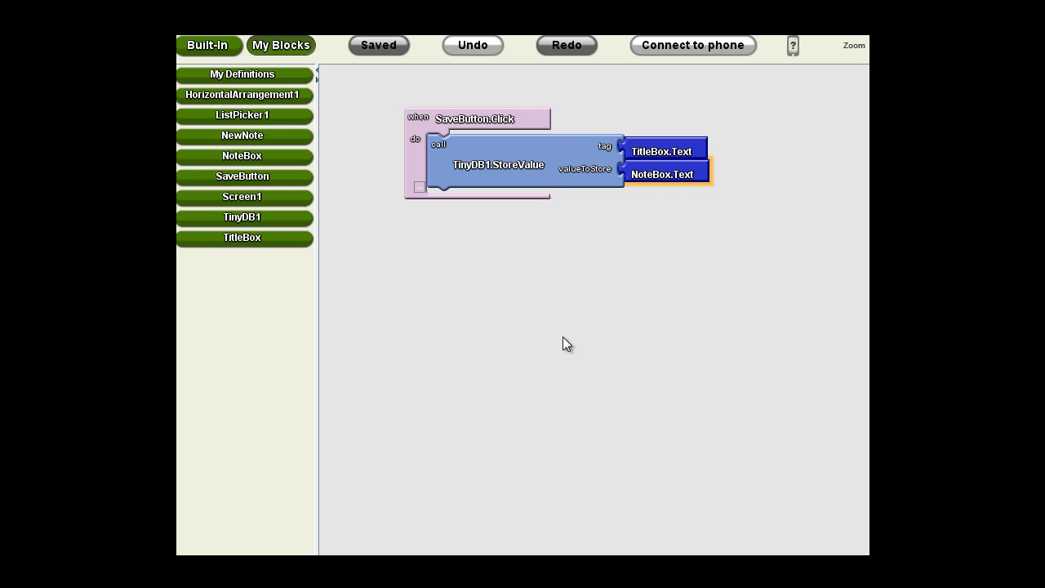
pyautogui.moveTo(755, 366)
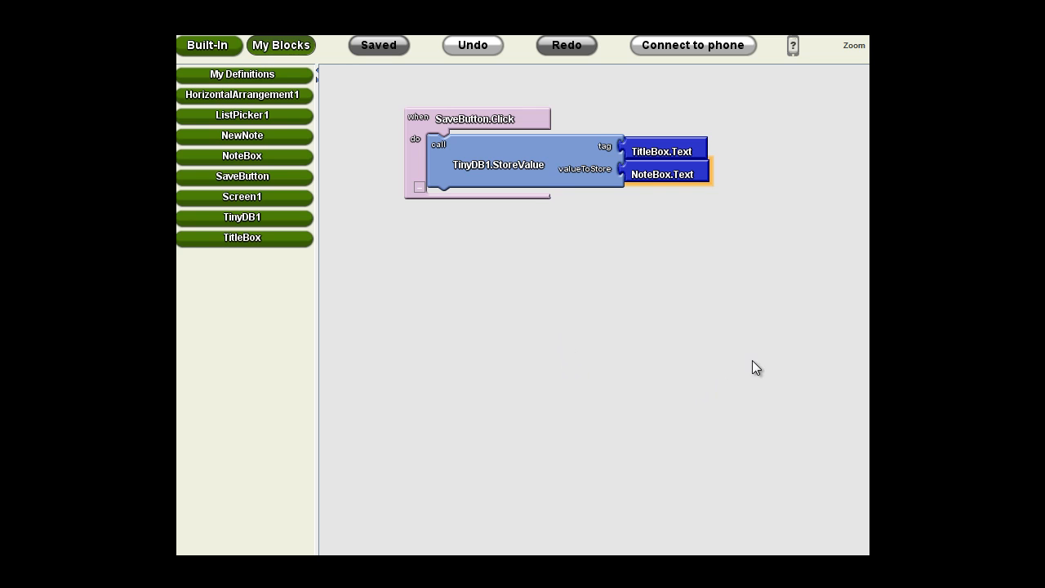
pyautogui.moveTo(595, 222)
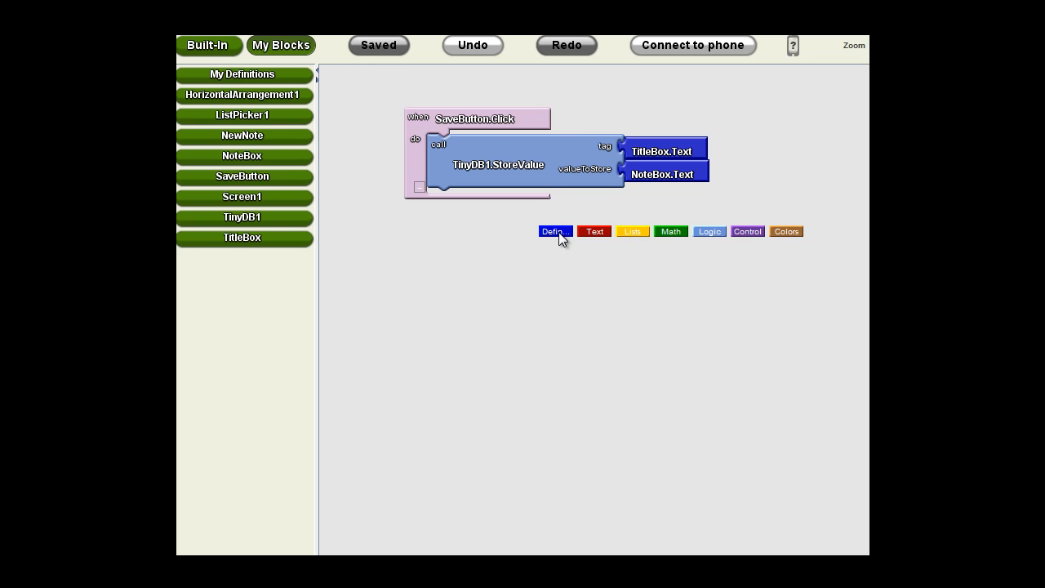
# - Create a def variable block named NoteTitles and settle it in open space
pyautogui.click(554, 231)
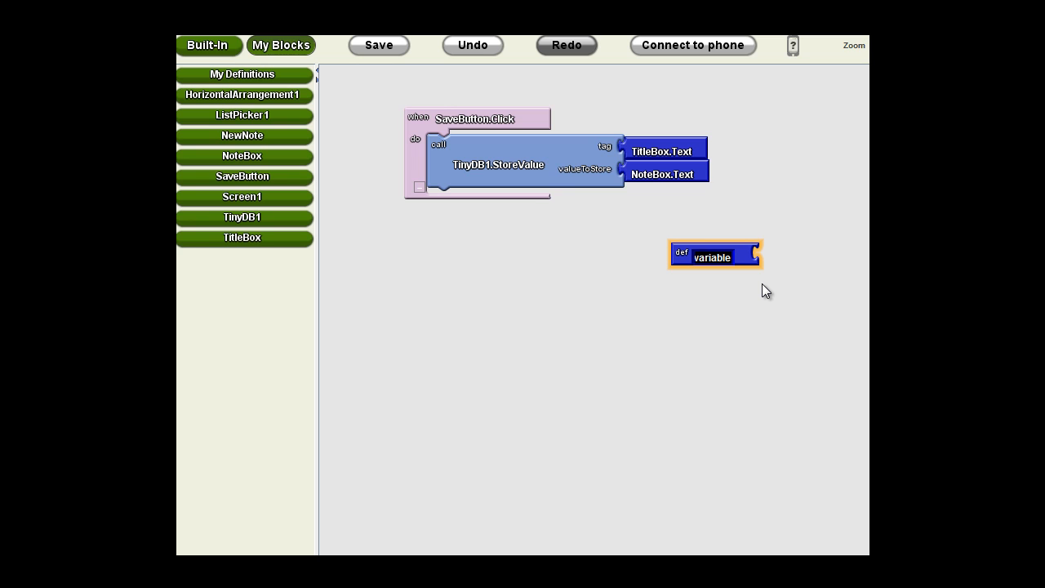
pyautogui.write('NoteTitles')
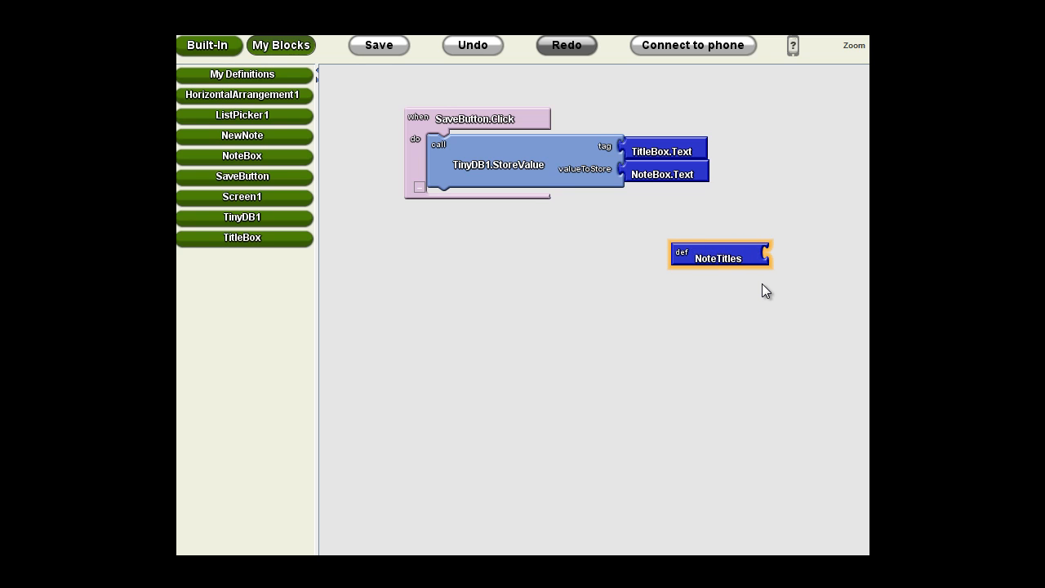
pyautogui.moveTo(719, 253); pyautogui.dragTo(816, 192)
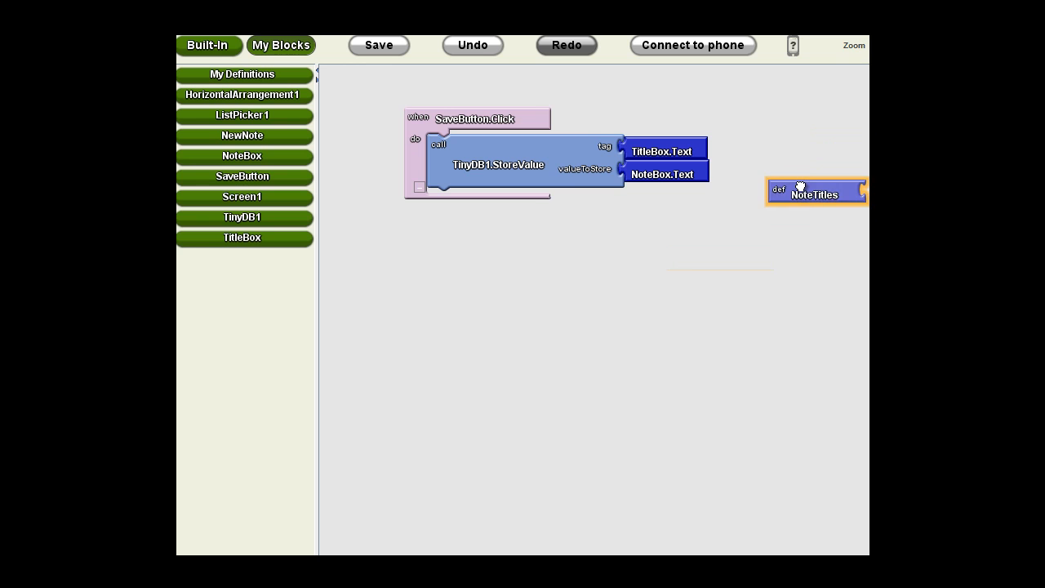
pyautogui.moveTo(814, 192); pyautogui.dragTo(768, 292)
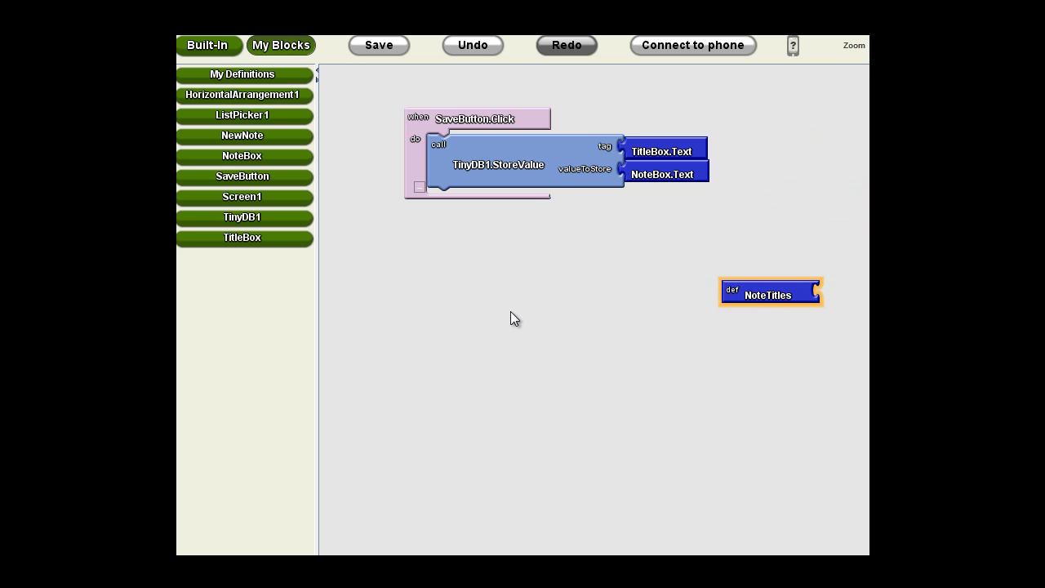
pyautogui.moveTo(453, 314)
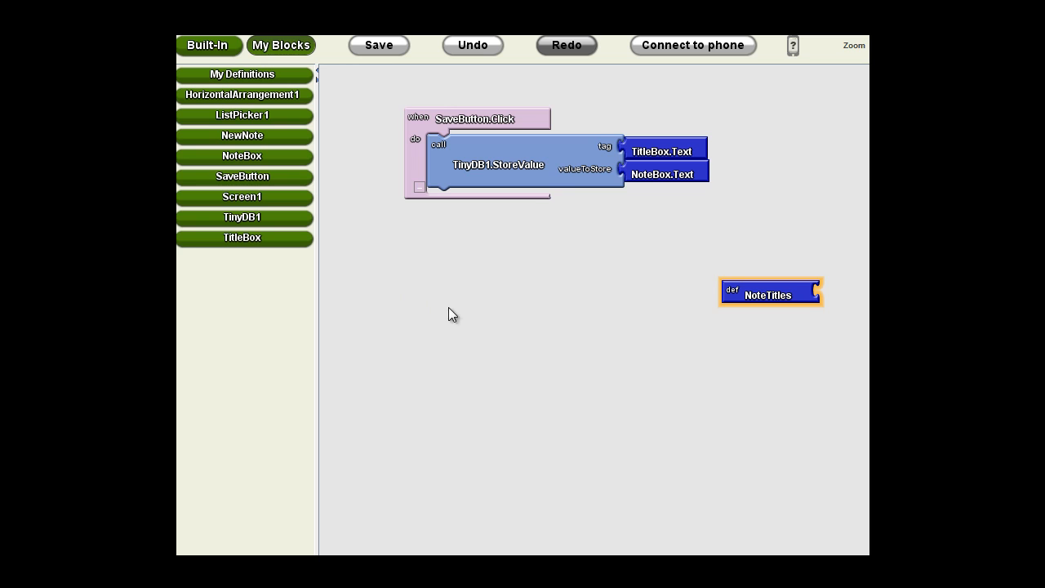
pyautogui.moveTo(524, 332)
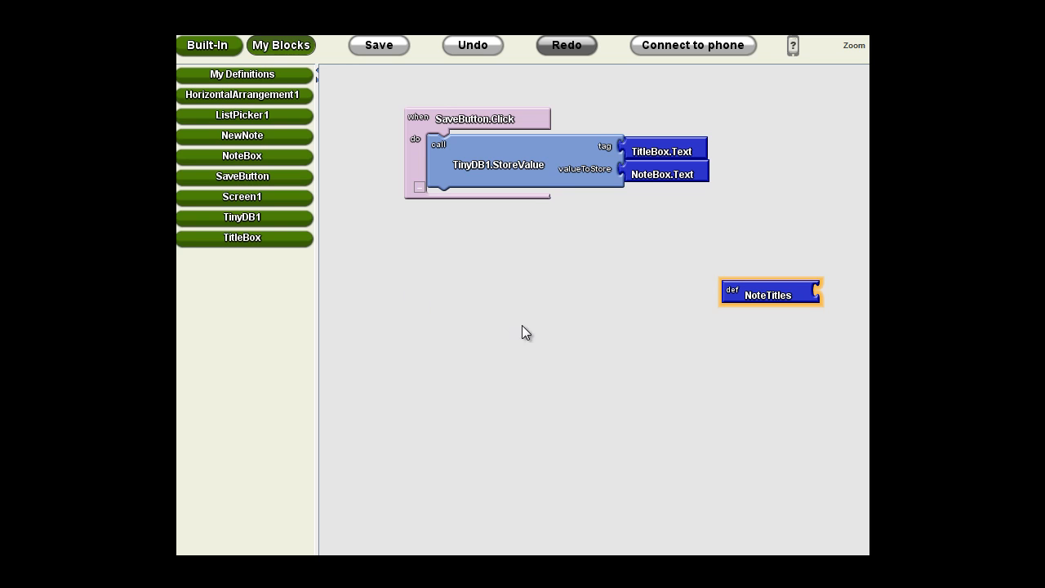
# - Attach a 'make a list' block from Built-In Lists as NoteTitles' value
pyautogui.click(378, 45)
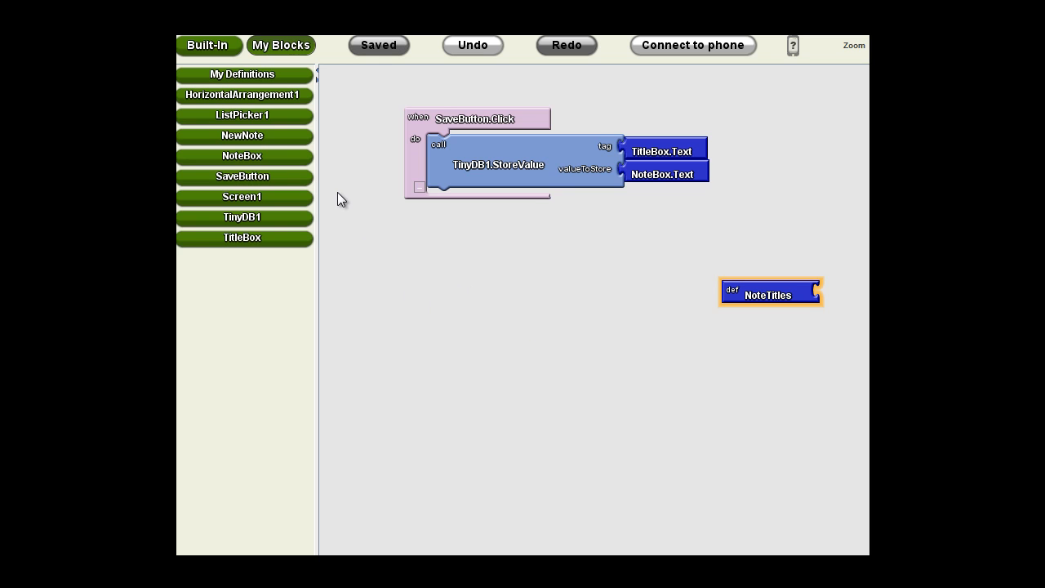
pyautogui.click(207, 45)
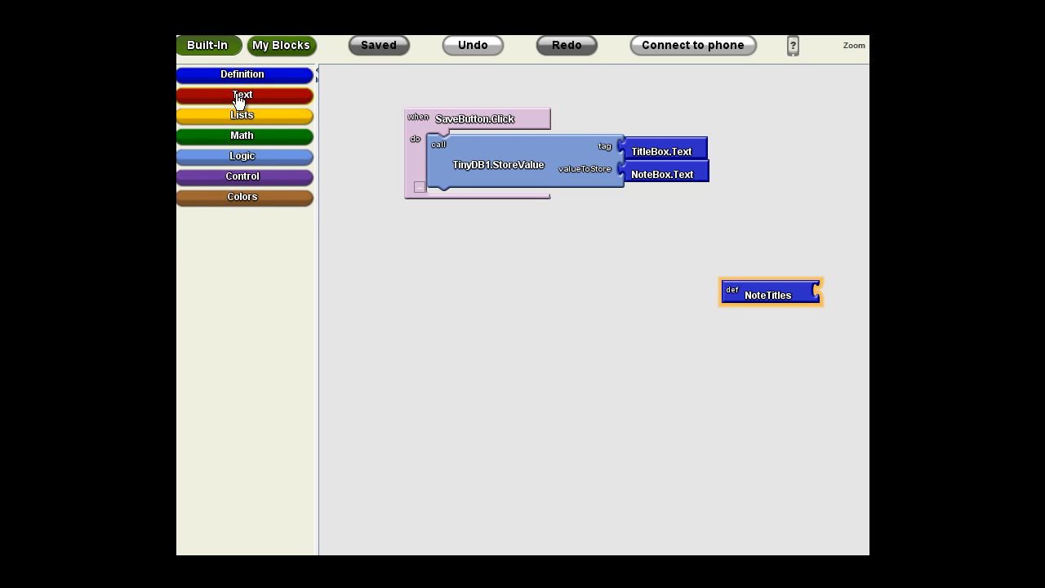
pyautogui.click(241, 114)
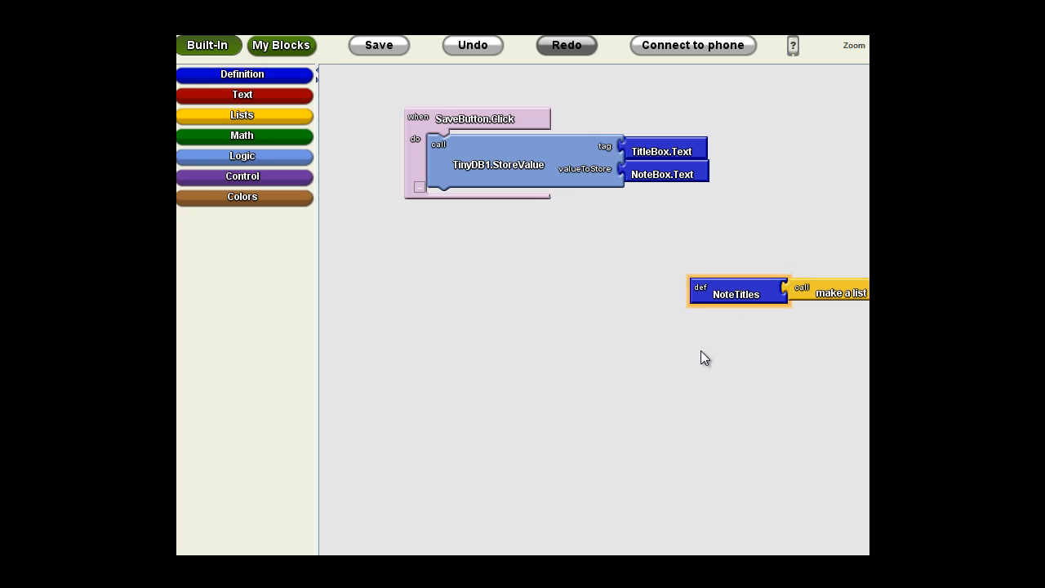
pyautogui.moveTo(789, 390)
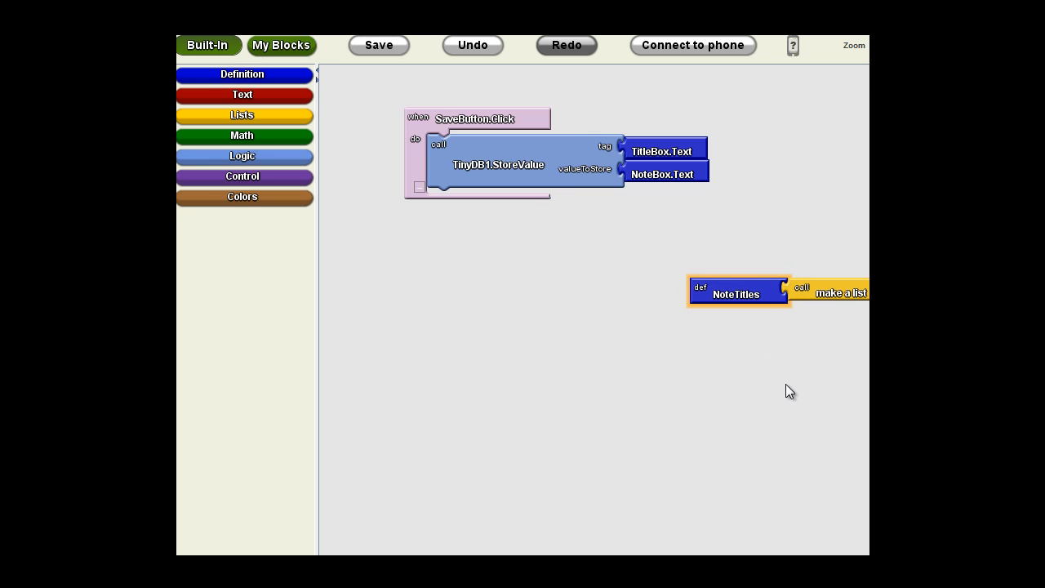
pyautogui.moveTo(812, 409)
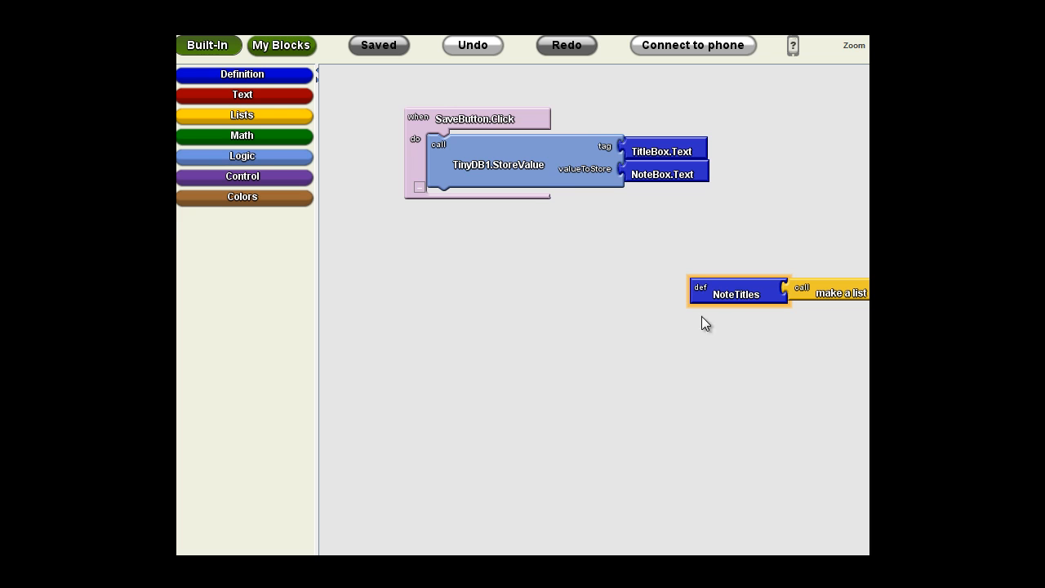
pyautogui.moveTo(689, 300)
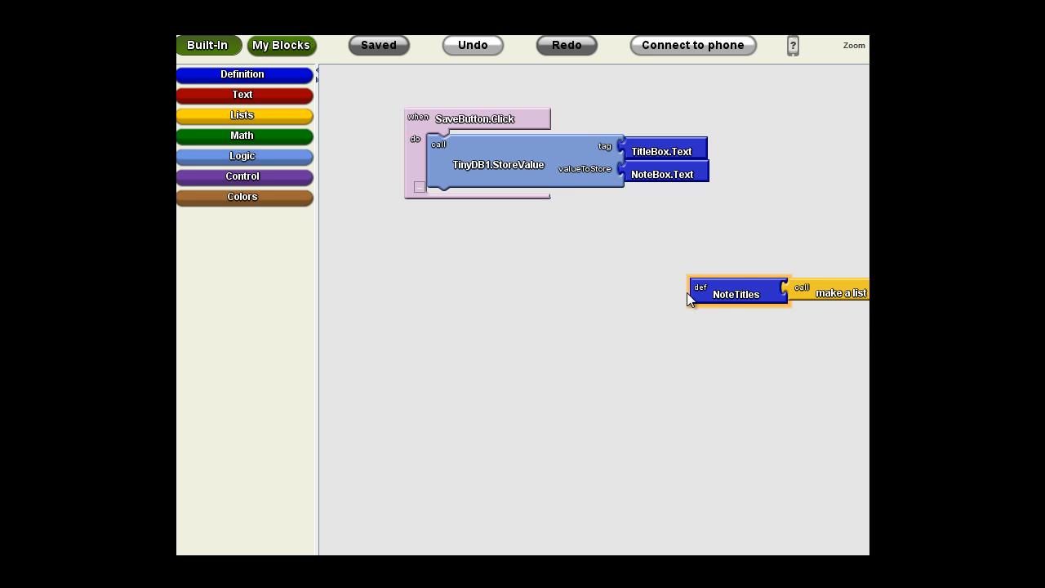
pyautogui.moveTo(796, 277)
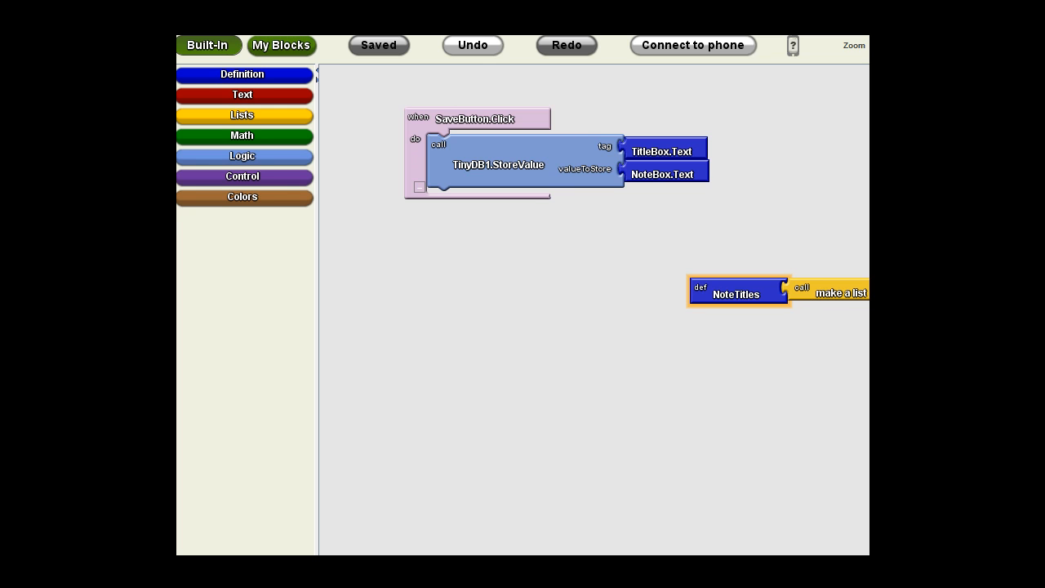
pyautogui.moveTo(736, 287)
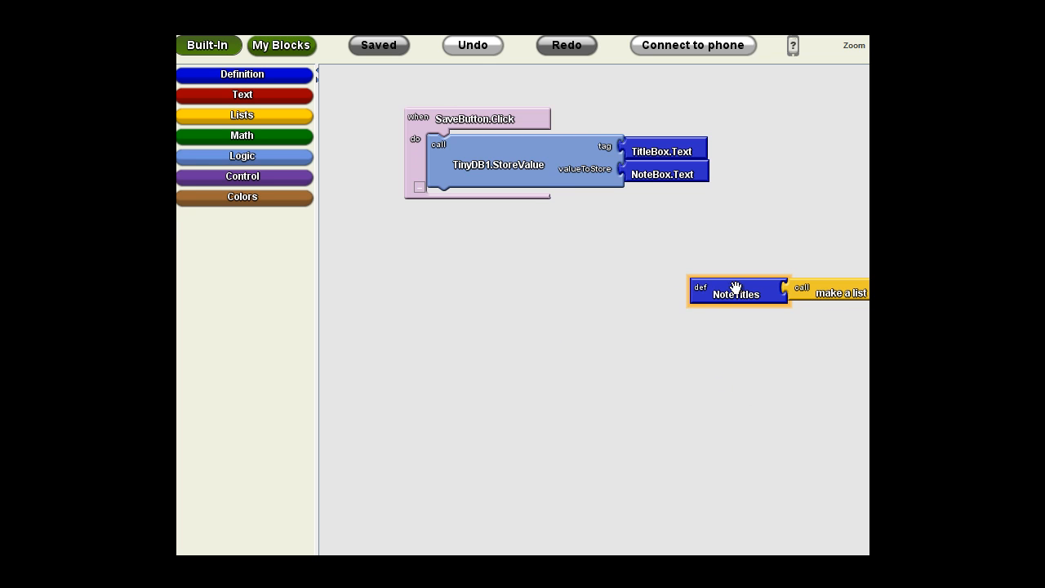
pyautogui.moveTo(696, 288)
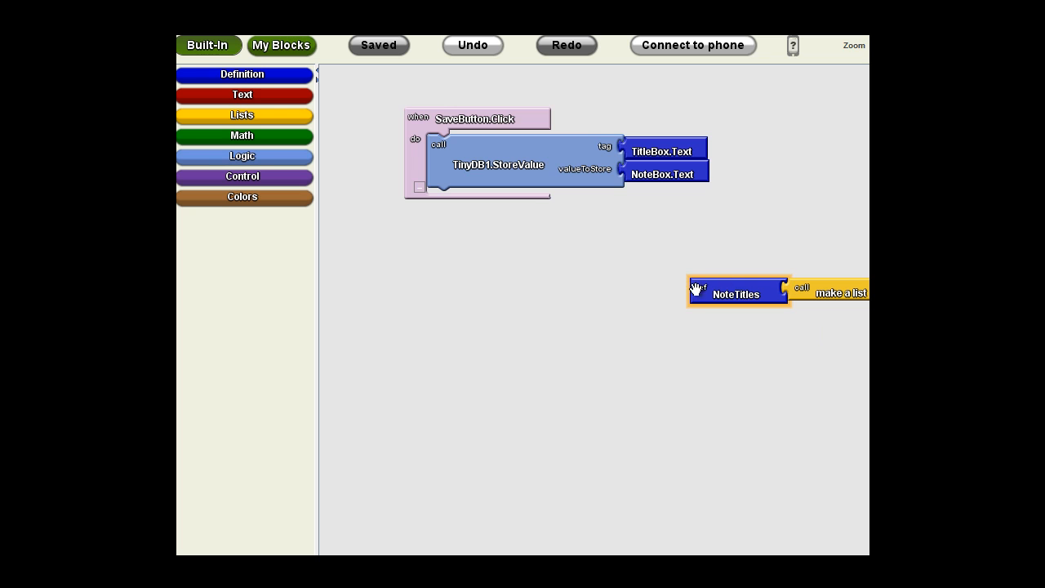
pyautogui.moveTo(792, 296)
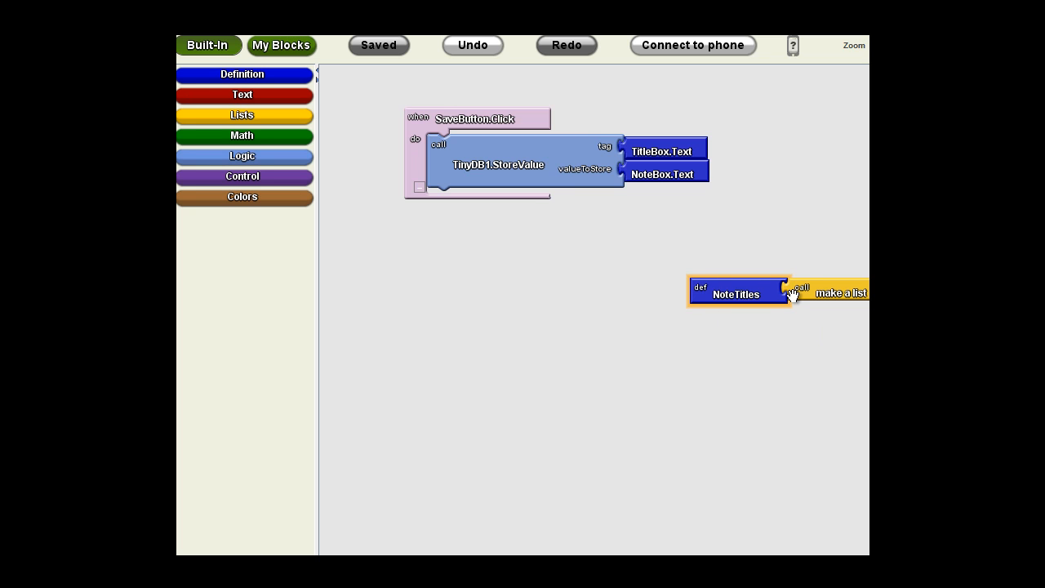
pyautogui.moveTo(330, 98)
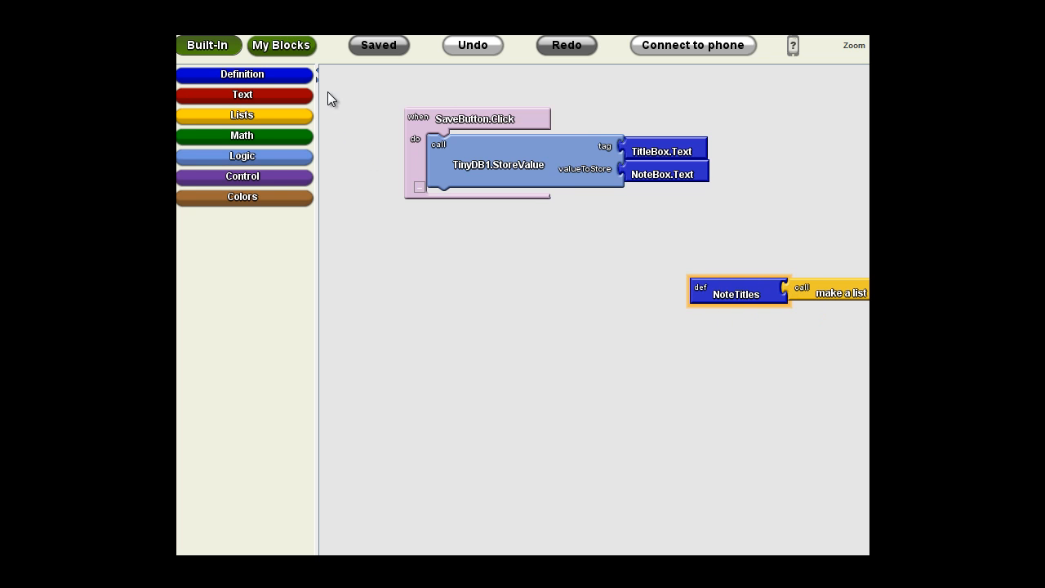
# - Open My Definitions to show the global NoteTitles get and set blocks
pyautogui.click(281, 45)
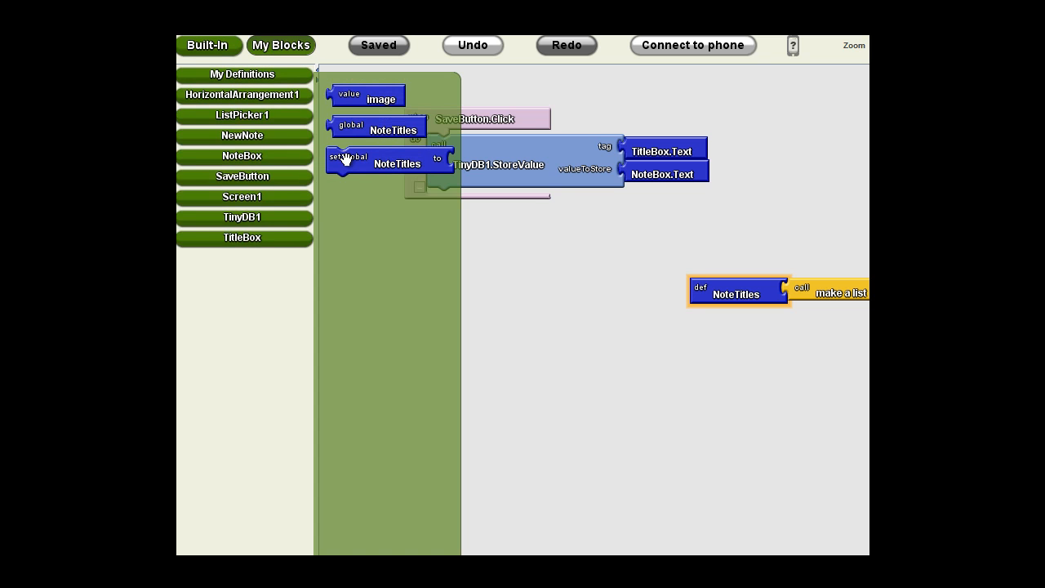
pyautogui.moveTo(445, 170)
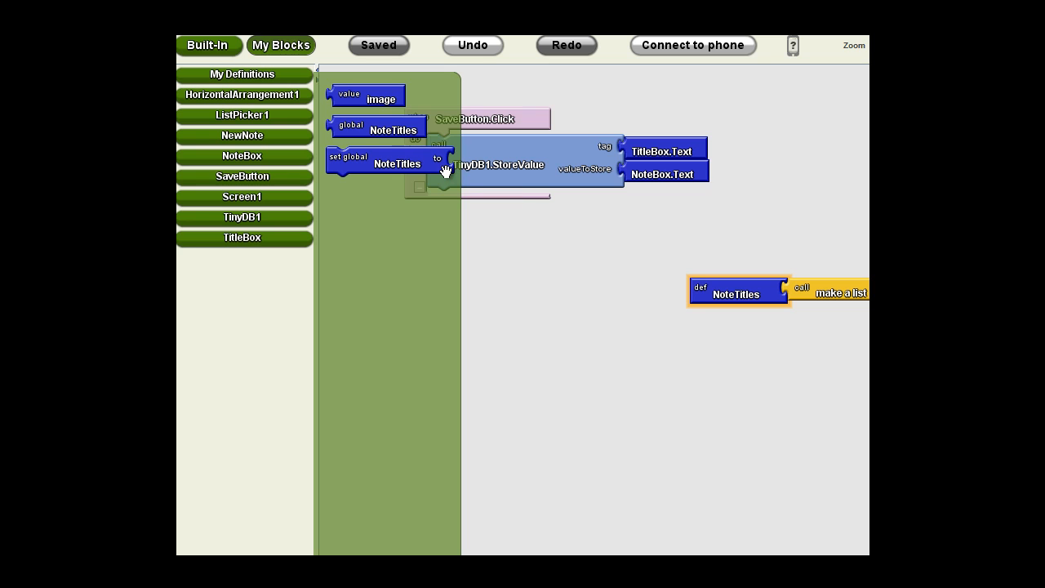
pyautogui.moveTo(444, 167)
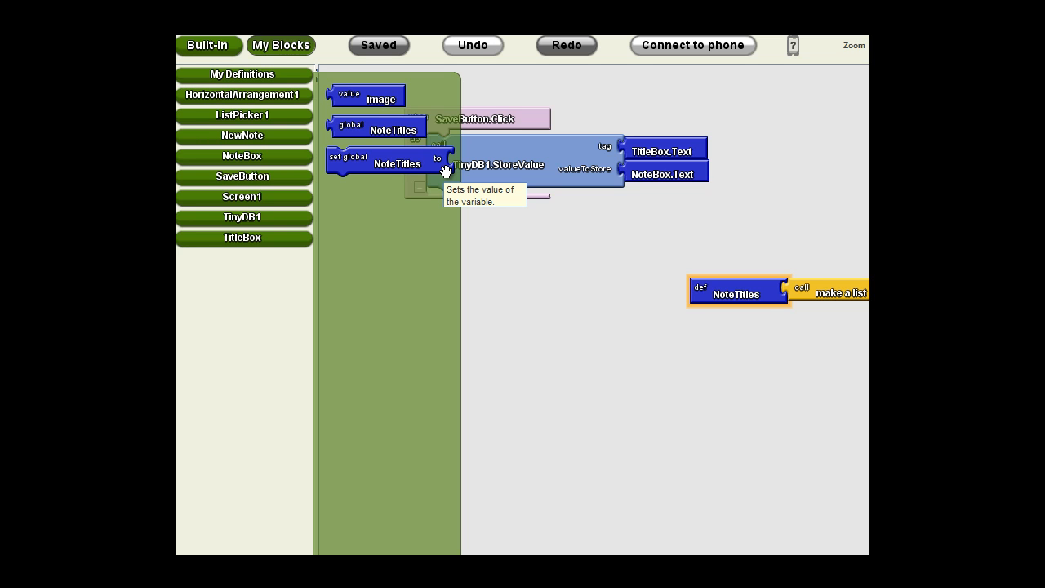
pyautogui.moveTo(430, 166)
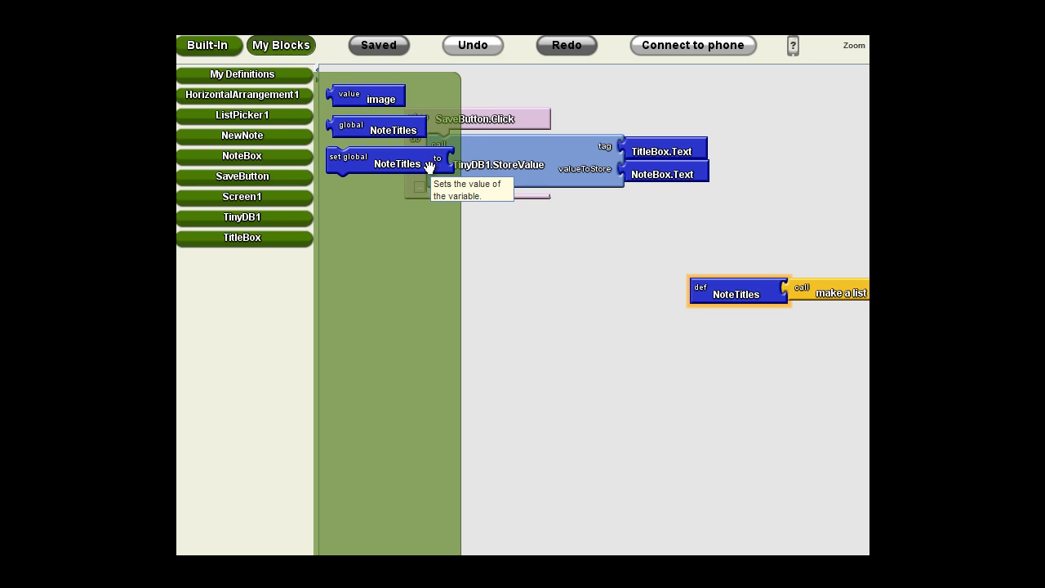
# - Drag an 'add items to list' block from Built-In Lists onto the workspace
pyautogui.click(208, 45)
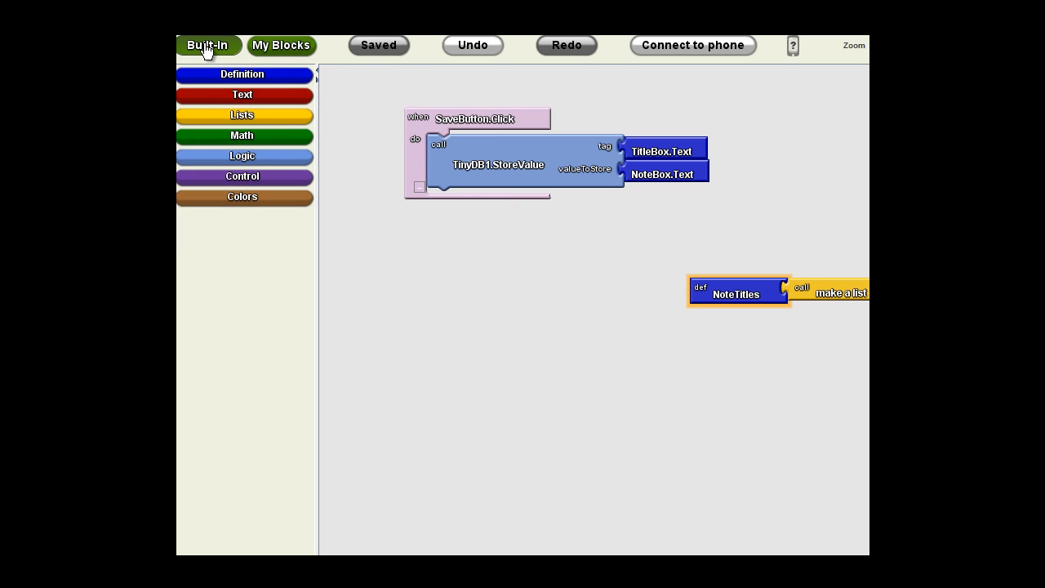
pyautogui.click(241, 114)
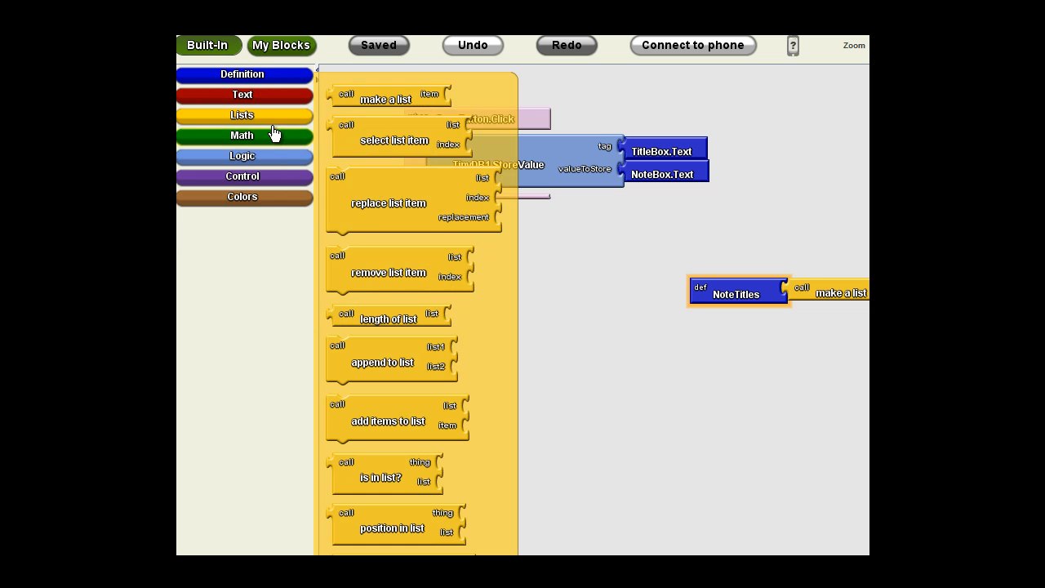
pyautogui.moveTo(406, 441)
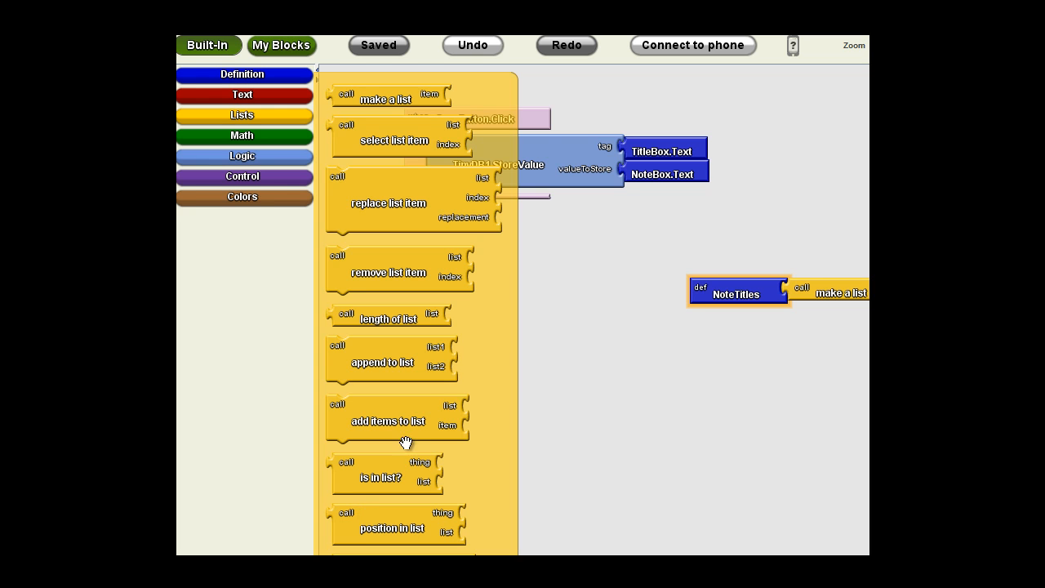
pyautogui.moveTo(405, 429)
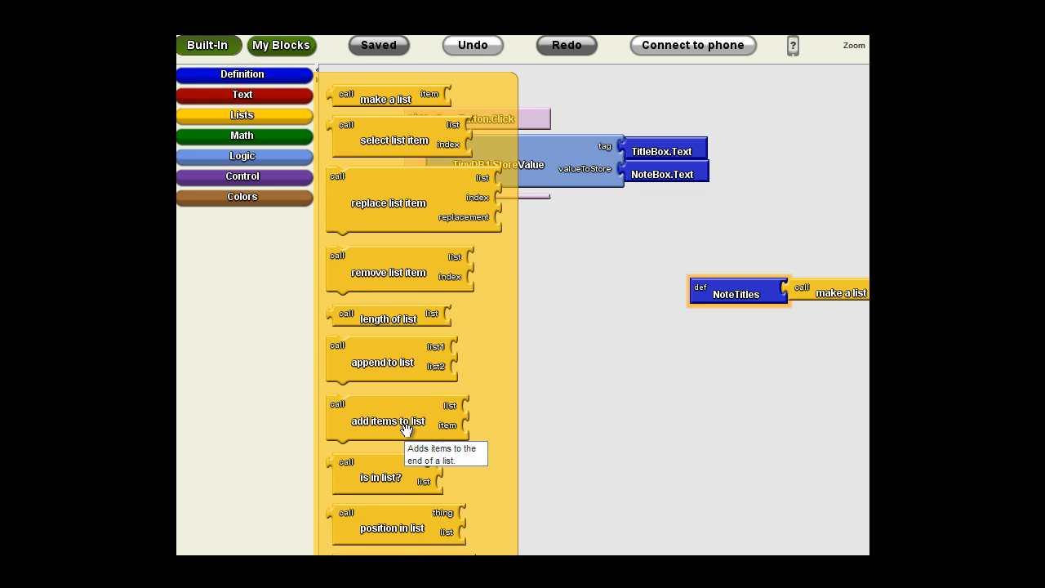
pyautogui.moveTo(387, 422); pyautogui.dragTo(493, 370)
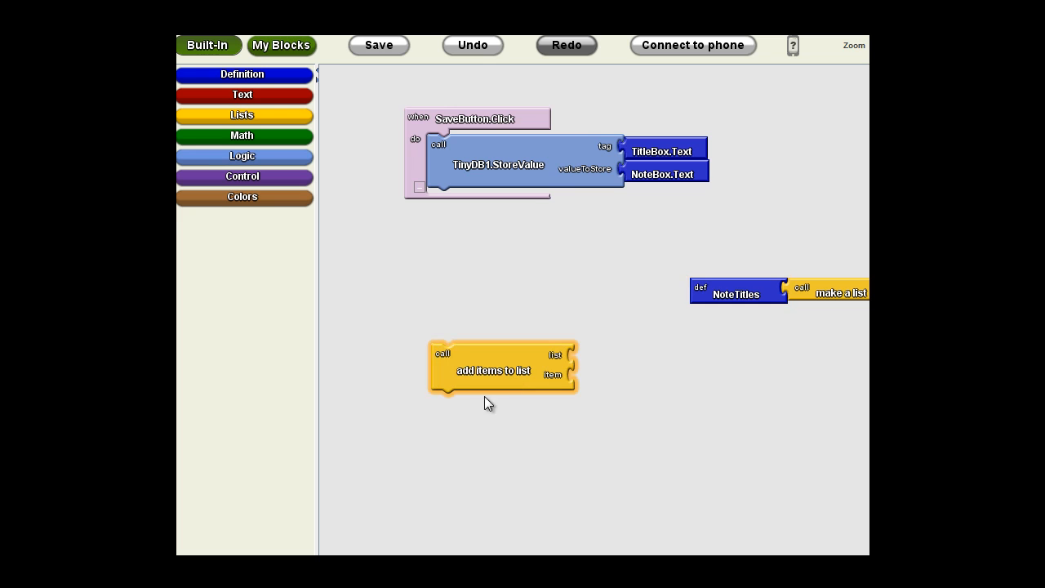
pyautogui.moveTo(518, 197)
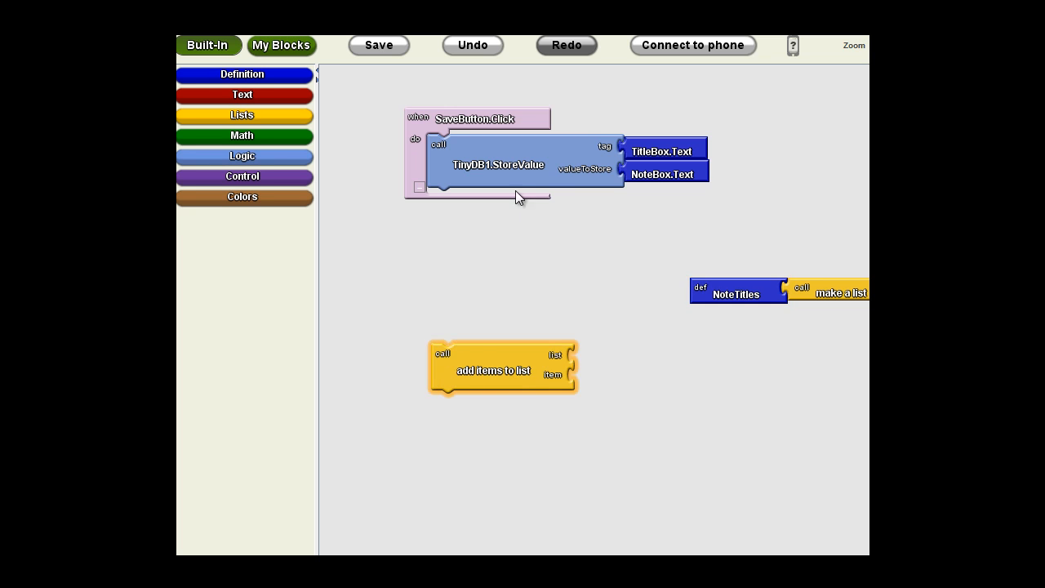
pyautogui.moveTo(482, 171)
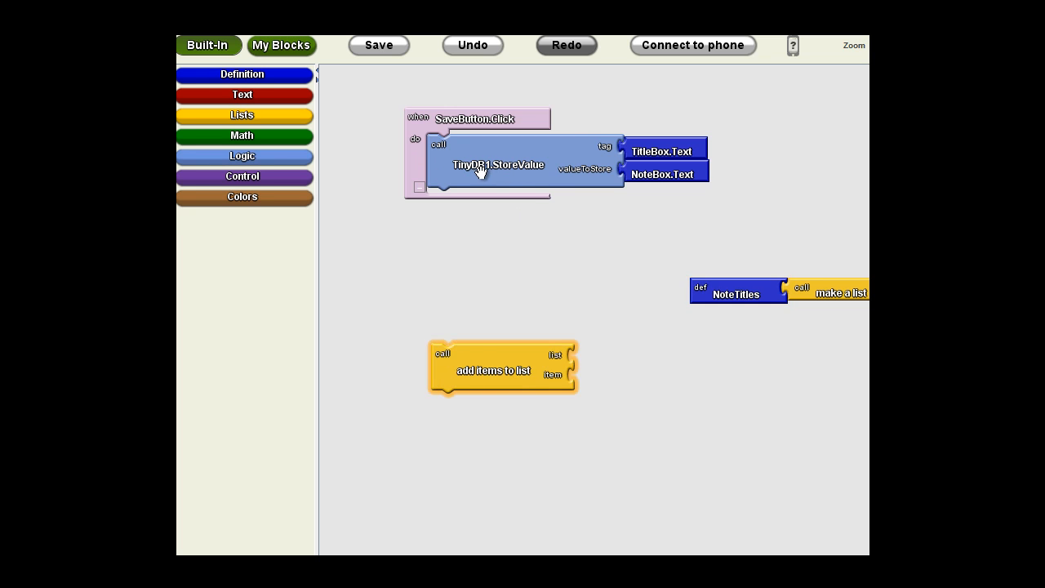
pyautogui.click(378, 45)
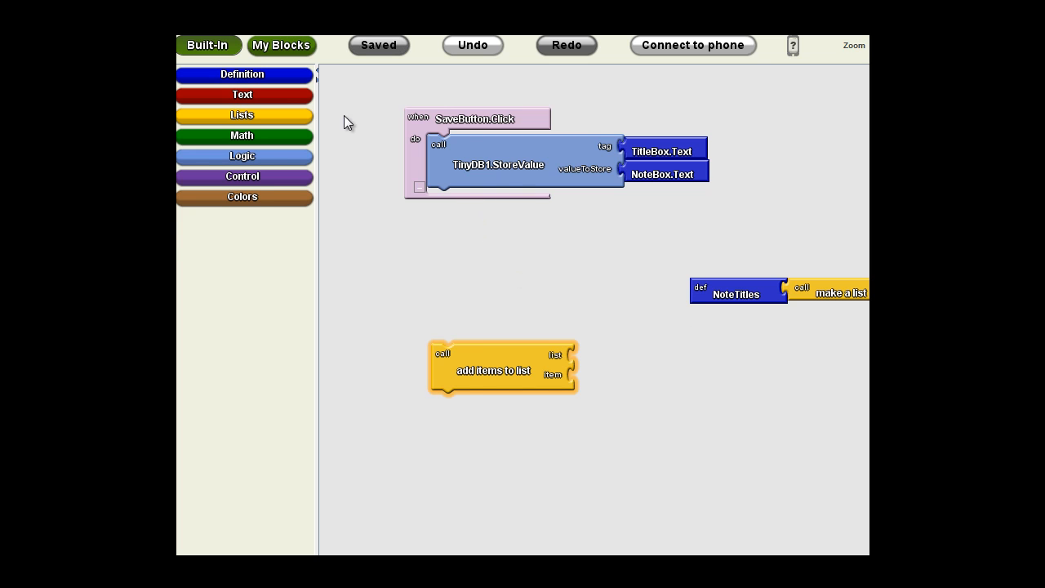
pyautogui.click(281, 45)
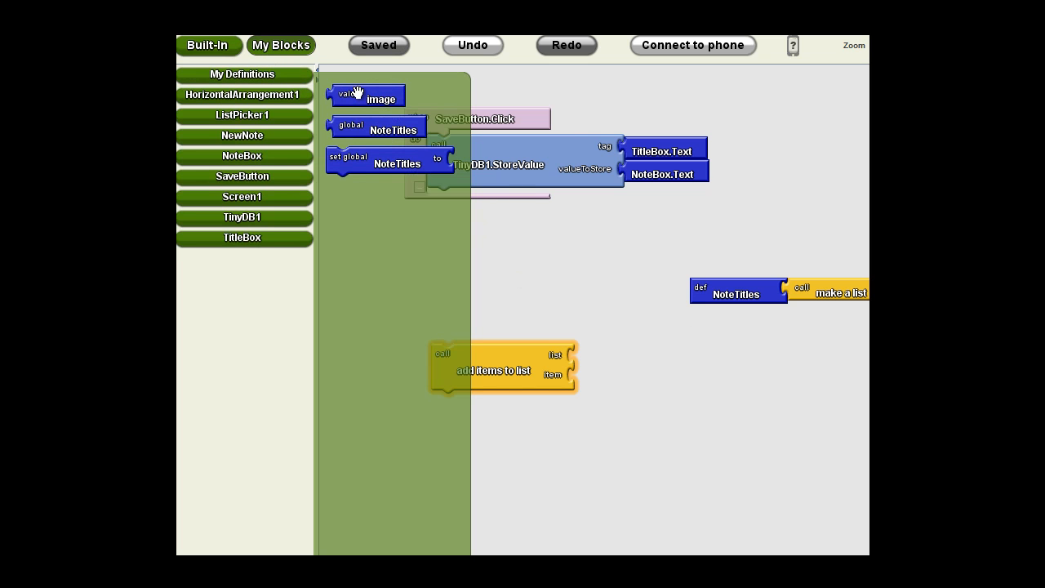
pyautogui.moveTo(400, 182)
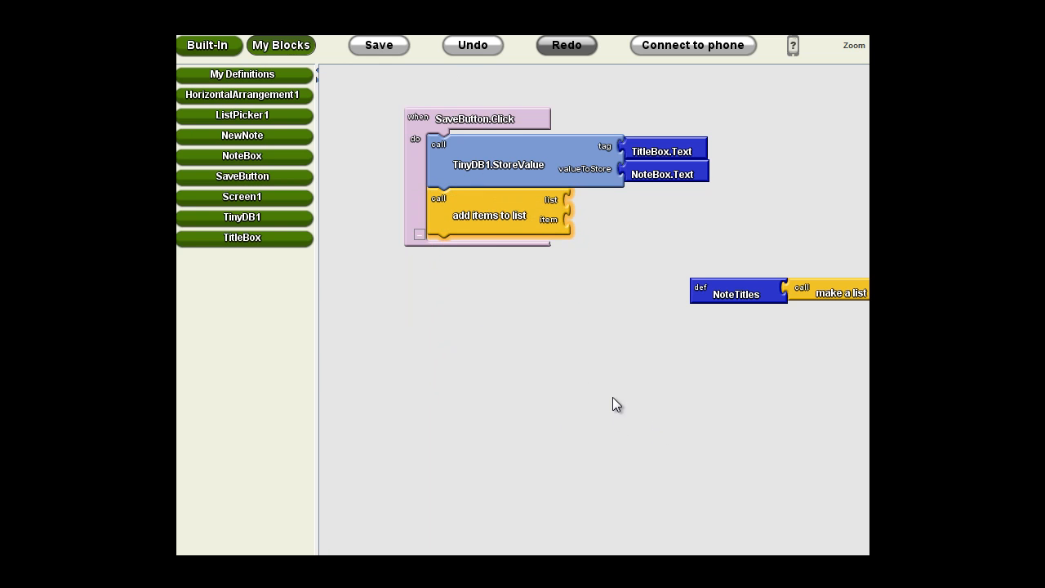
pyautogui.moveTo(592, 281)
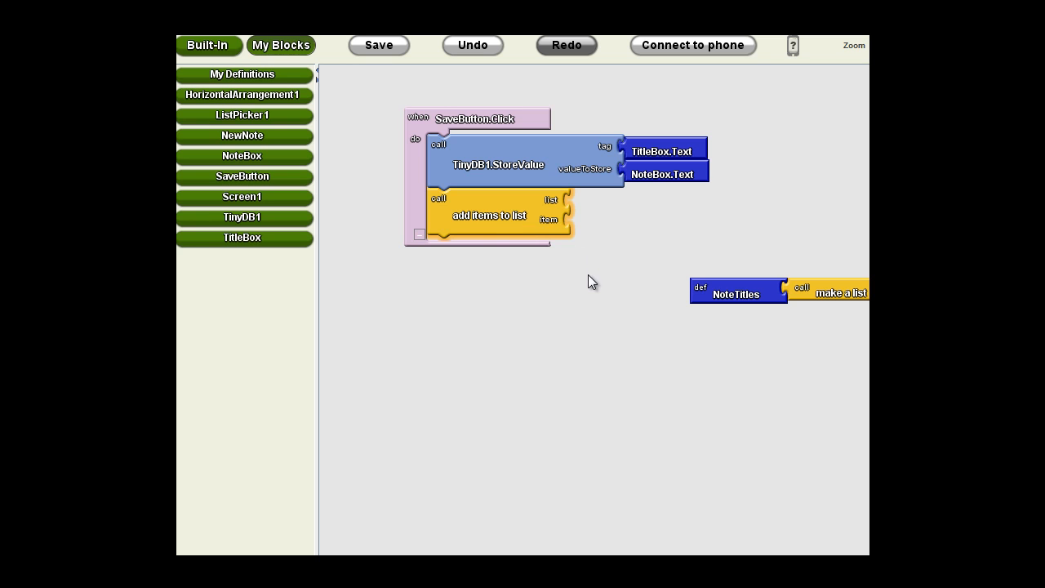
# - Duplicate TitleBox.Text into 'add items to list', dismissing the Misplaced block warning
pyautogui.click(378, 45)
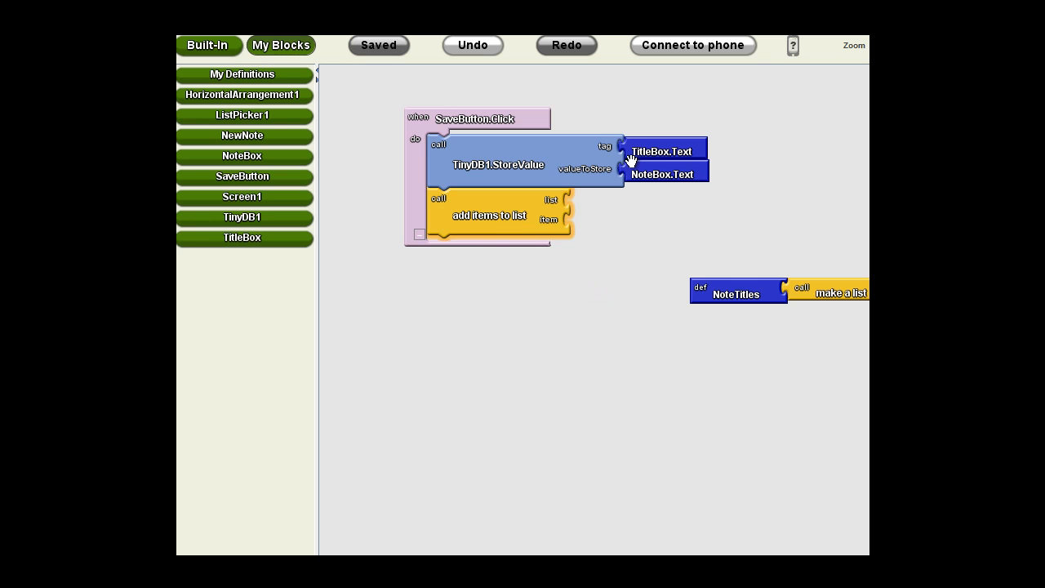
pyautogui.moveTo(690, 133)
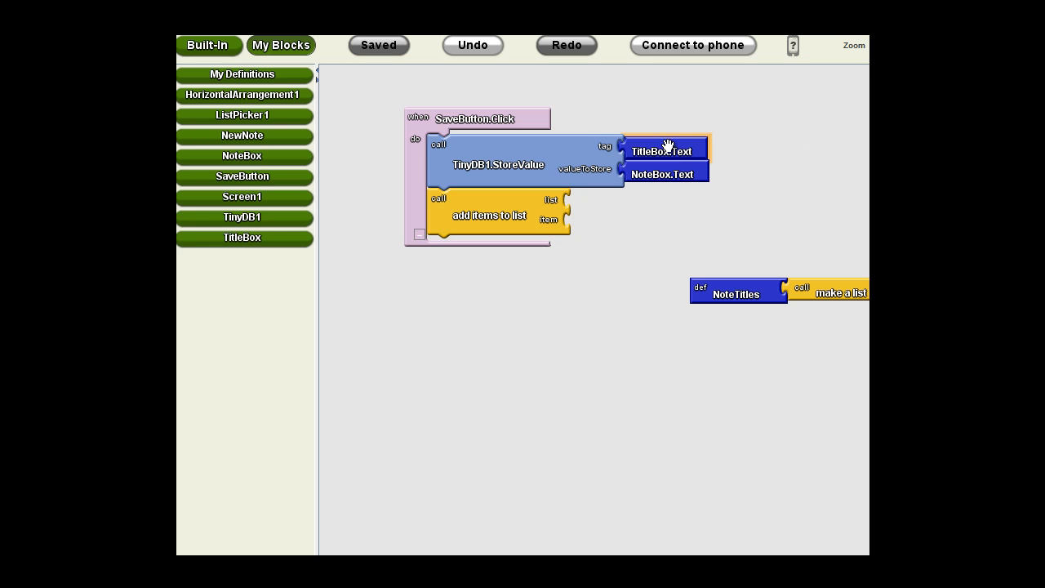
pyautogui.moveTo(797, 218)
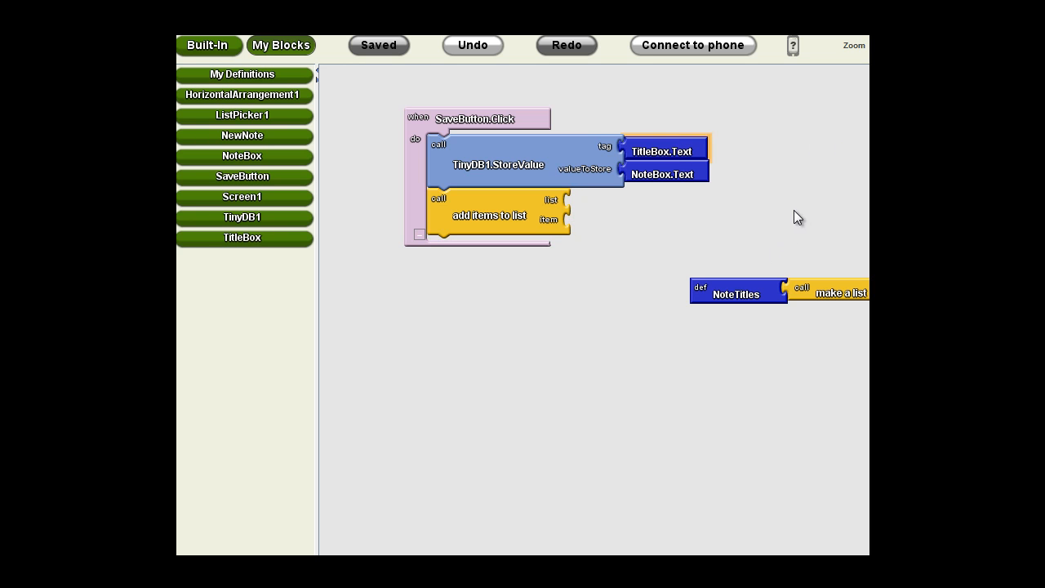
pyautogui.moveTo(775, 233)
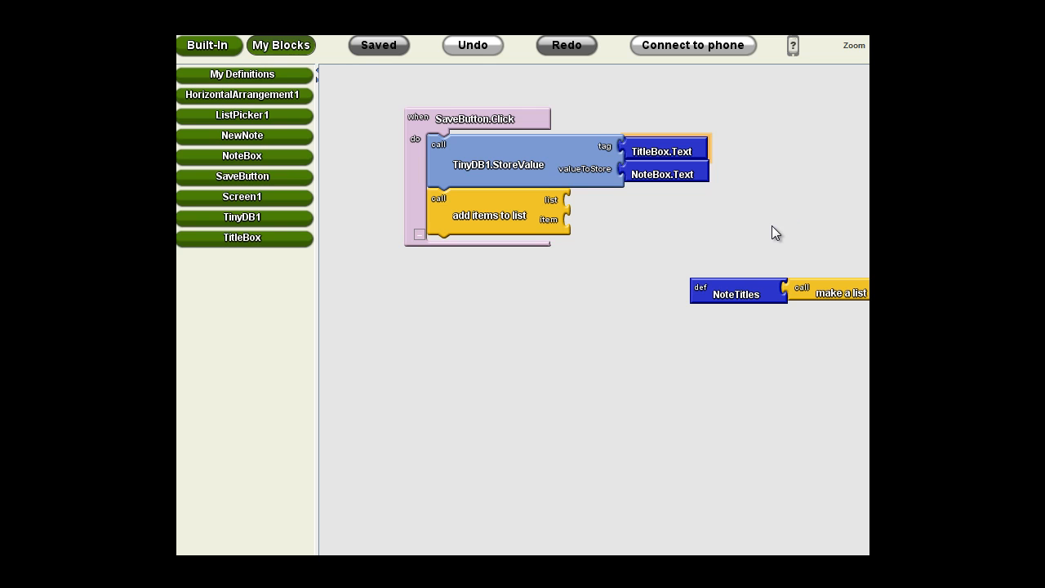
pyautogui.moveTo(773, 220)
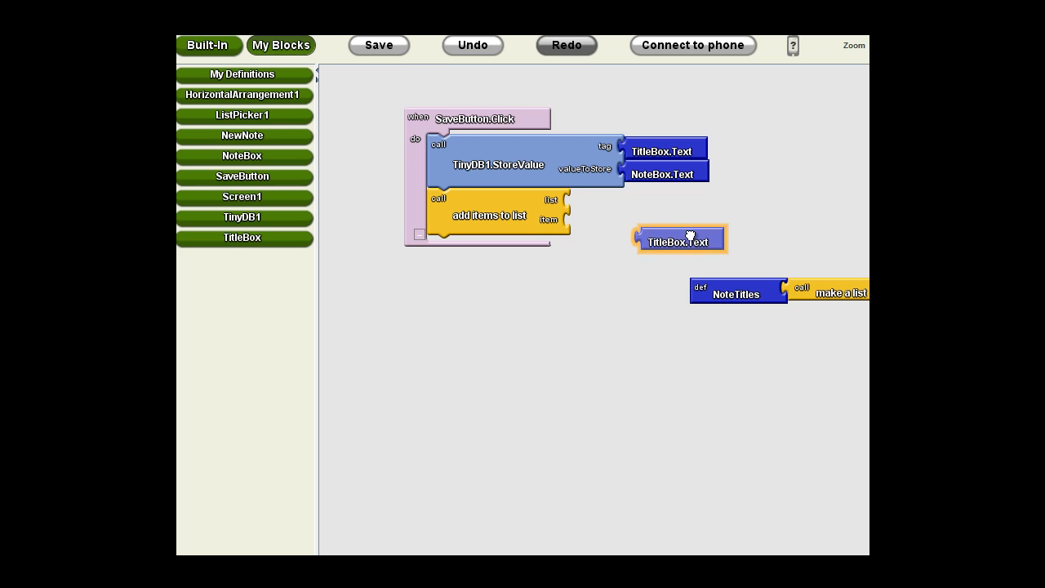
pyautogui.moveTo(679, 239); pyautogui.dragTo(606, 203)
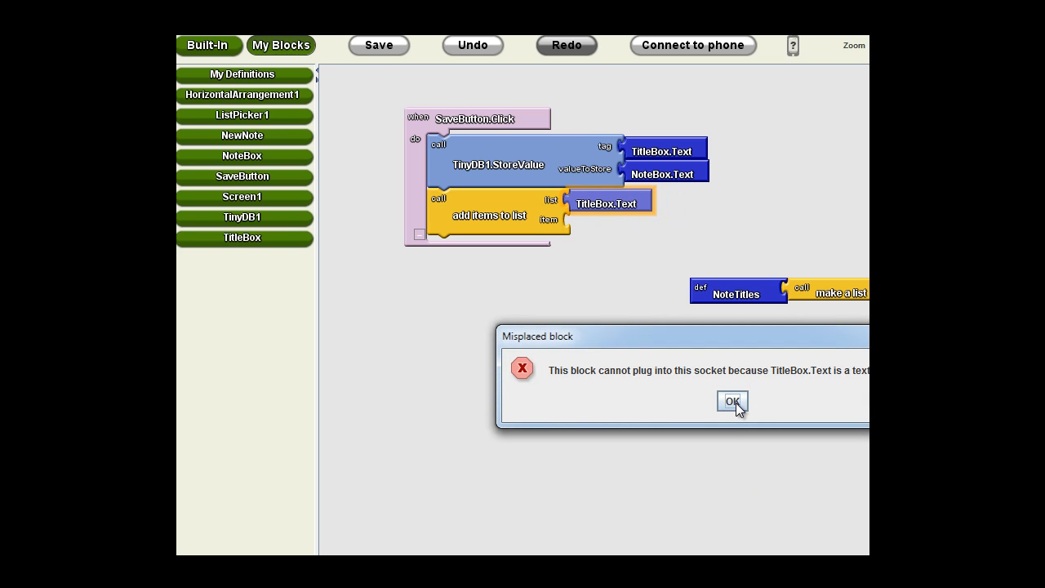
pyautogui.click(731, 401)
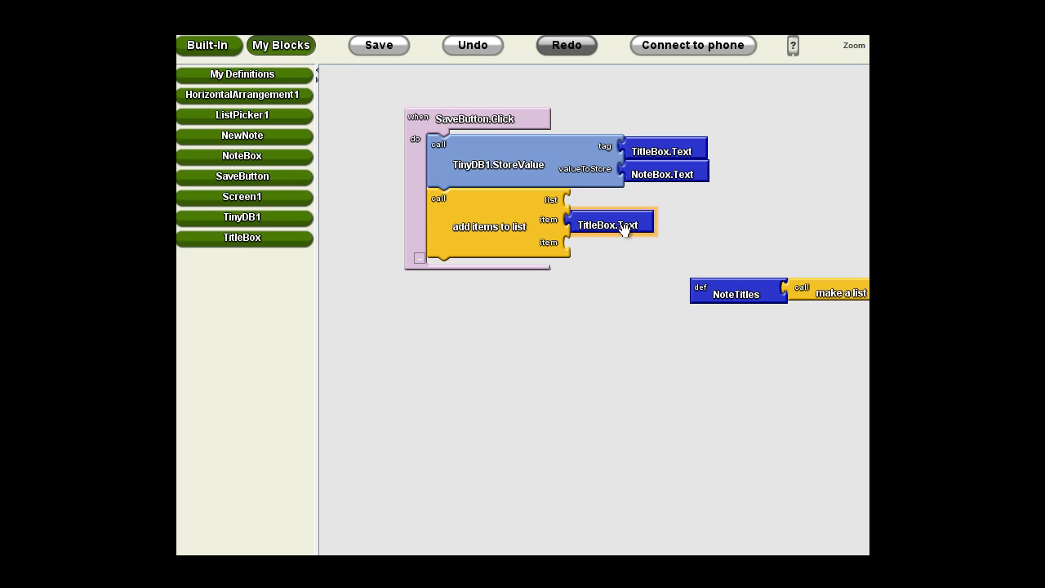
pyautogui.moveTo(751, 318)
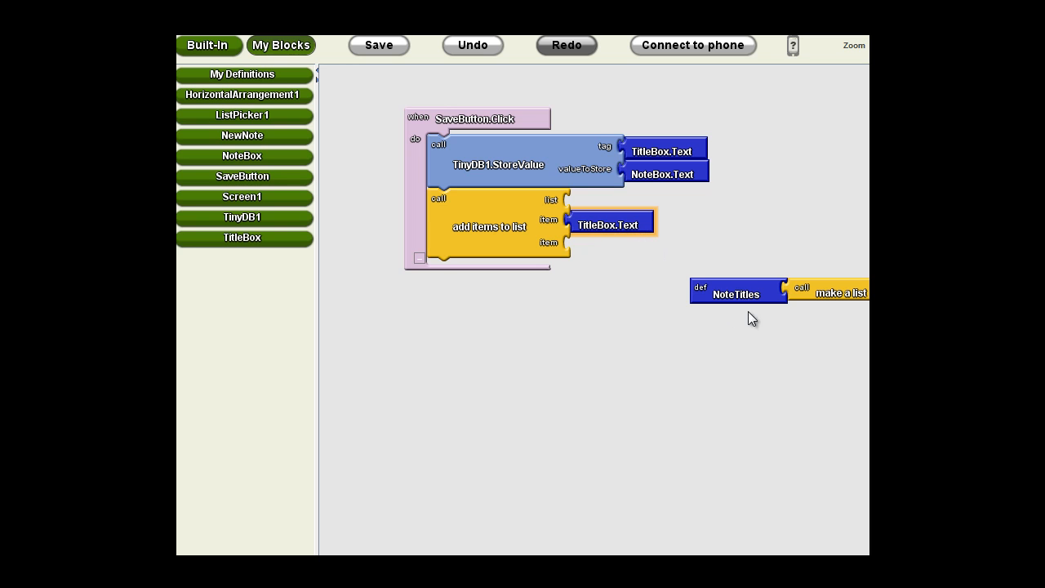
# - Plug global NoteTitles into the list input of 'add items to list'
pyautogui.click(378, 45)
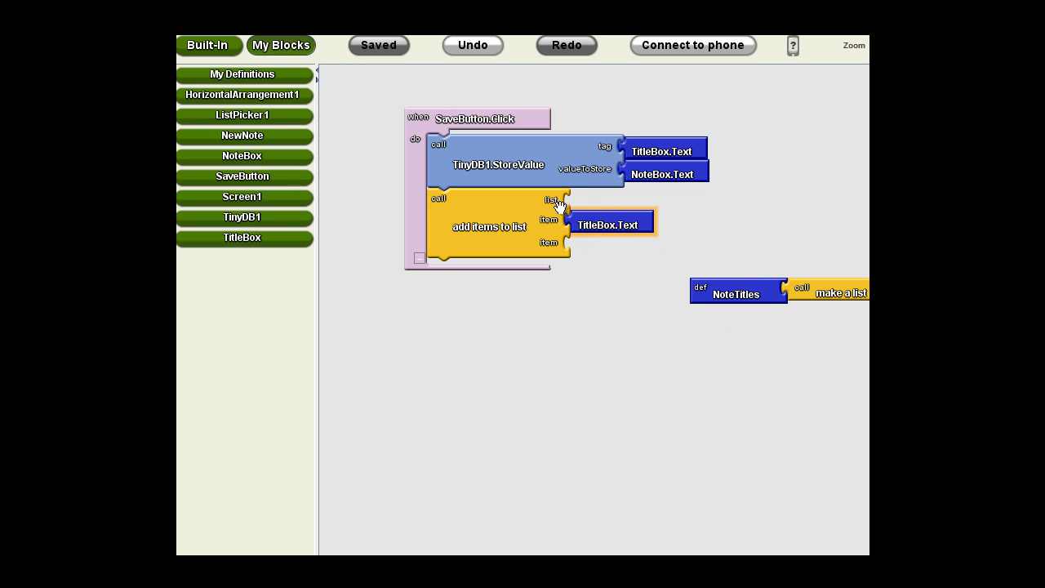
pyautogui.moveTo(568, 208)
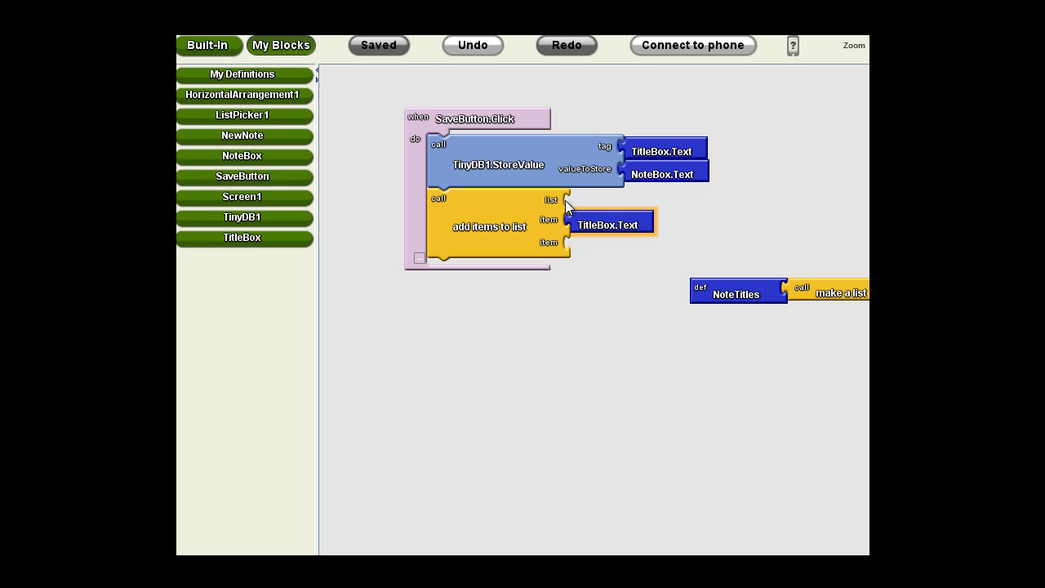
pyautogui.click(241, 74)
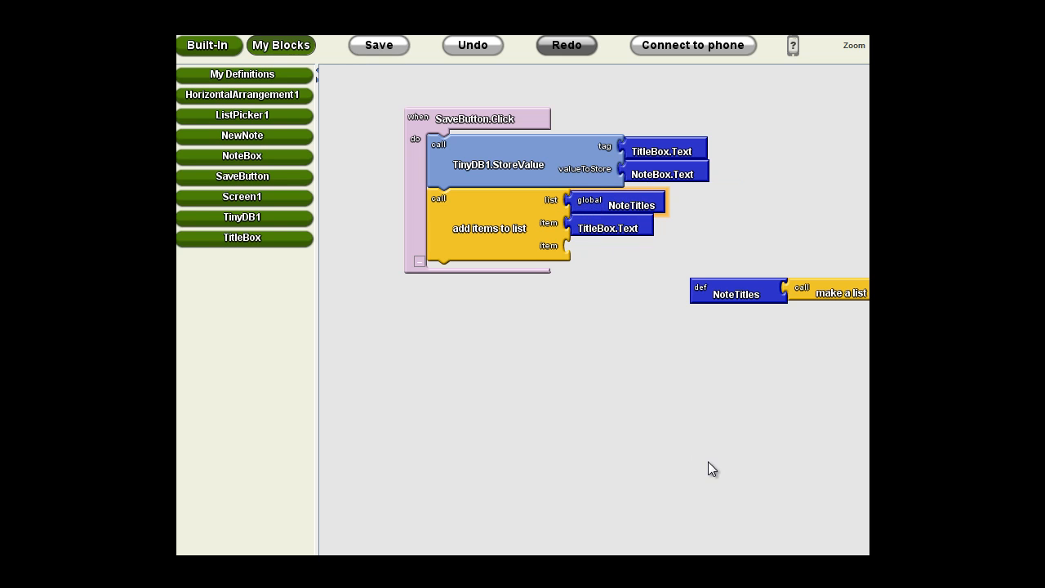
pyautogui.moveTo(668, 341)
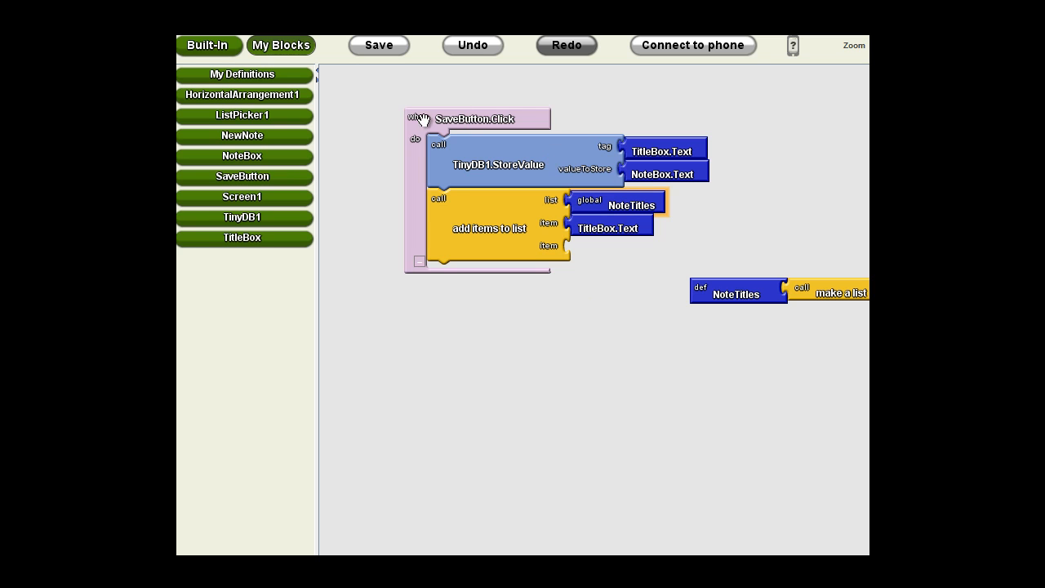
pyautogui.click(378, 45)
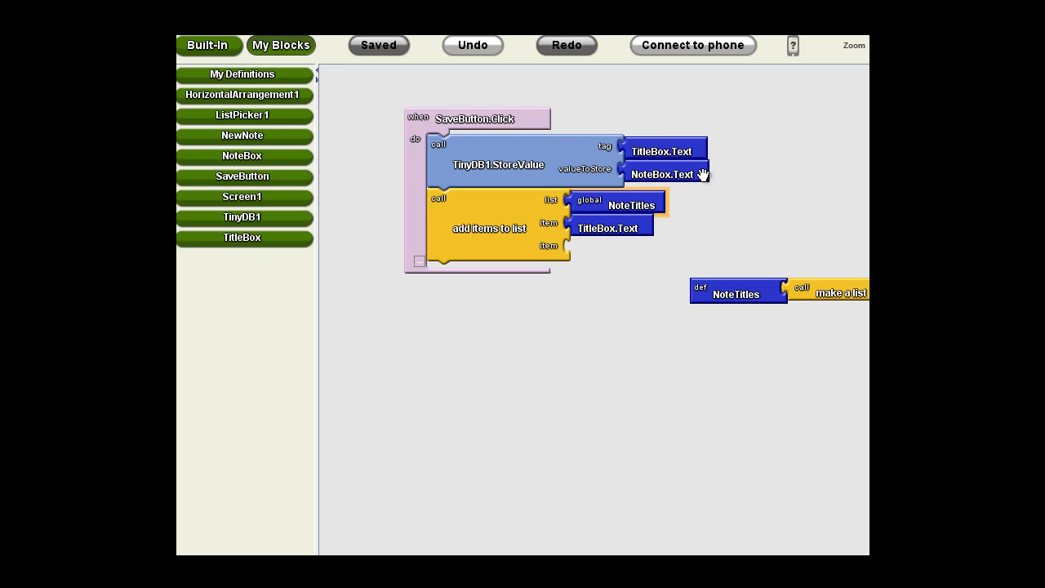
pyautogui.moveTo(618, 145)
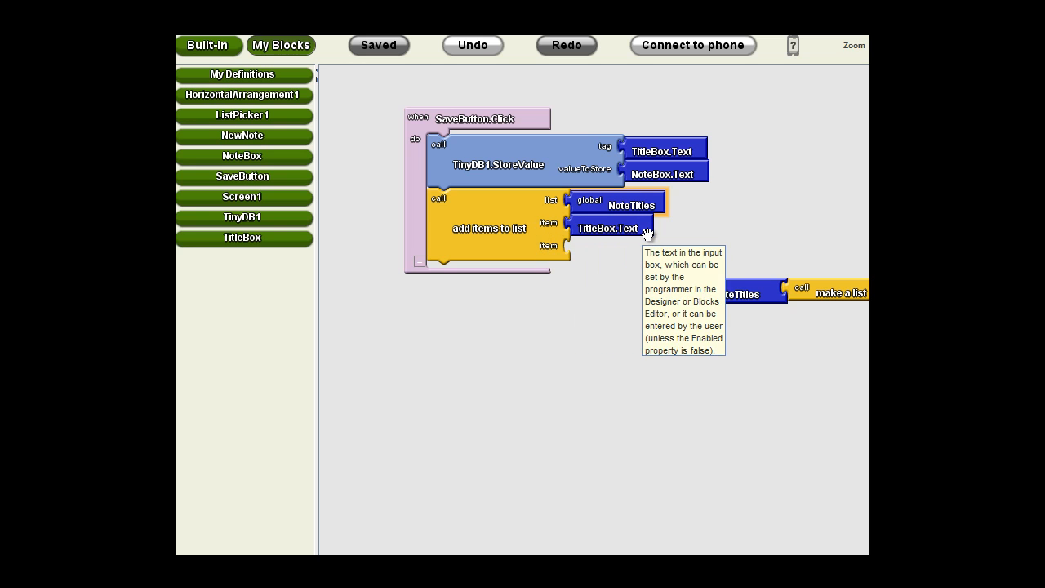
pyautogui.moveTo(647, 234)
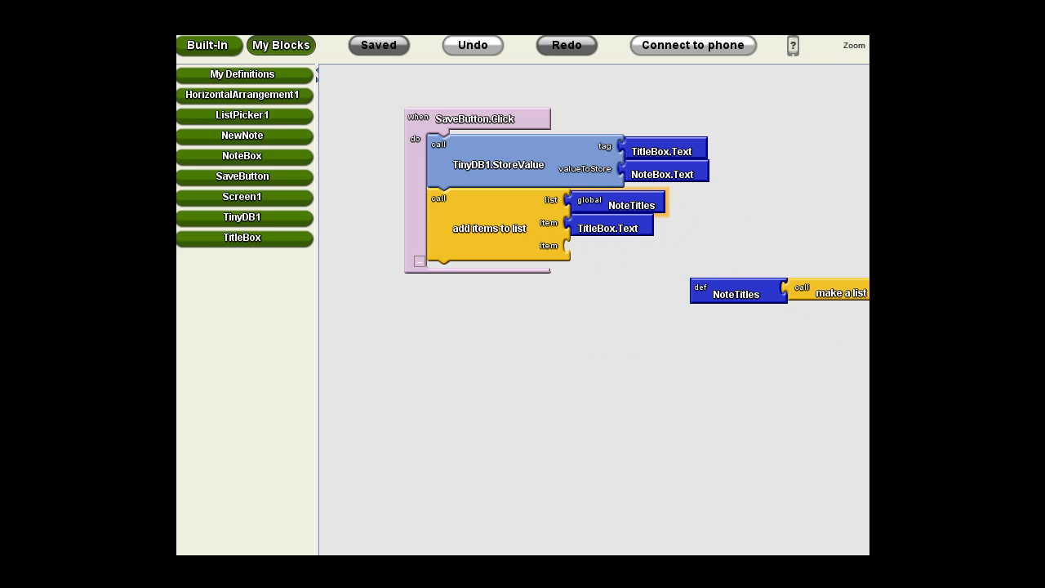
pyautogui.moveTo(646, 376)
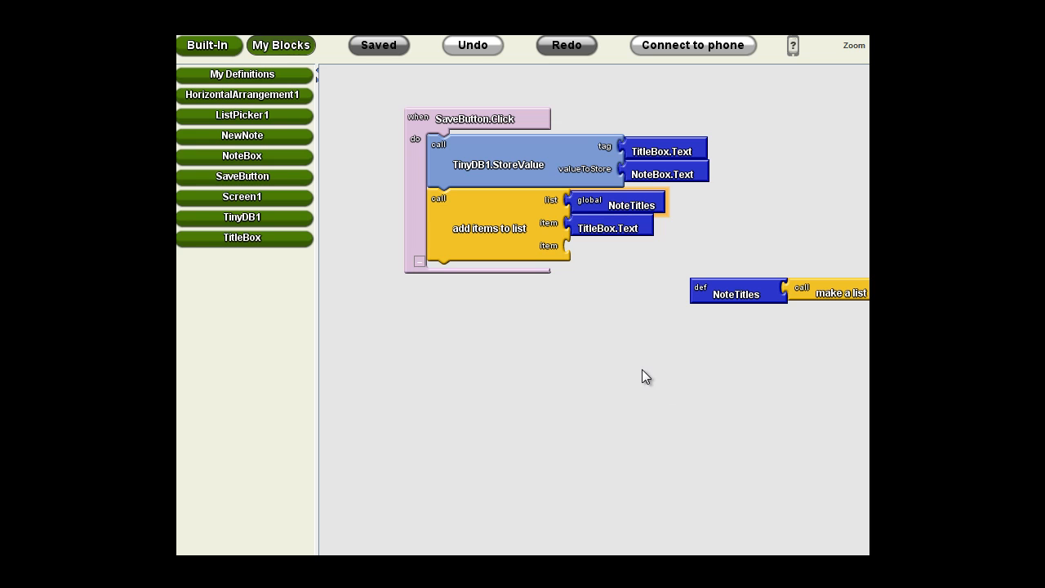
pyautogui.moveTo(642, 341)
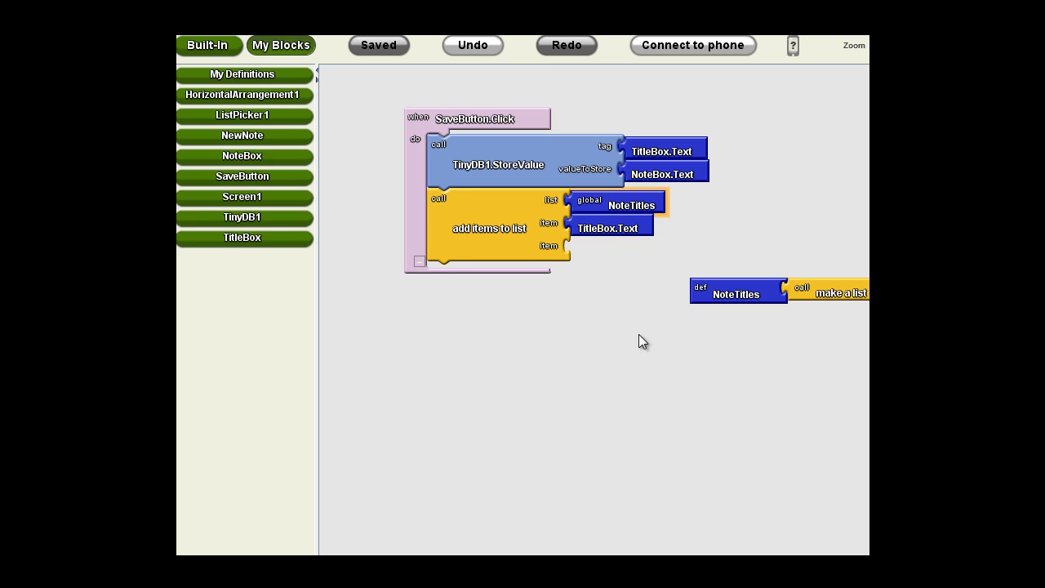
pyautogui.moveTo(570, 344)
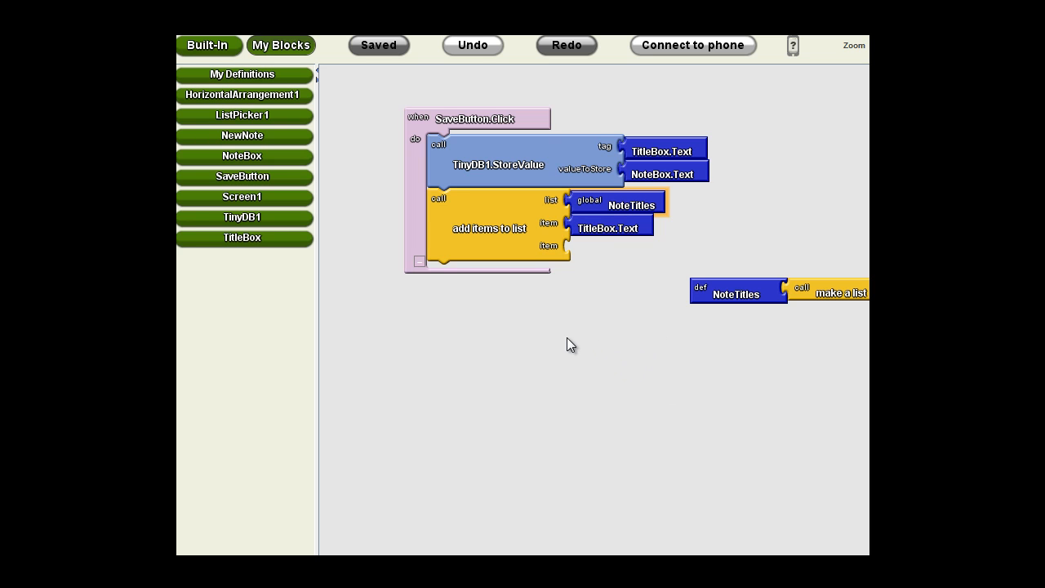
pyautogui.moveTo(682, 231)
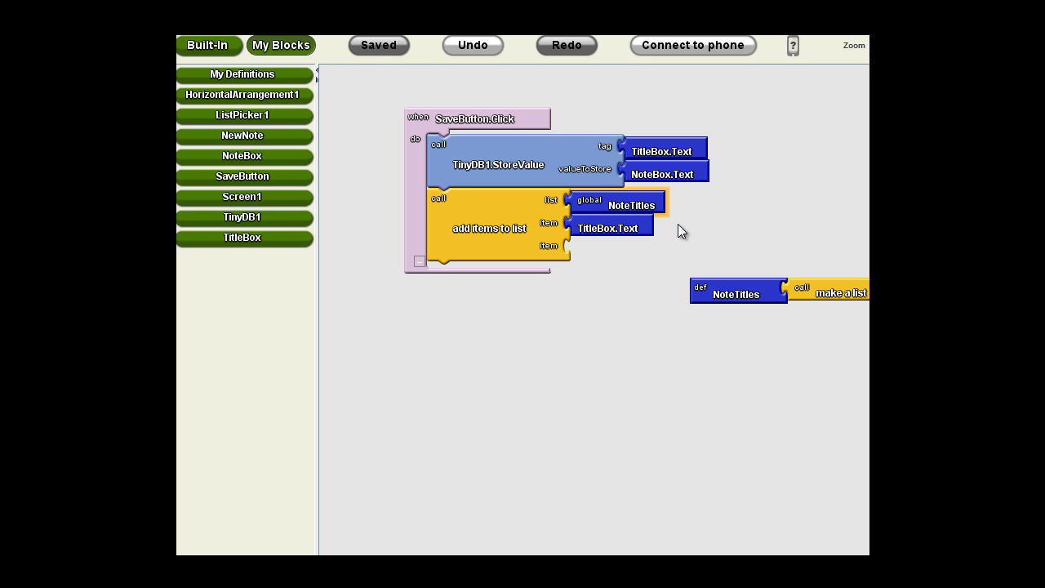
pyautogui.moveTo(579, 208)
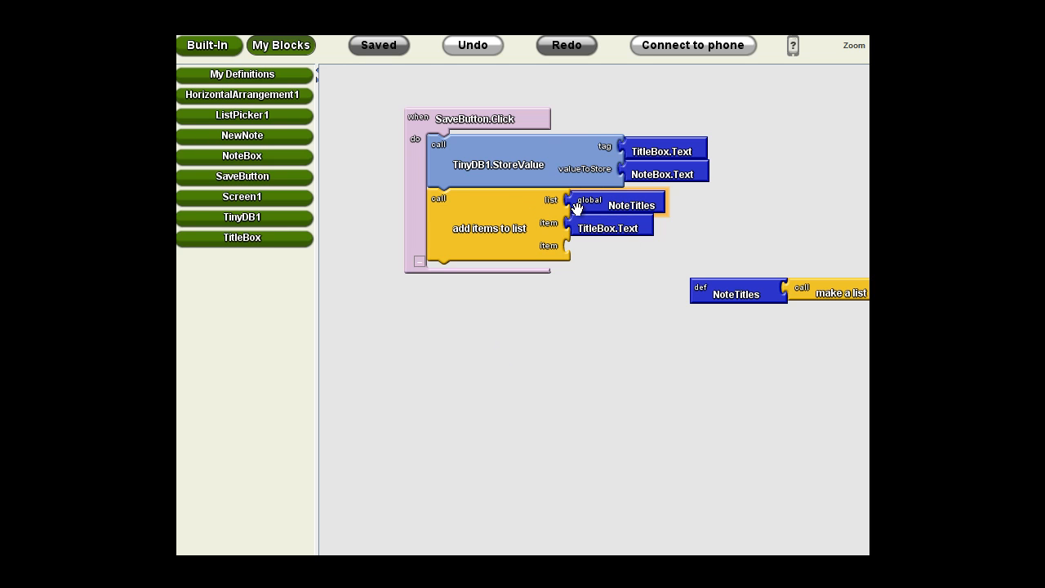
pyautogui.moveTo(605, 205)
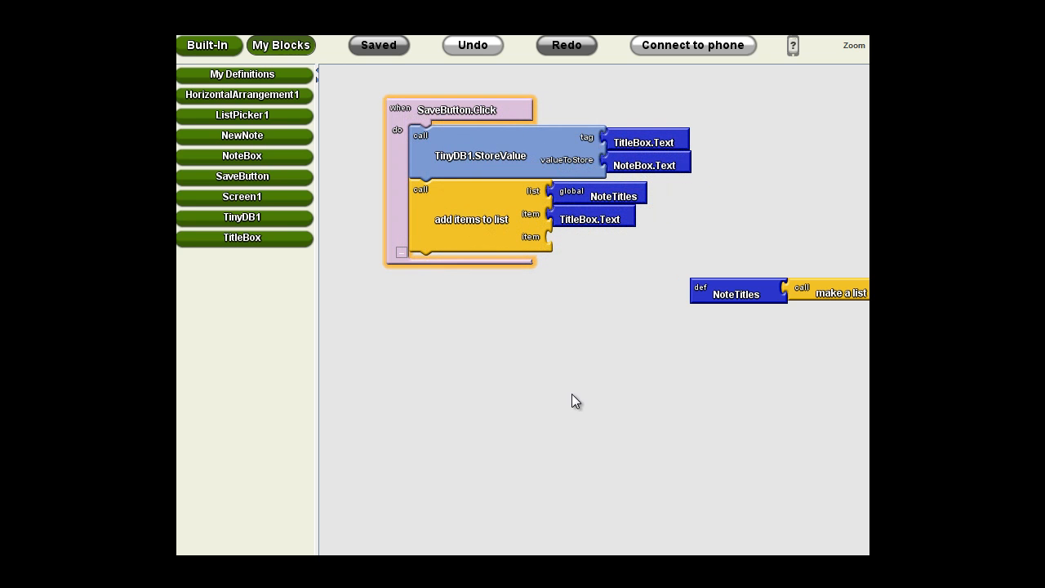
pyautogui.moveTo(760, 286)
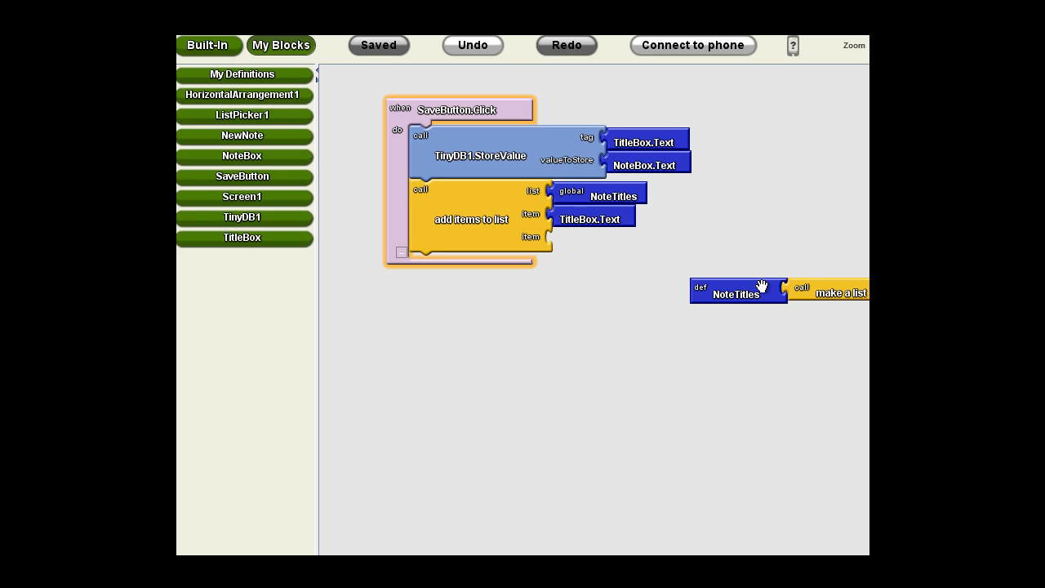
pyautogui.moveTo(782, 276)
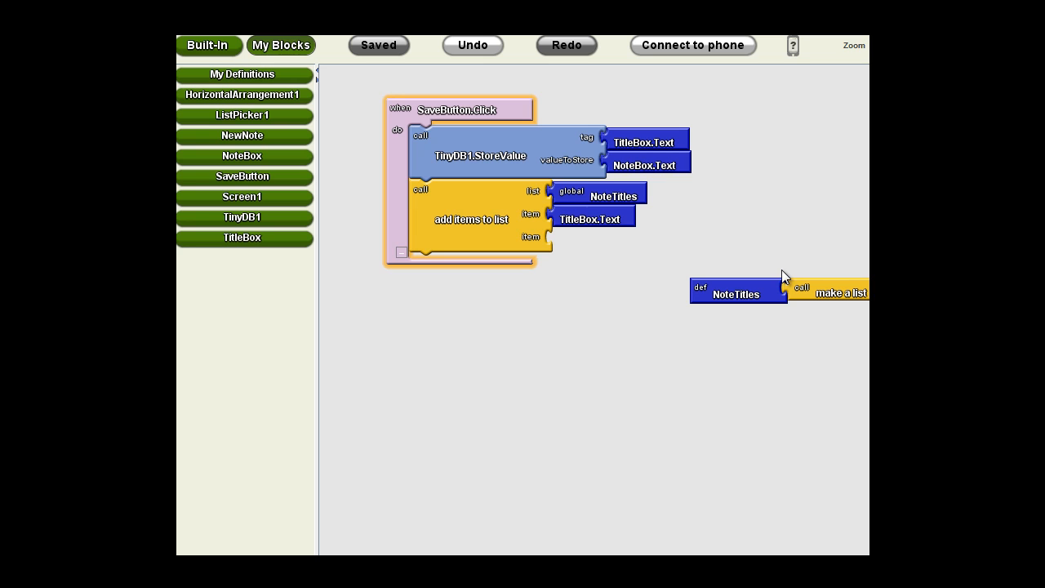
pyautogui.moveTo(759, 273)
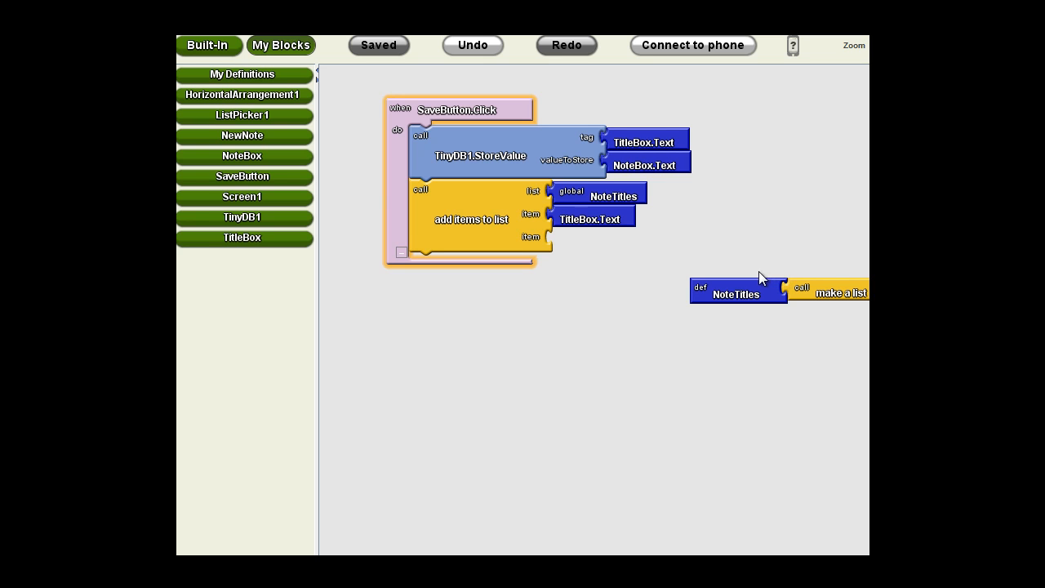
pyautogui.moveTo(685, 271)
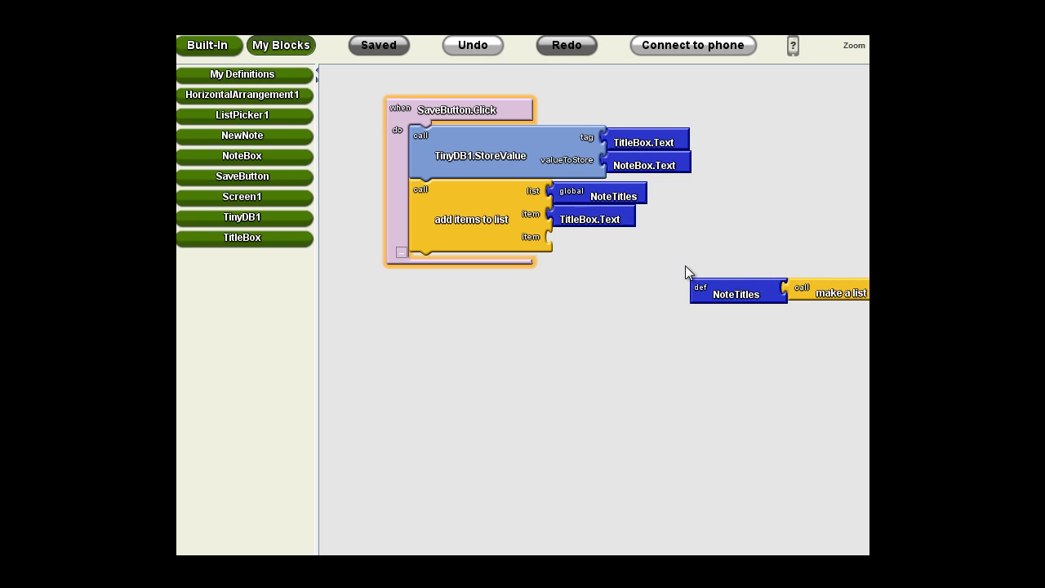
pyautogui.moveTo(760, 288)
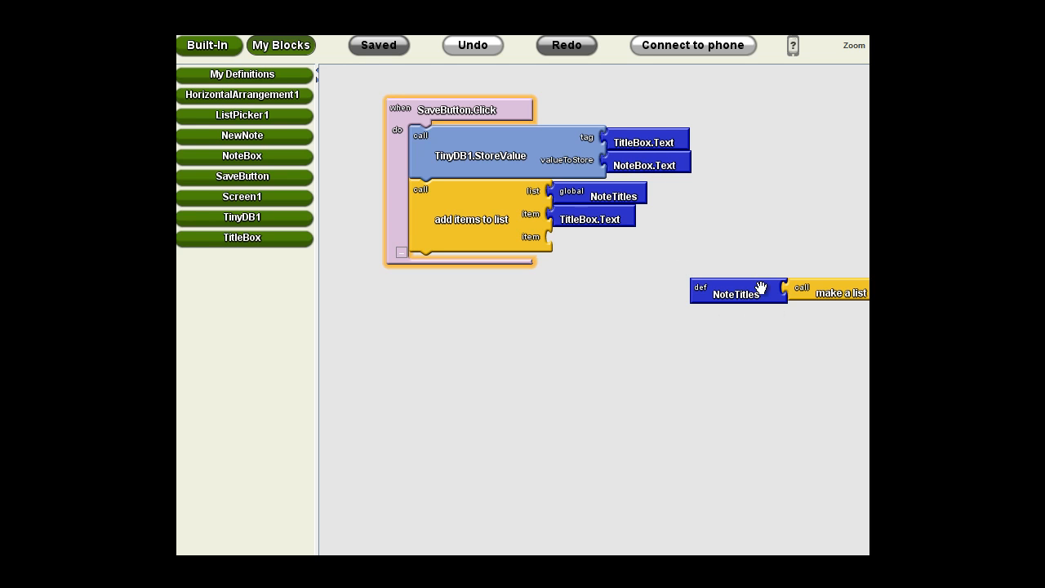
pyautogui.moveTo(751, 262)
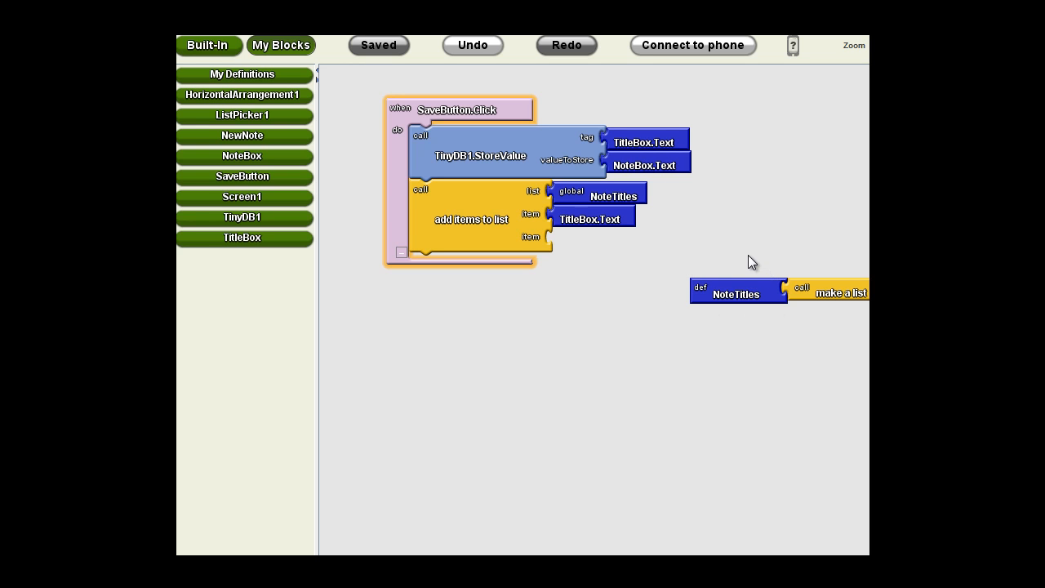
pyautogui.moveTo(624, 299)
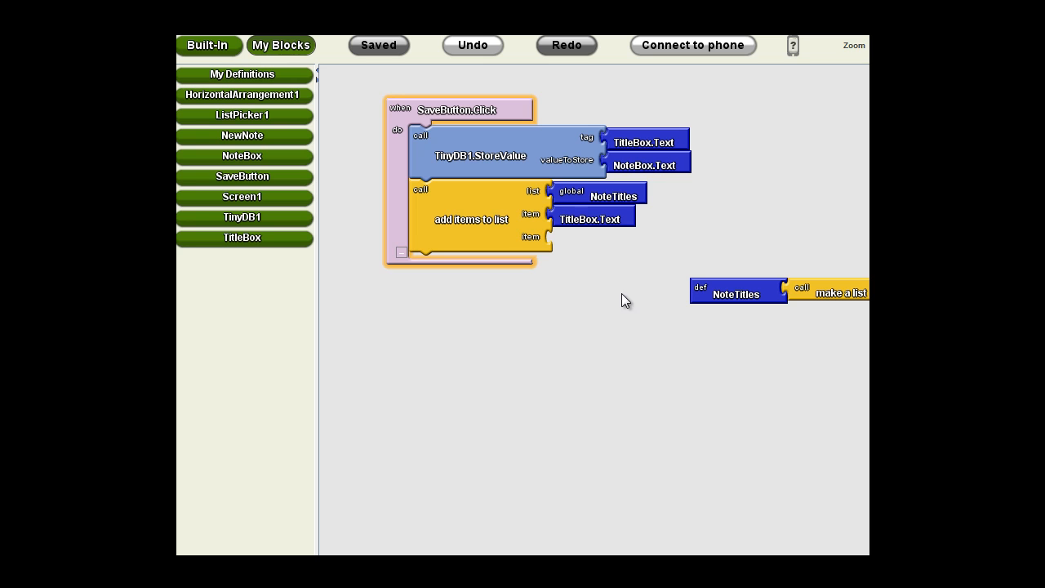
pyautogui.moveTo(554, 320)
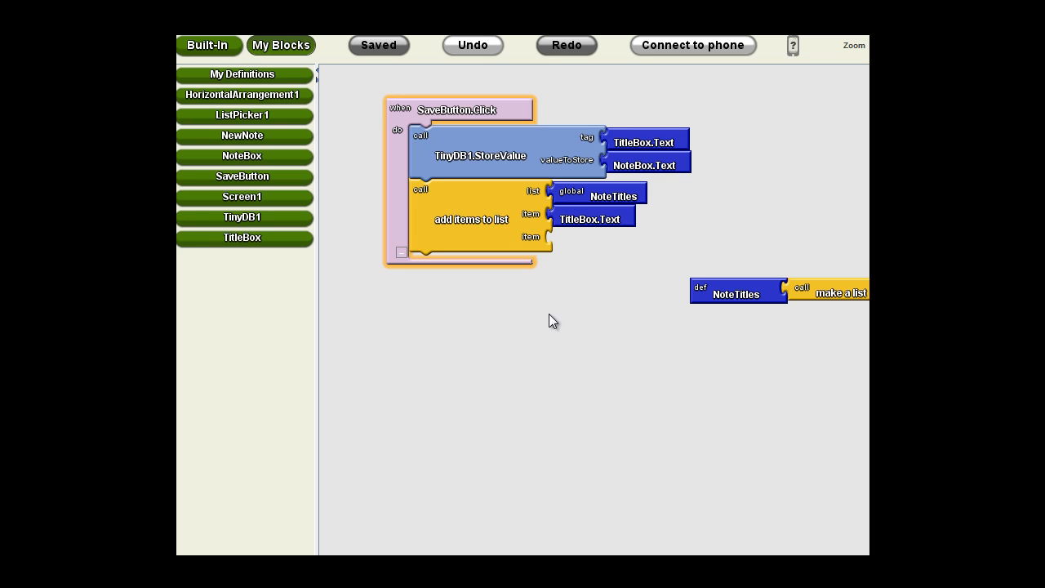
pyautogui.moveTo(535, 307)
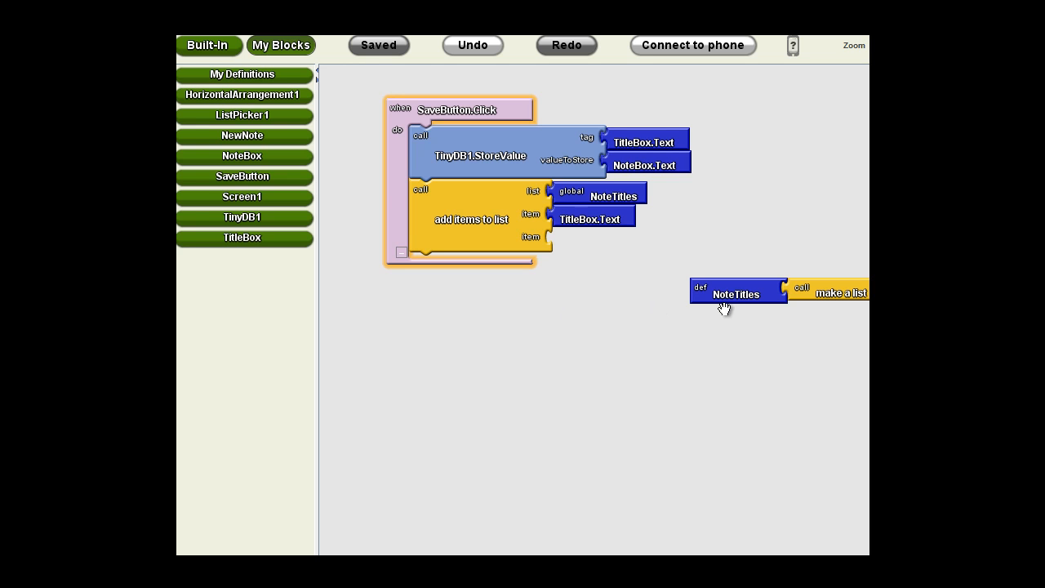
pyautogui.moveTo(686, 359)
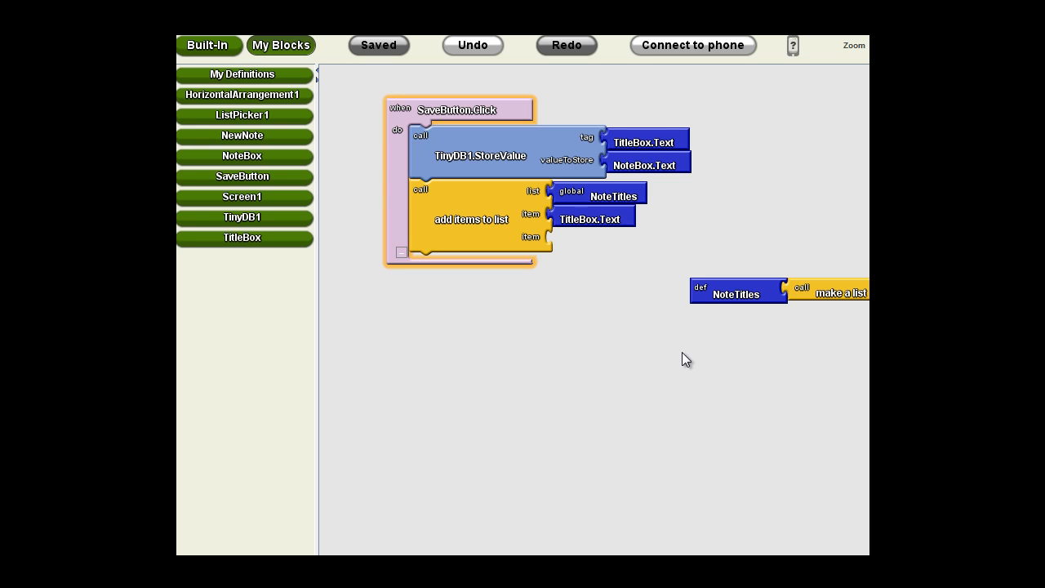
pyautogui.moveTo(766, 273)
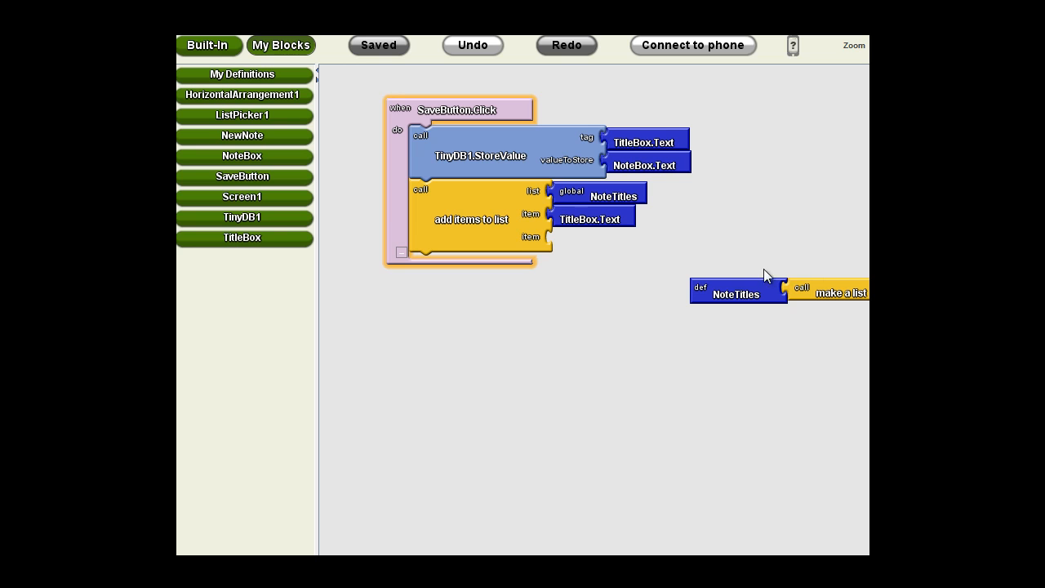
# - Add a second TinyDB1.StoreValue to SaveButton.Click, storing the global NoteTitles list
pyautogui.click(242, 217)
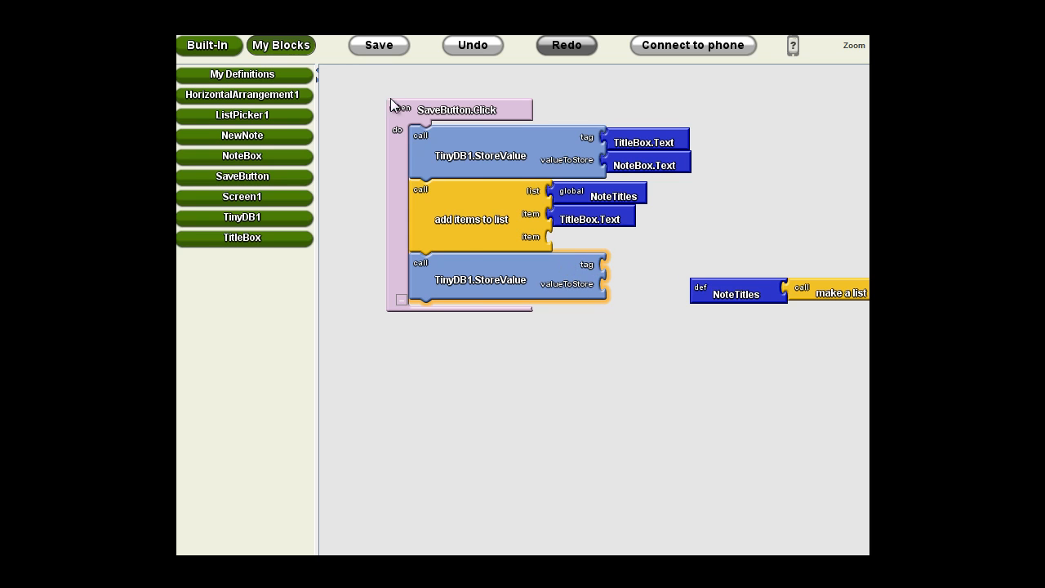
pyautogui.click(378, 45)
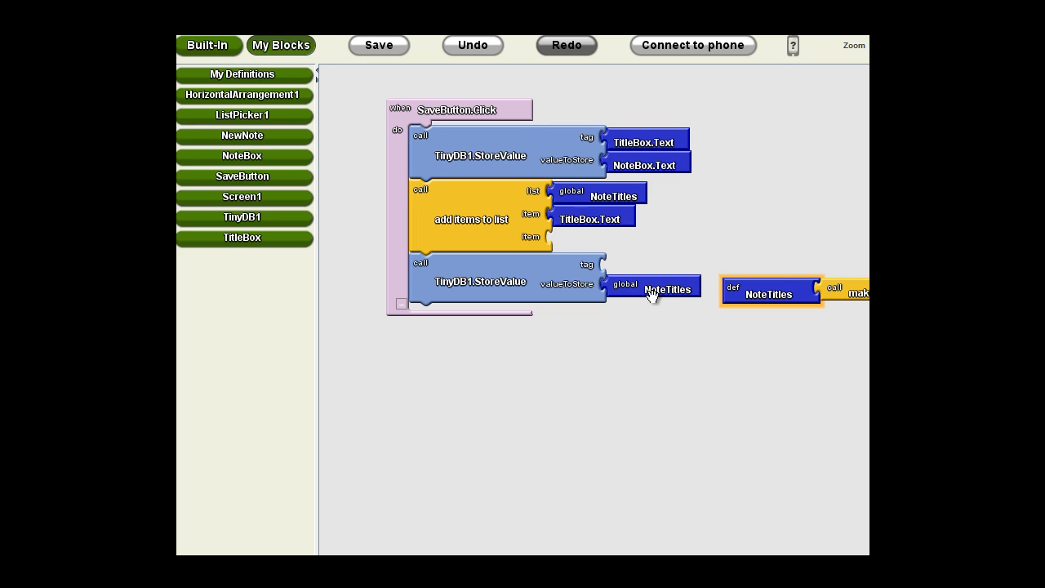
pyautogui.moveTo(611, 270)
pyautogui.write('n')
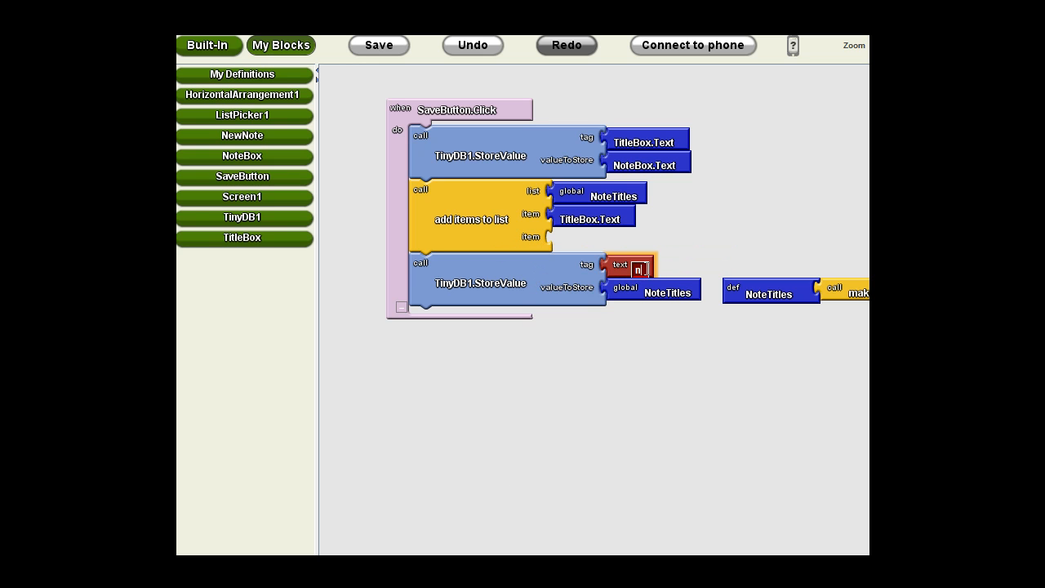
# - Give the second StoreValue call the text tag 'notetitles'
pyautogui.write('otetit')
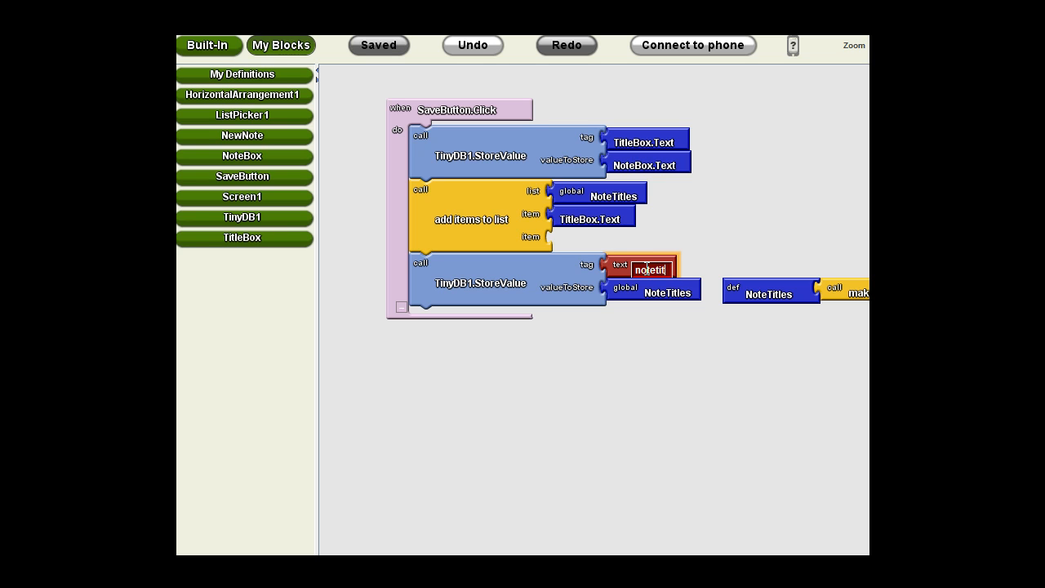
pyautogui.write('notetitles')
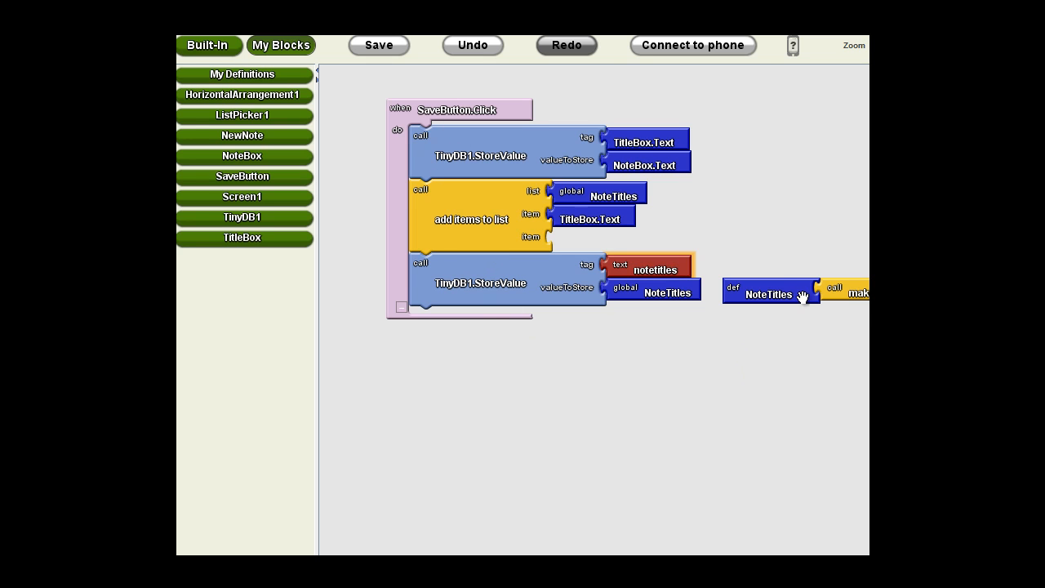
pyautogui.click(378, 45)
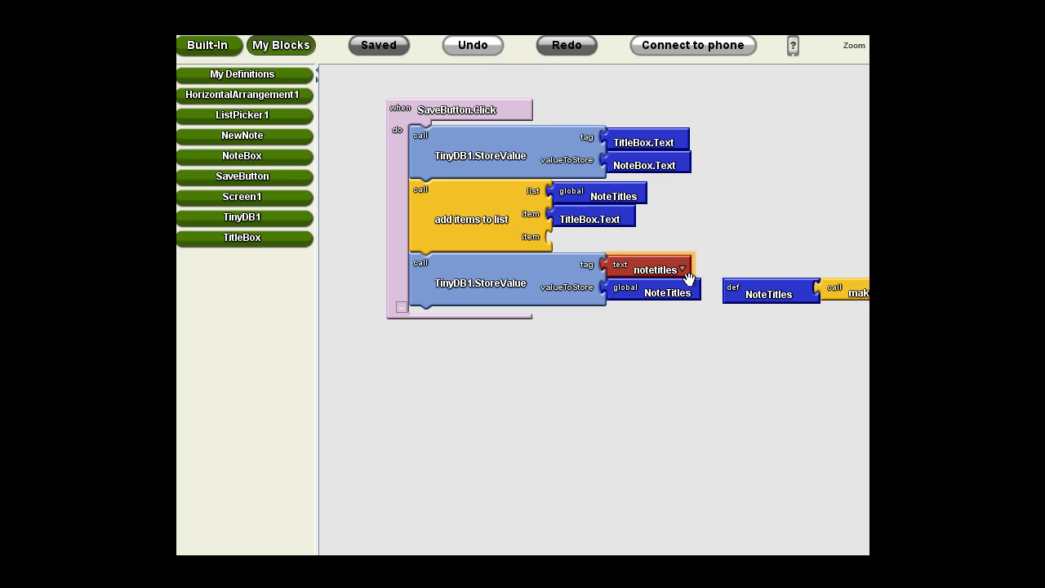
pyautogui.moveTo(611, 317)
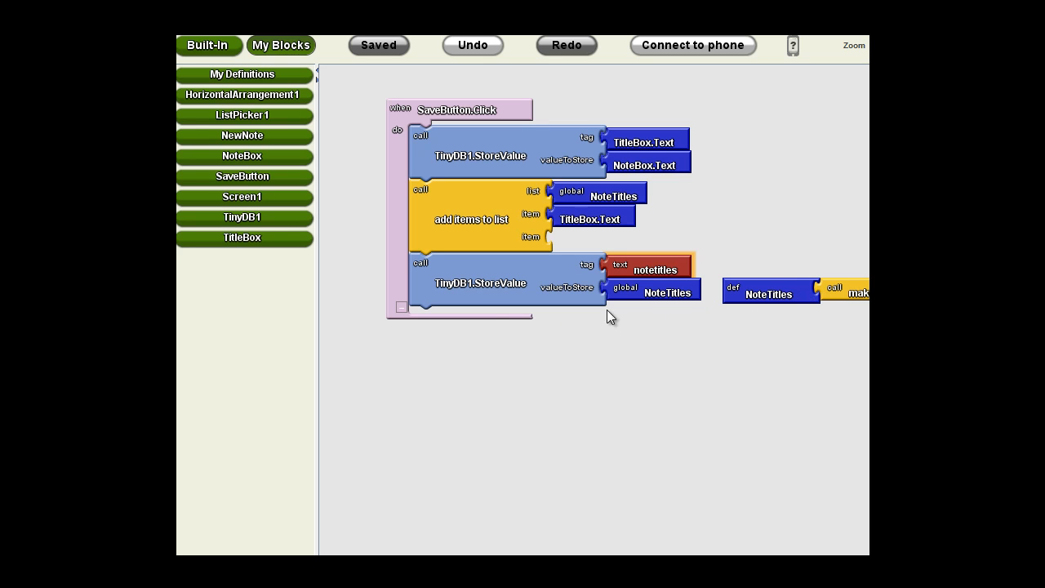
pyautogui.moveTo(492, 302)
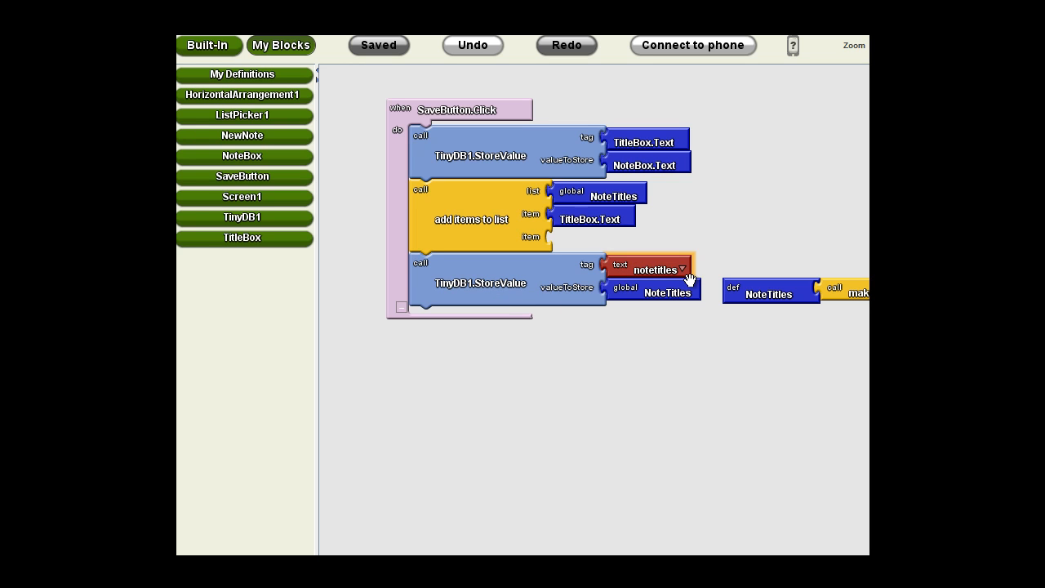
pyautogui.moveTo(645, 257)
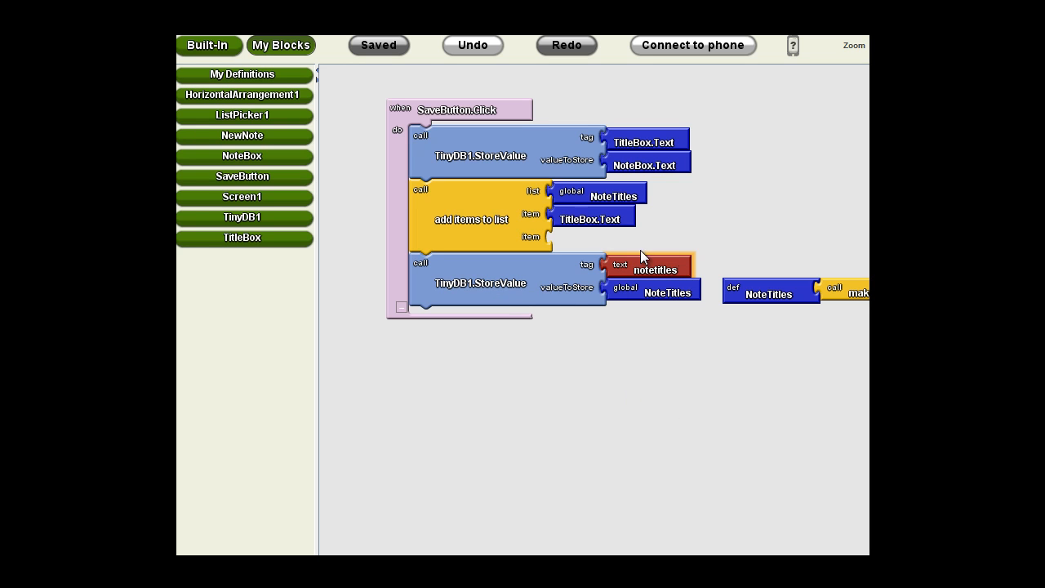
pyautogui.click(656, 270)
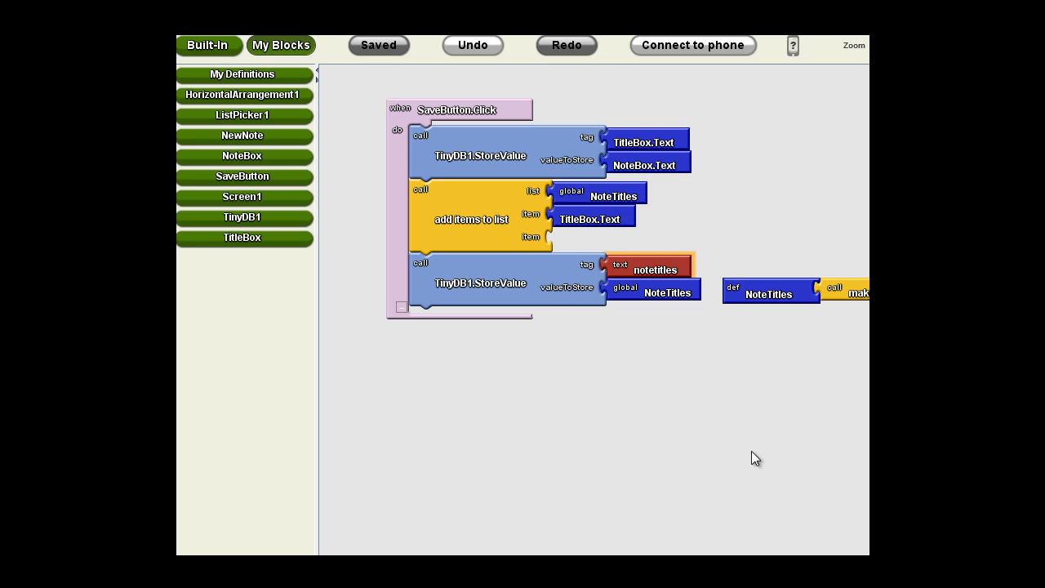
pyautogui.moveTo(396, 349)
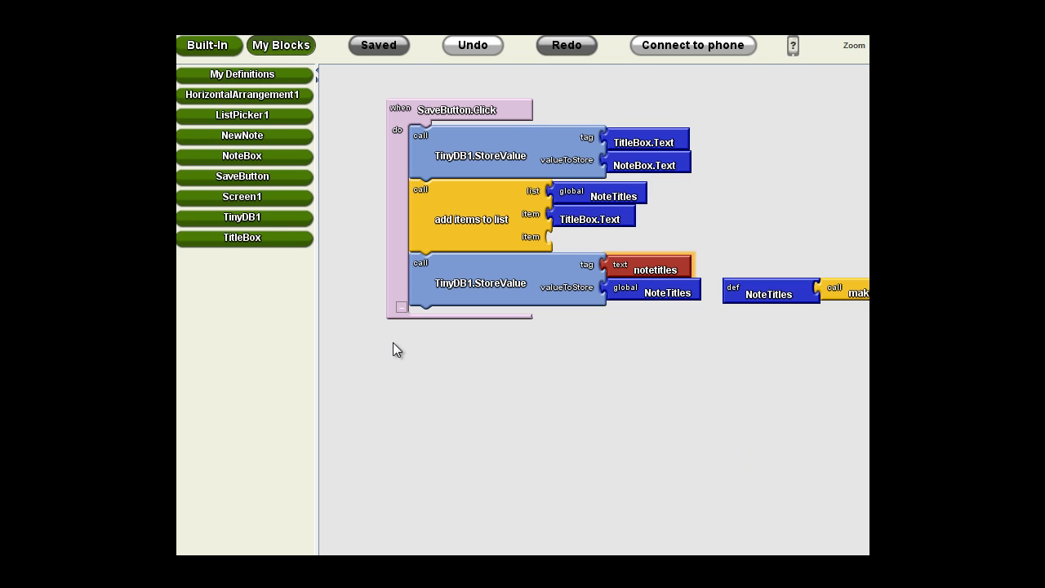
pyautogui.moveTo(520, 114)
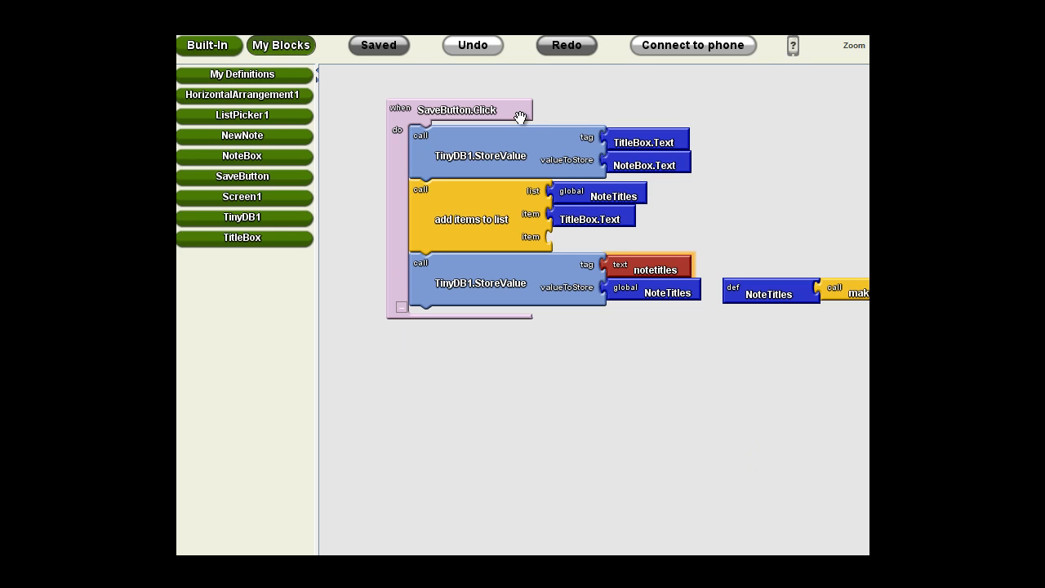
pyautogui.moveTo(519, 114)
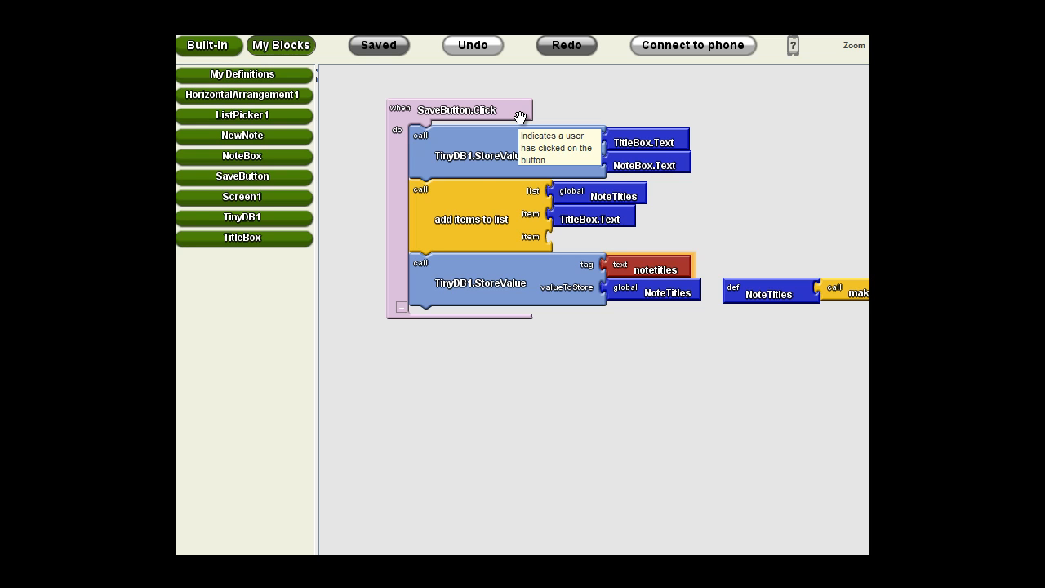
pyautogui.moveTo(424, 368)
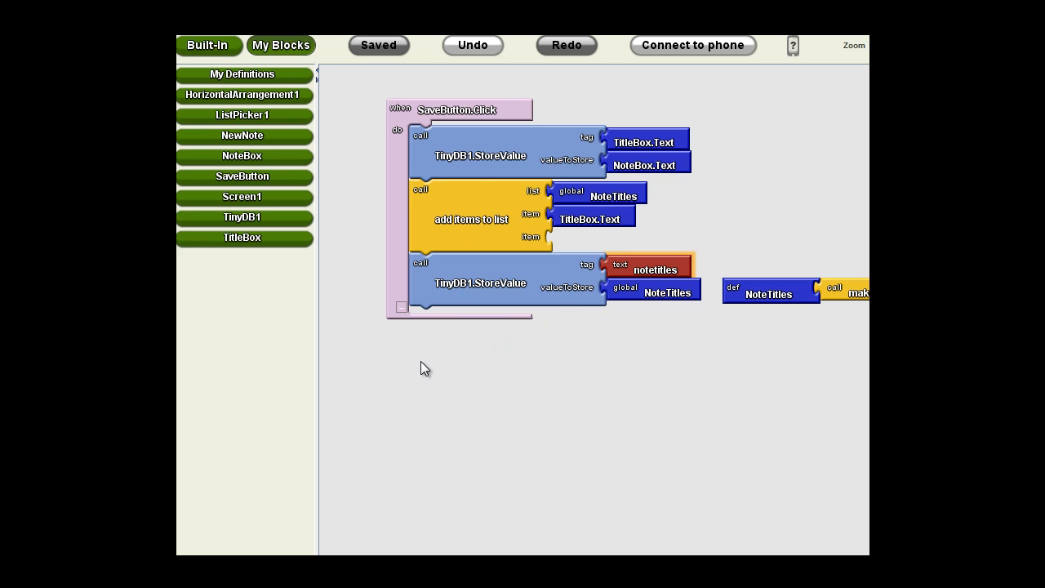
pyautogui.moveTo(457, 173)
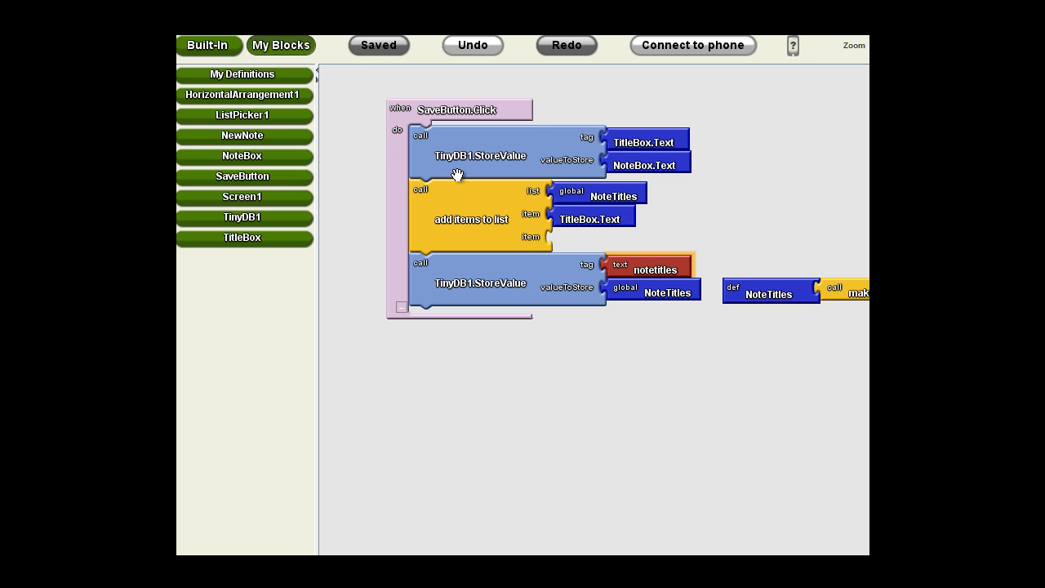
pyautogui.moveTo(257, 147)
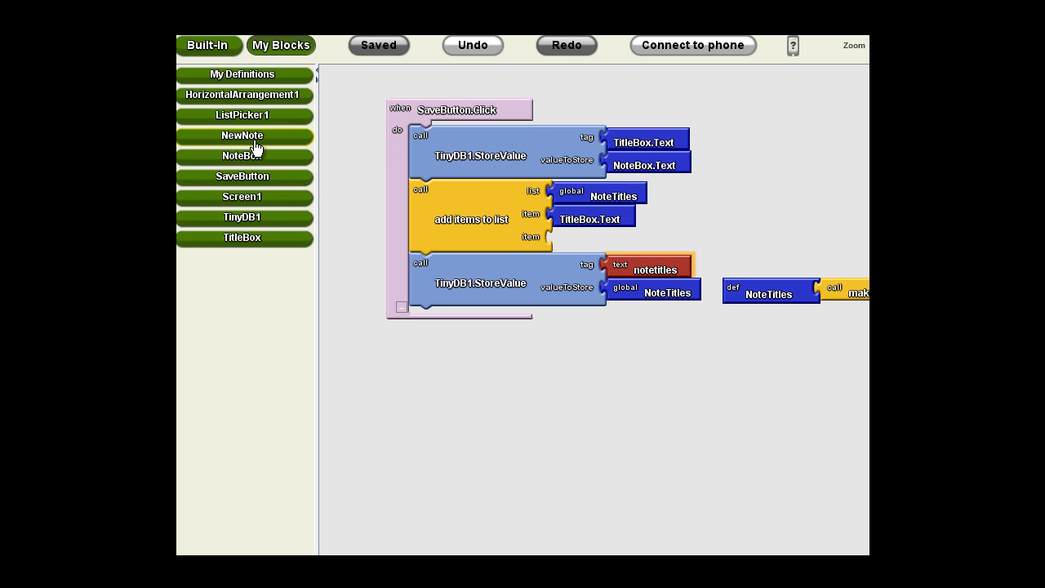
pyautogui.moveTo(257, 157)
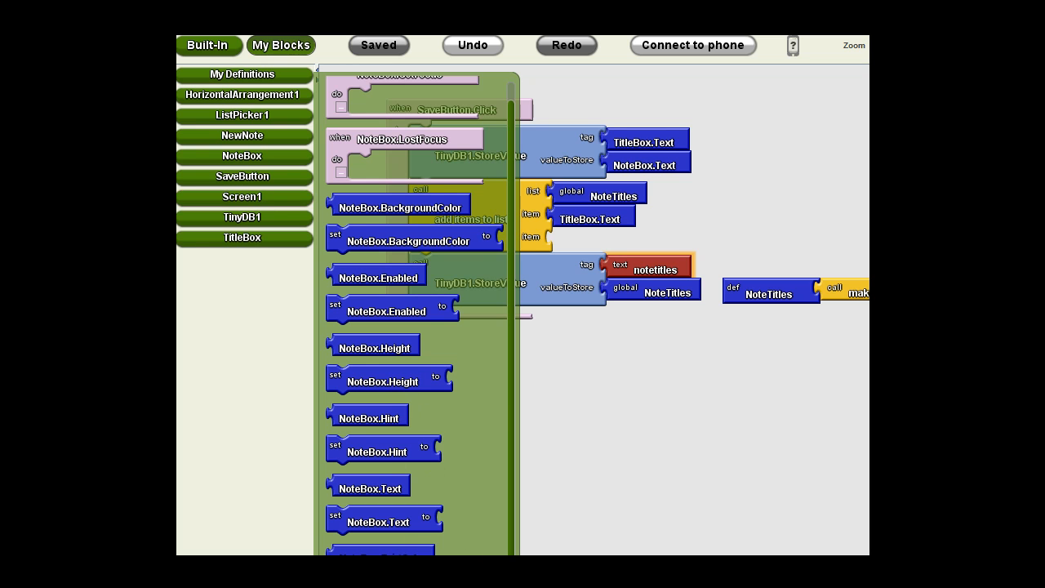
# - Append set NoteBox.Text and set TitleBox.Text blocks, attaching an empty text block
pyautogui.moveTo(384, 519); pyautogui.dragTo(490, 328)
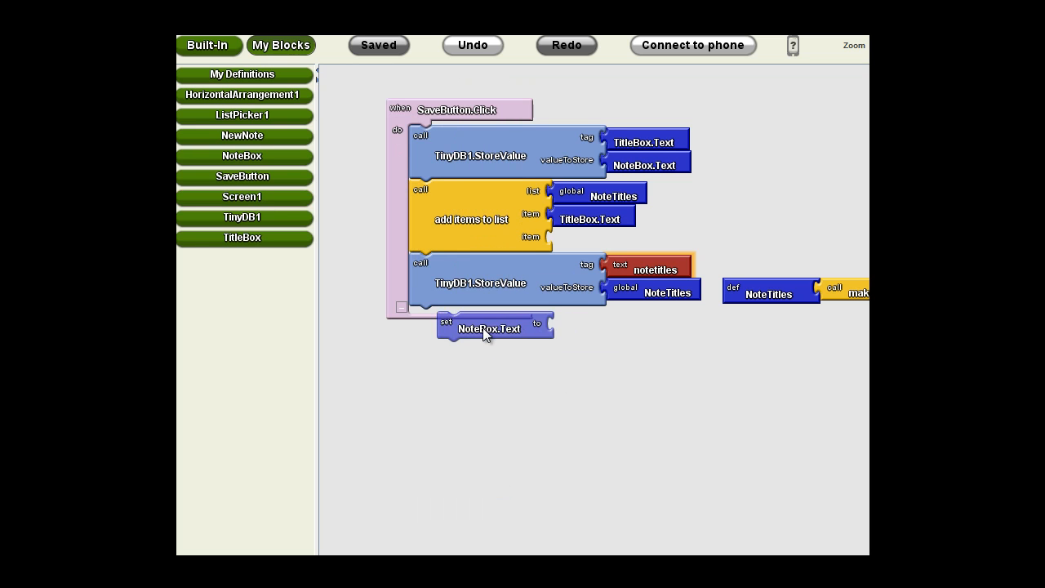
pyautogui.click(242, 238)
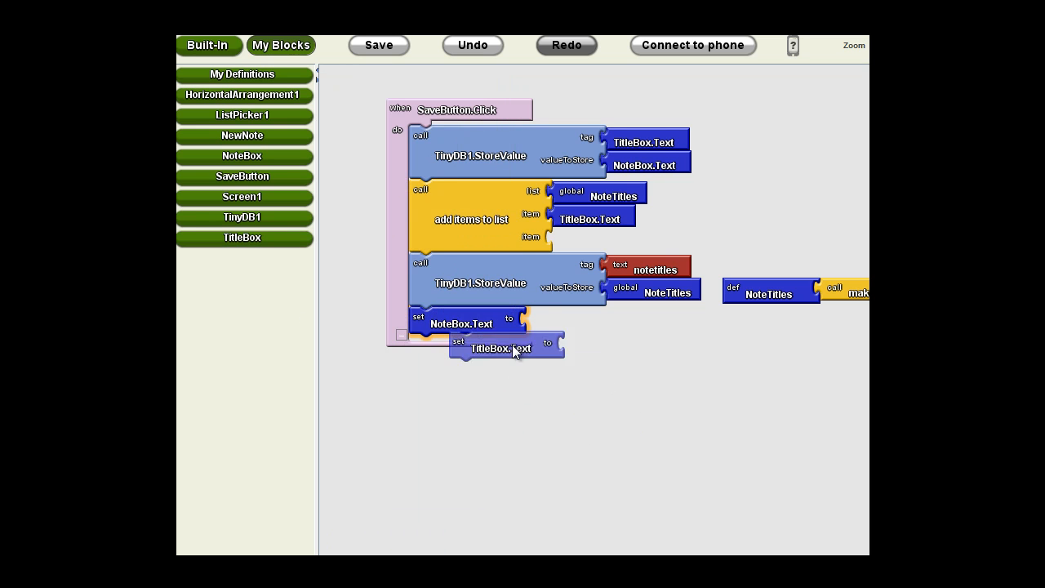
pyautogui.moveTo(501, 348); pyautogui.dragTo(460, 351)
pyautogui.write('text')
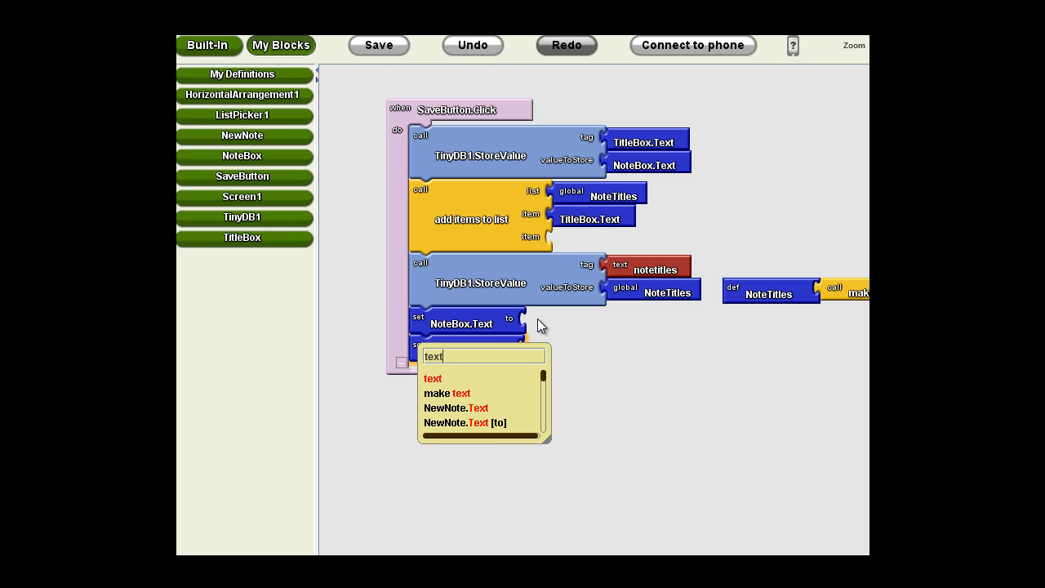
pyautogui.click(432, 378)
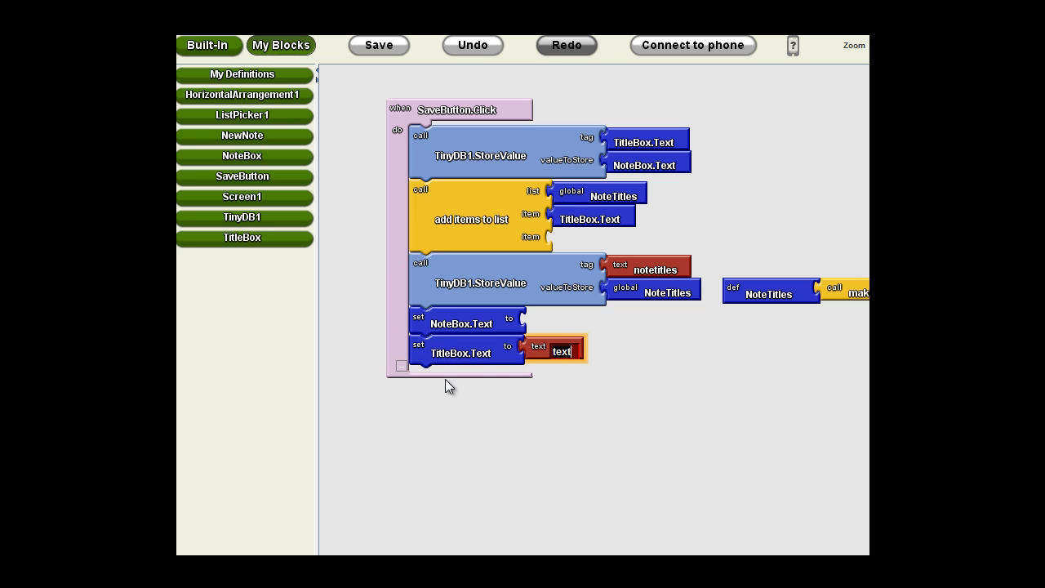
pyautogui.moveTo(581, 379)
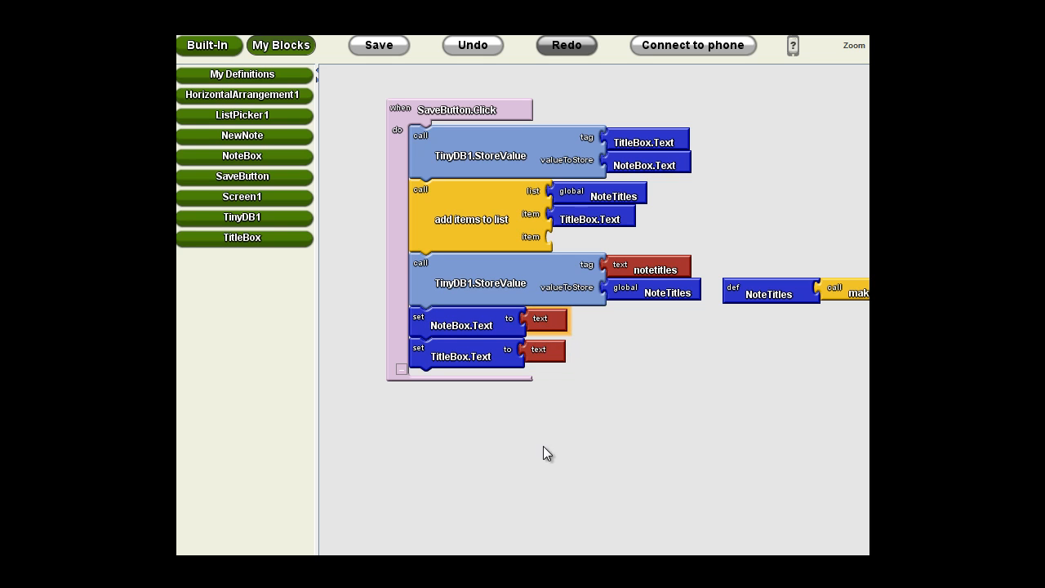
pyautogui.moveTo(693, 448)
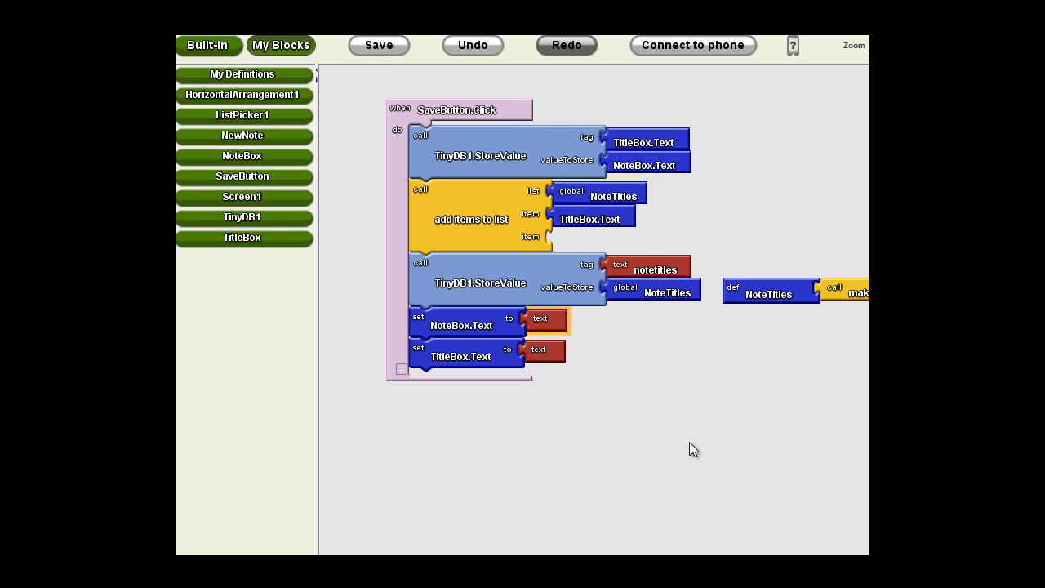
pyautogui.moveTo(737, 473)
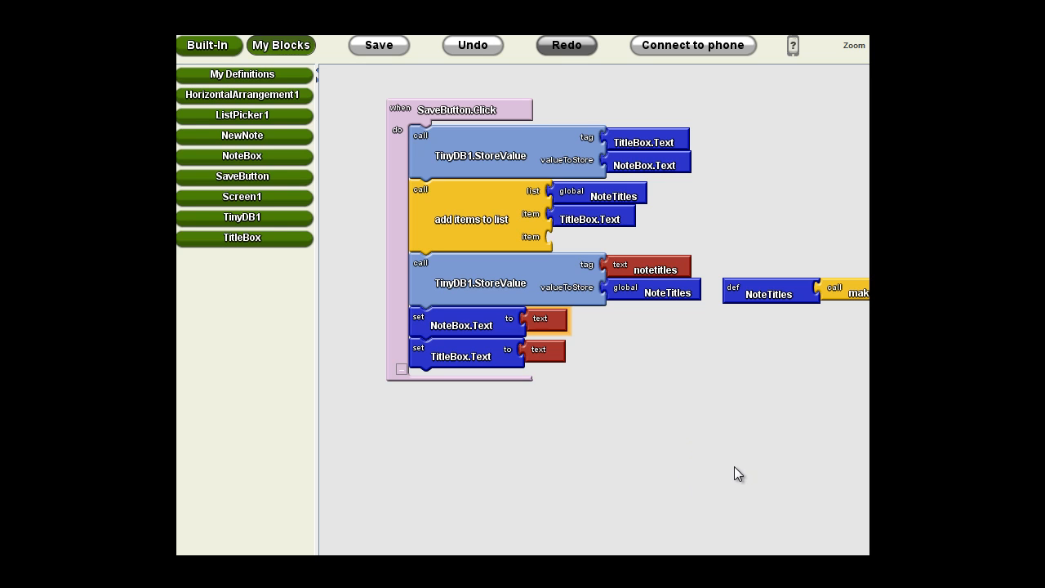
pyautogui.click(378, 45)
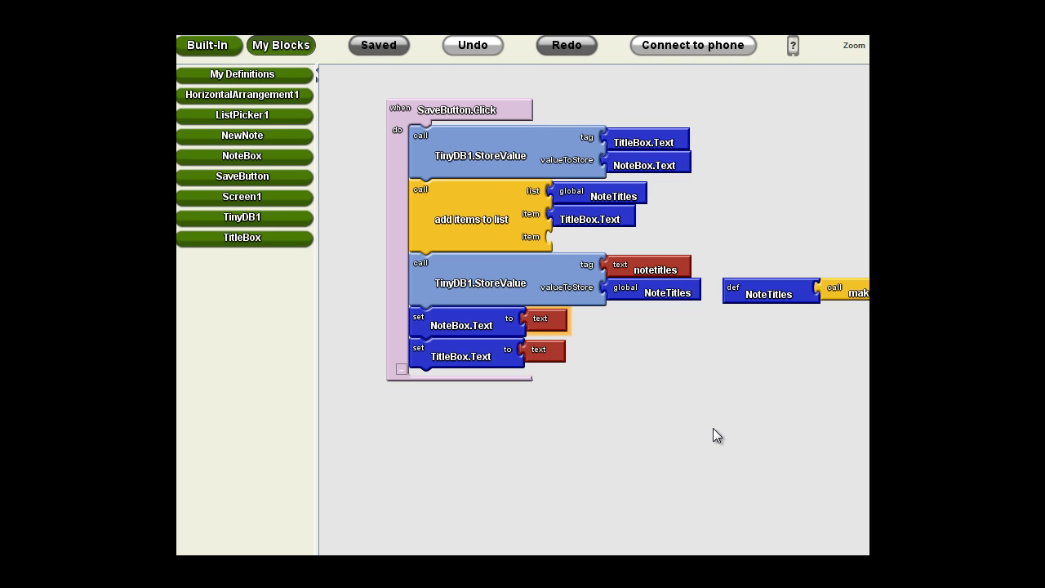
pyautogui.moveTo(719, 427)
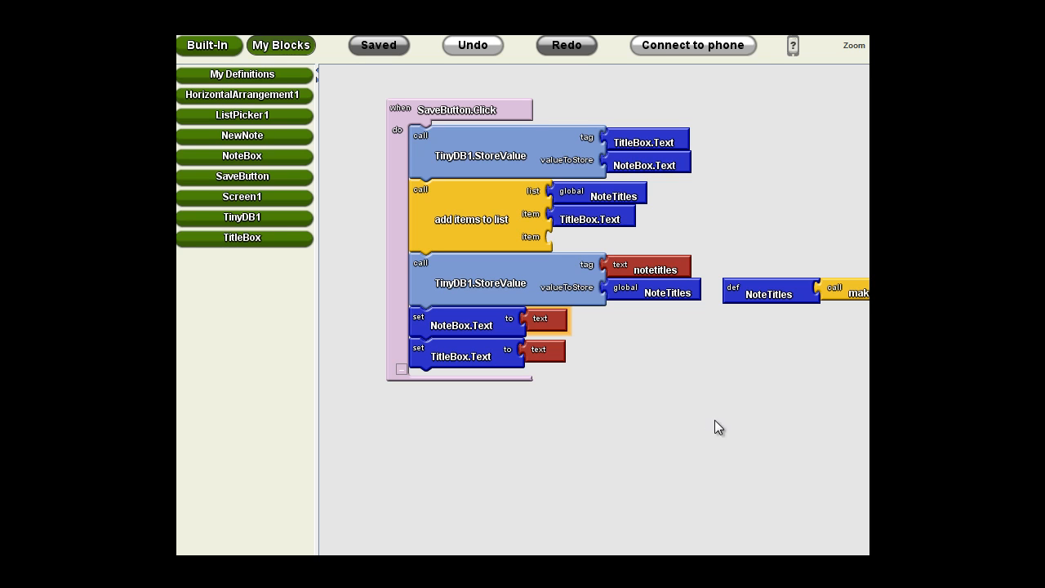
pyautogui.moveTo(653, 466)
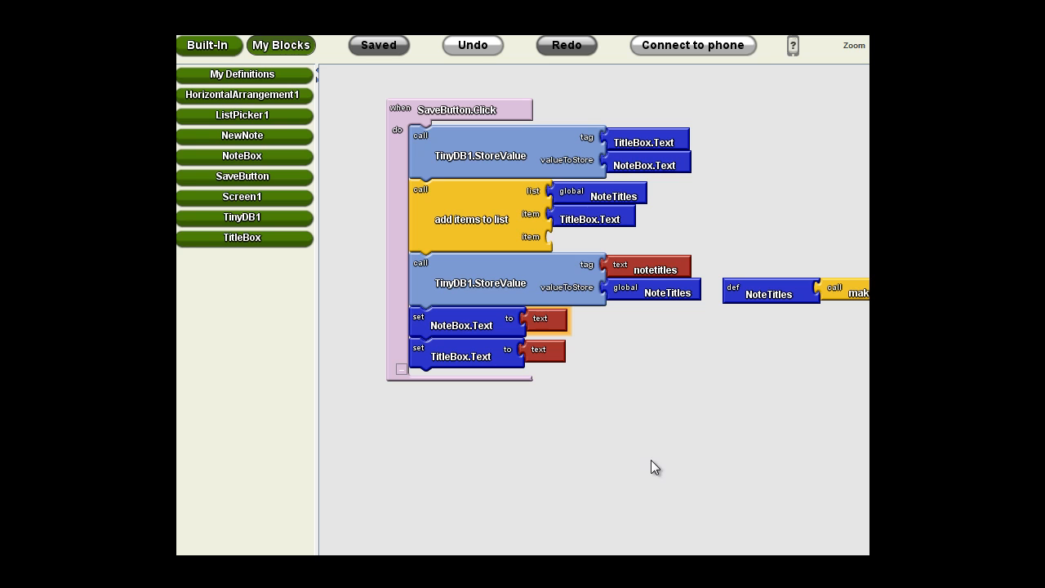
pyautogui.moveTo(641, 417)
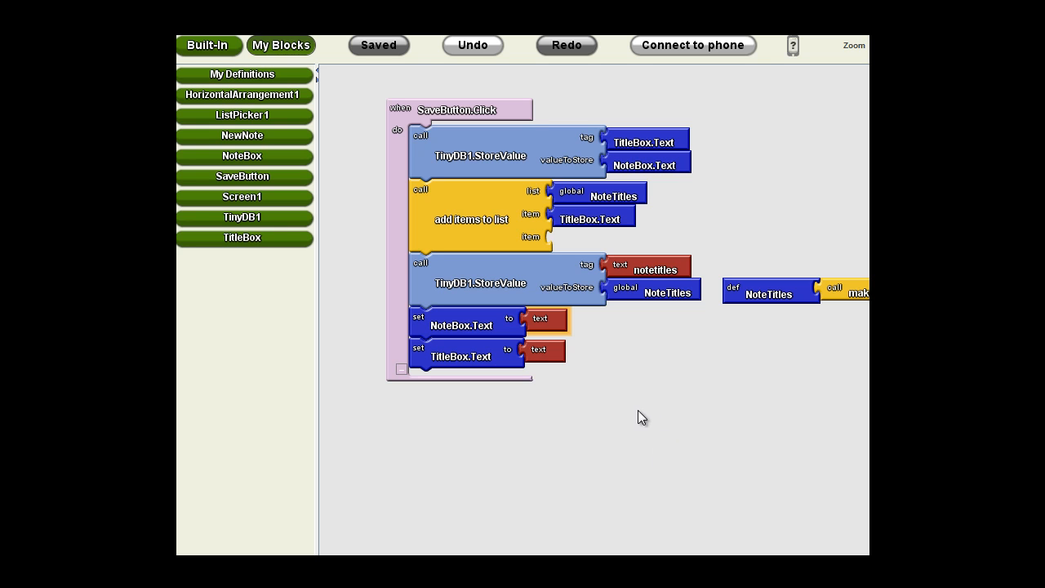
pyautogui.moveTo(432, 193)
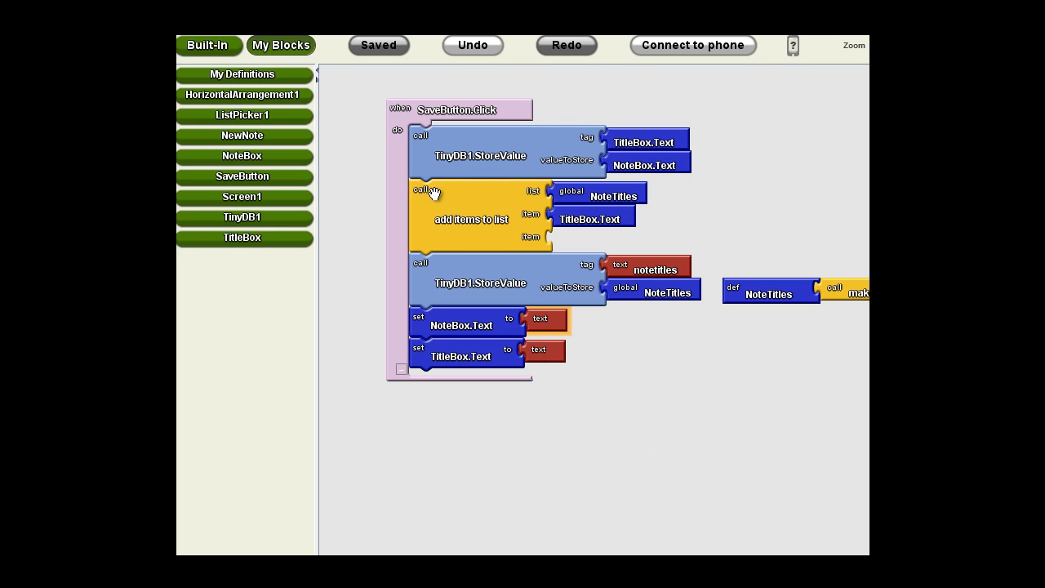
pyautogui.moveTo(516, 150)
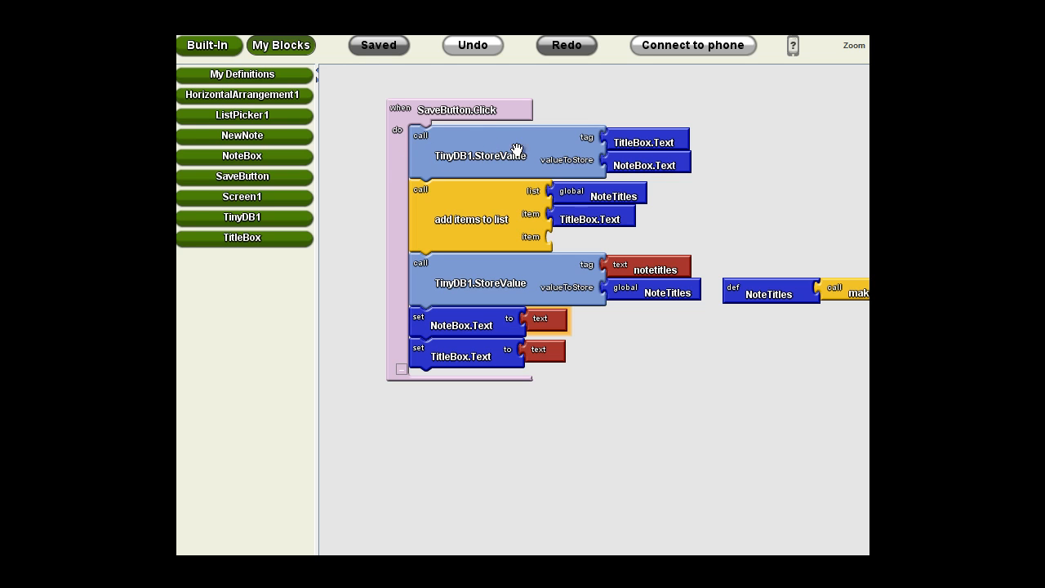
pyautogui.moveTo(435, 240)
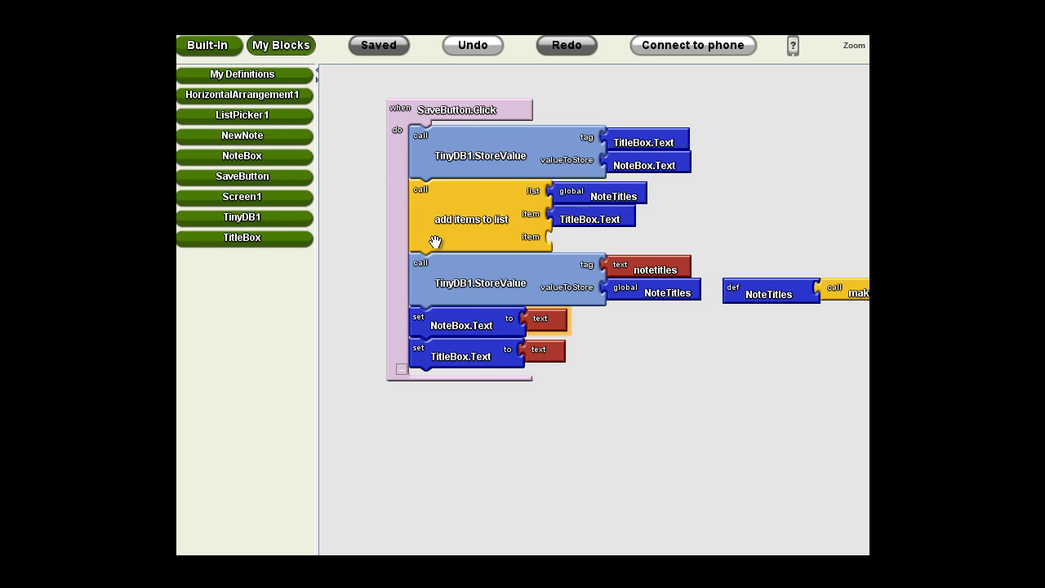
pyautogui.moveTo(471, 217)
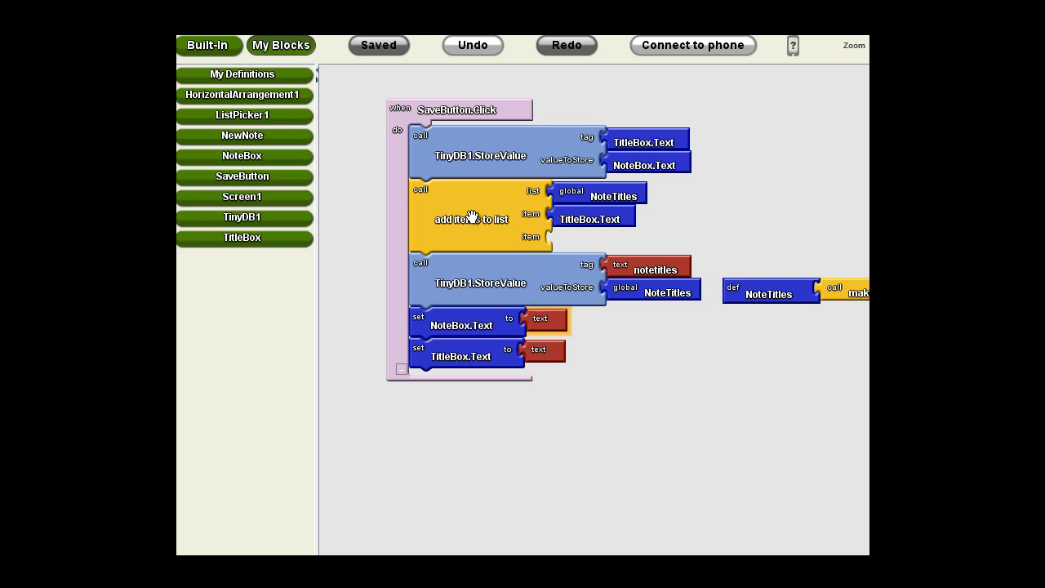
pyautogui.moveTo(472, 218)
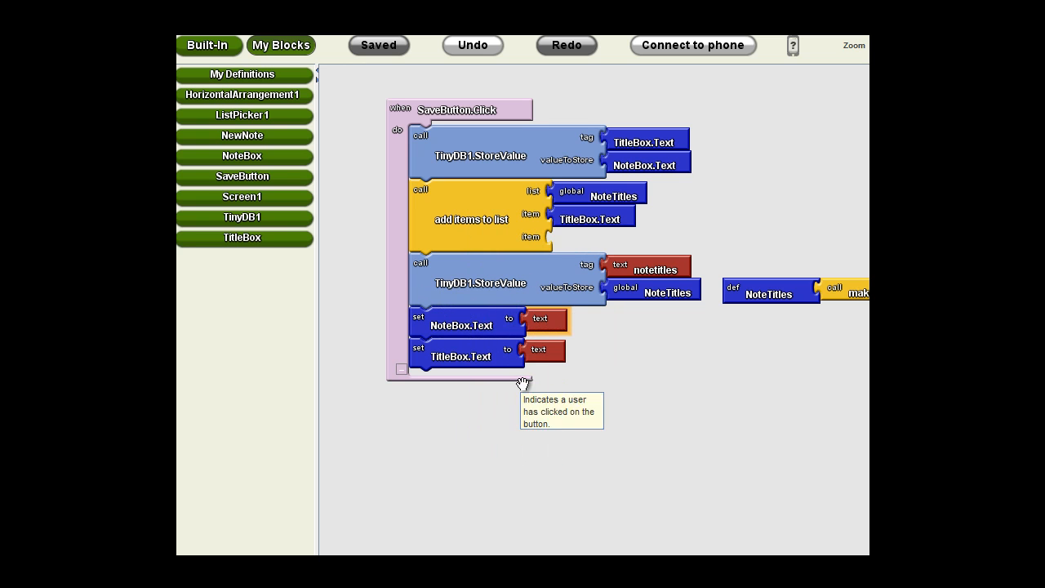
pyautogui.moveTo(501, 435)
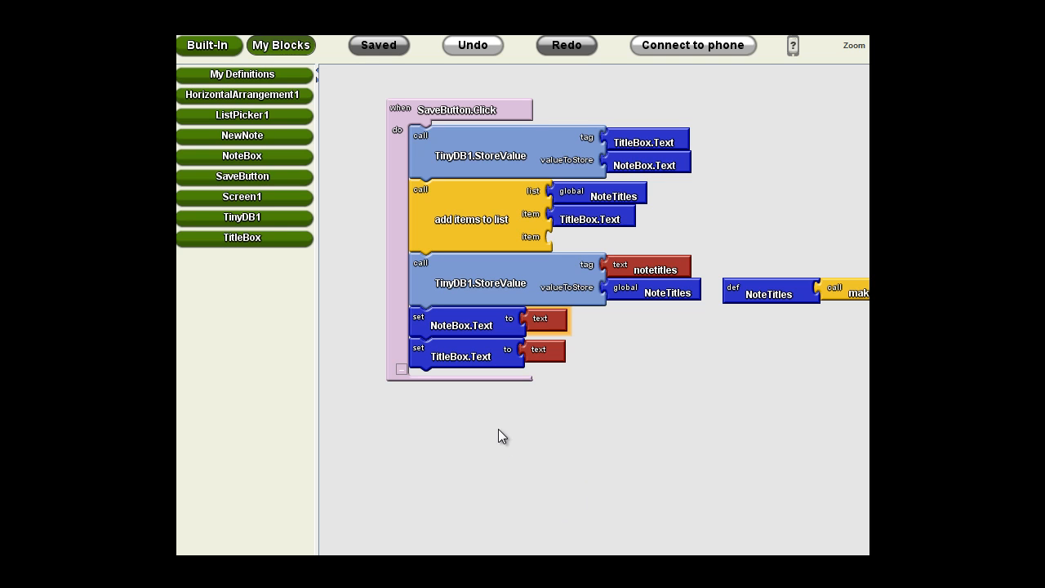
pyautogui.moveTo(510, 463)
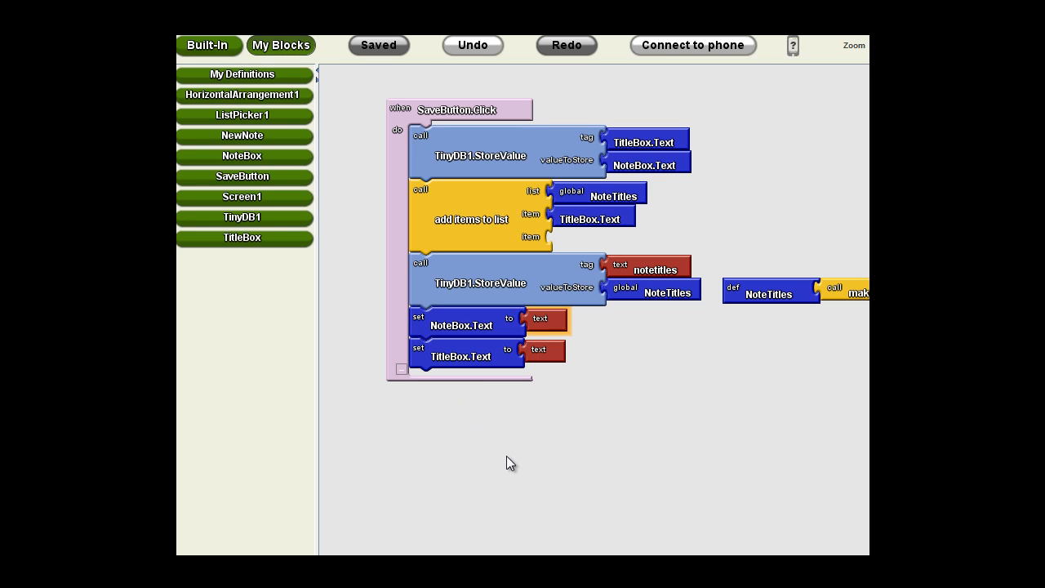
pyautogui.moveTo(638, 492)
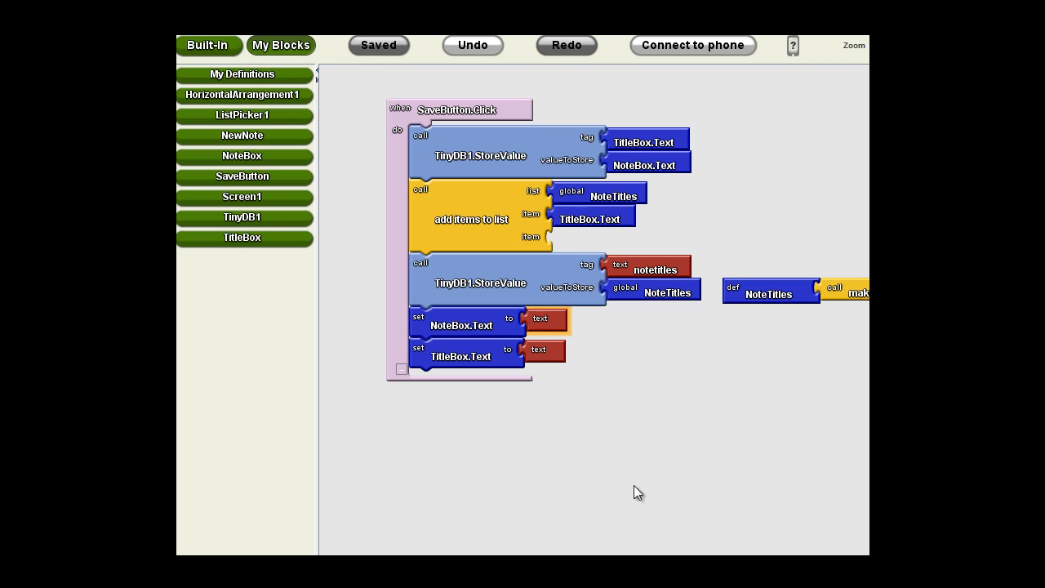
pyautogui.moveTo(657, 494)
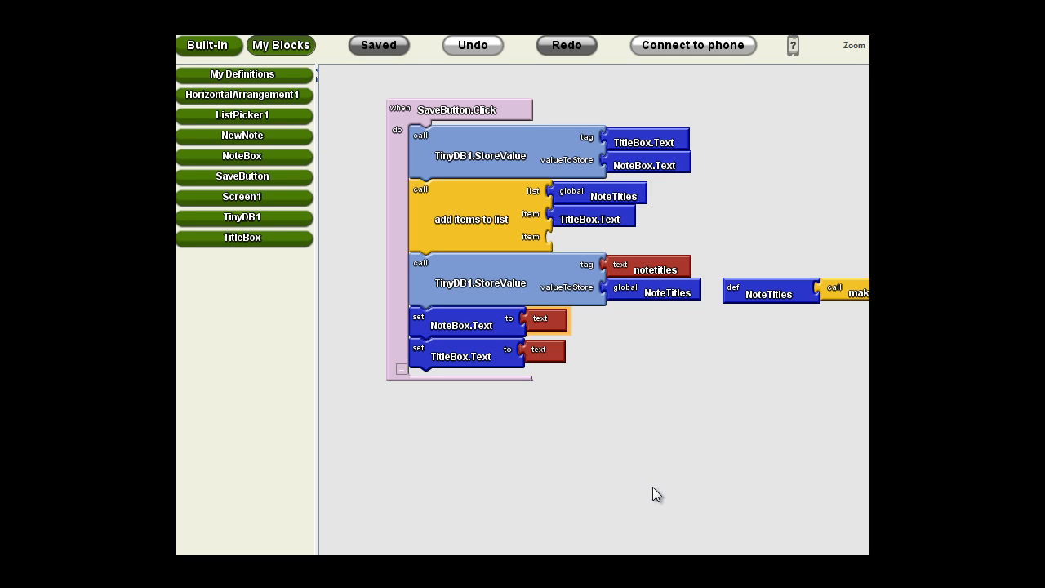
pyautogui.moveTo(645, 475)
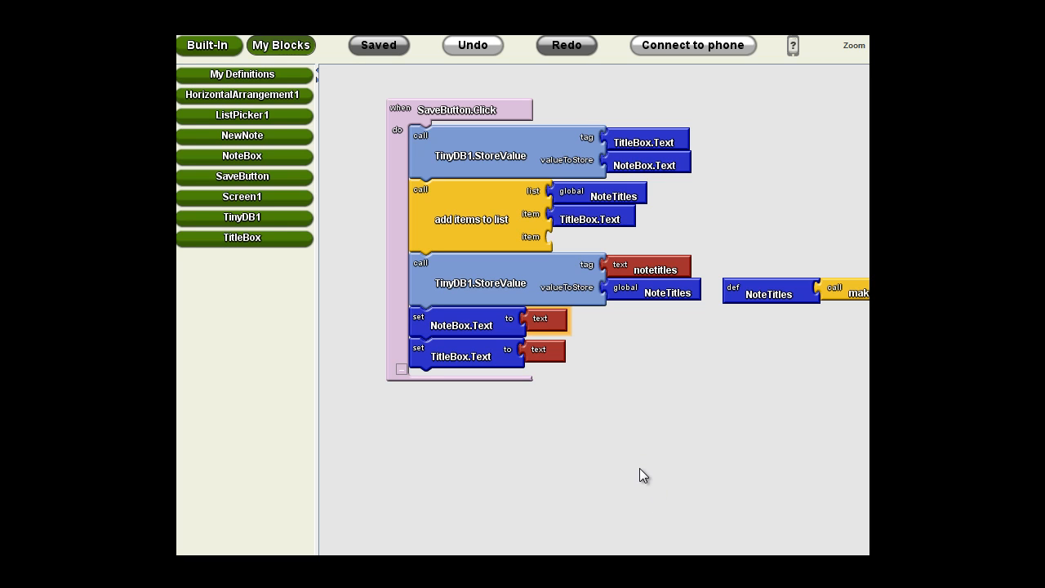
pyautogui.moveTo(579, 465)
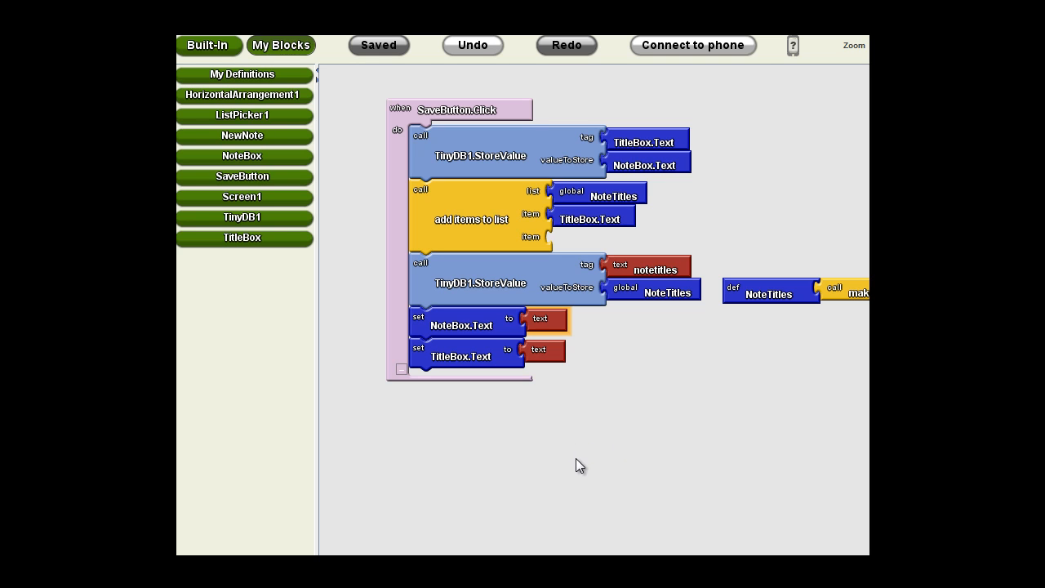
pyautogui.moveTo(561, 445)
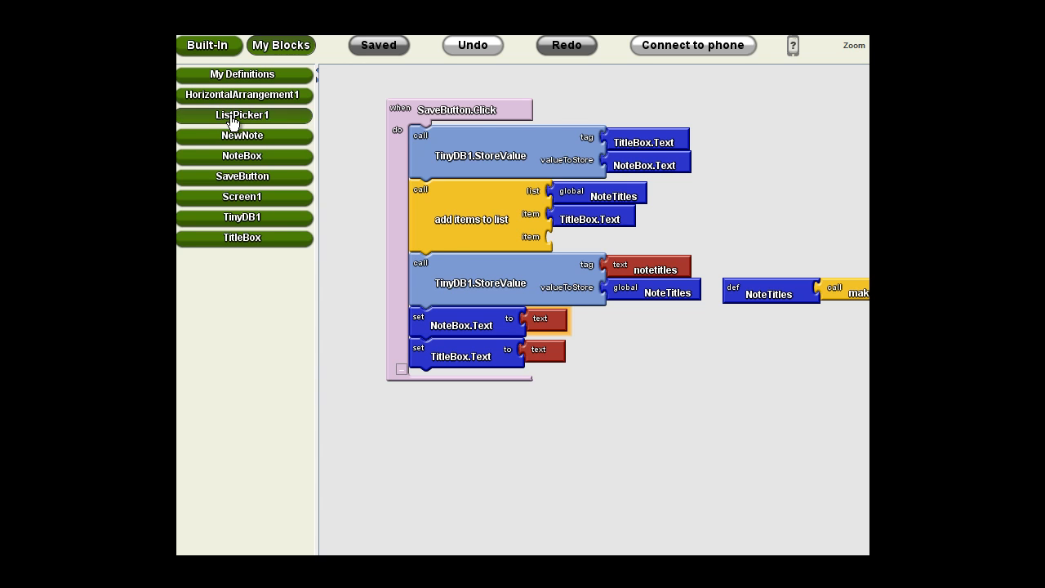
# - Place a loose 'set ListPicker1.Elements to' block below the SaveButton.Click event
pyautogui.click(242, 114)
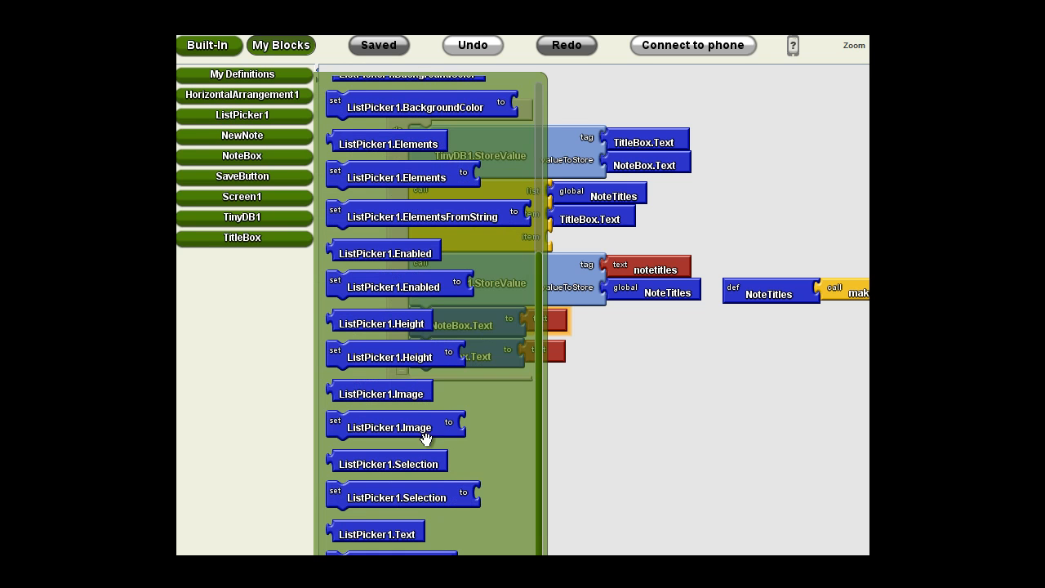
pyautogui.moveTo(465, 444)
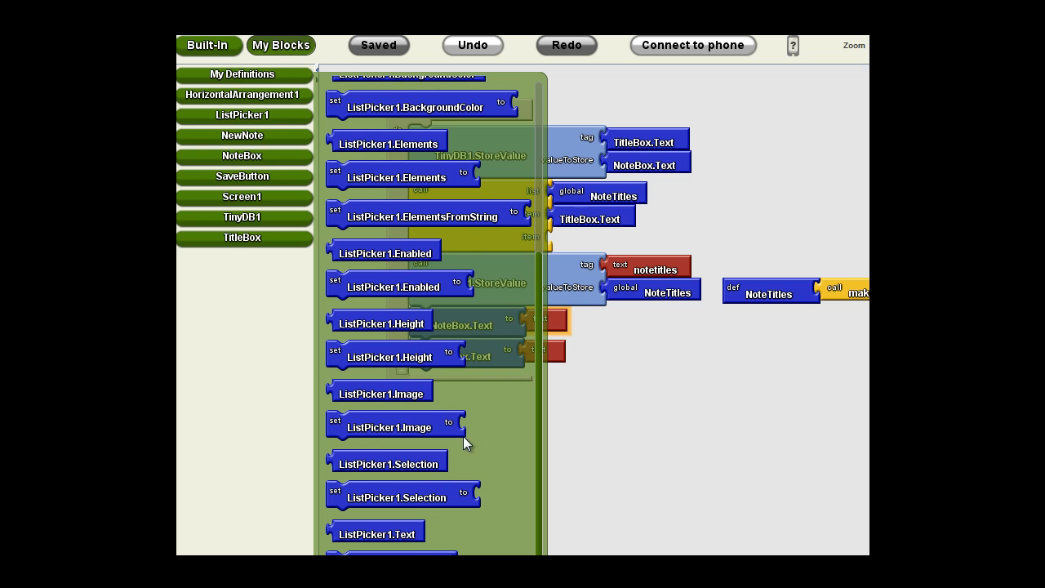
pyautogui.moveTo(404, 482)
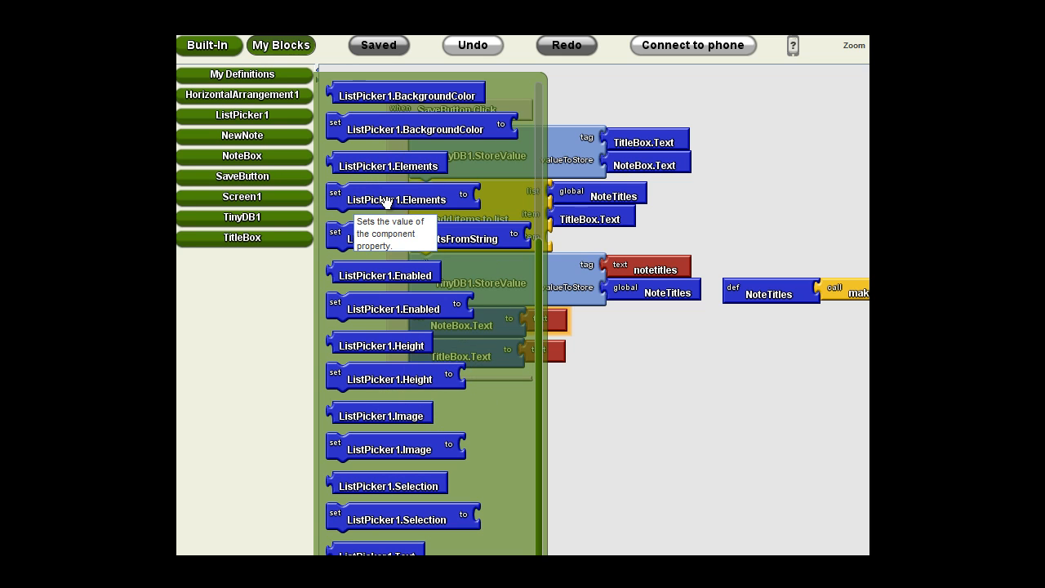
pyautogui.moveTo(400, 200); pyautogui.dragTo(702, 486)
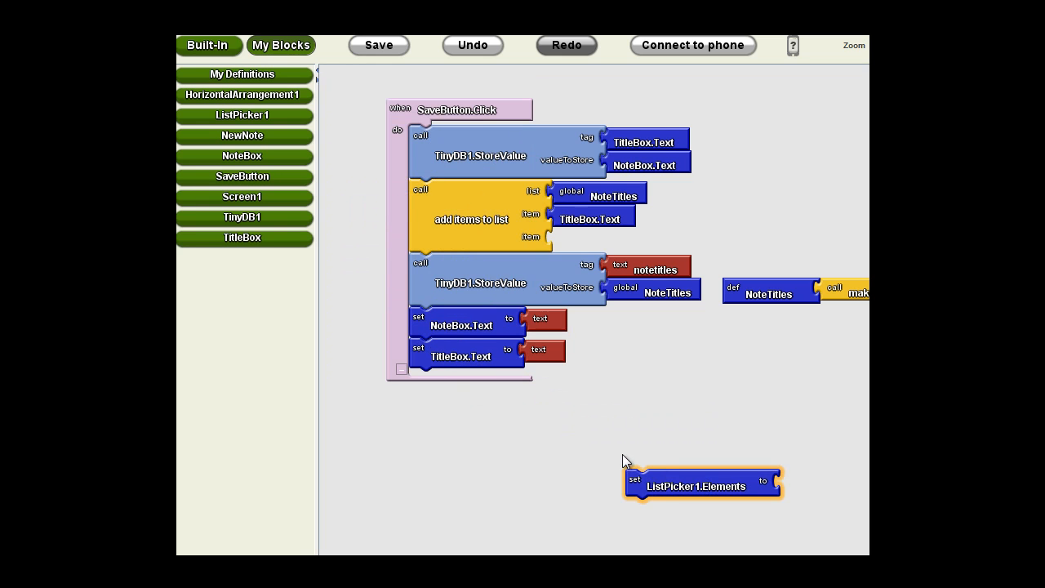
pyautogui.moveTo(676, 470)
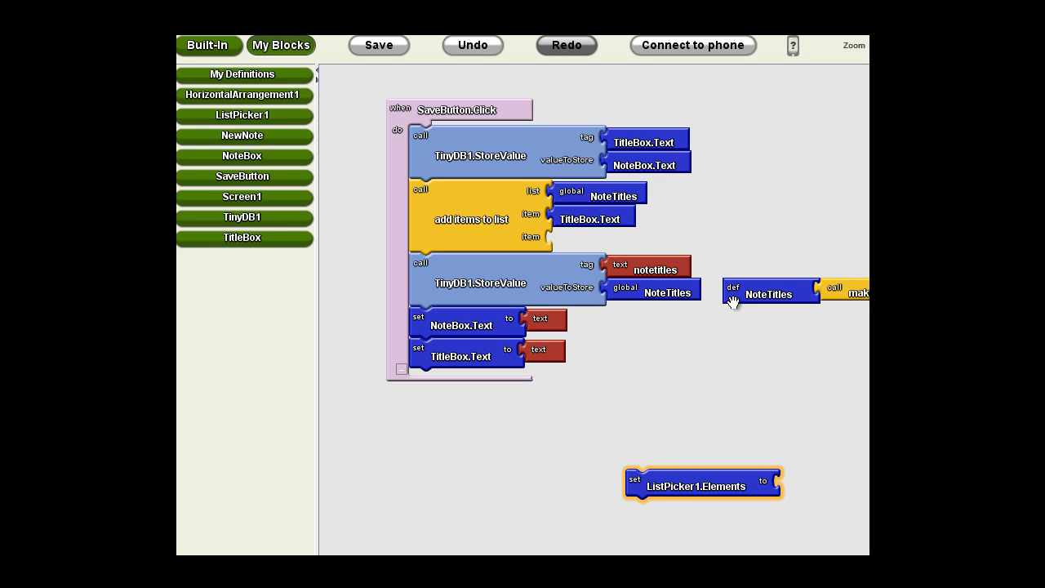
pyautogui.click(377, 45)
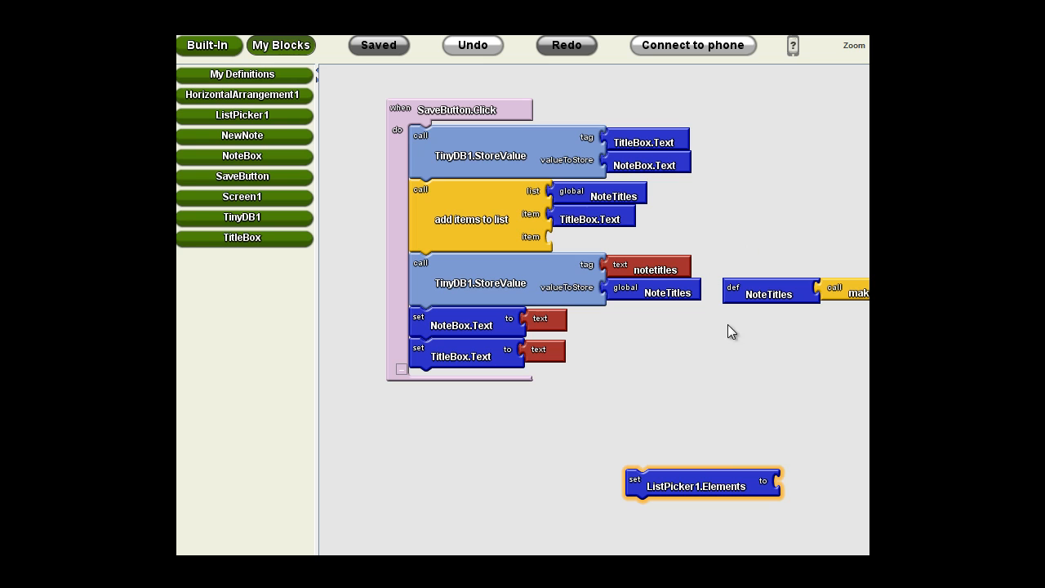
pyautogui.moveTo(571, 331)
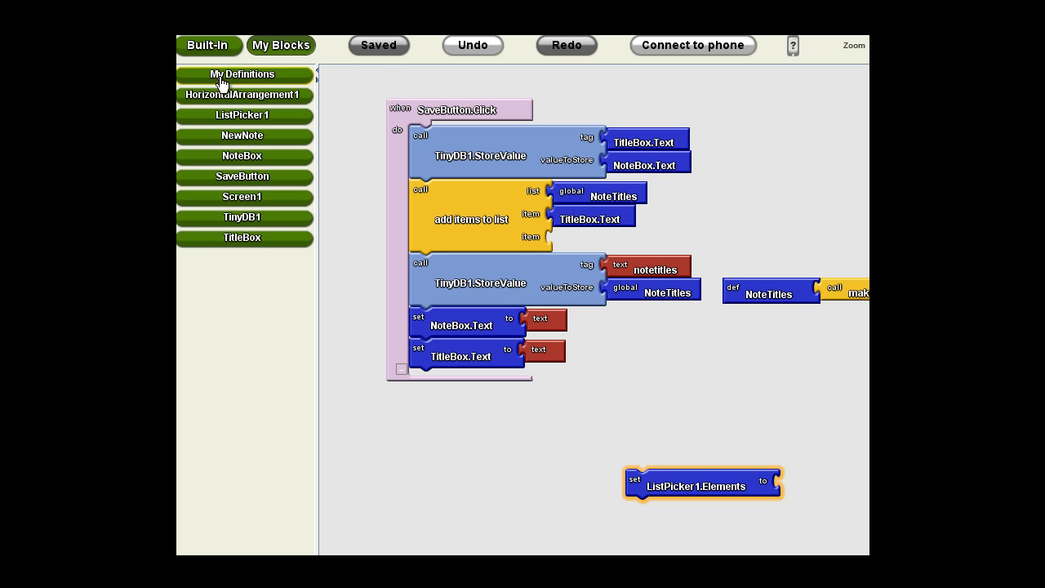
# - Add 'when Screen1.Initialize' holding the set ListPicker1.Elements block, and save
pyautogui.click(241, 196)
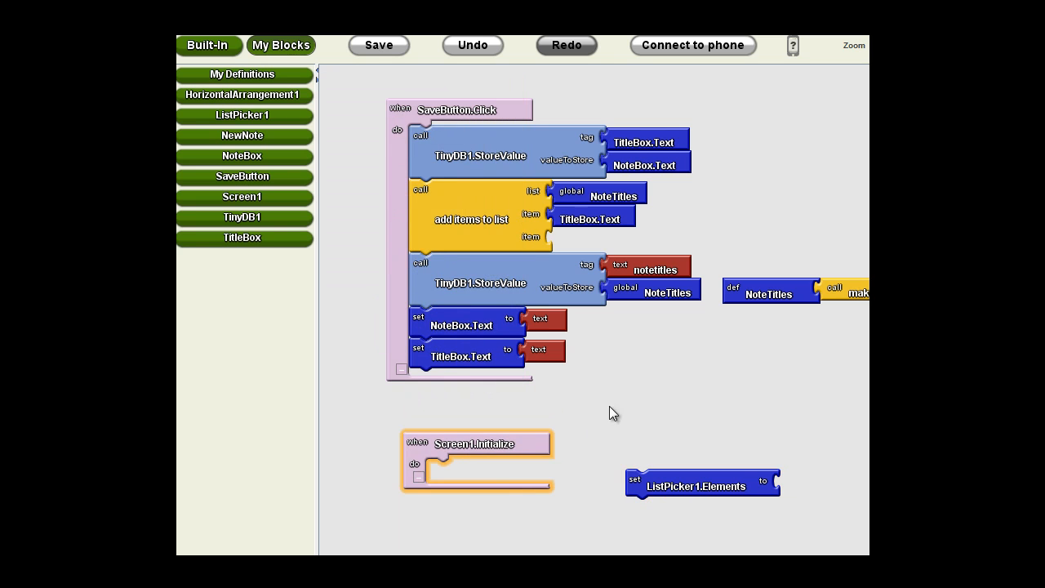
pyautogui.moveTo(702, 486); pyautogui.dragTo(495, 476)
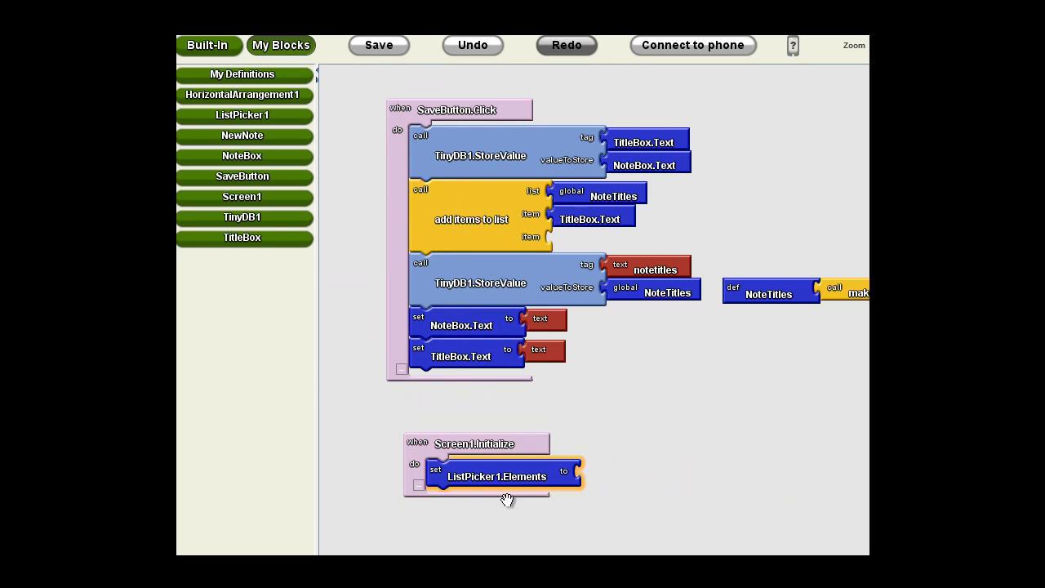
pyautogui.moveTo(558, 482)
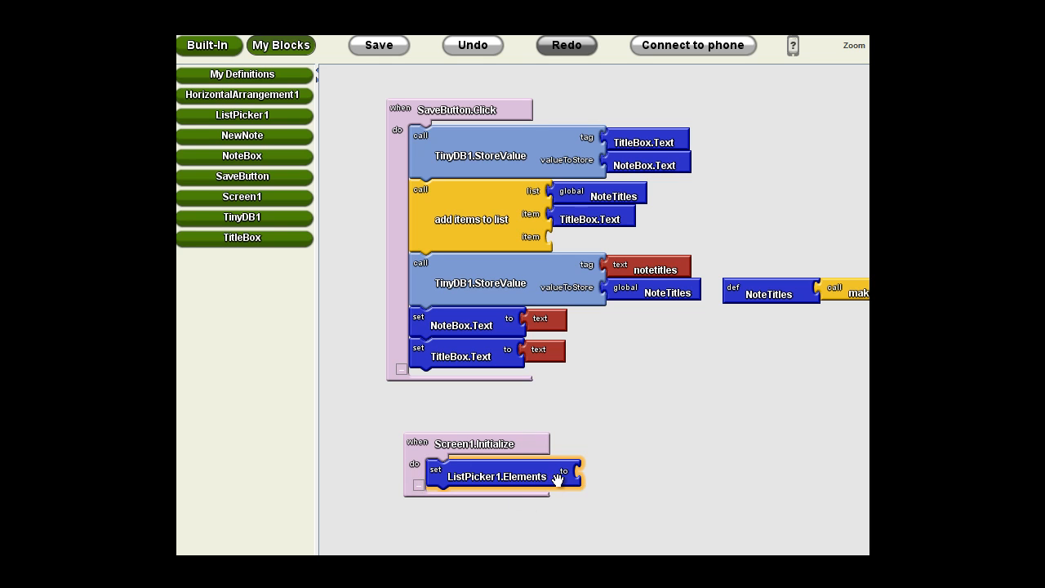
pyautogui.click(769, 293)
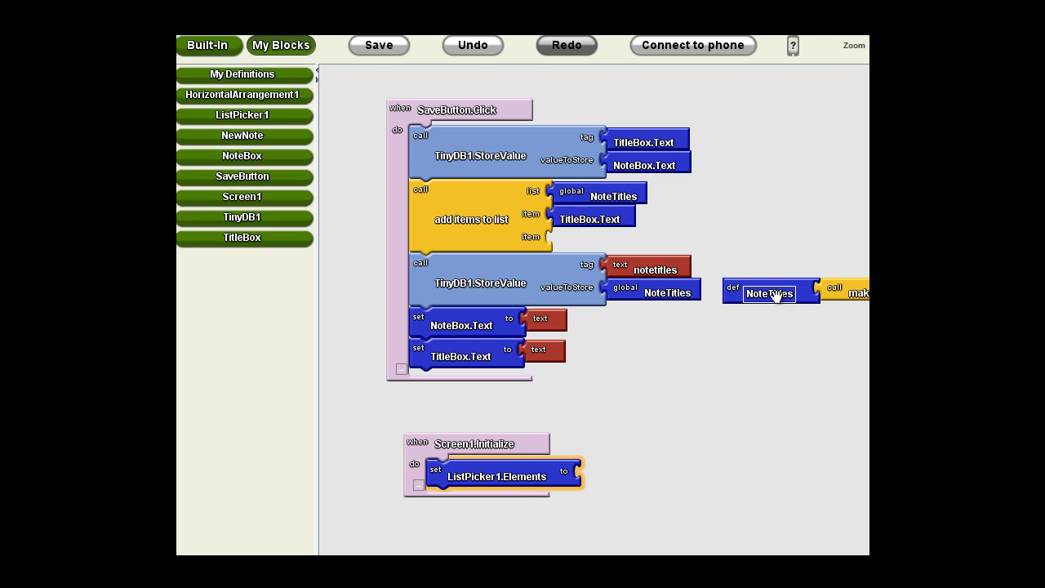
pyautogui.click(378, 45)
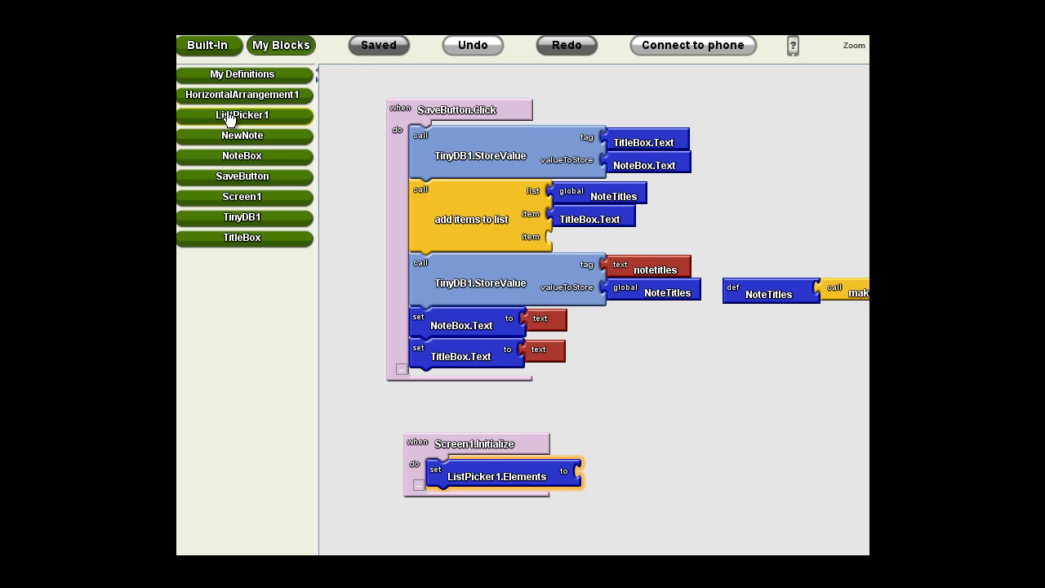
pyautogui.moveTo(242, 217)
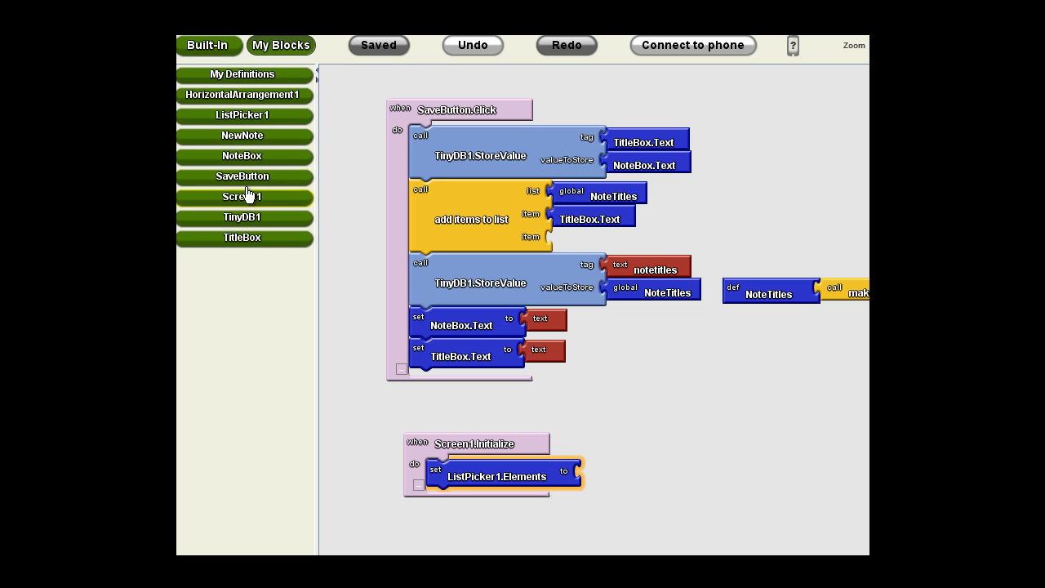
# - Feed global NoteTitles into ListPicker1.Elements and save the blocks
pyautogui.click(242, 74)
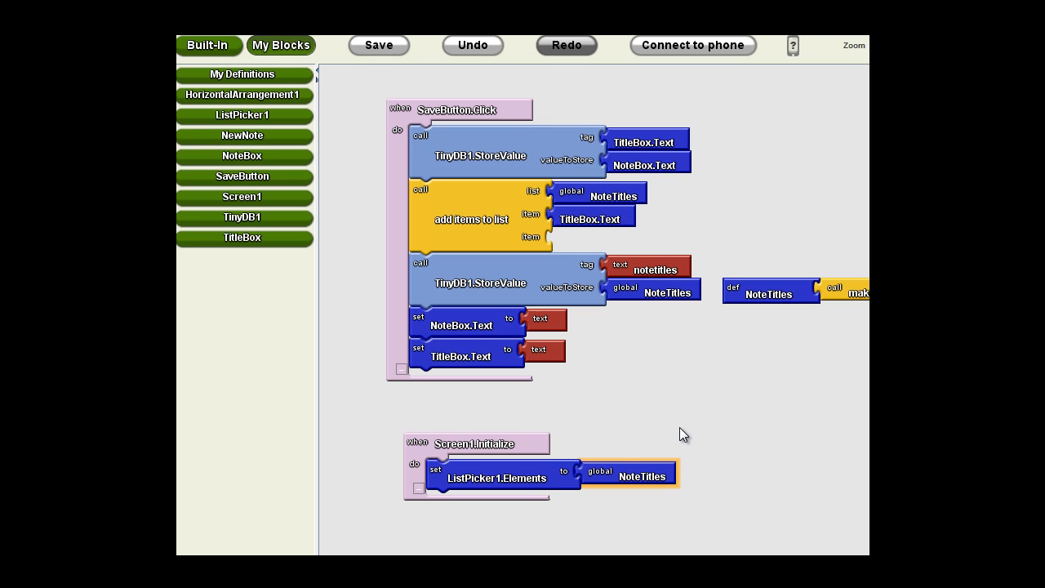
pyautogui.moveTo(757, 382)
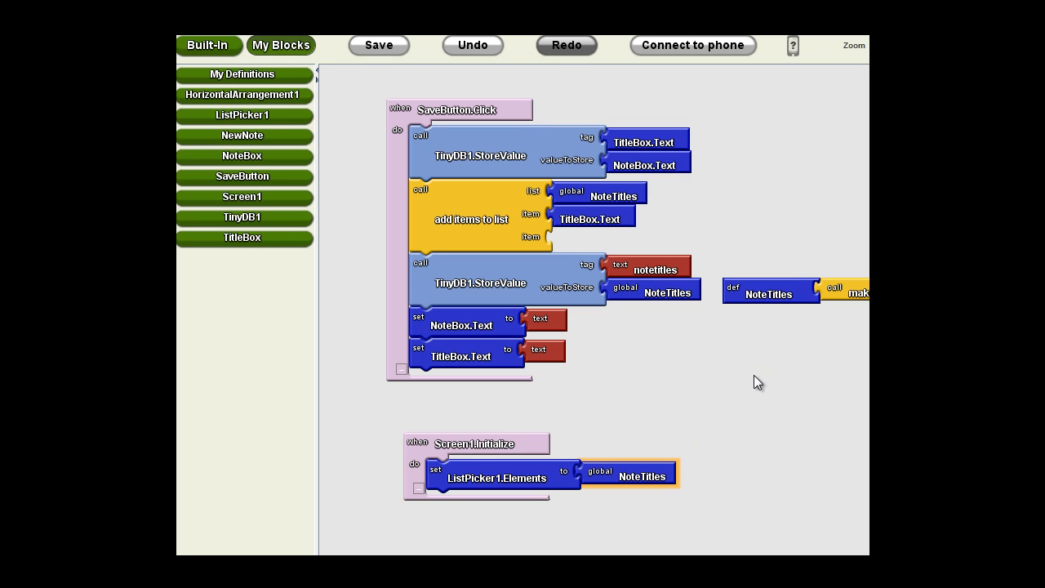
pyautogui.click(378, 45)
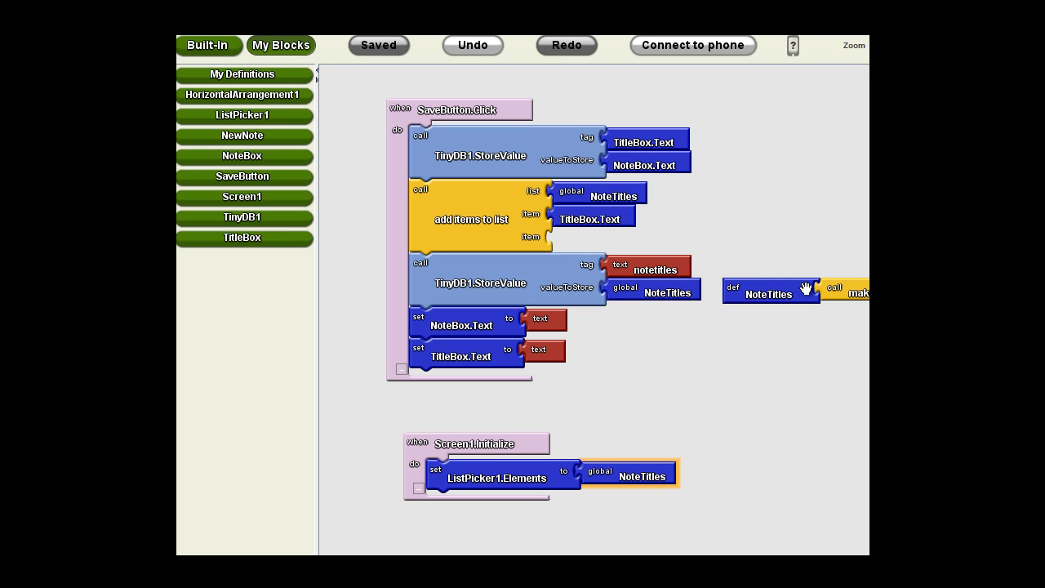
pyautogui.moveTo(788, 264)
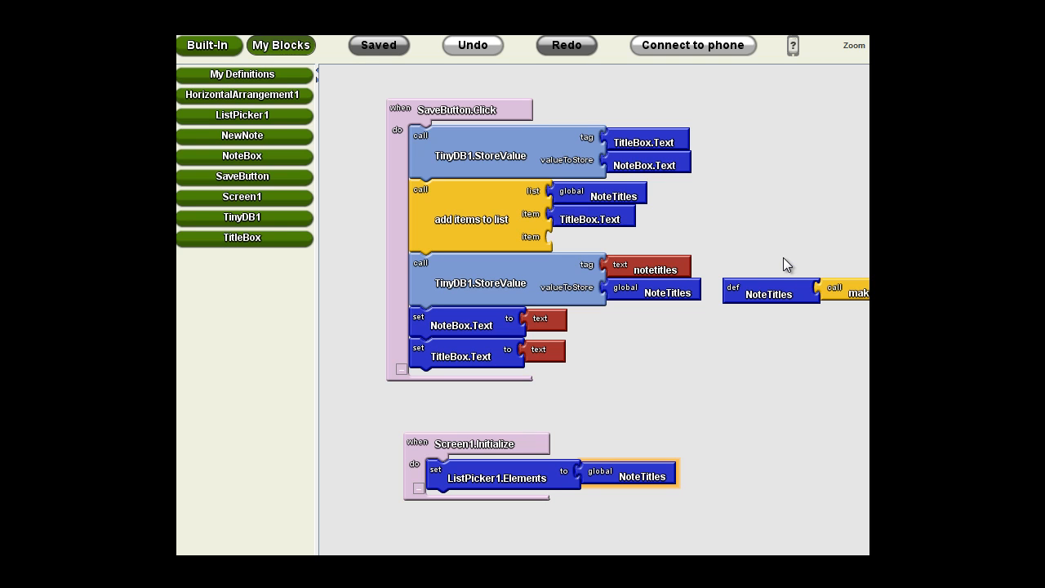
pyautogui.moveTo(817, 407)
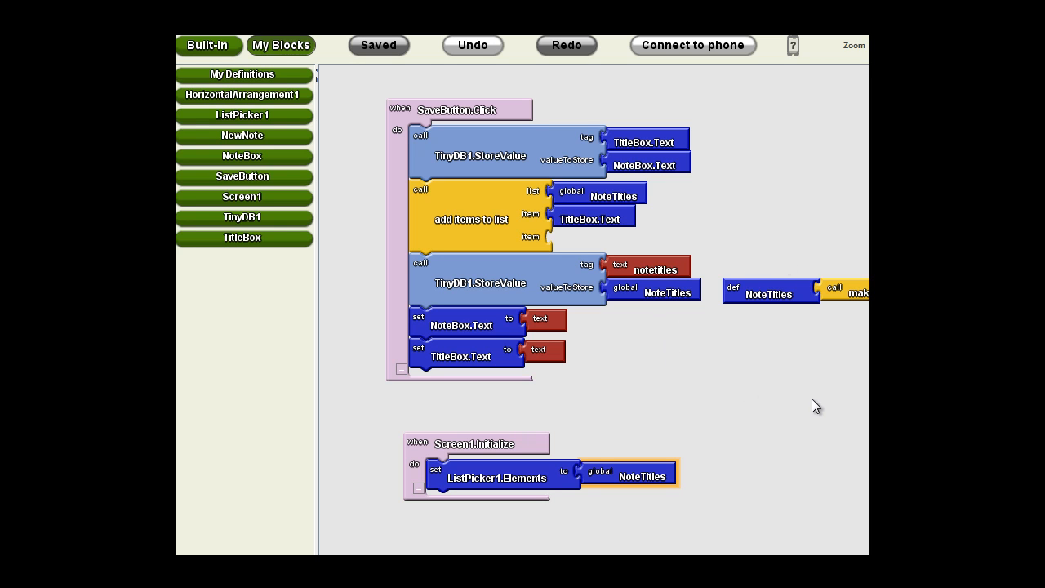
pyautogui.moveTo(755, 362)
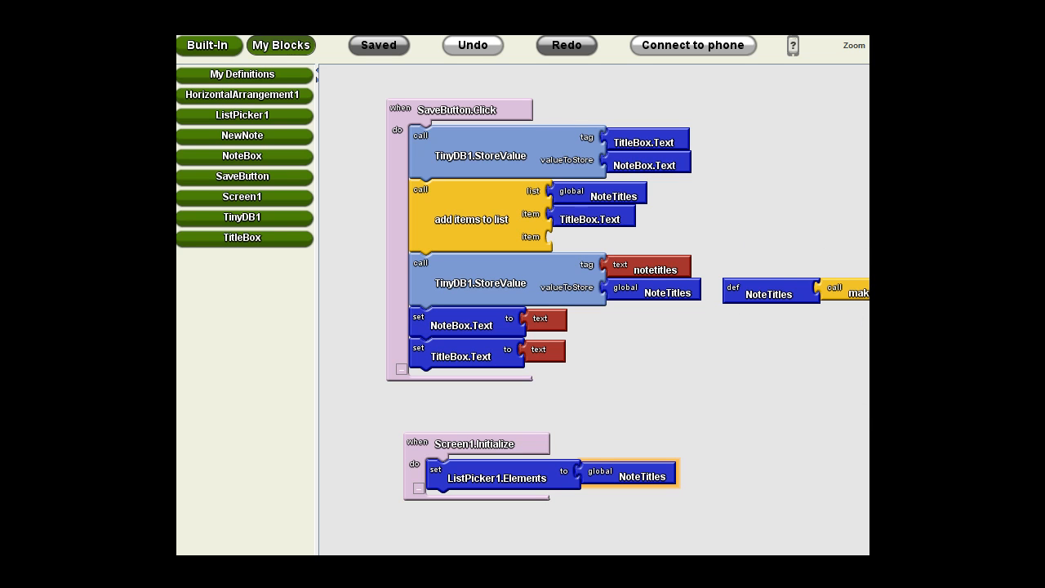
pyautogui.moveTo(473, 445)
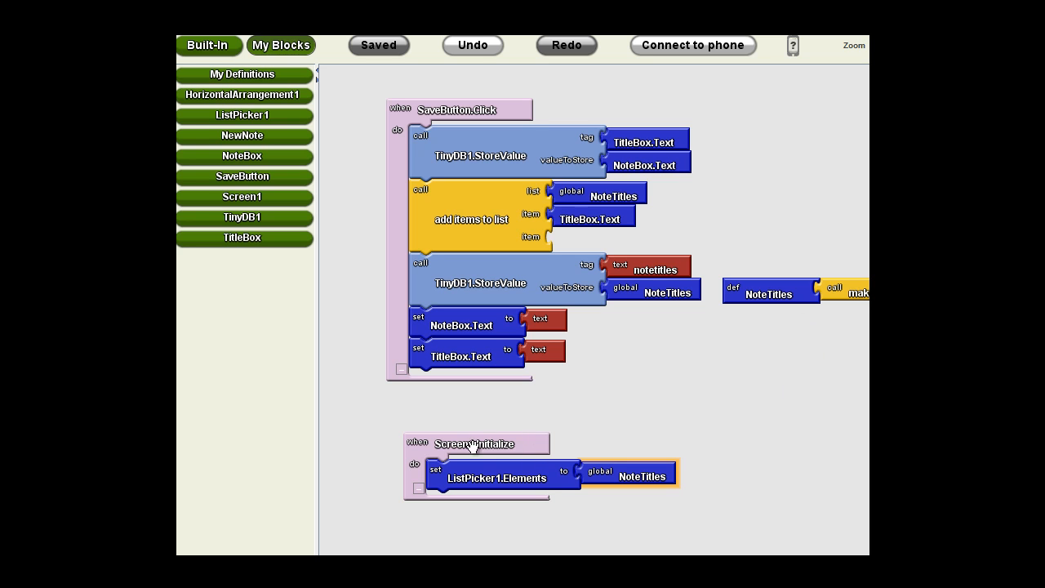
pyautogui.moveTo(742, 300)
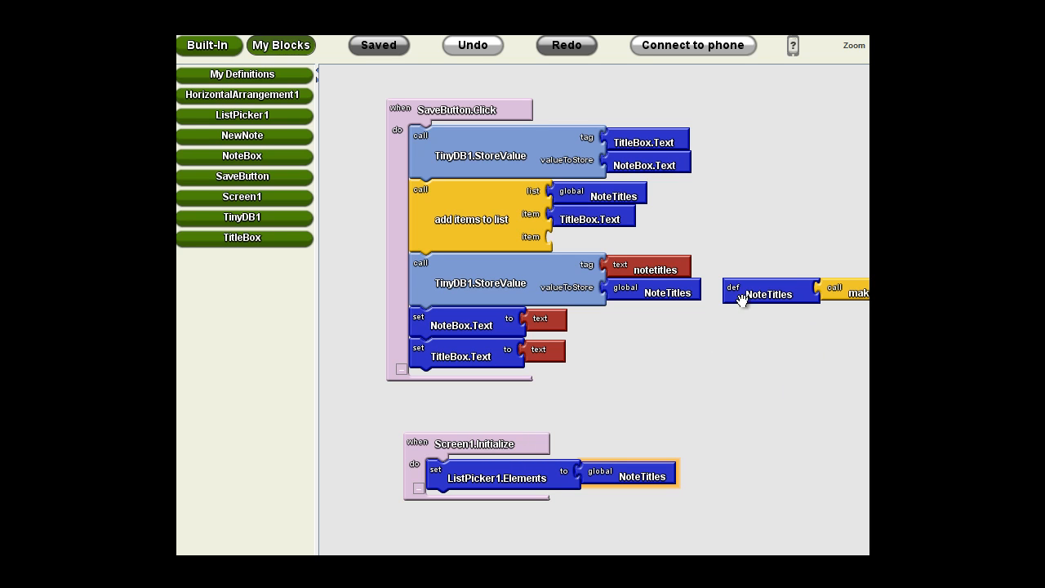
pyautogui.moveTo(779, 314)
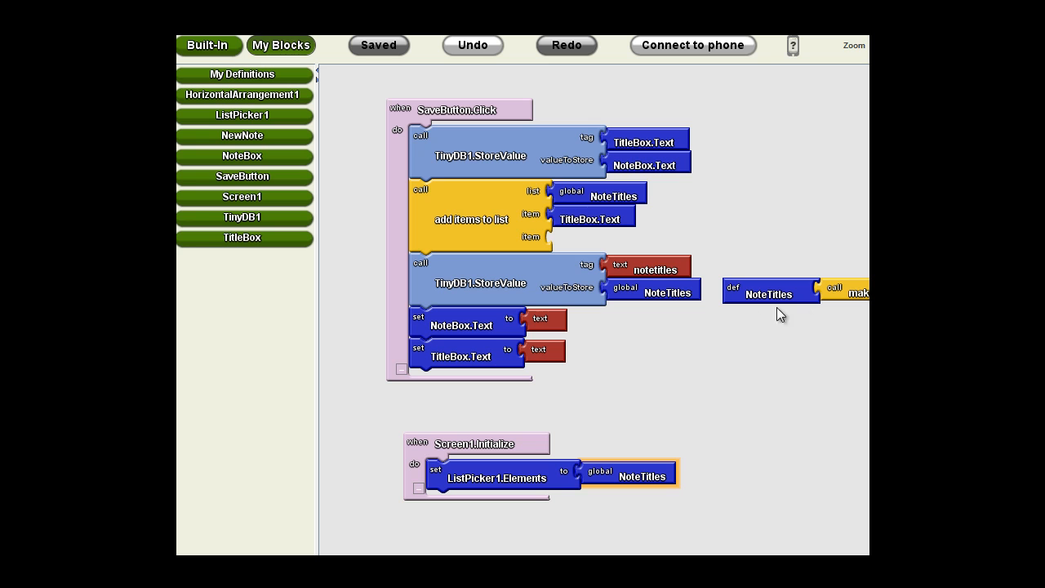
pyautogui.moveTo(784, 223)
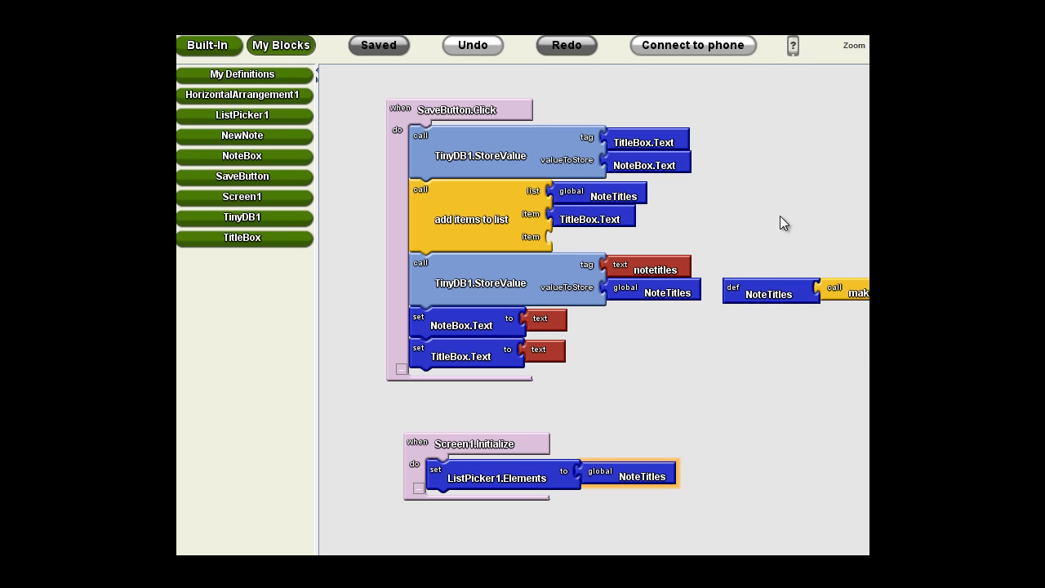
pyautogui.moveTo(786, 423)
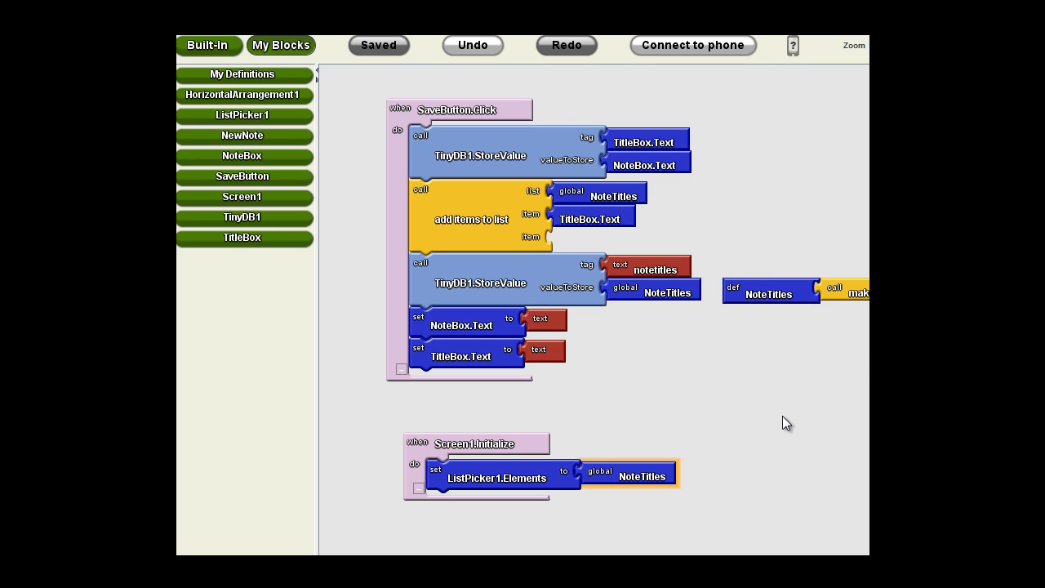
pyautogui.moveTo(604, 412)
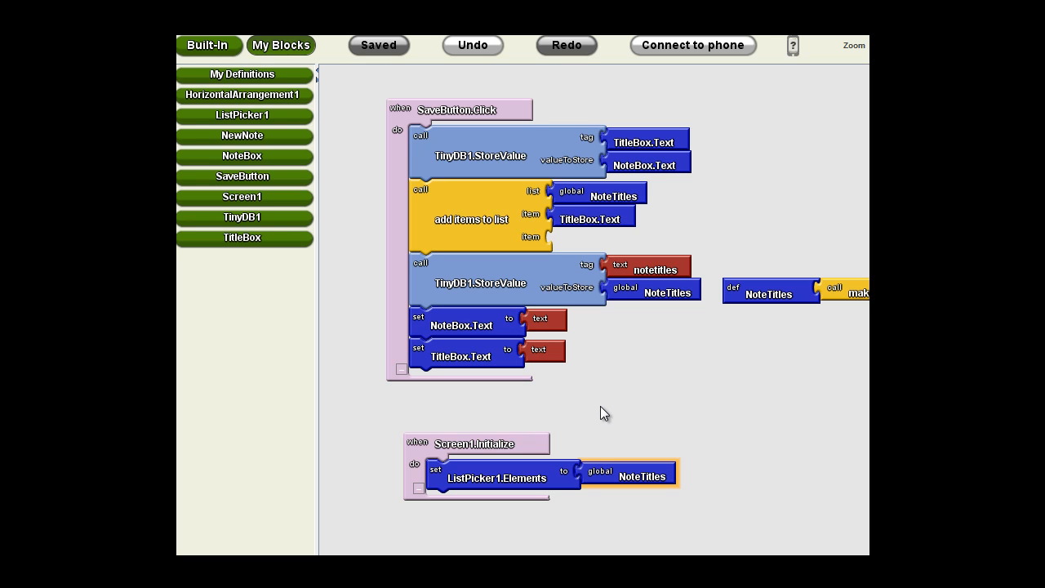
pyautogui.moveTo(571, 432)
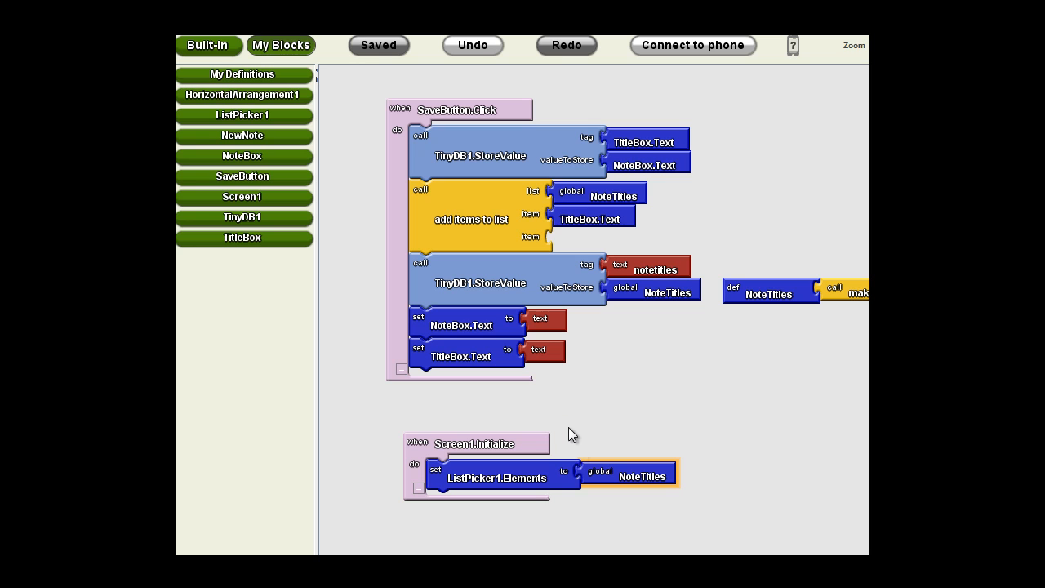
pyautogui.moveTo(547, 412)
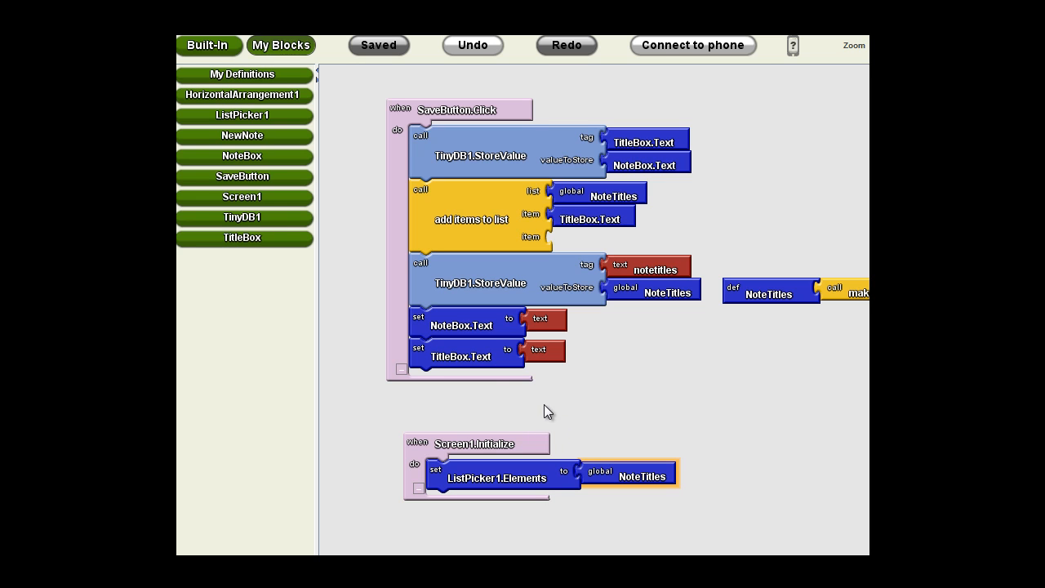
pyautogui.moveTo(344, 112)
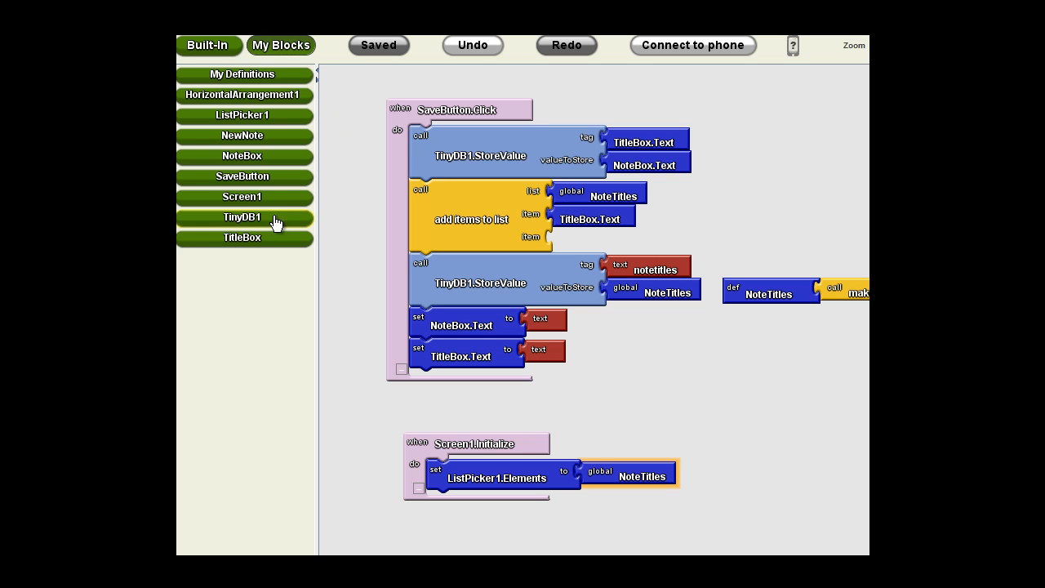
pyautogui.moveTo(251, 222)
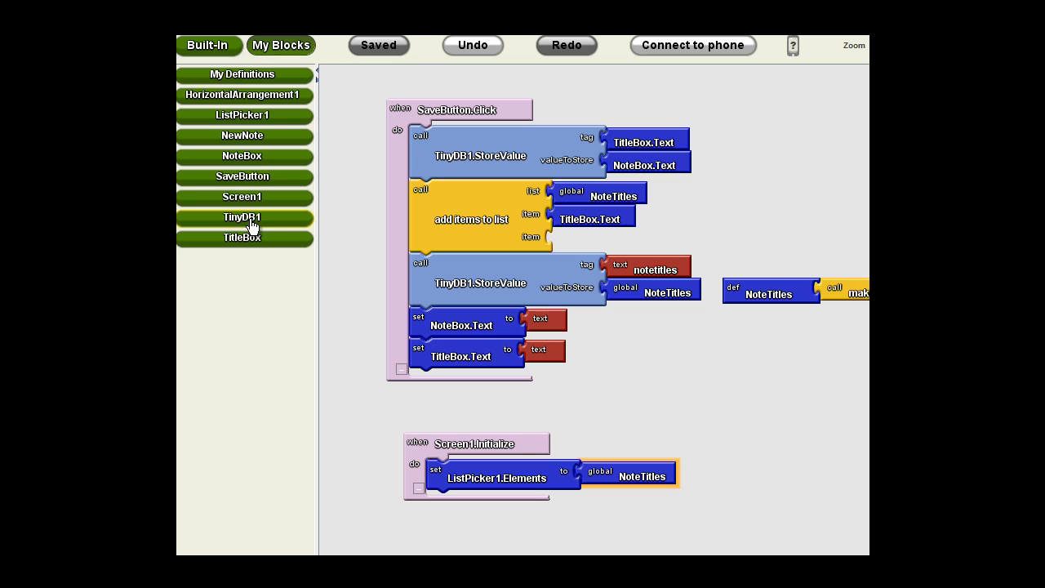
pyautogui.moveTo(738, 300)
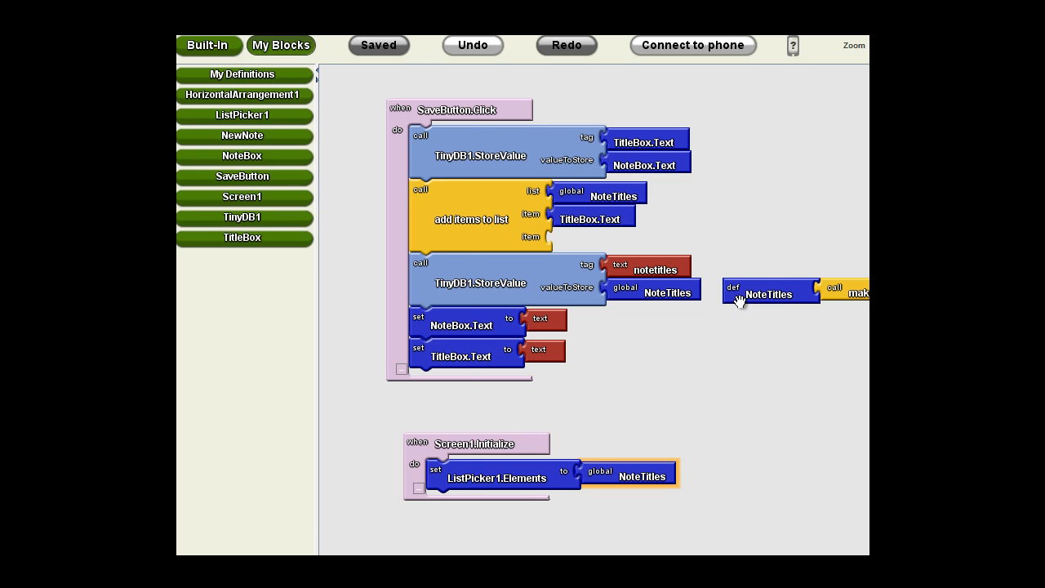
# - In Screen1.Initialize, load global NoteTitles from TinyDB1.GetValue tagged 'notetitles', then save
pyautogui.click(242, 74)
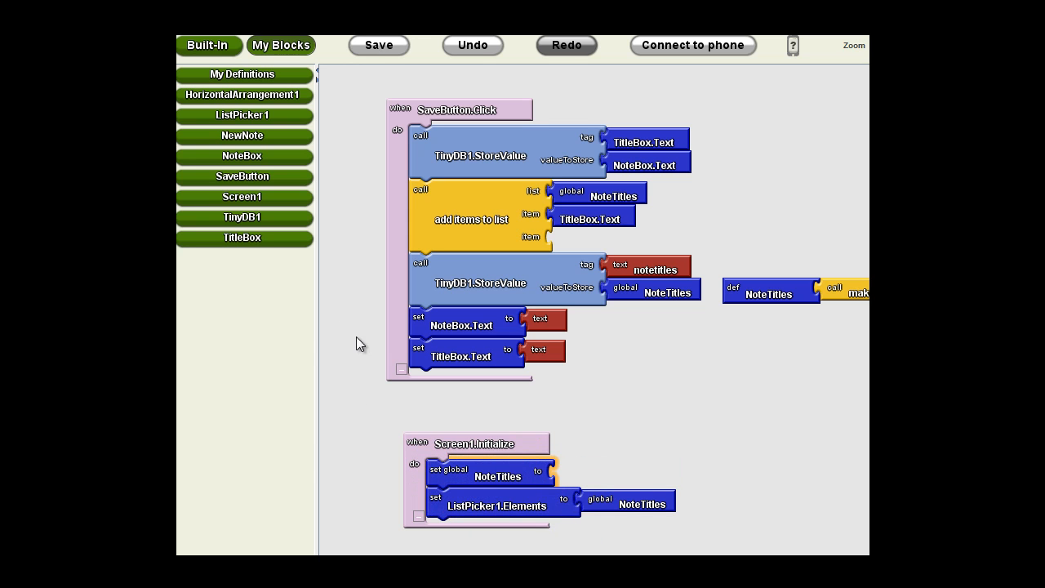
pyautogui.click(241, 216)
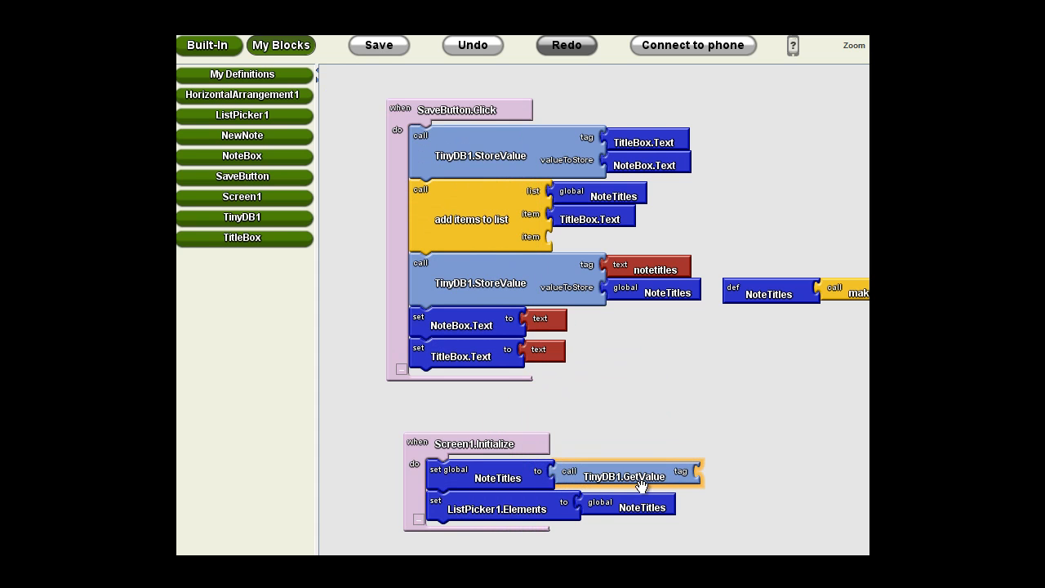
pyautogui.moveTo(698, 490)
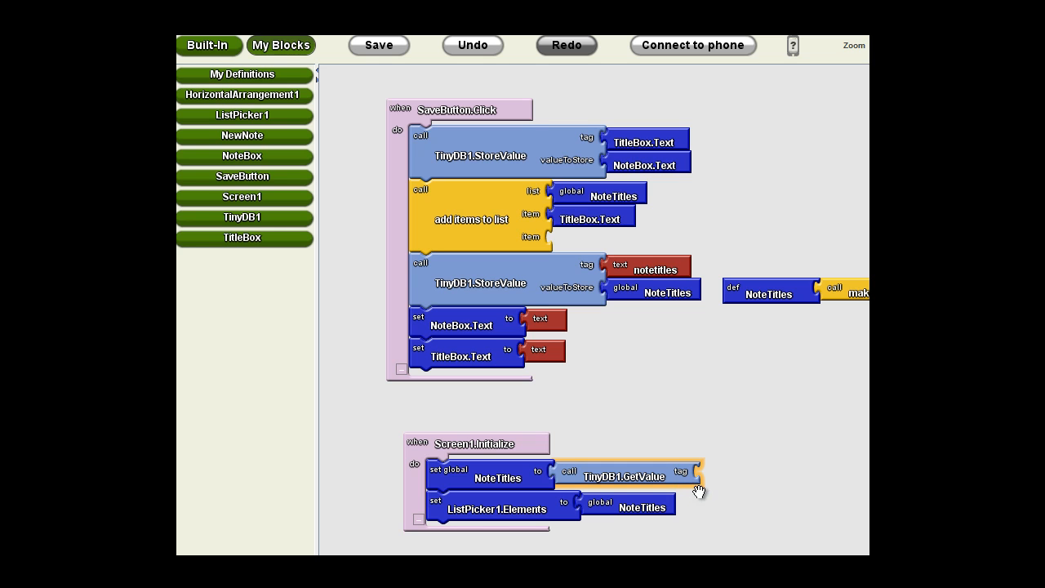
pyautogui.moveTo(704, 481)
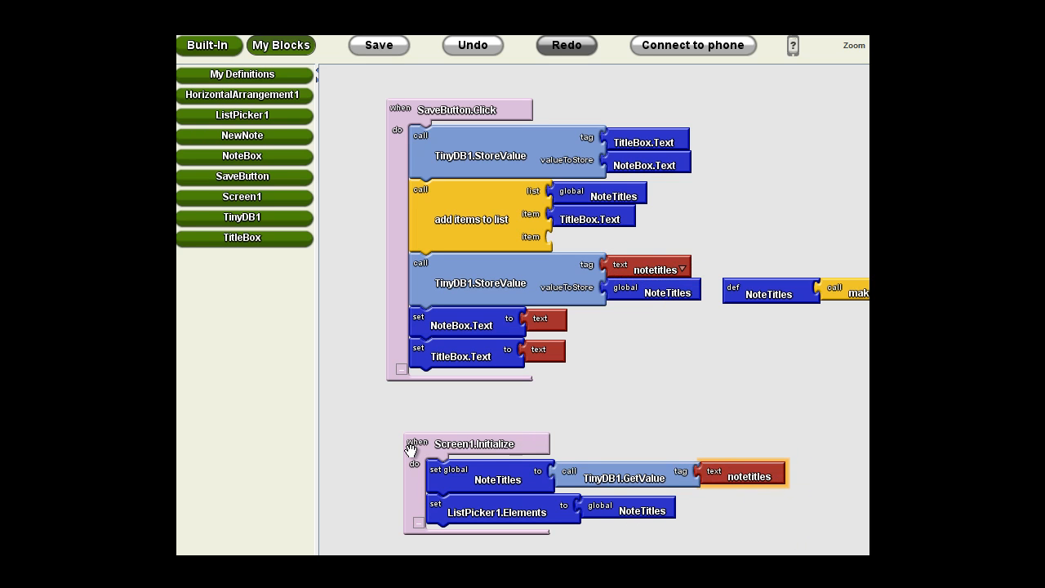
pyautogui.moveTo(812, 249)
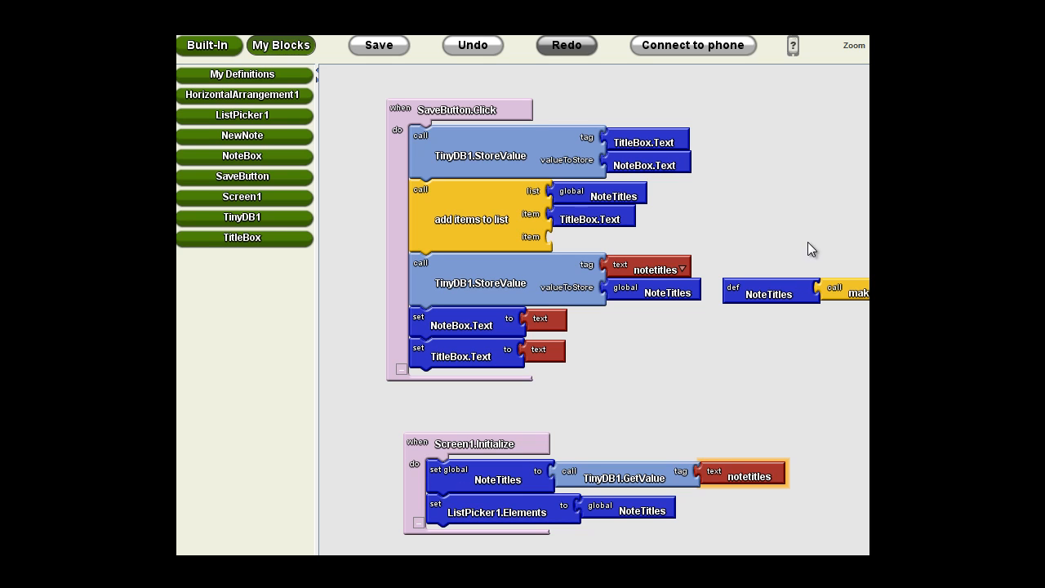
pyautogui.click(378, 45)
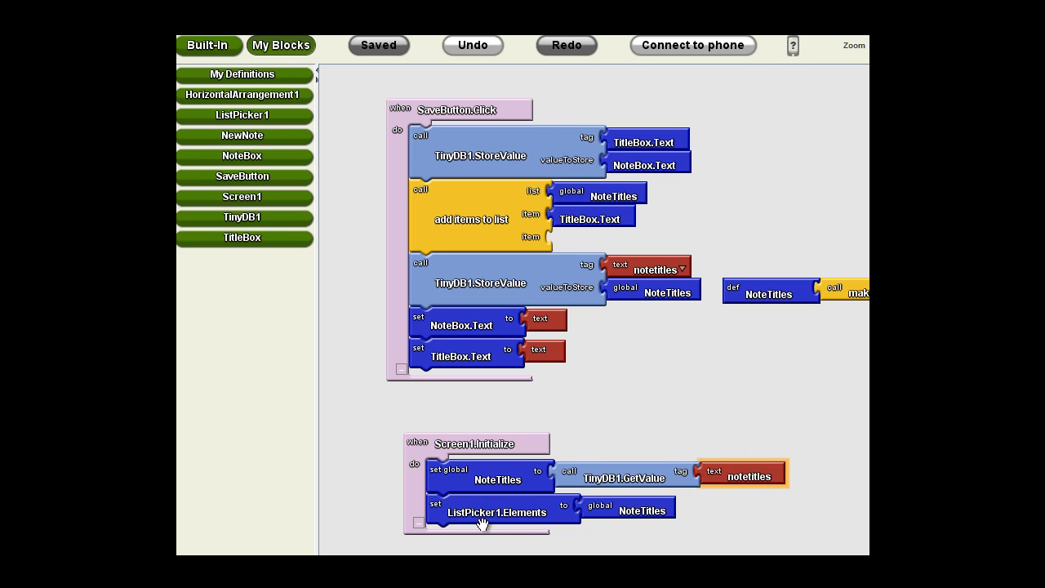
pyautogui.moveTo(549, 524)
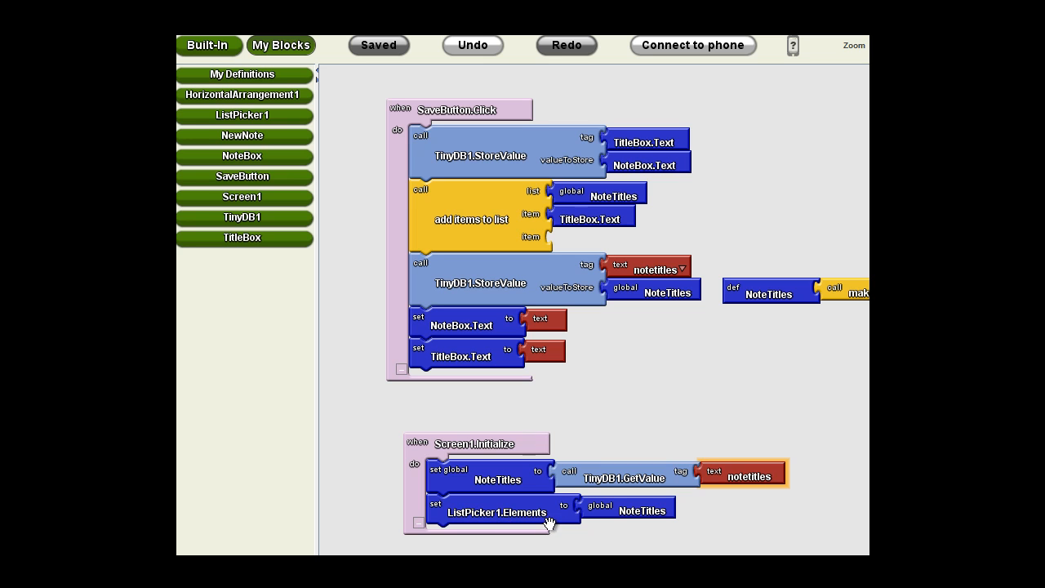
pyautogui.moveTo(708, 417)
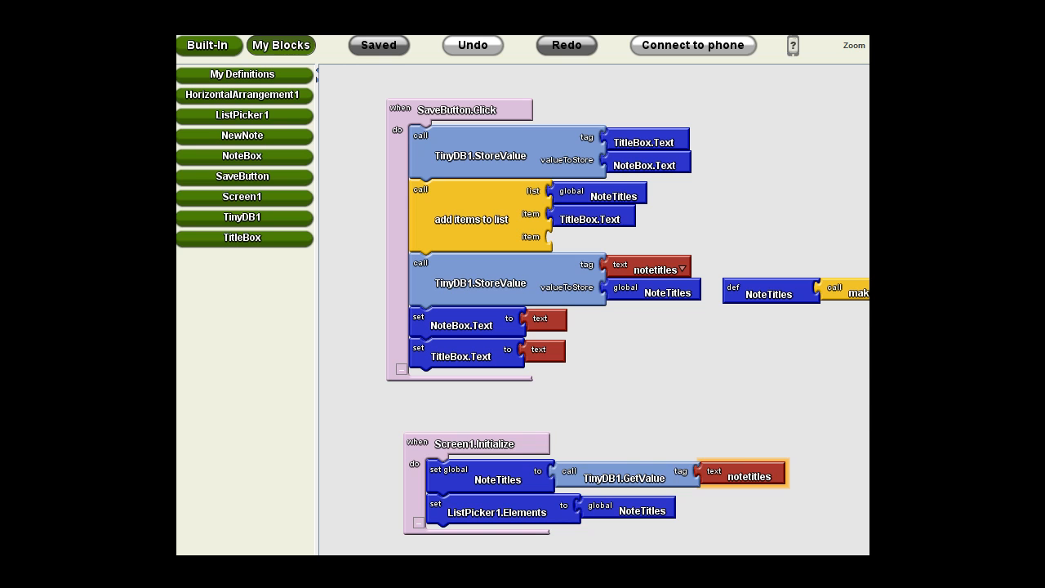
pyautogui.moveTo(473, 443); pyautogui.dragTo(424, 417)
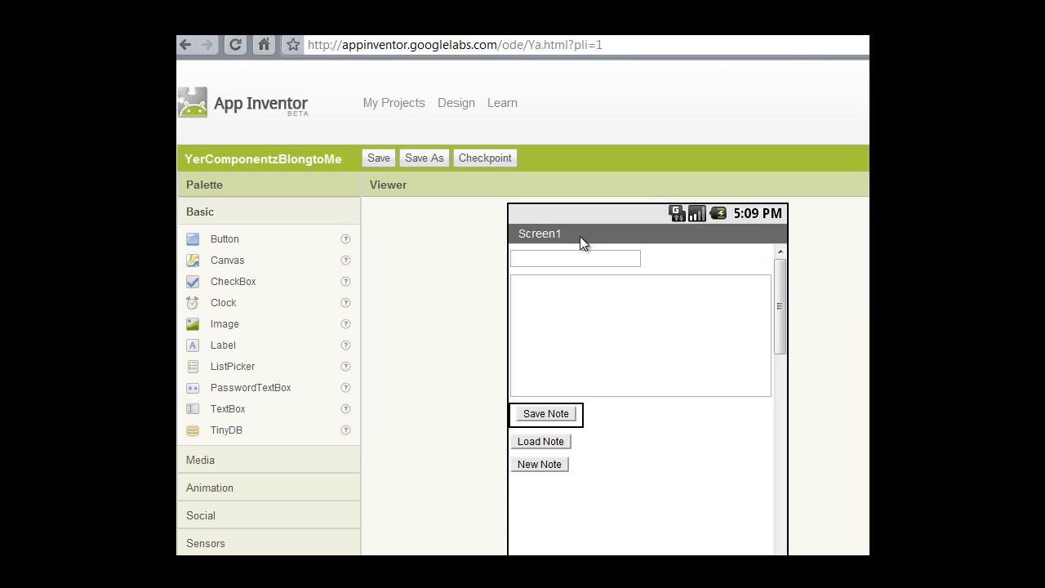
pyautogui.moveTo(543, 451)
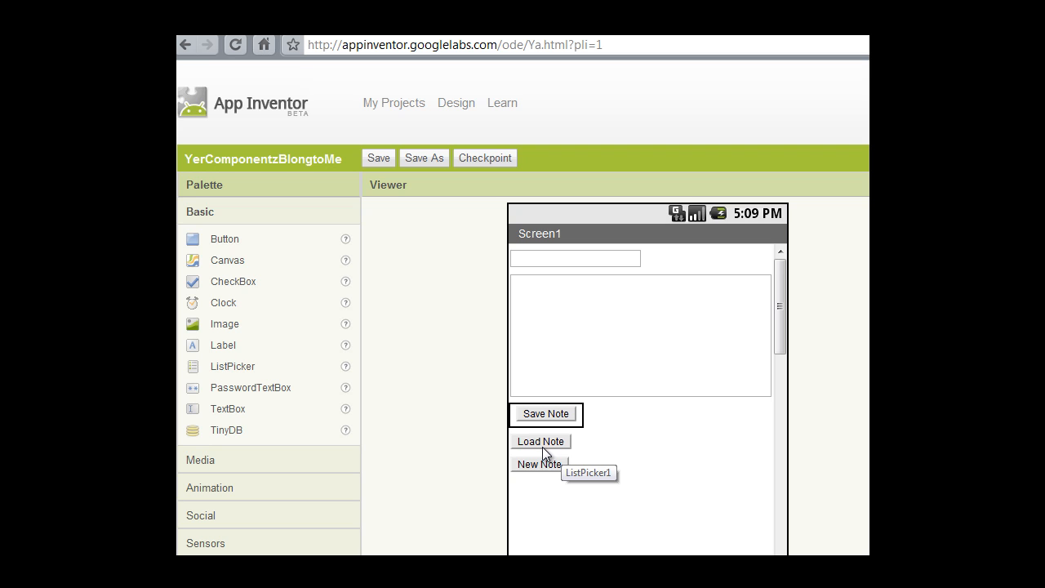
pyautogui.moveTo(371, 398)
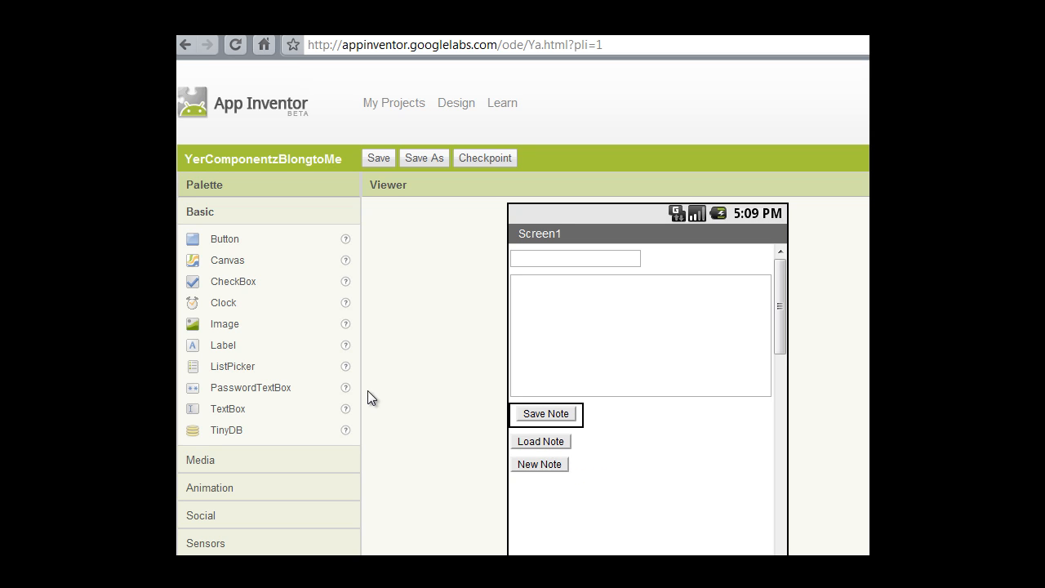